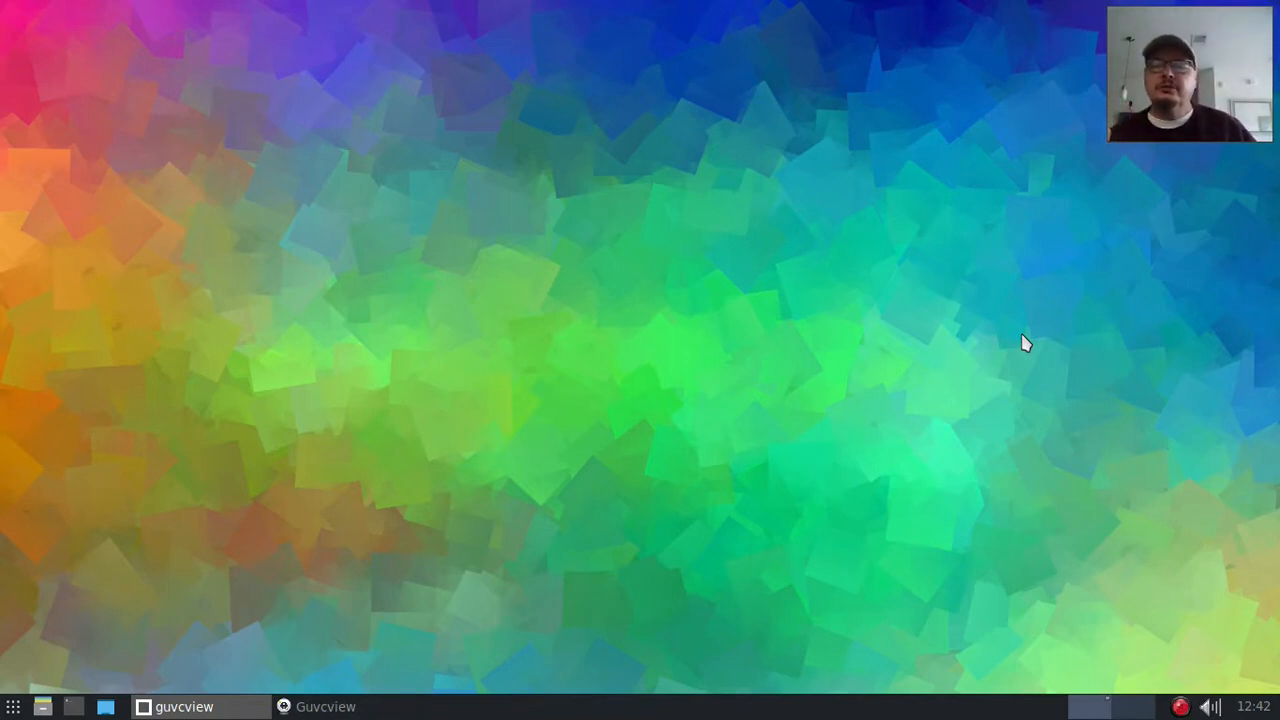
{"action": "mouse_move", "coordinate": [903, 352]}
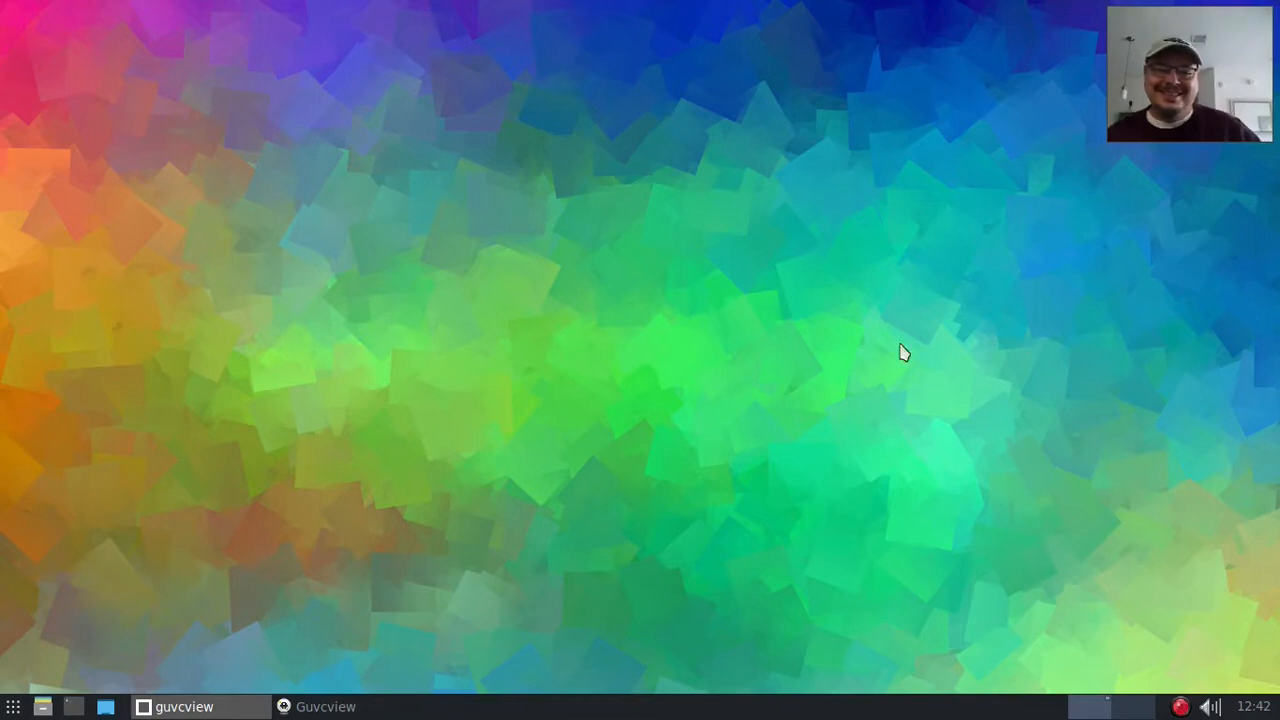
{"action": "mouse_move", "coordinate": [580, 347]}
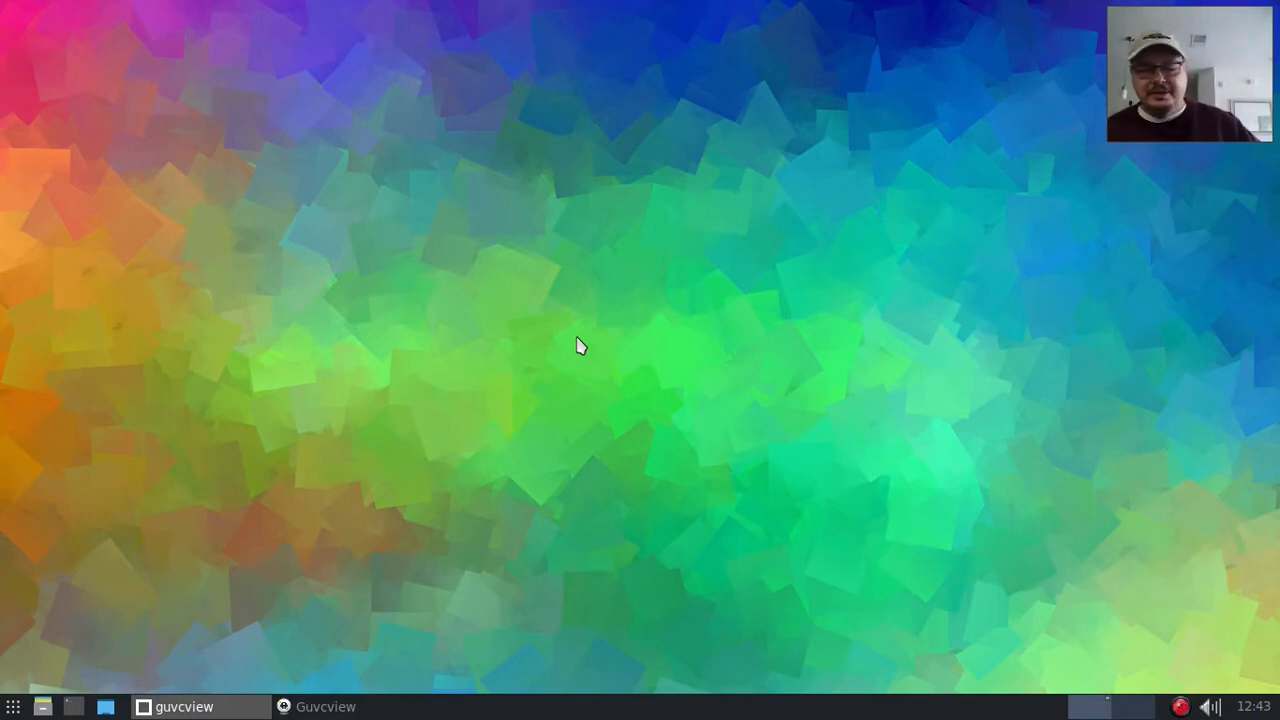
{"action": "mouse_move", "coordinate": [1007, 563]}
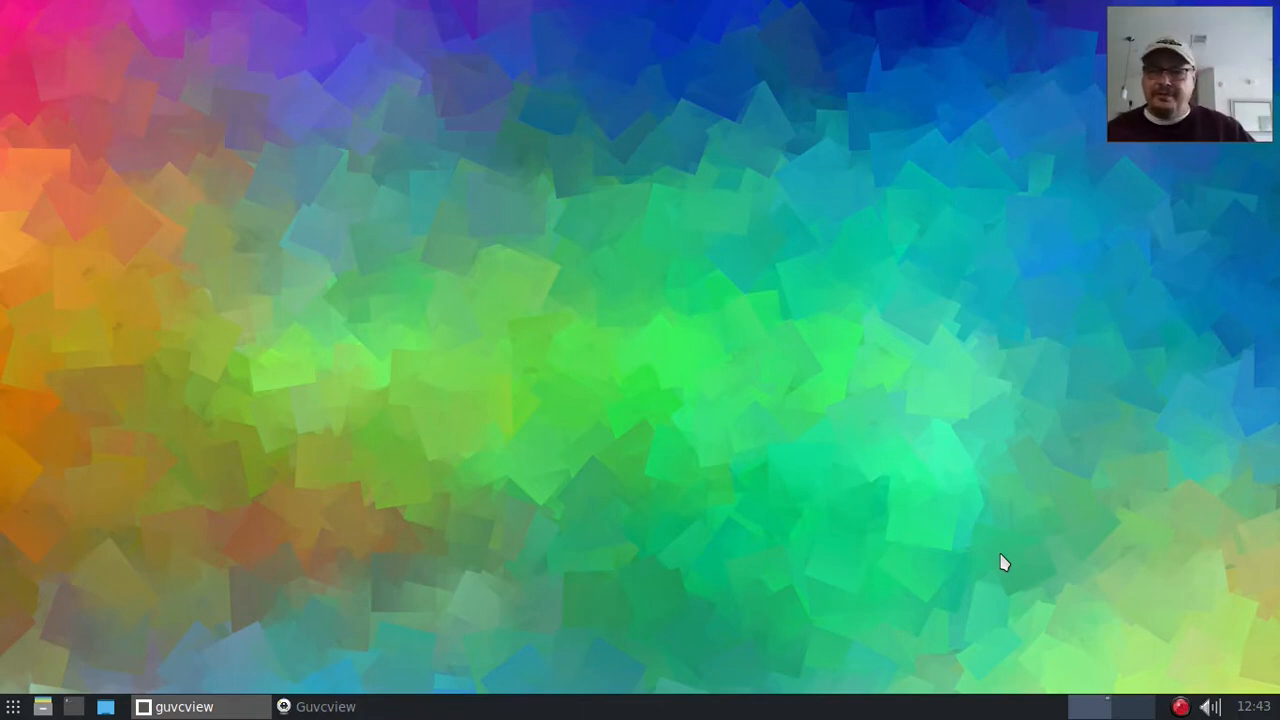
{"action": "mouse_move", "coordinate": [1181, 606]}
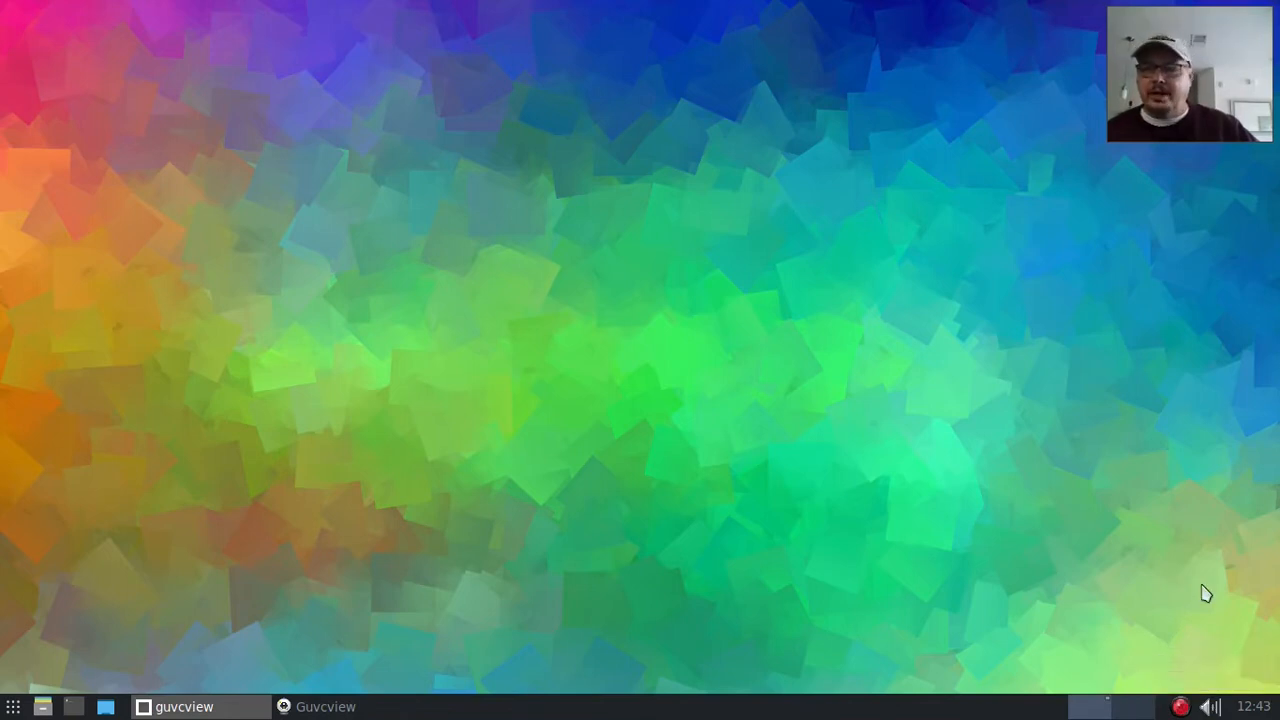
{"action": "mouse_move", "coordinate": [1160, 573]}
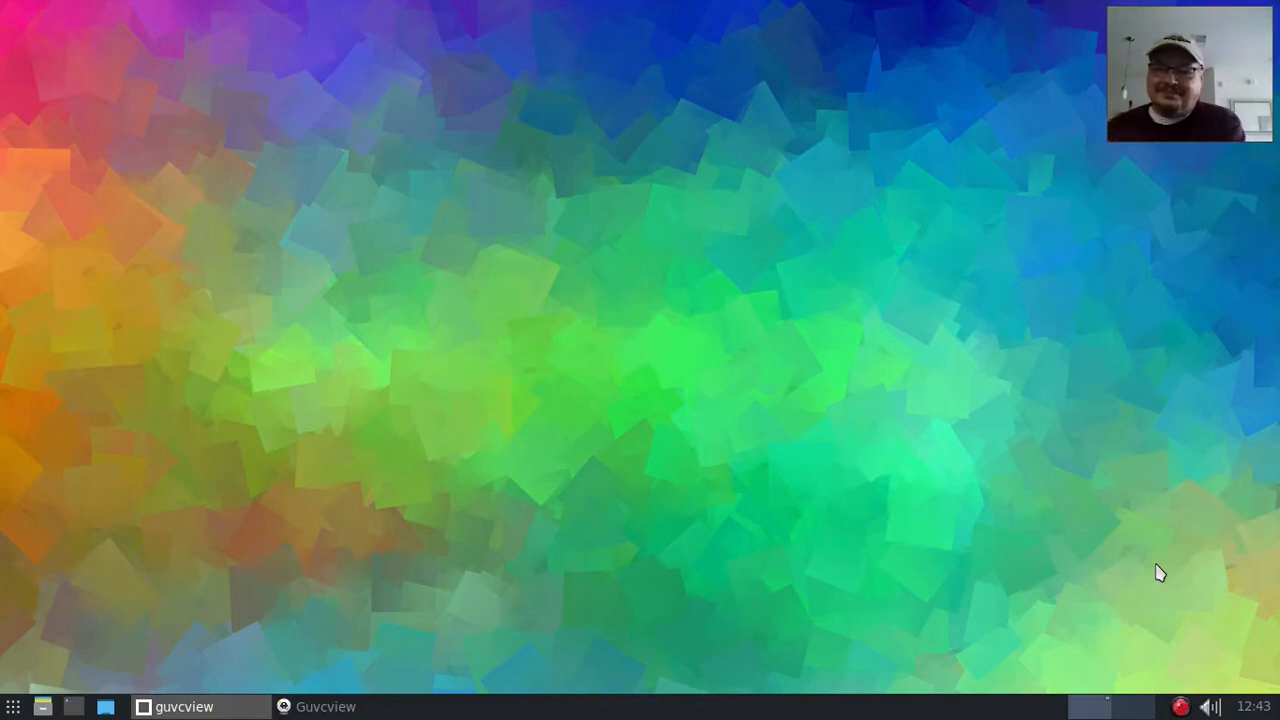
{"action": "mouse_move", "coordinate": [1180, 560]}
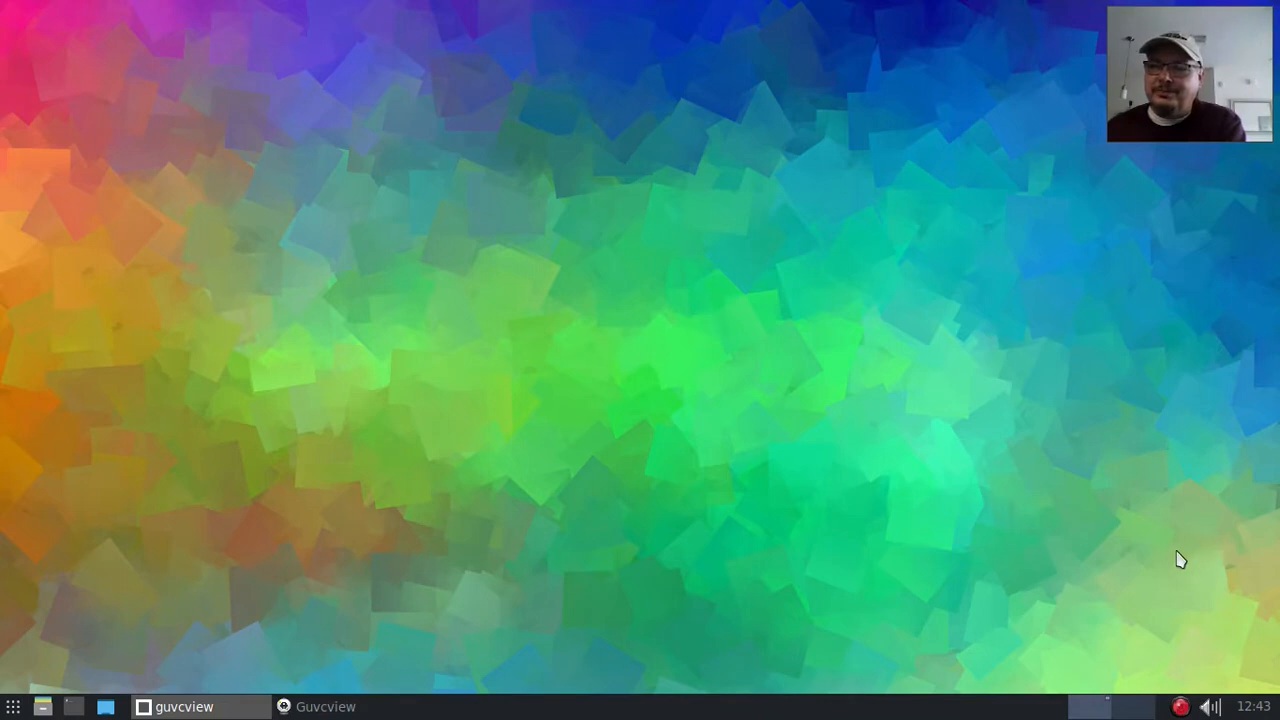
{"action": "mouse_move", "coordinate": [1210, 690]}
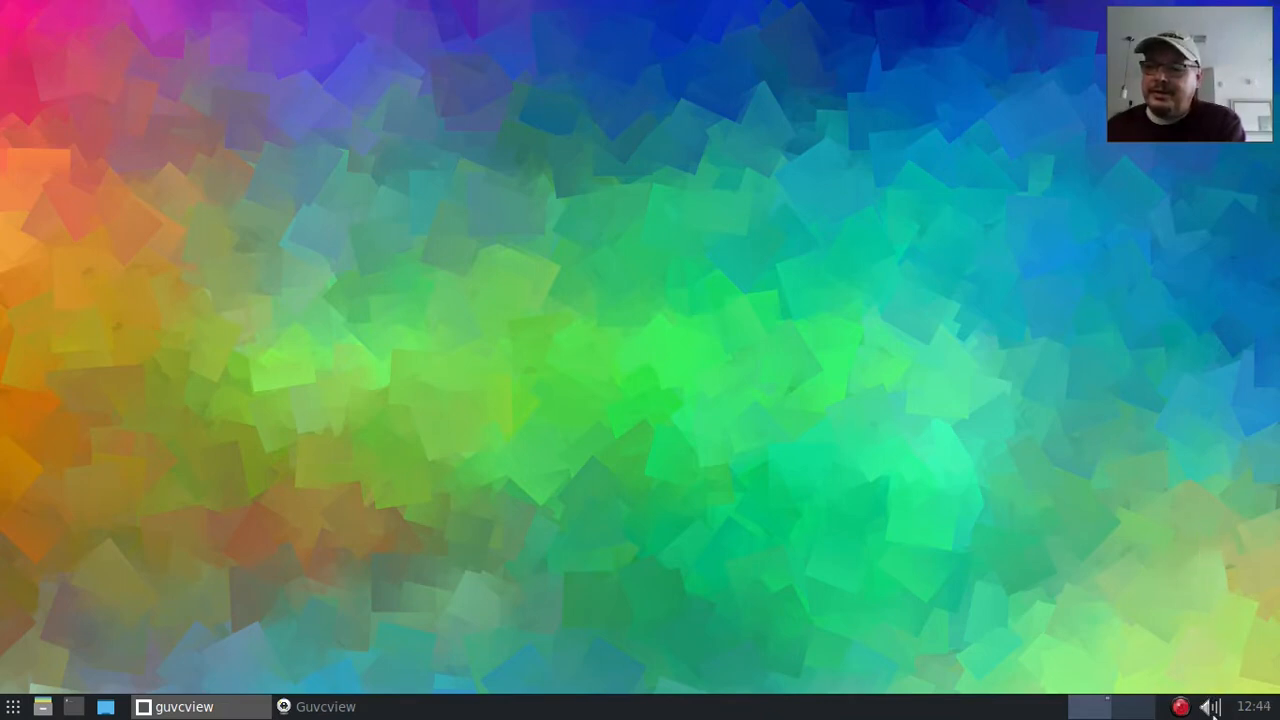
{"action": "mouse_move", "coordinate": [1204, 551]}
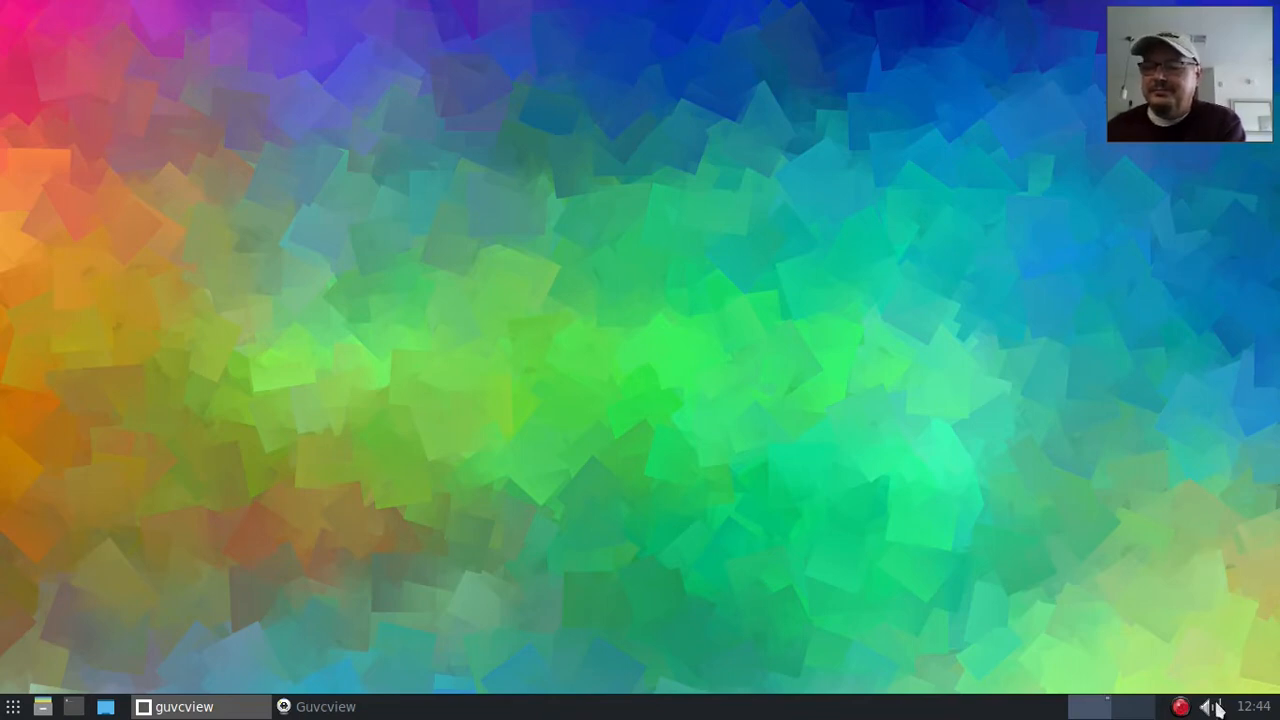
- Open the taskbar application menu and point at Miyo Accessories
{"action": "left_click", "coordinate": [1211, 706]}
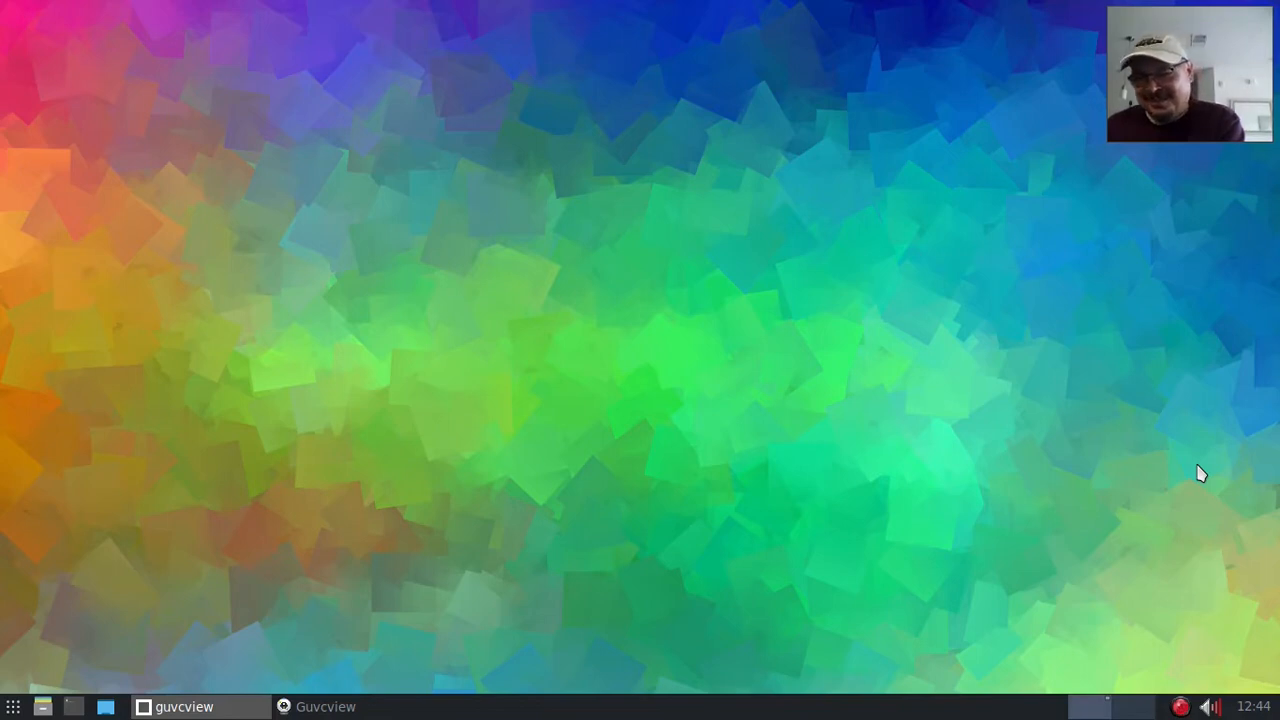
{"action": "mouse_move", "coordinate": [1194, 513]}
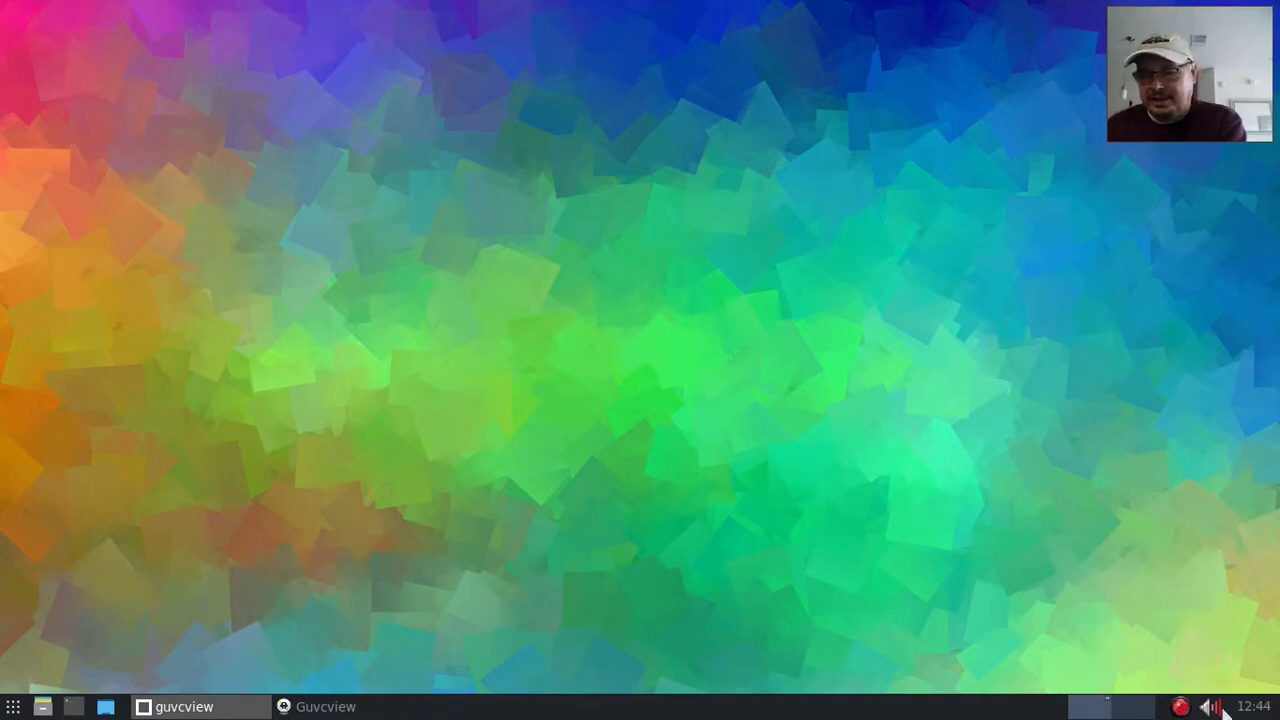
{"action": "mouse_move", "coordinate": [1231, 506]}
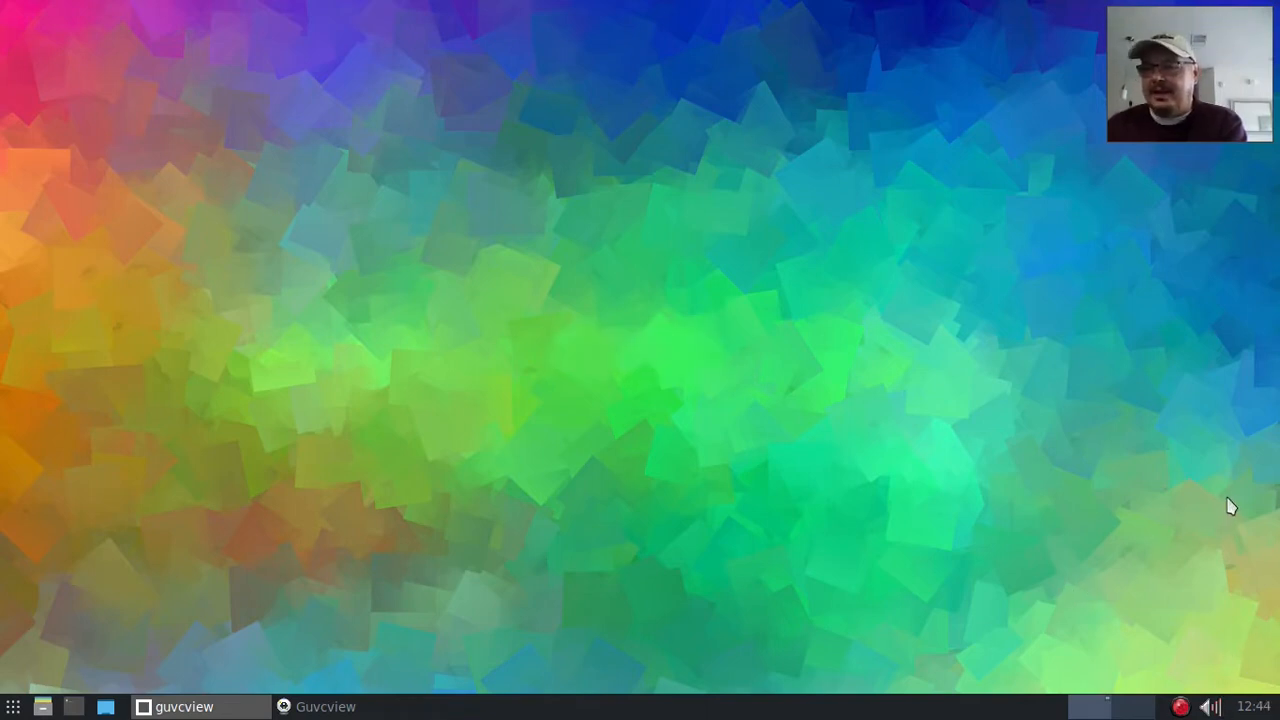
{"action": "mouse_move", "coordinate": [1189, 361]}
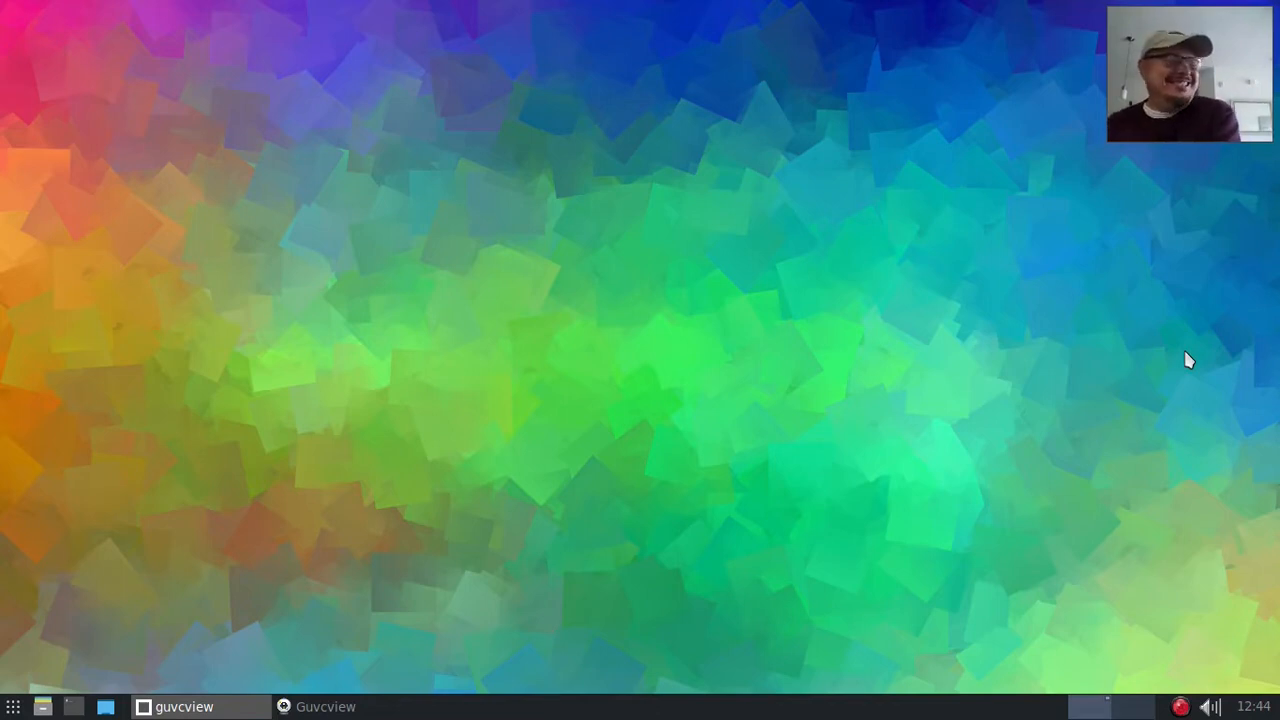
{"action": "mouse_move", "coordinate": [1028, 389]}
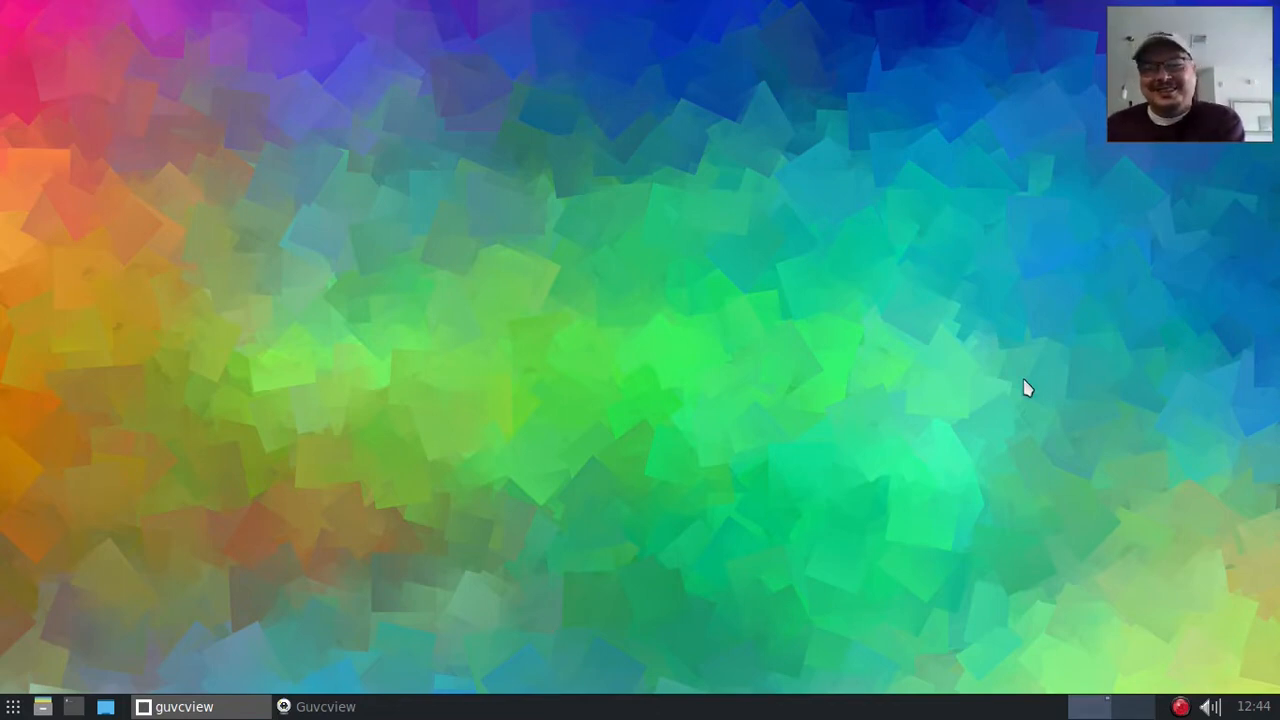
{"action": "mouse_move", "coordinate": [625, 282]}
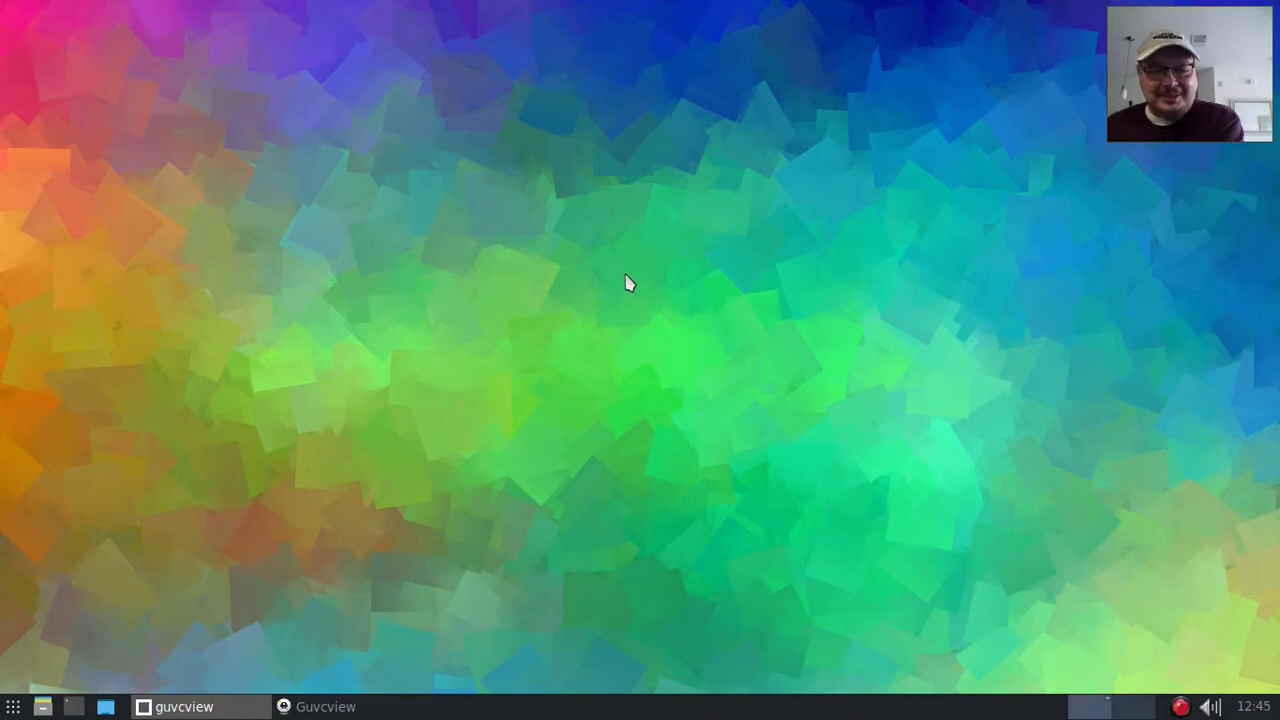
{"action": "mouse_move", "coordinate": [20, 705]}
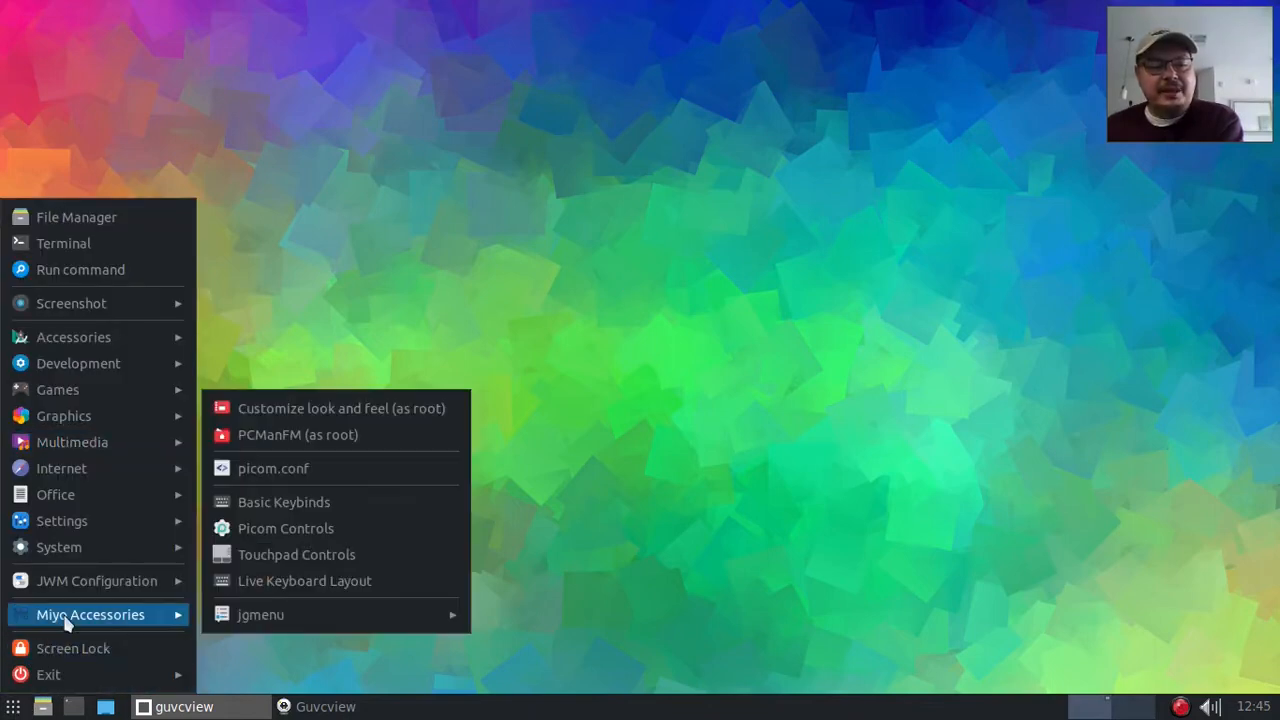
- Launch PCManFM as root and authenticate with the password in Polkit
{"action": "left_click", "coordinate": [341, 408]}
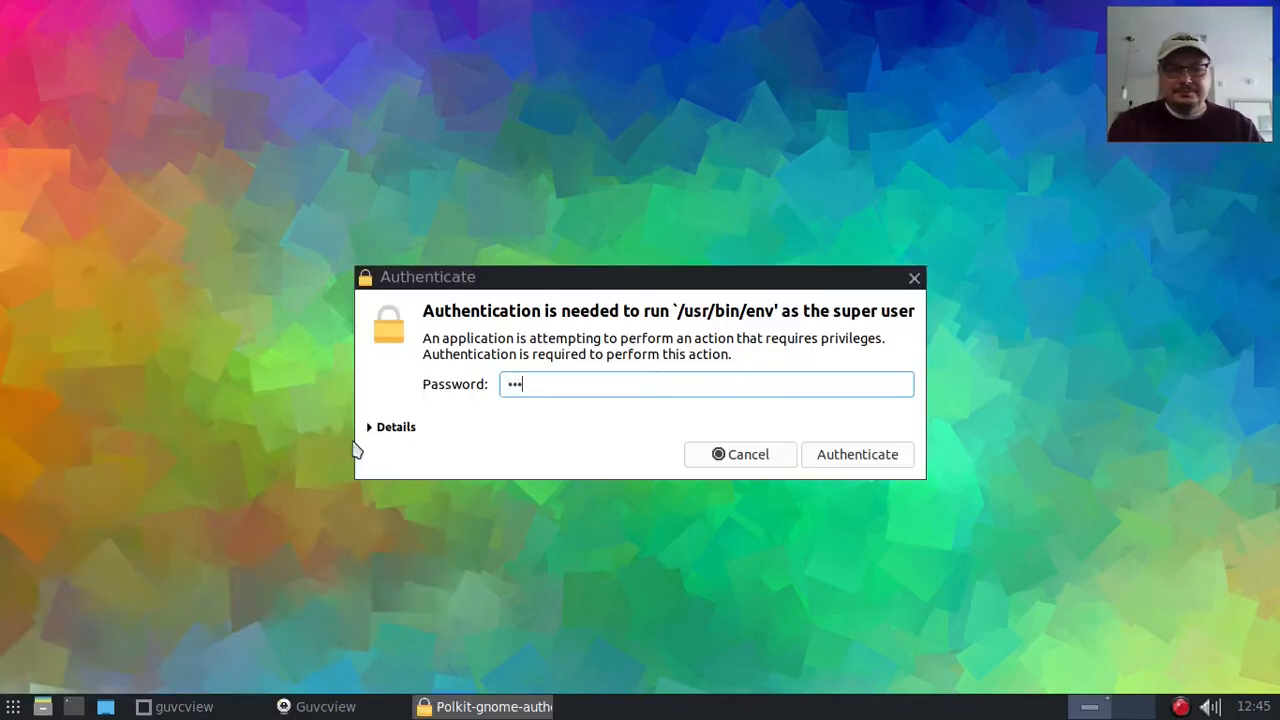
{"action": "left_click", "coordinate": [857, 454]}
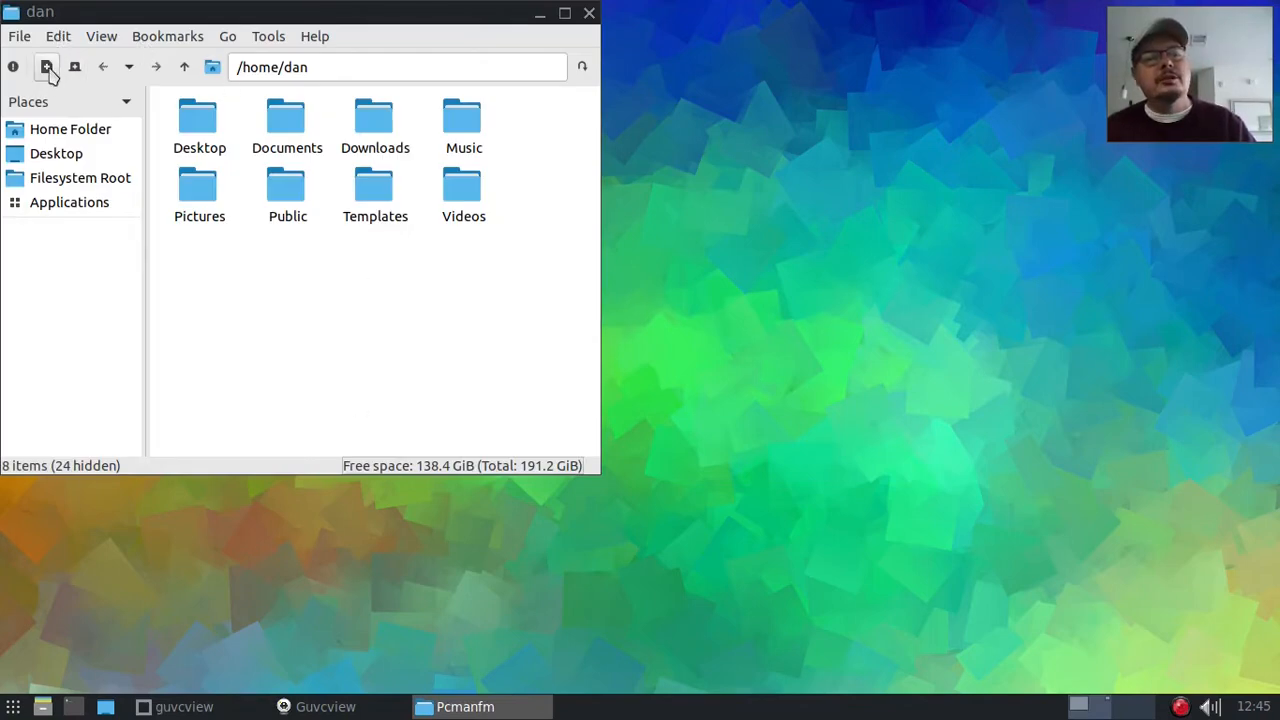
- Open a second PCManFM window and browse the first to /usr/share
{"action": "left_click", "coordinate": [46, 66]}
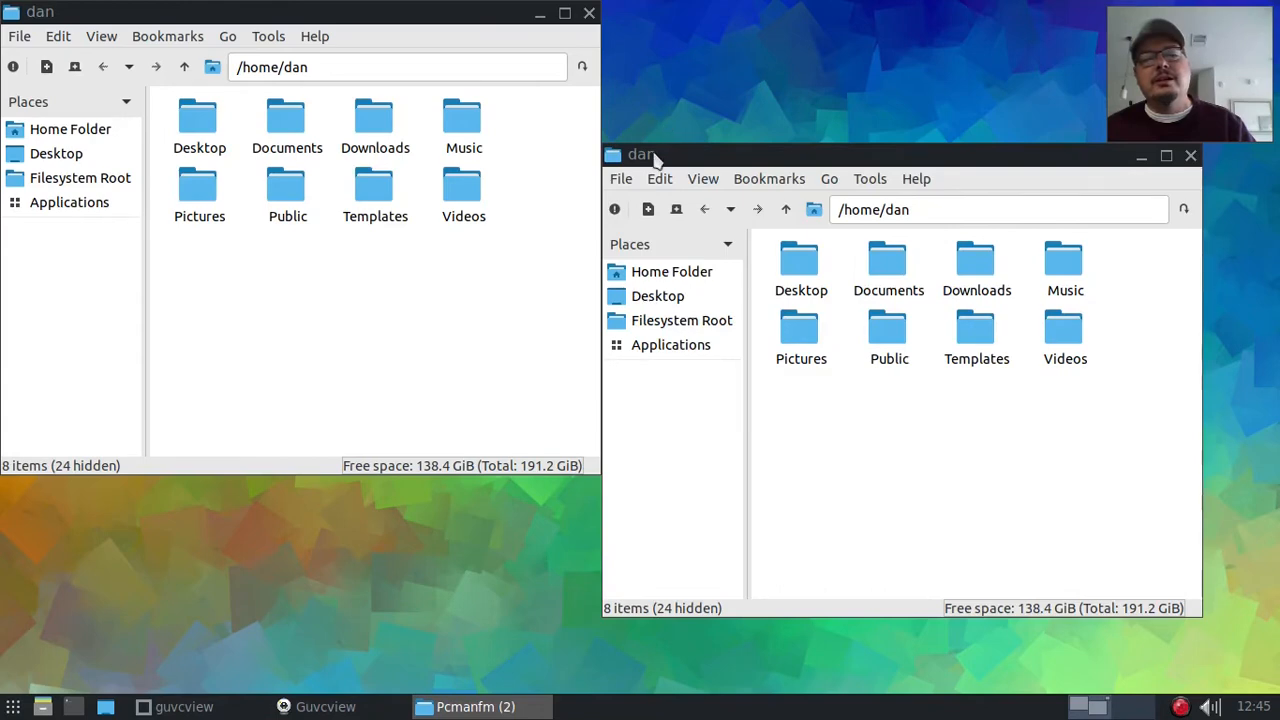
{"action": "mouse_move", "coordinate": [105, 180]}
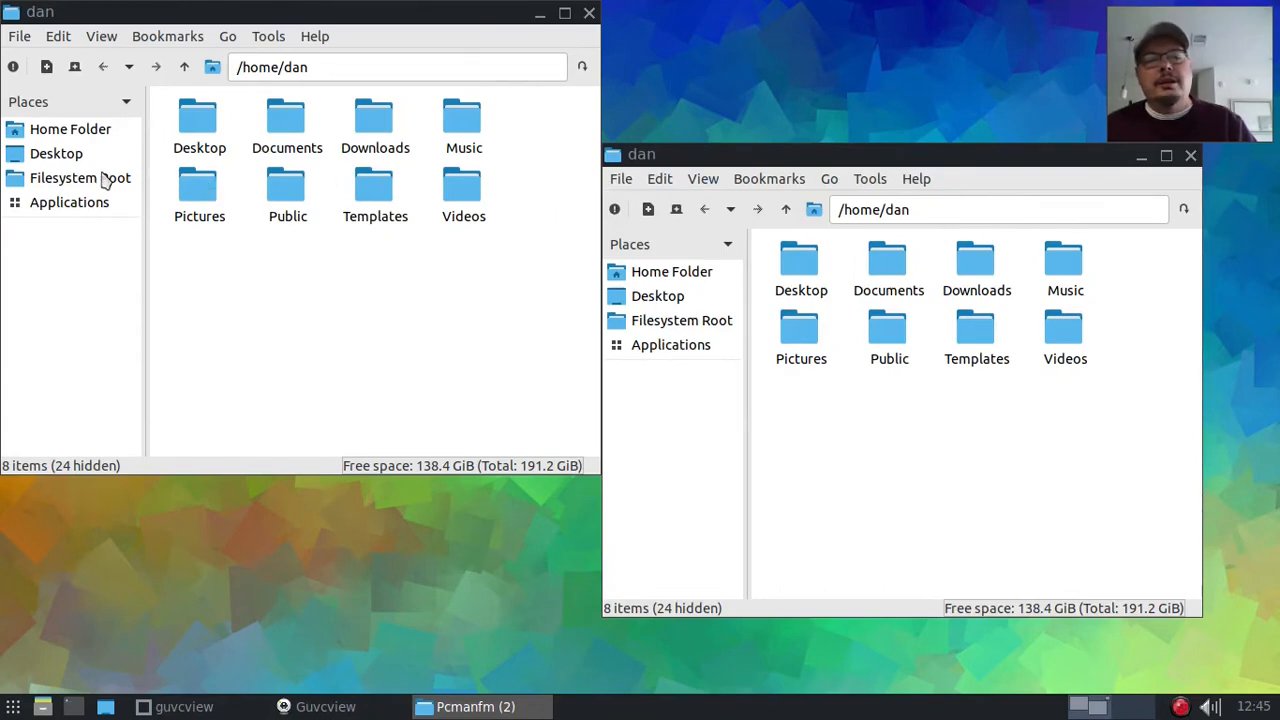
{"action": "mouse_move", "coordinate": [830, 275]}
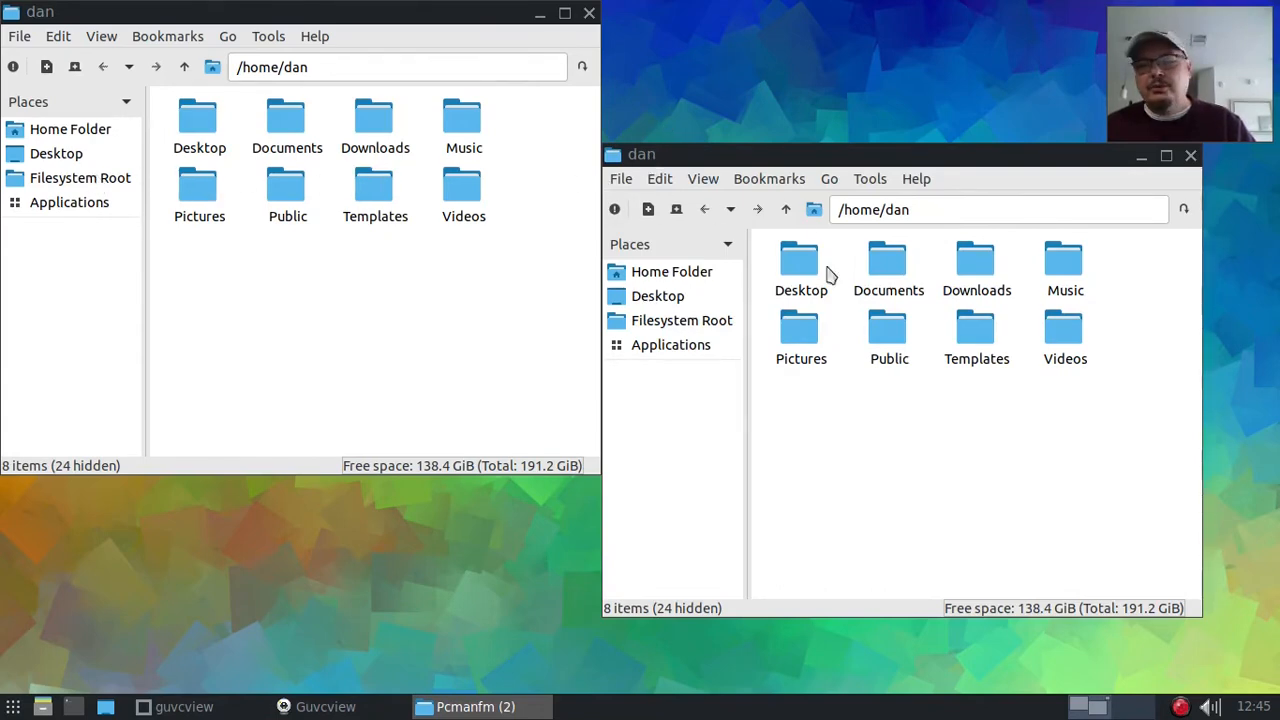
{"action": "mouse_move", "coordinate": [796, 380]}
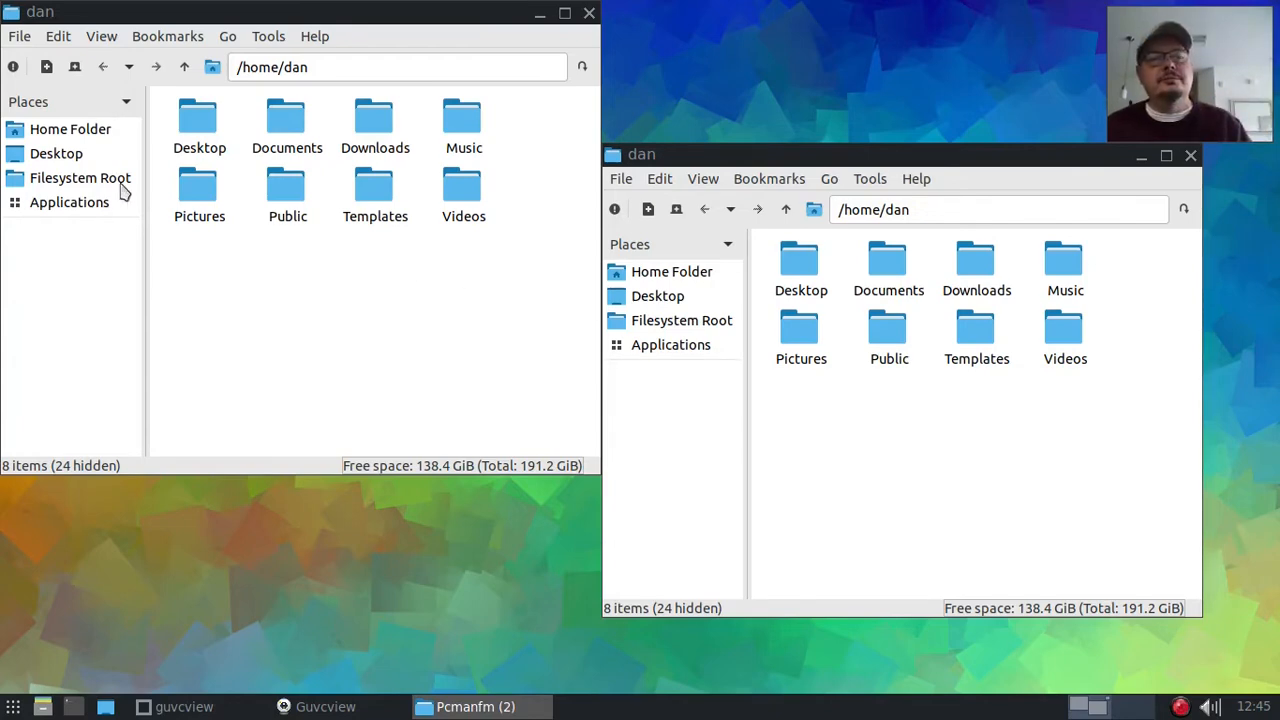
{"action": "left_click", "coordinate": [80, 177]}
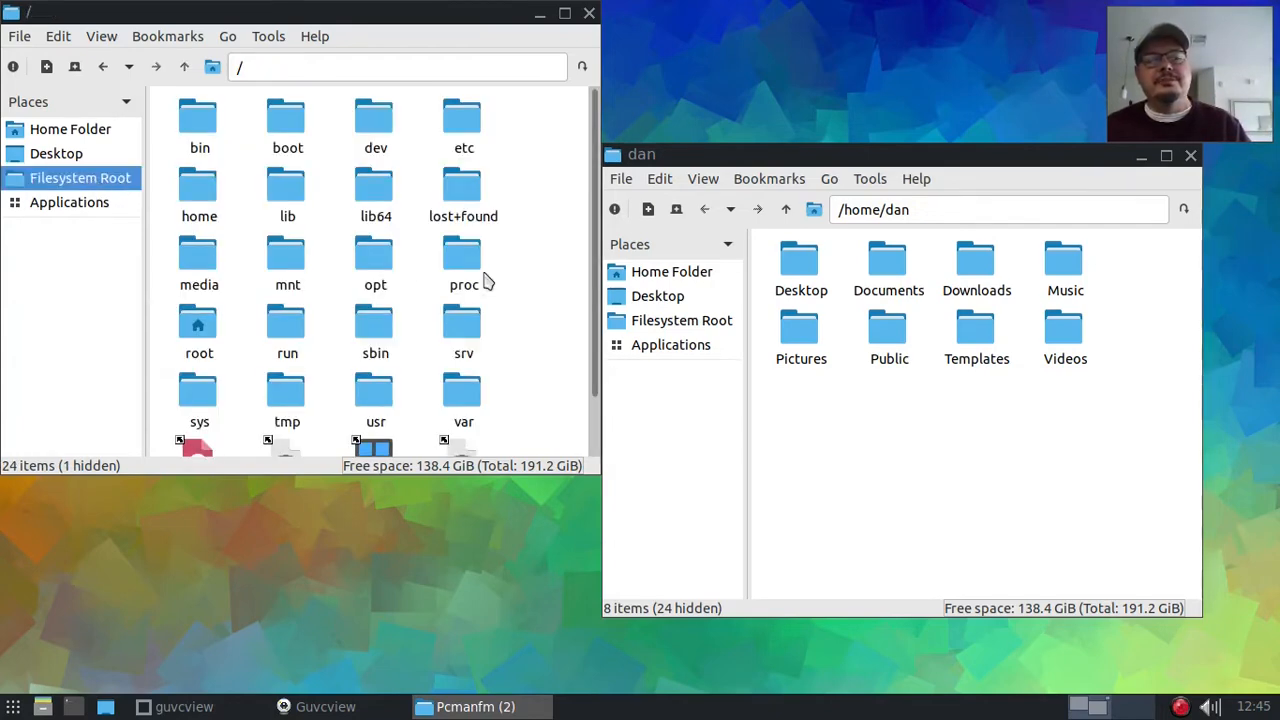
{"action": "double_click", "coordinate": [375, 390]}
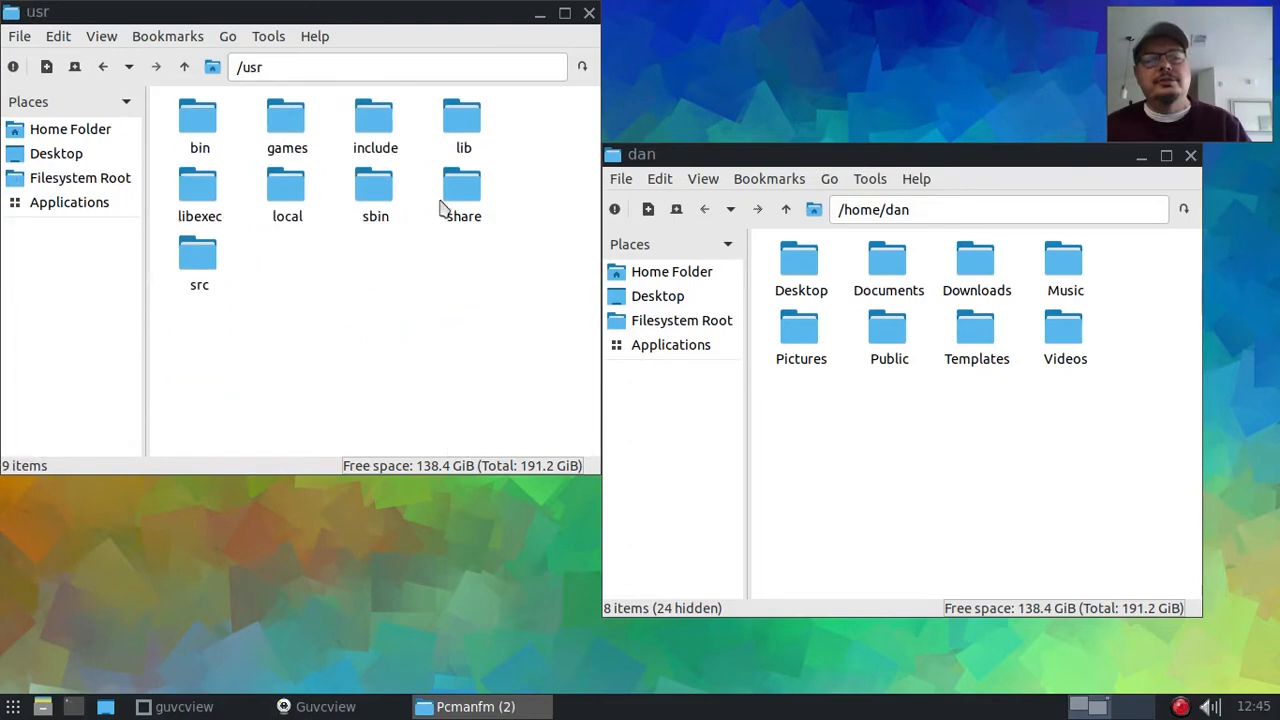
{"action": "double_click", "coordinate": [463, 190]}
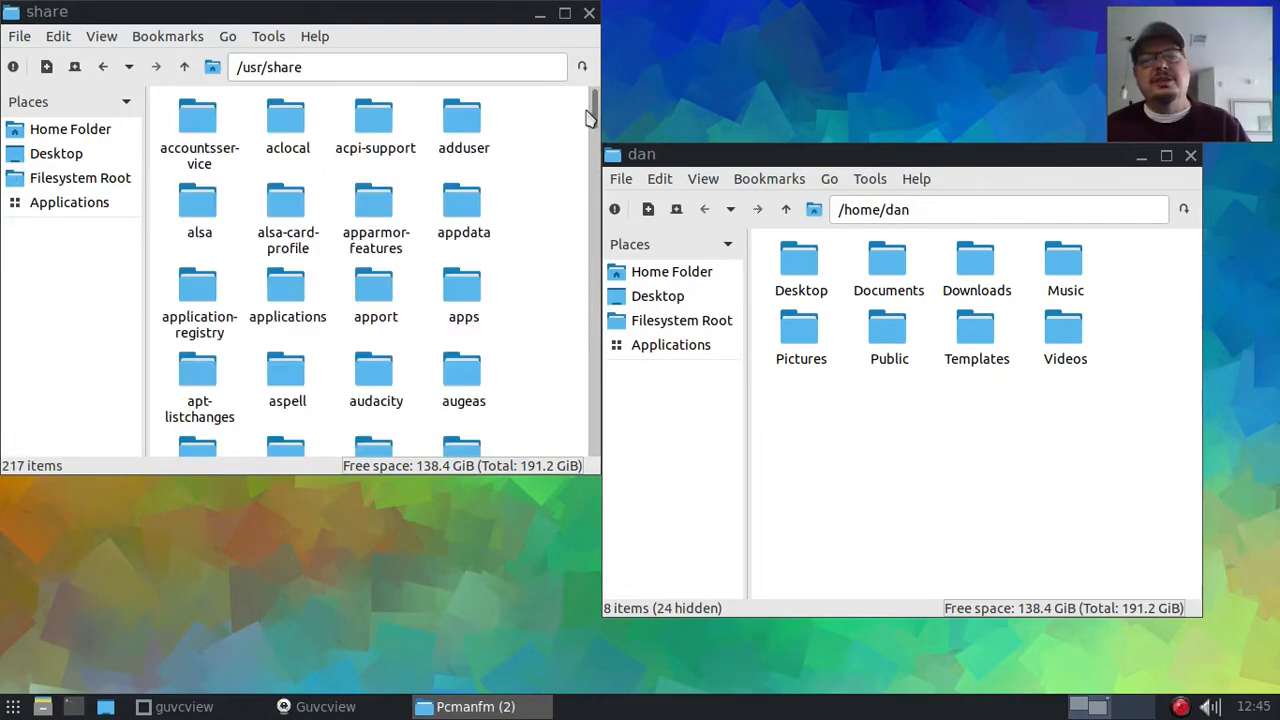
{"action": "scroll", "scroll_direction": "down", "scroll_amount": 3}
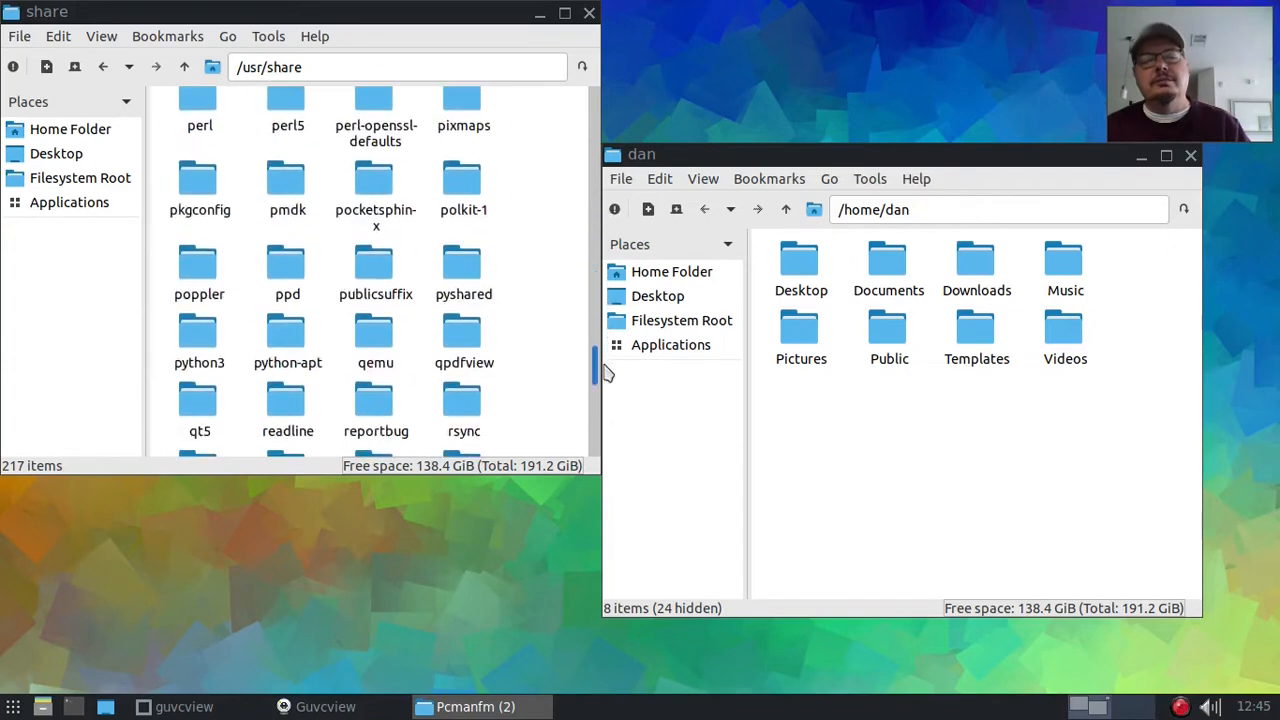
{"action": "scroll", "scroll_direction": "down", "scroll_amount": 3}
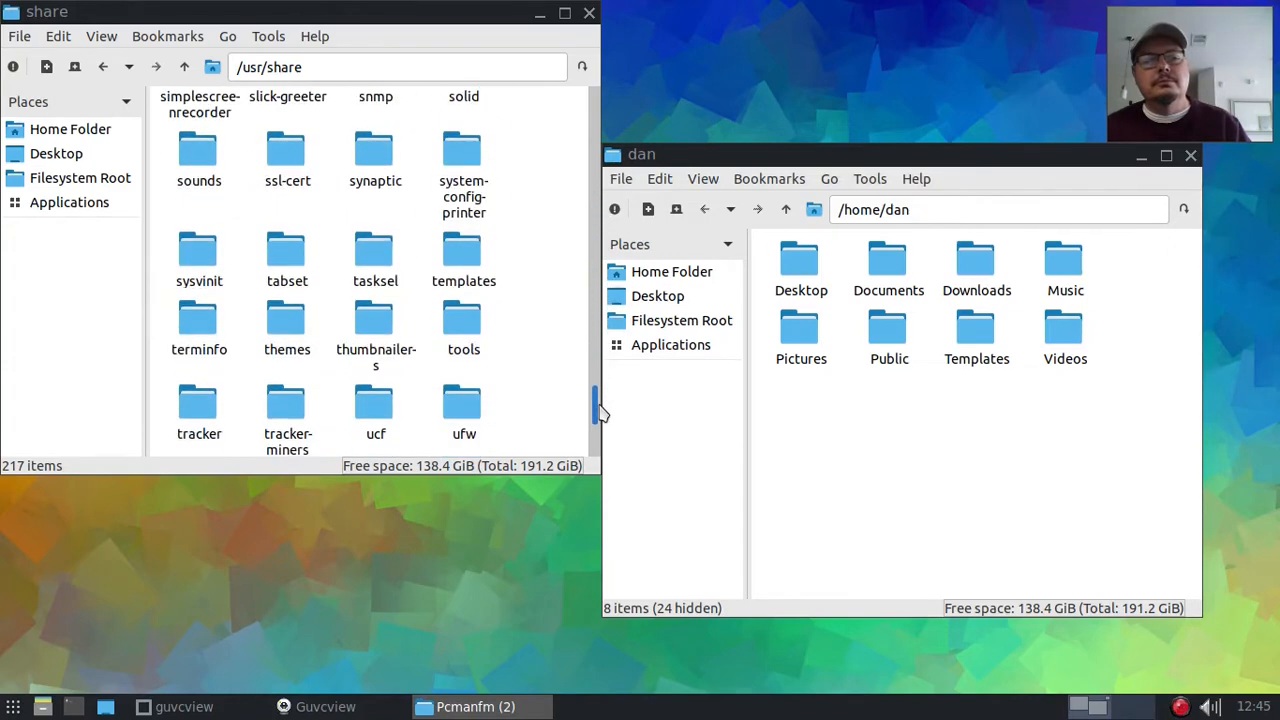
{"action": "scroll", "scroll_direction": "down", "scroll_amount": 3}
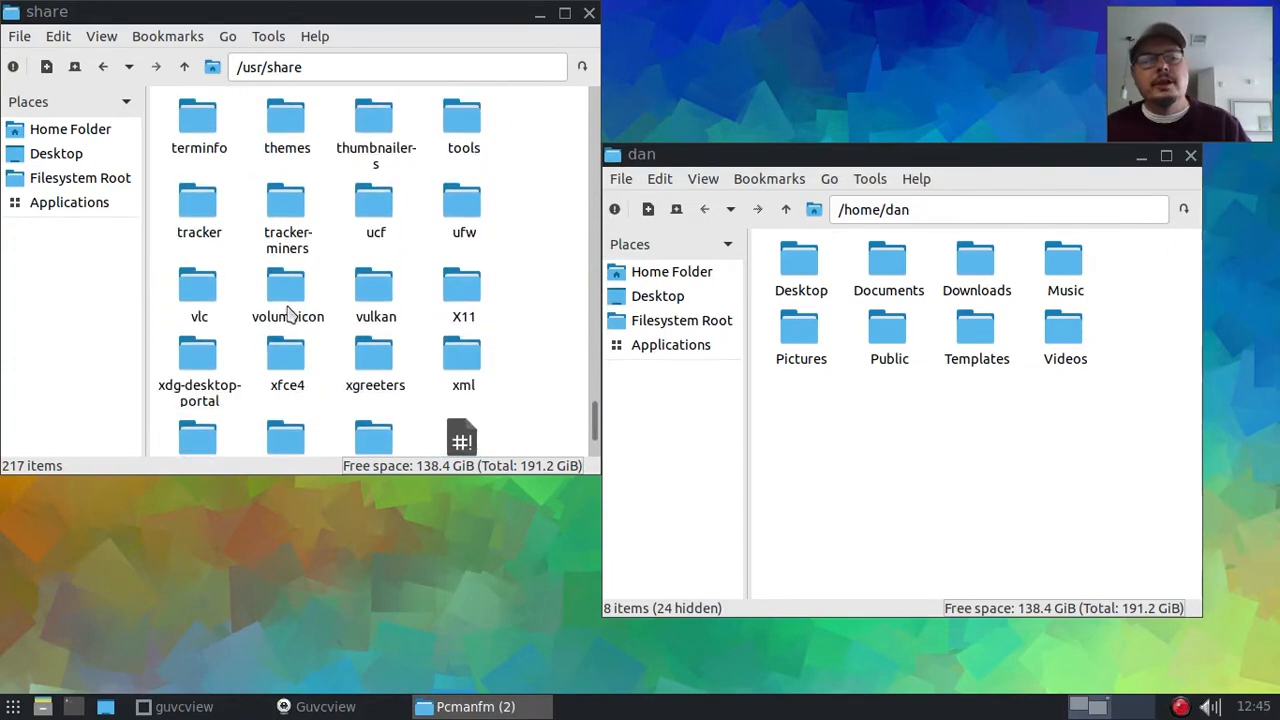
- Browse into volumeicon, then icons, then the MiyoLinux folder with 1.png–8.png
{"action": "double_click", "coordinate": [287, 290]}
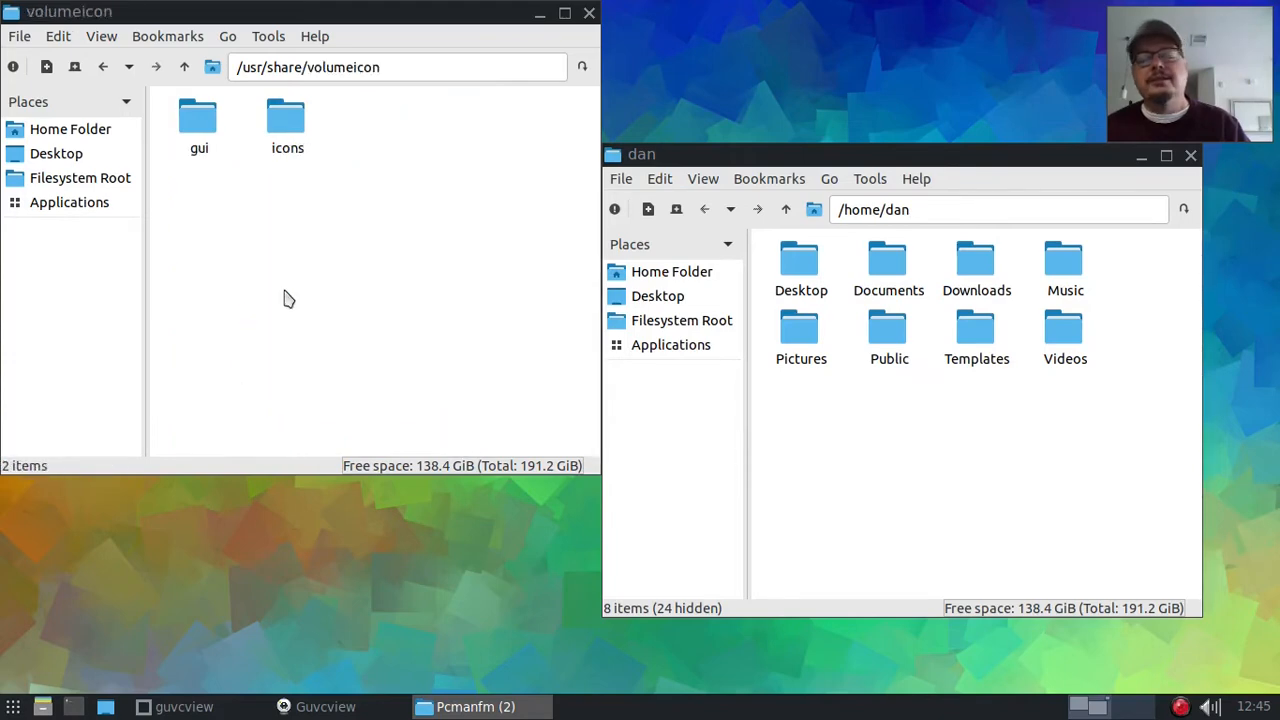
{"action": "mouse_move", "coordinate": [293, 163]}
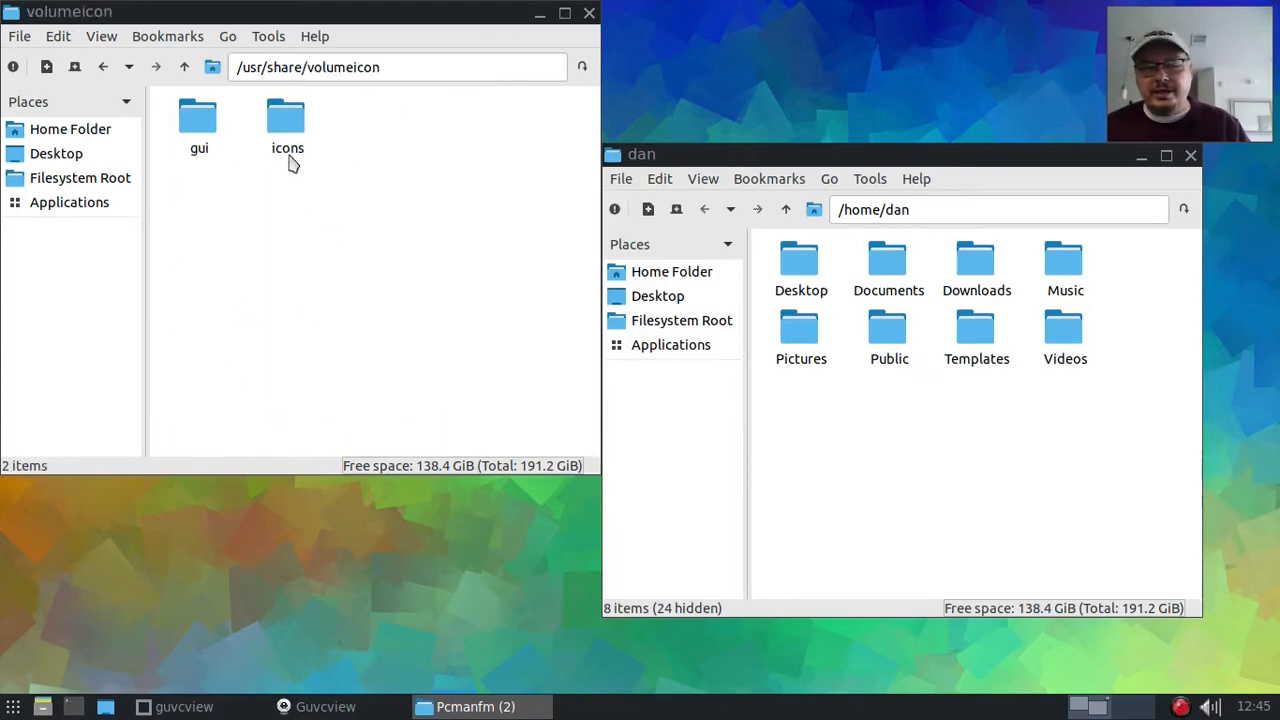
{"action": "double_click", "coordinate": [287, 117]}
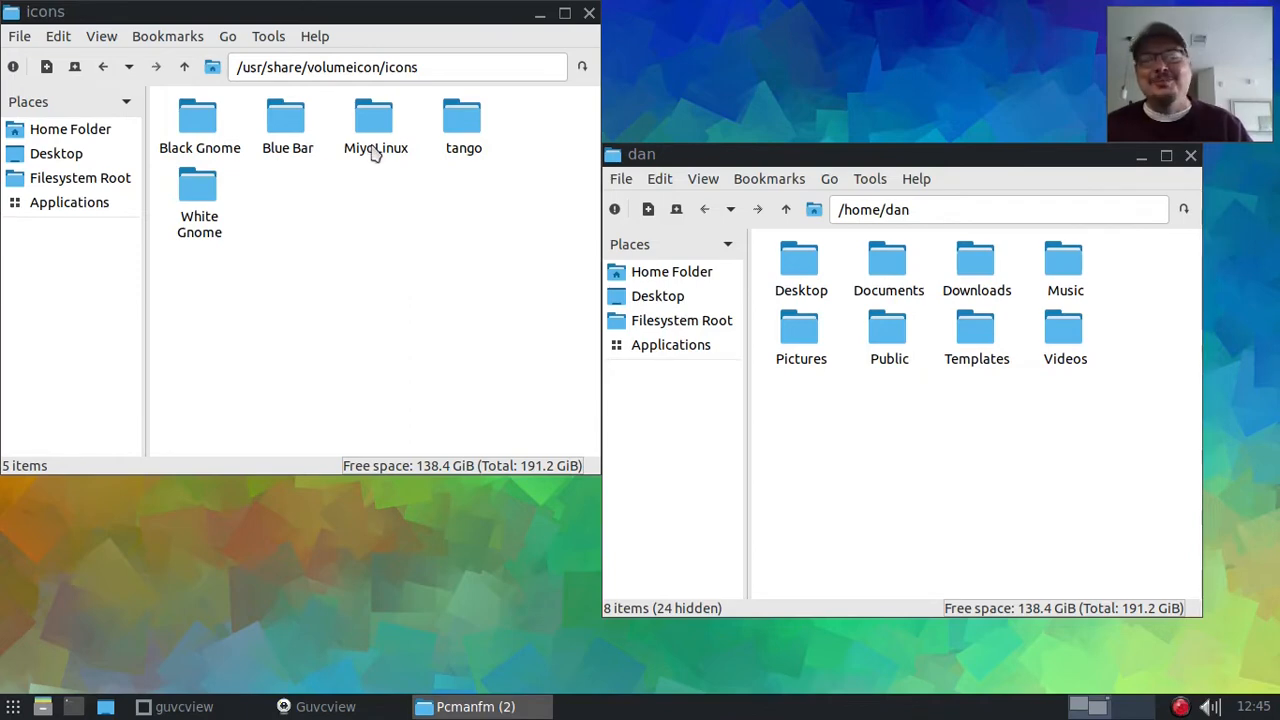
{"action": "mouse_move", "coordinate": [385, 130]}
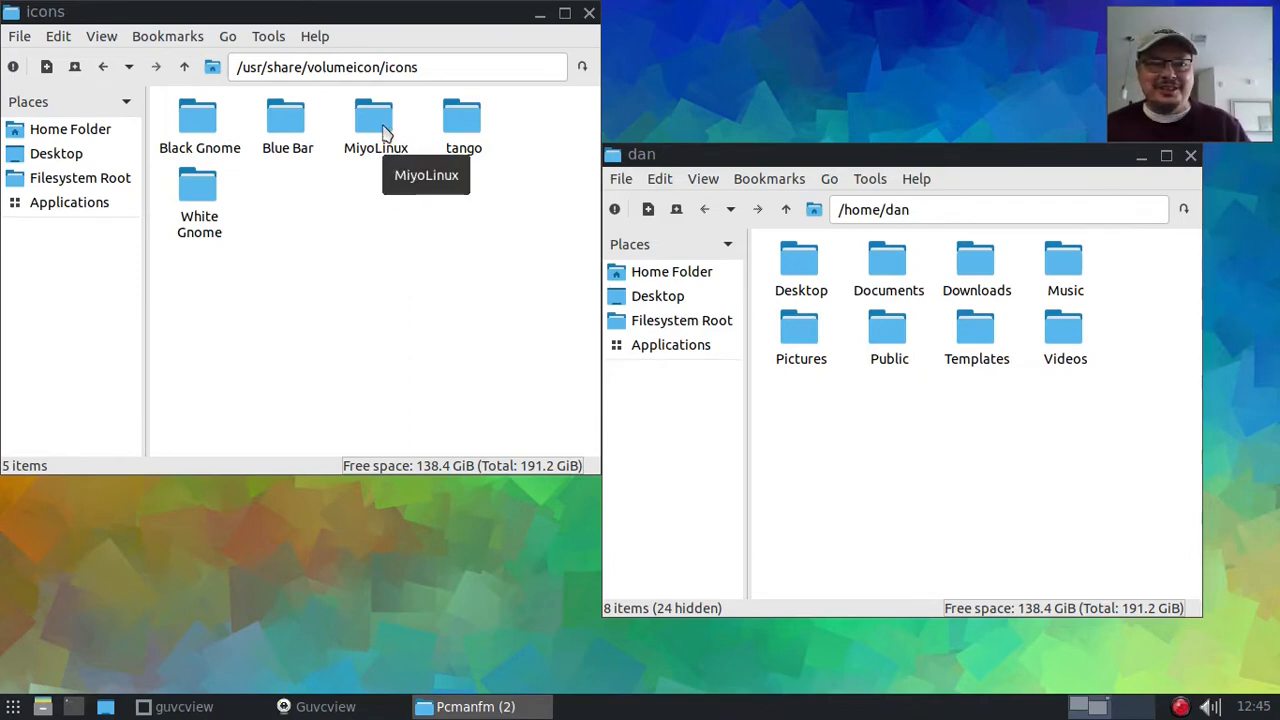
{"action": "double_click", "coordinate": [375, 118]}
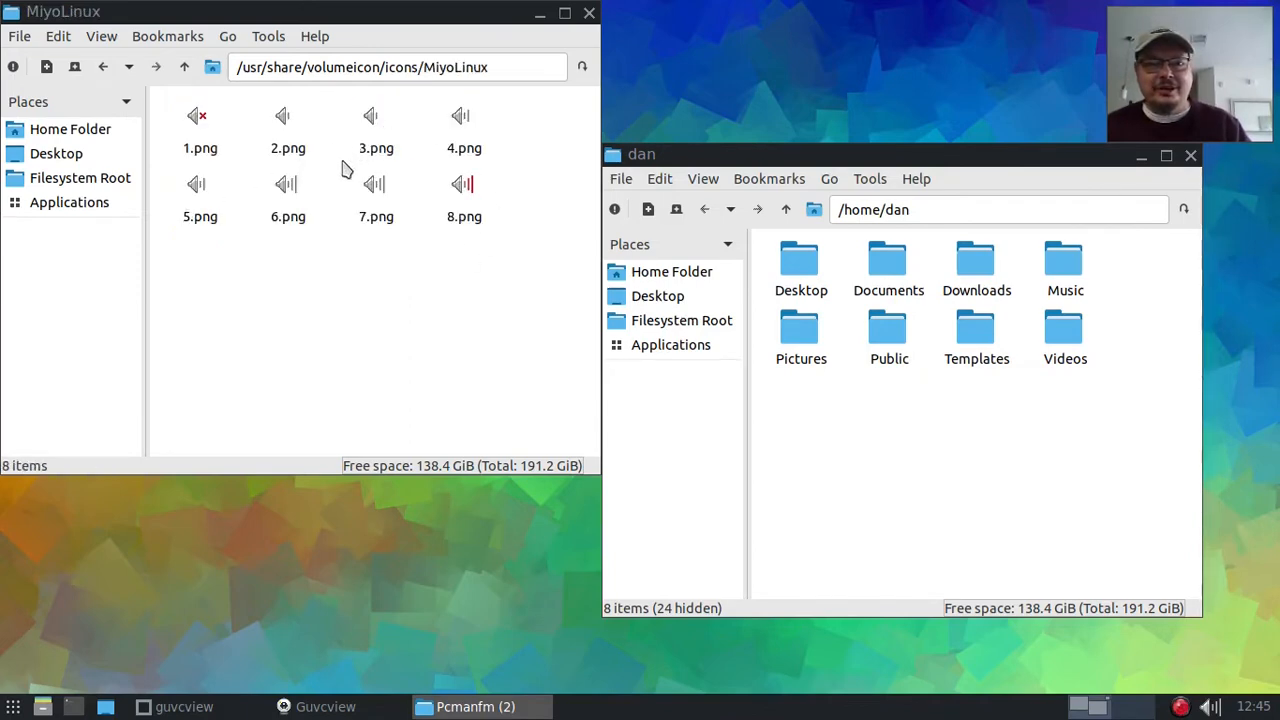
{"action": "mouse_move", "coordinate": [420, 385]}
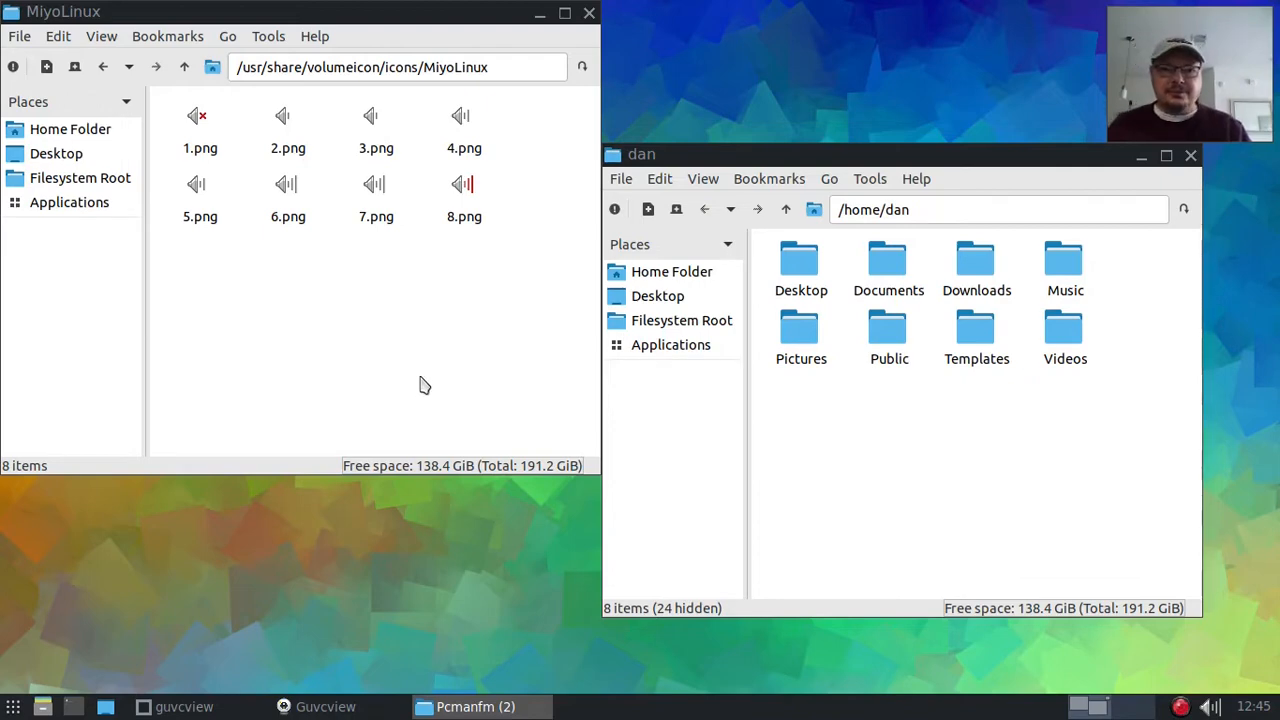
{"action": "mouse_move", "coordinate": [477, 238]}
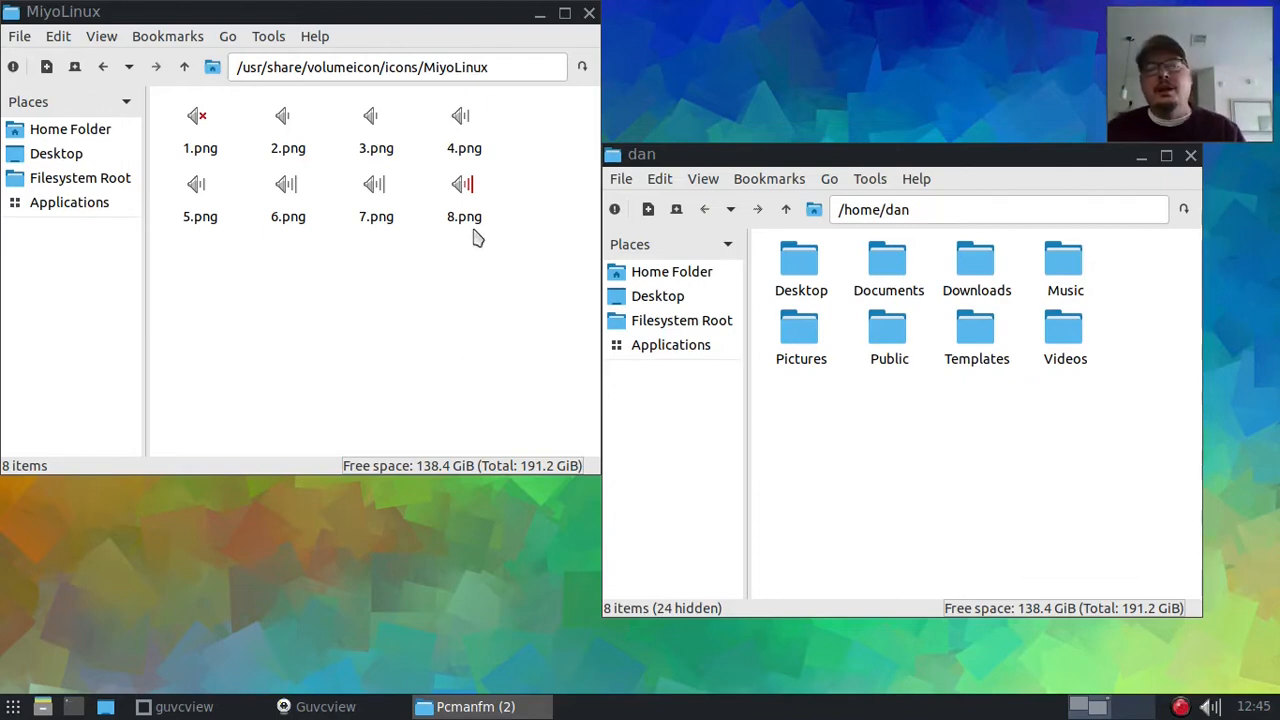
{"action": "mouse_move", "coordinate": [470, 232]}
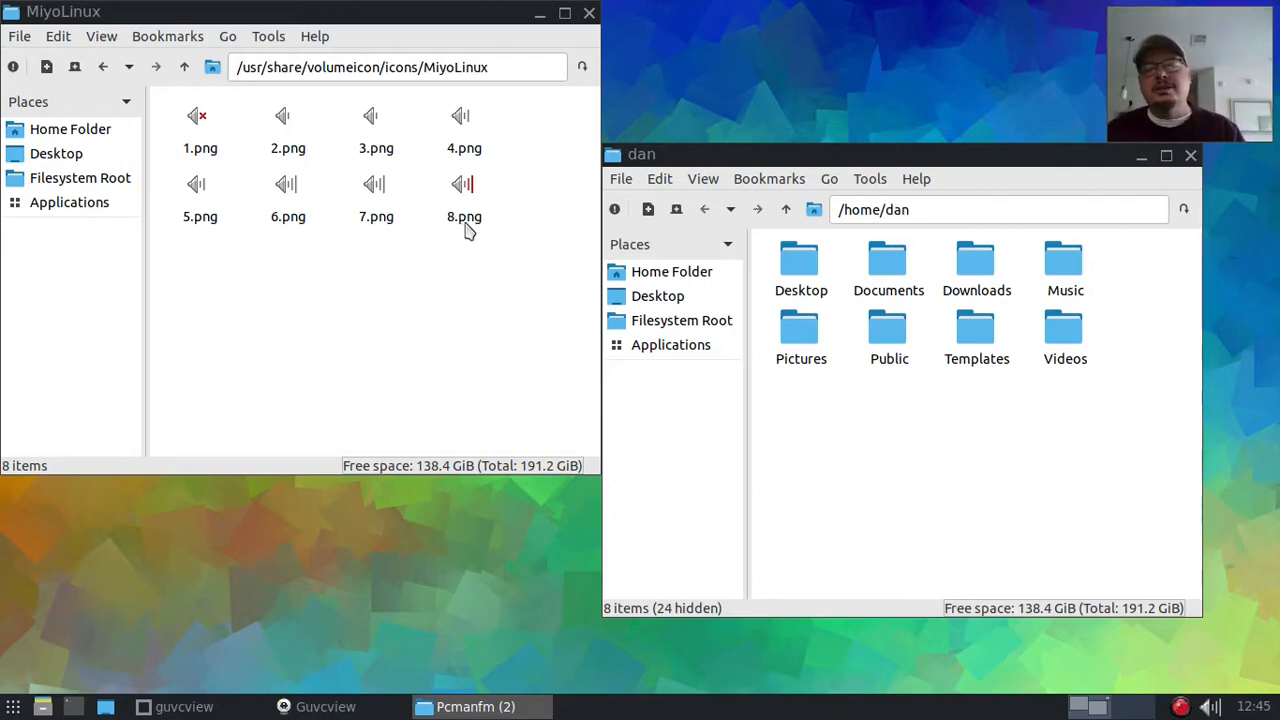
{"action": "mouse_move", "coordinate": [278, 246]}
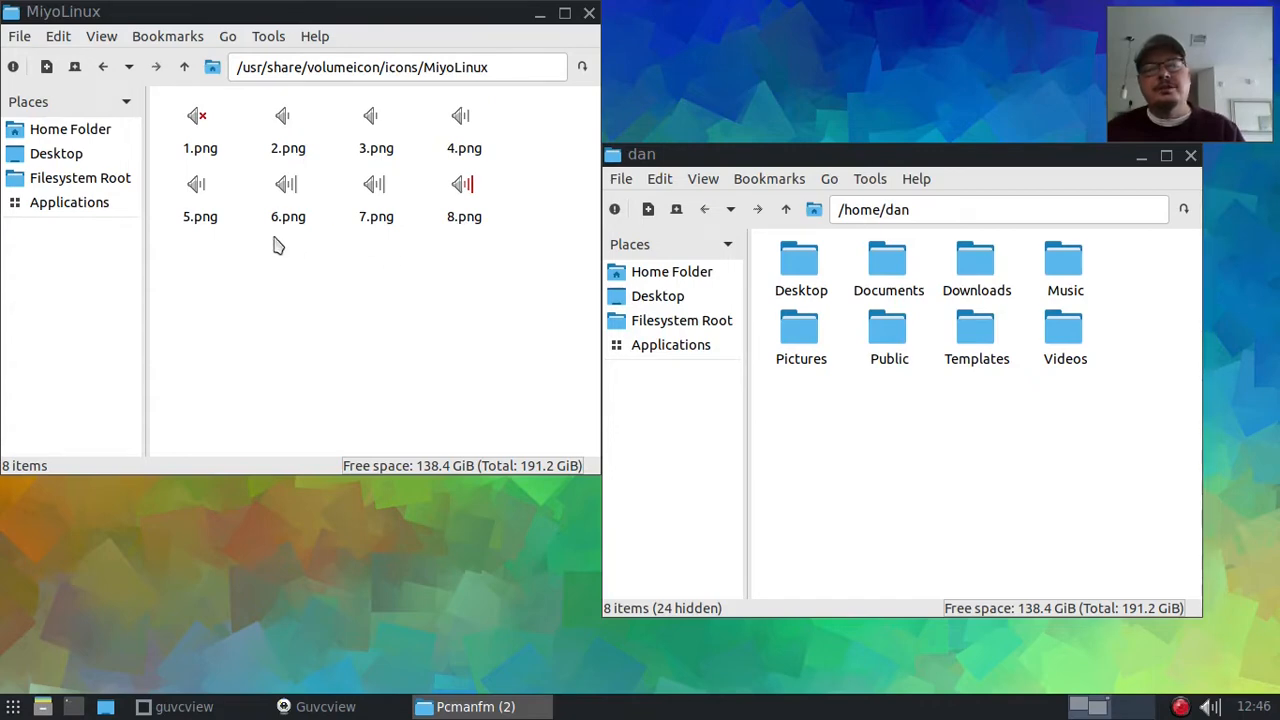
{"action": "mouse_move", "coordinate": [278, 205]}
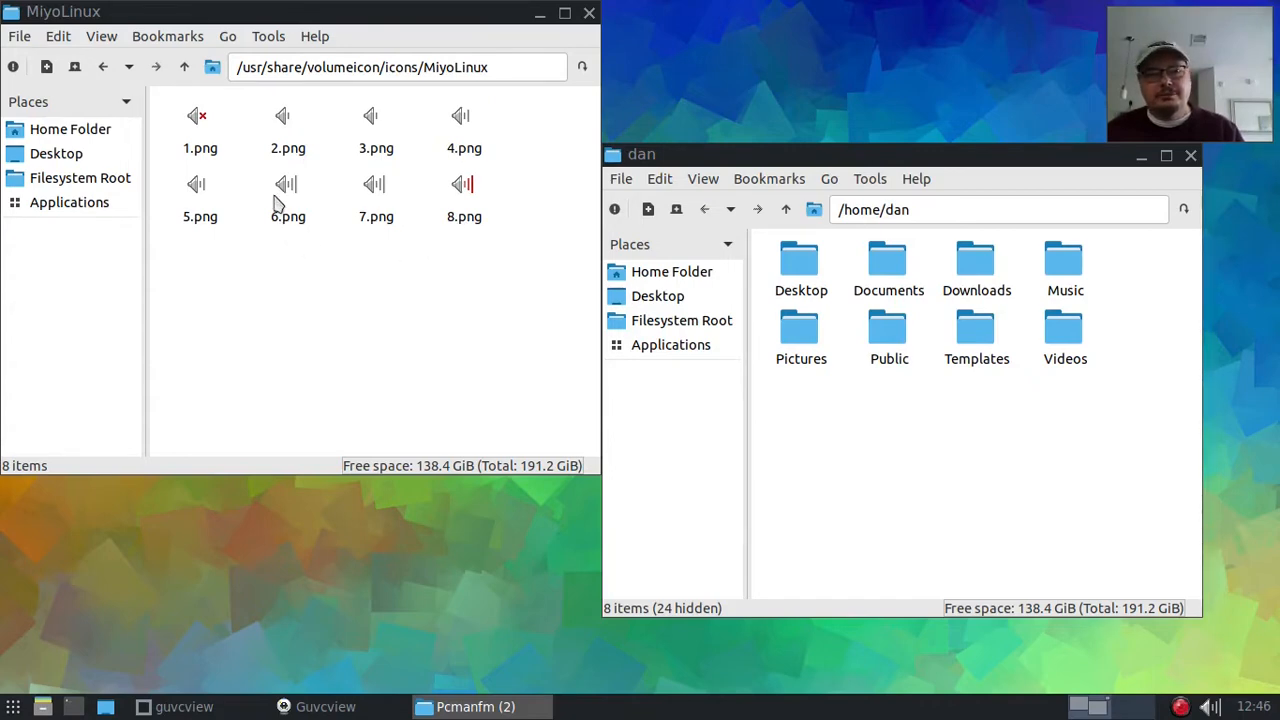
{"action": "mouse_move", "coordinate": [472, 195]}
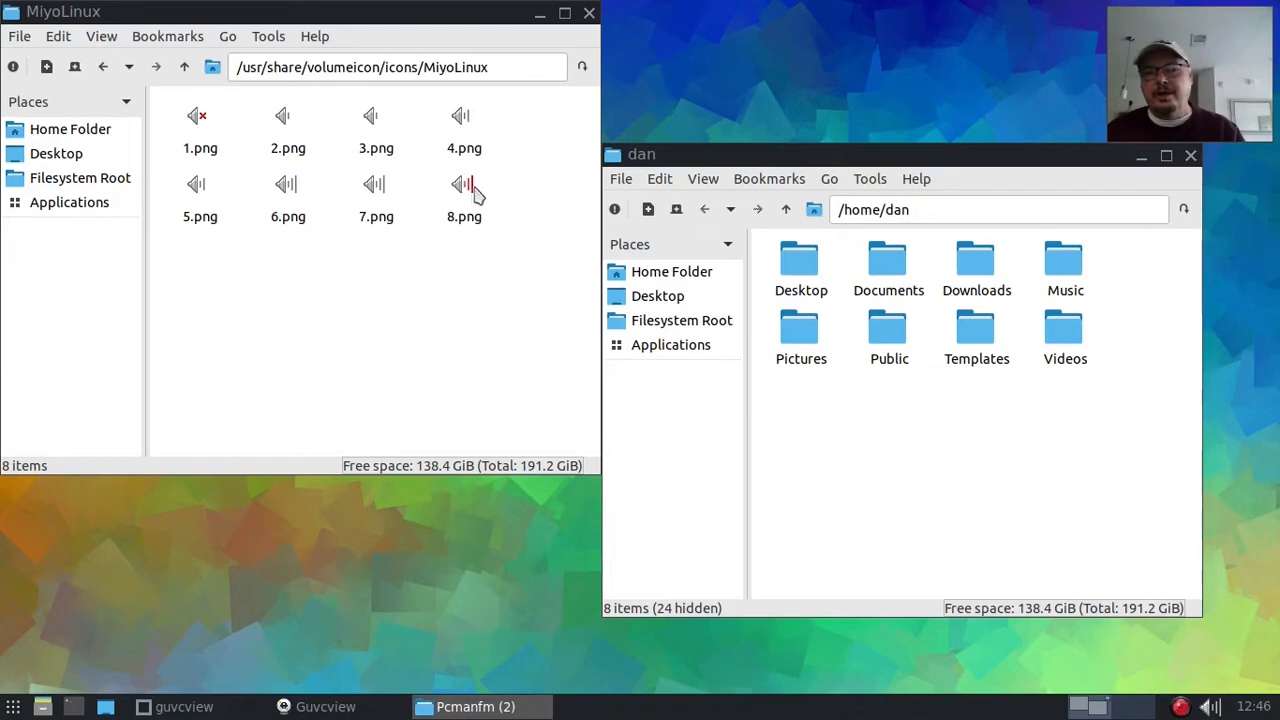
{"action": "mouse_move", "coordinate": [585, 183]}
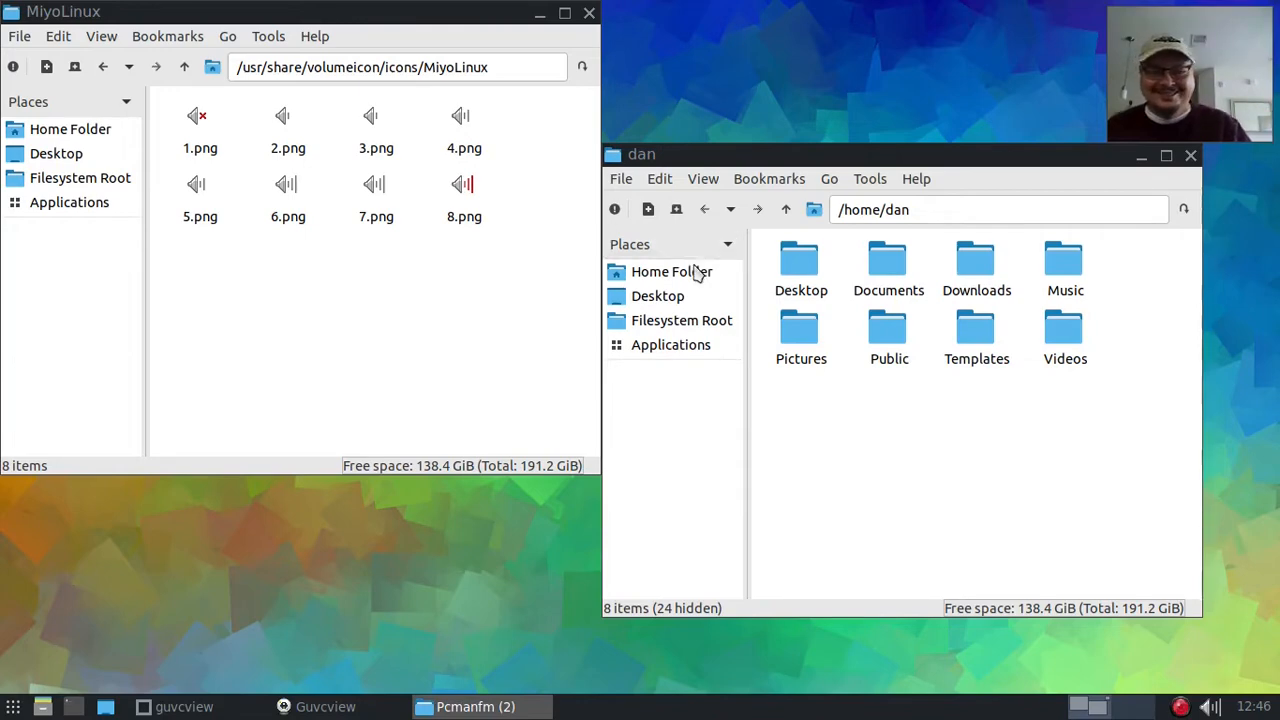
{"action": "mouse_move", "coordinate": [800, 278]}
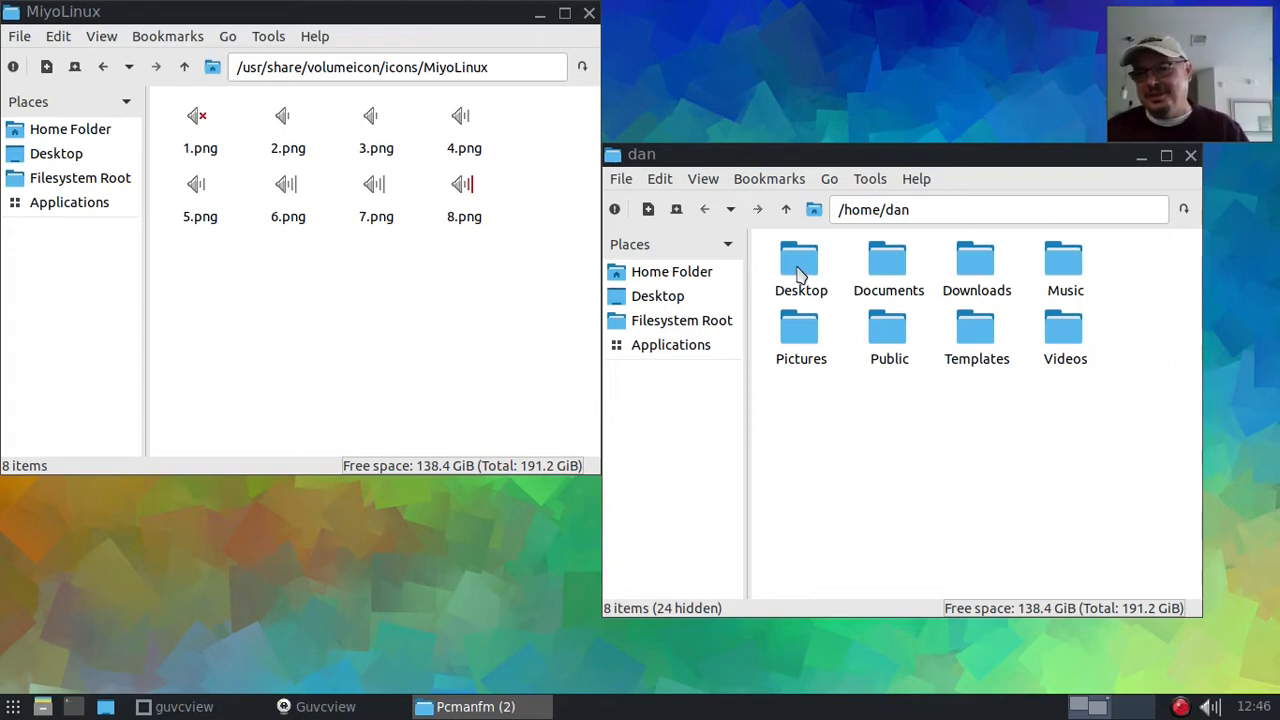
- Open /home/dan/Desktop in the second PCManFM window
{"action": "double_click", "coordinate": [801, 265]}
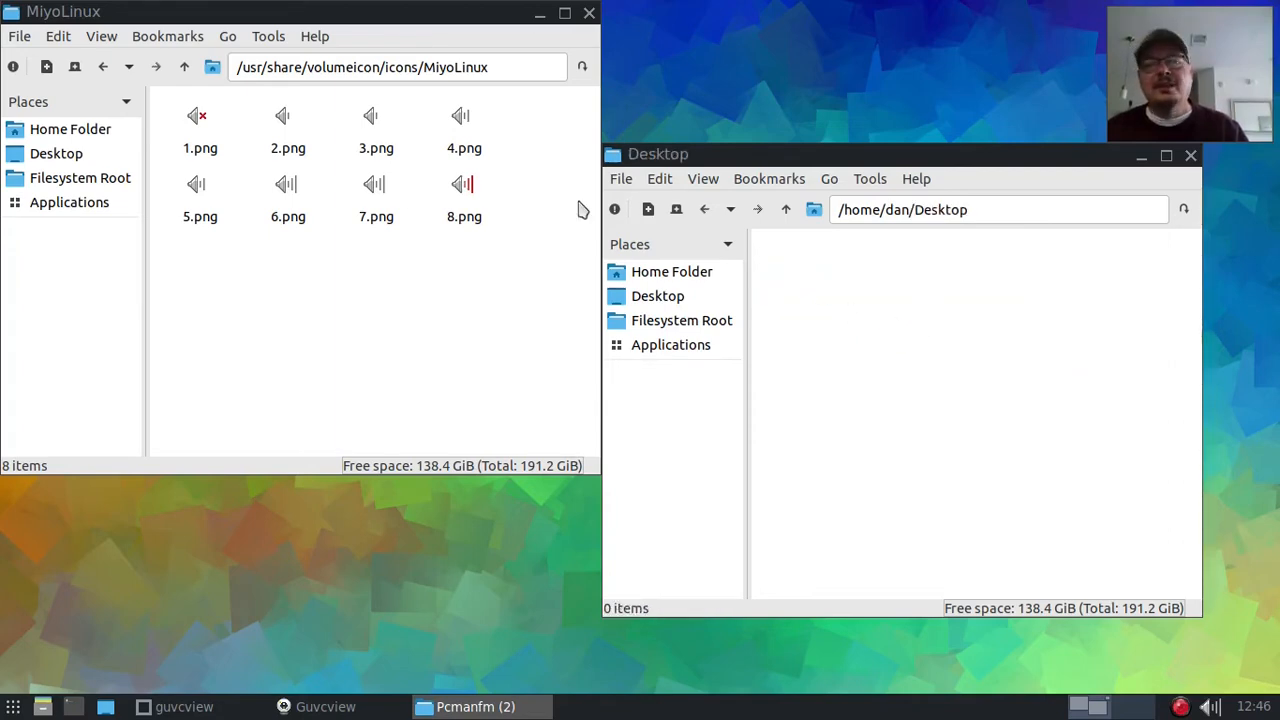
{"action": "mouse_move", "coordinate": [290, 225]}
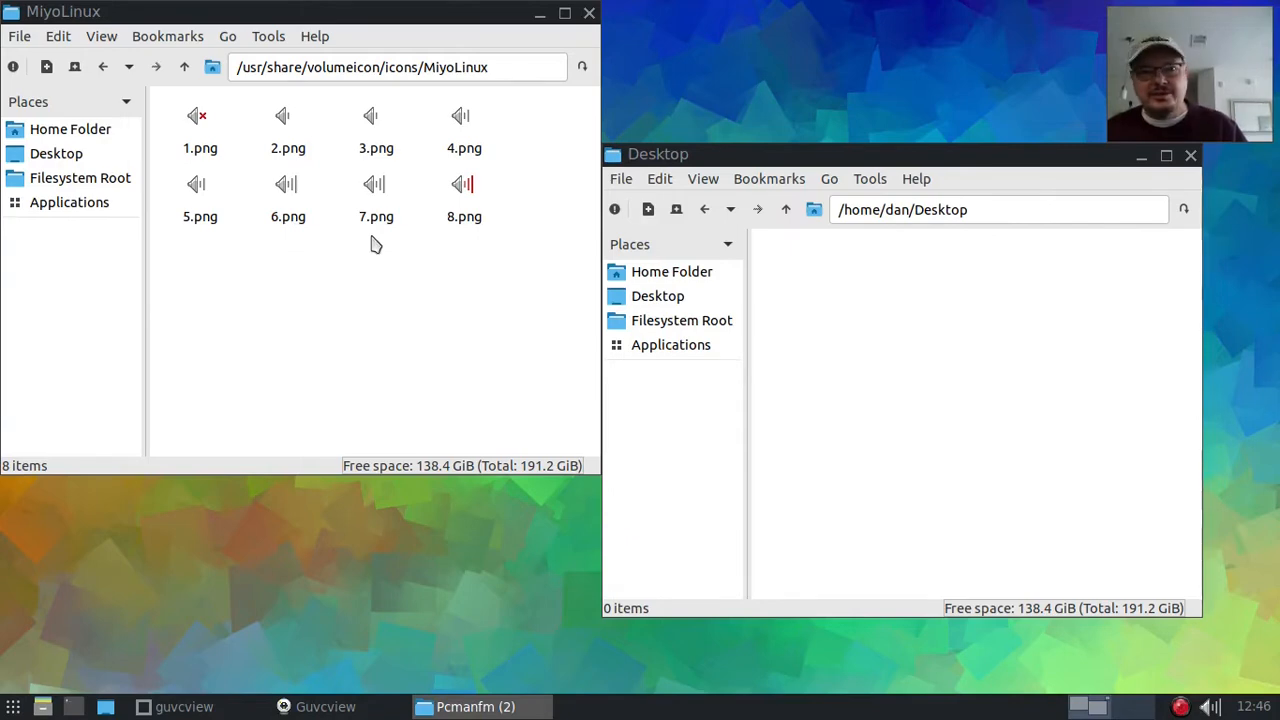
- Rename the Desktop copy of 7.png to 8.png
{"action": "right_click", "coordinate": [376, 200]}
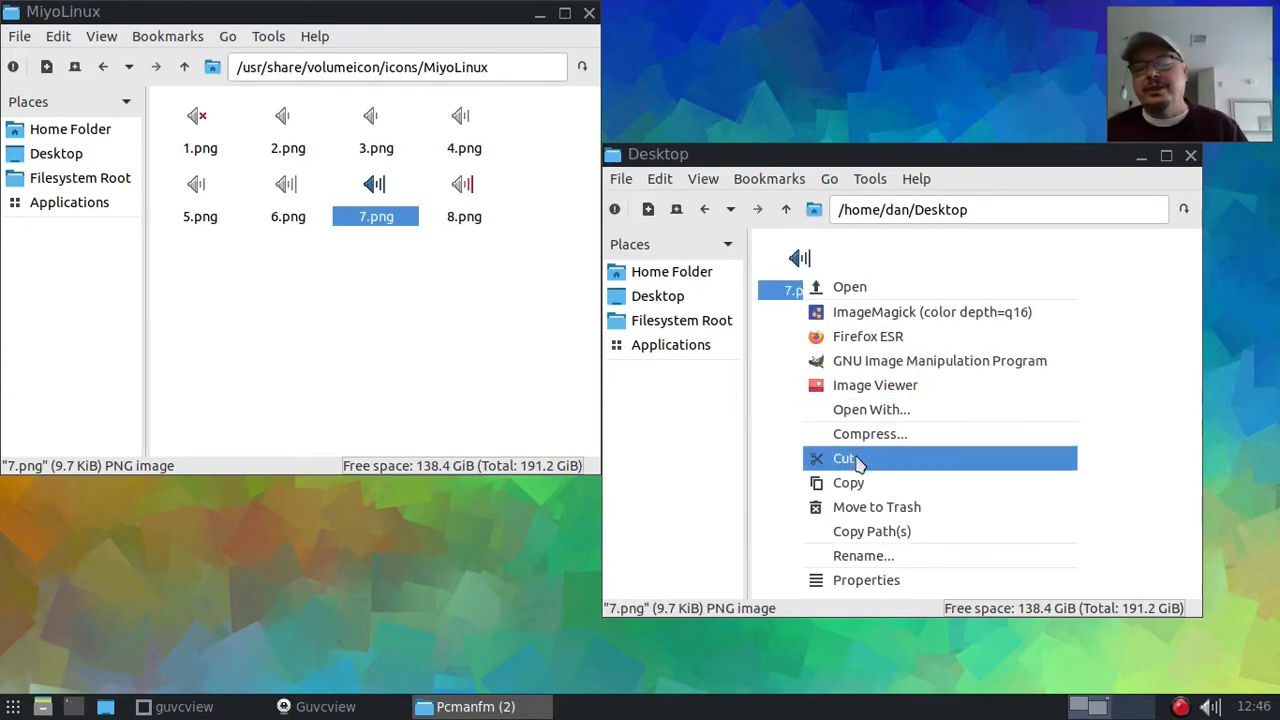
{"action": "left_click", "coordinate": [863, 555]}
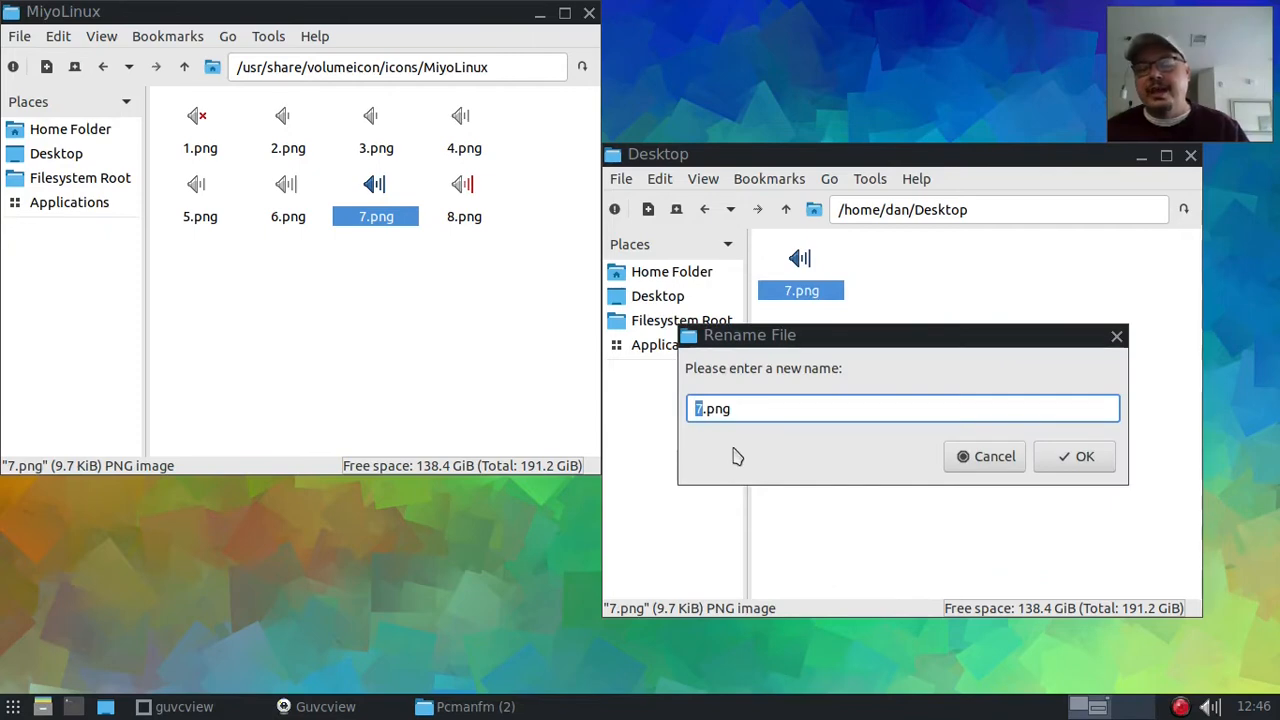
{"action": "type", "text": "8"}
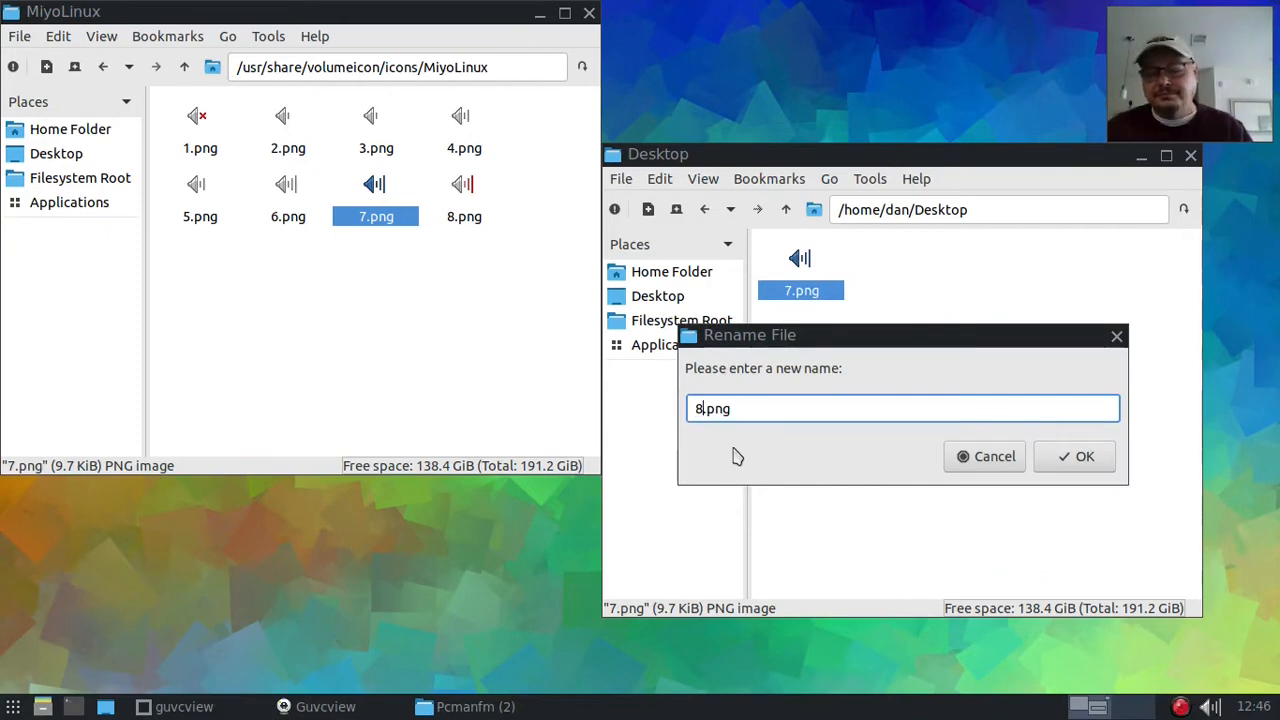
{"action": "left_click", "coordinate": [1074, 456]}
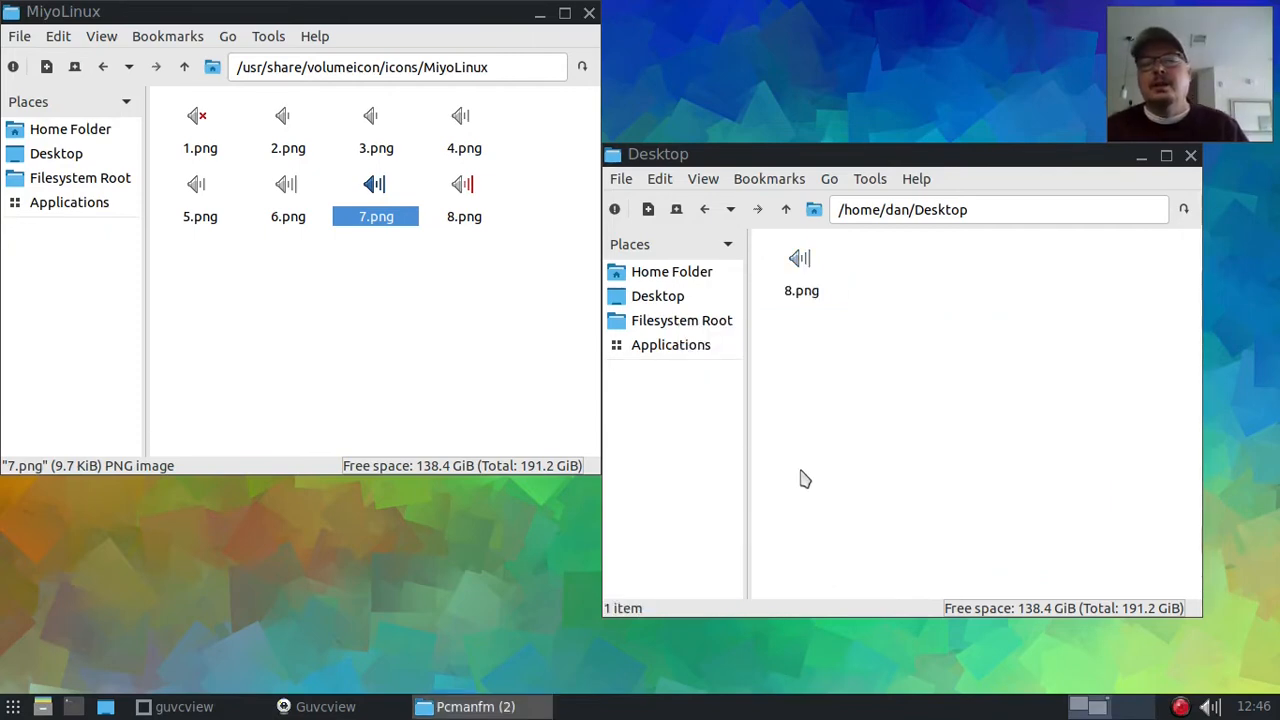
{"action": "mouse_move", "coordinate": [850, 300]}
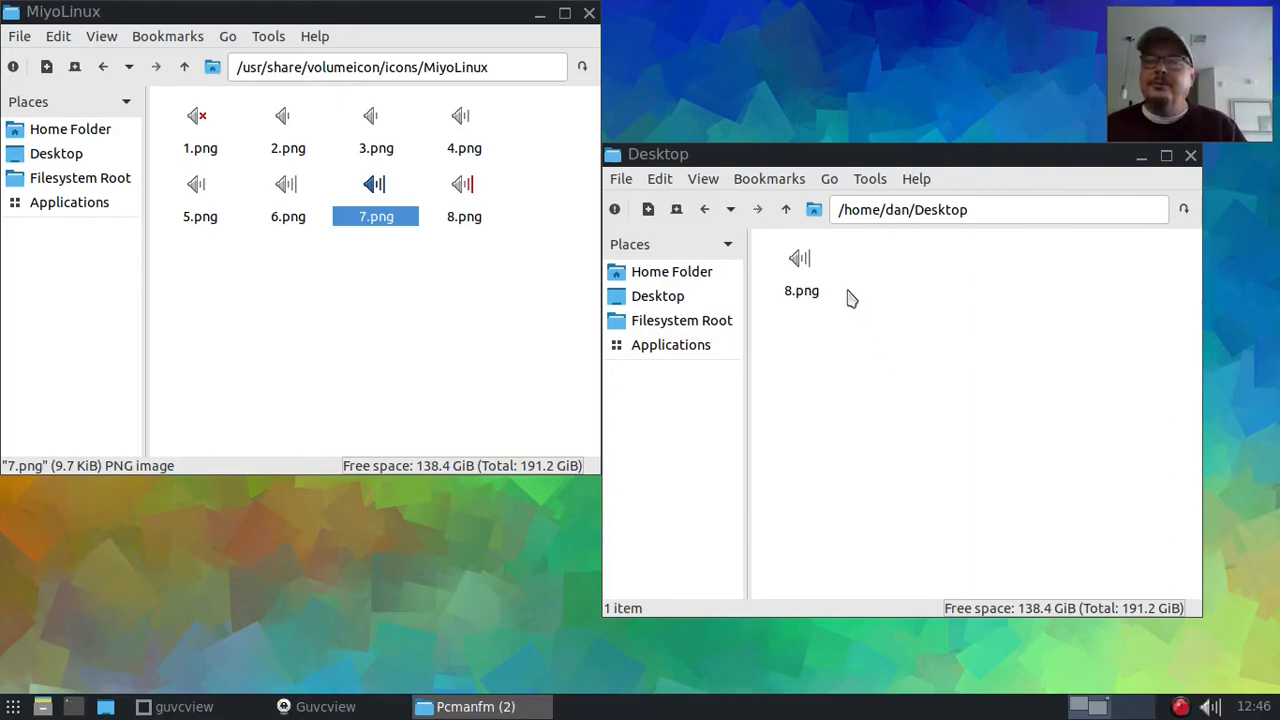
- Copy Desktop's 8.png into the MiyoLinux folder, overwrite the original, and refresh
{"action": "right_click", "coordinate": [801, 290]}
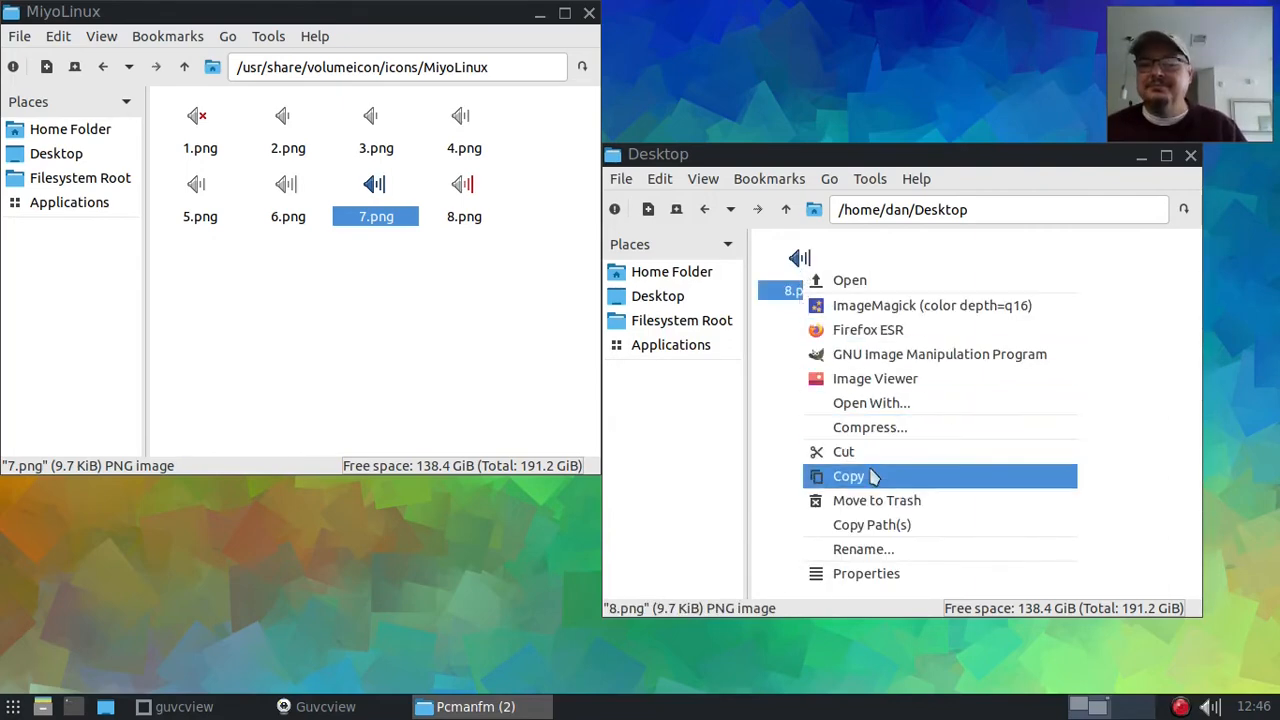
{"action": "left_click", "coordinate": [848, 475]}
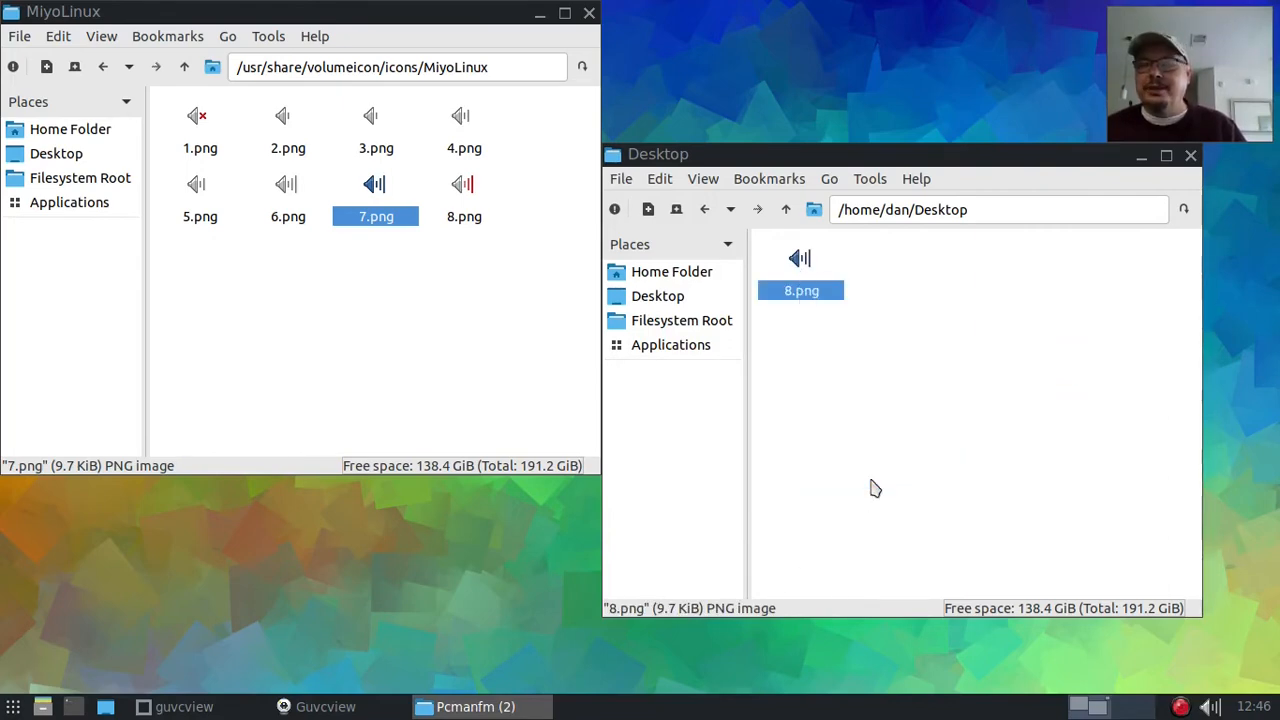
{"action": "left_click", "coordinate": [420, 294]}
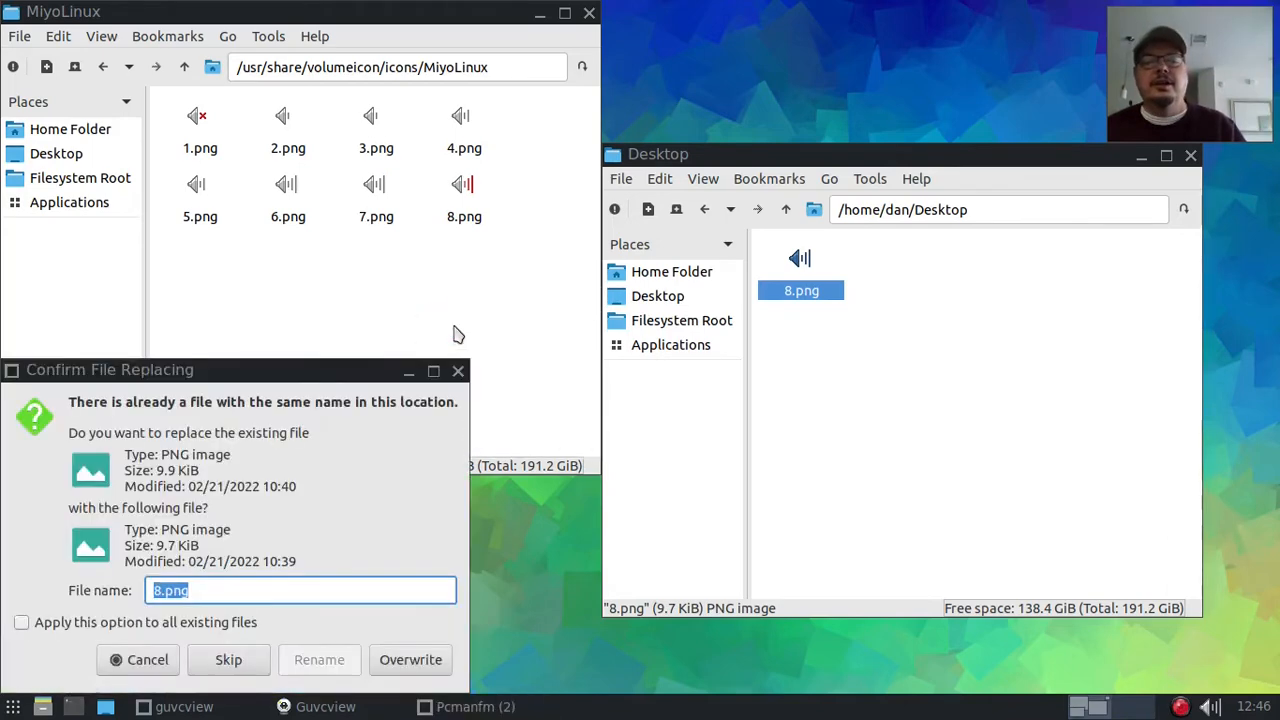
{"action": "mouse_move", "coordinate": [458, 230]}
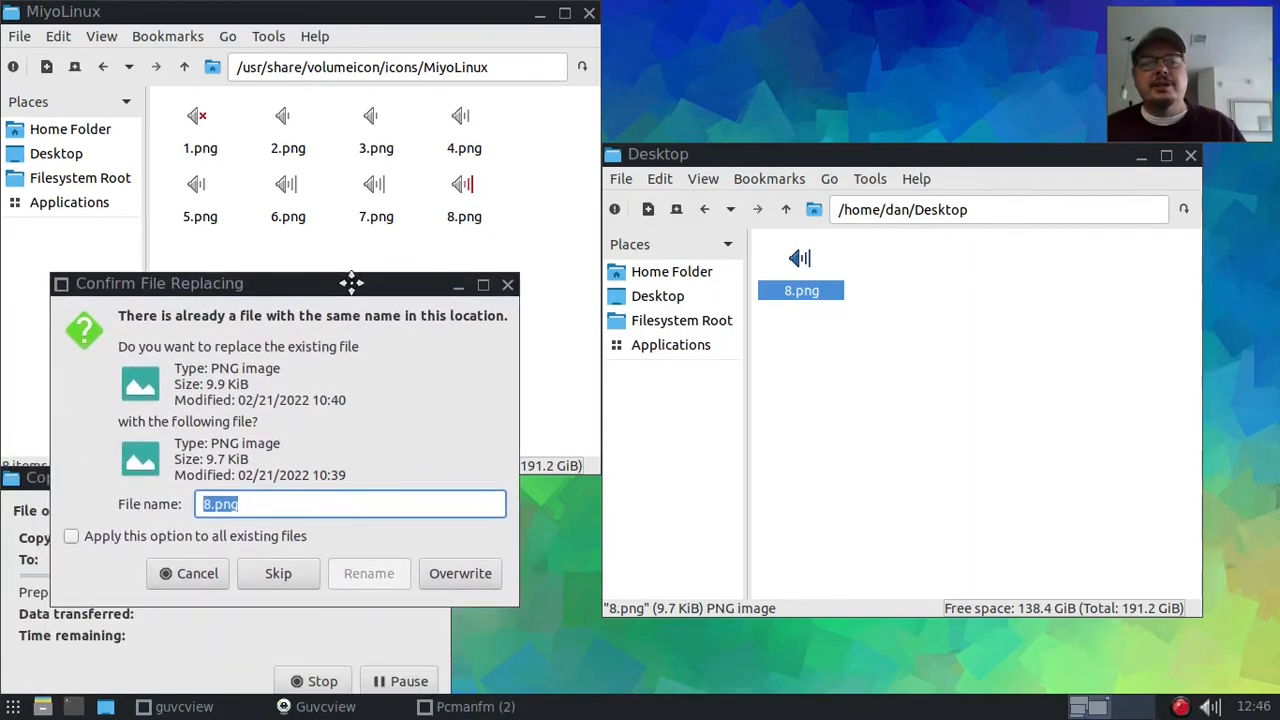
{"action": "left_click", "coordinate": [460, 573]}
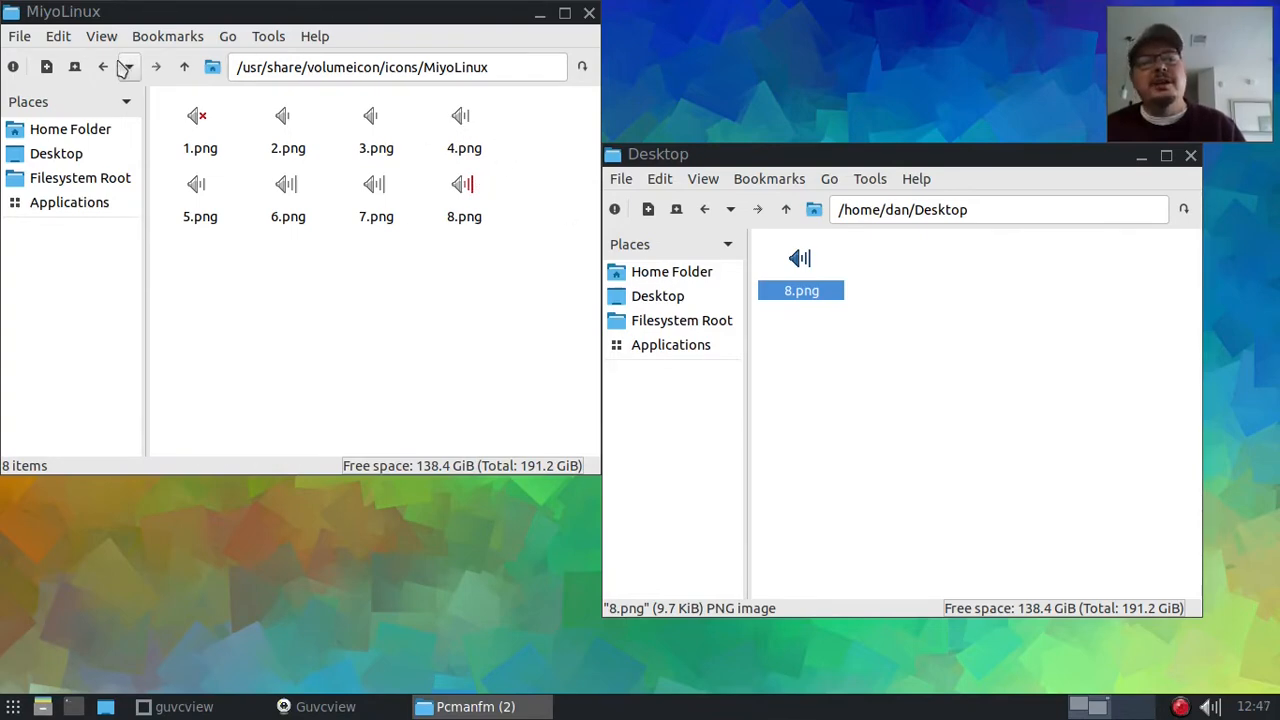
{"action": "mouse_move", "coordinate": [103, 67]}
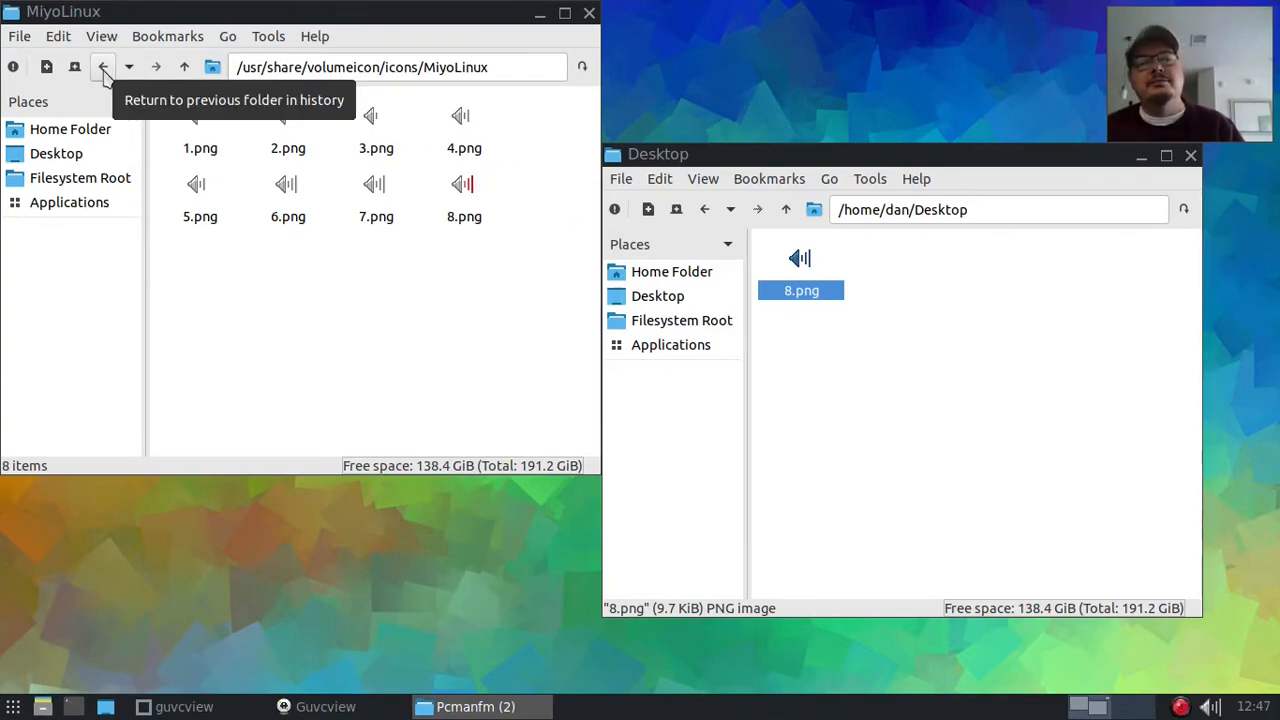
{"action": "left_click", "coordinate": [104, 67]}
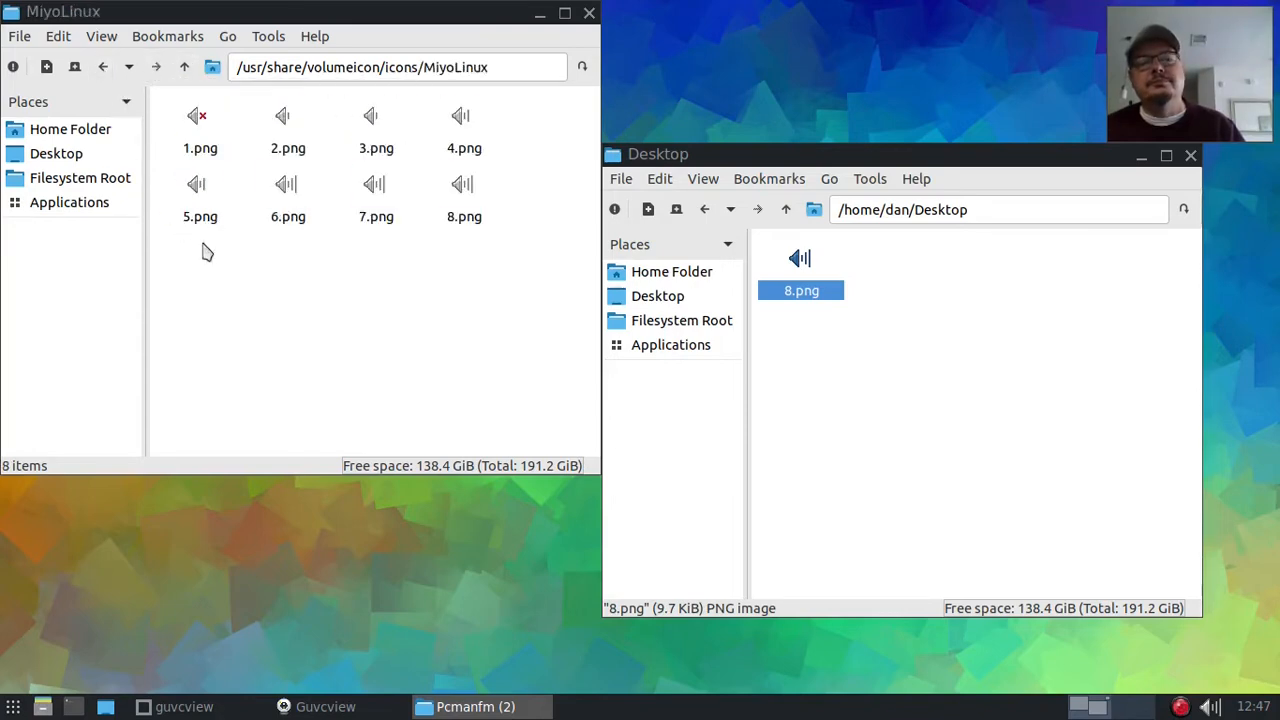
{"action": "mouse_move", "coordinate": [435, 203]}
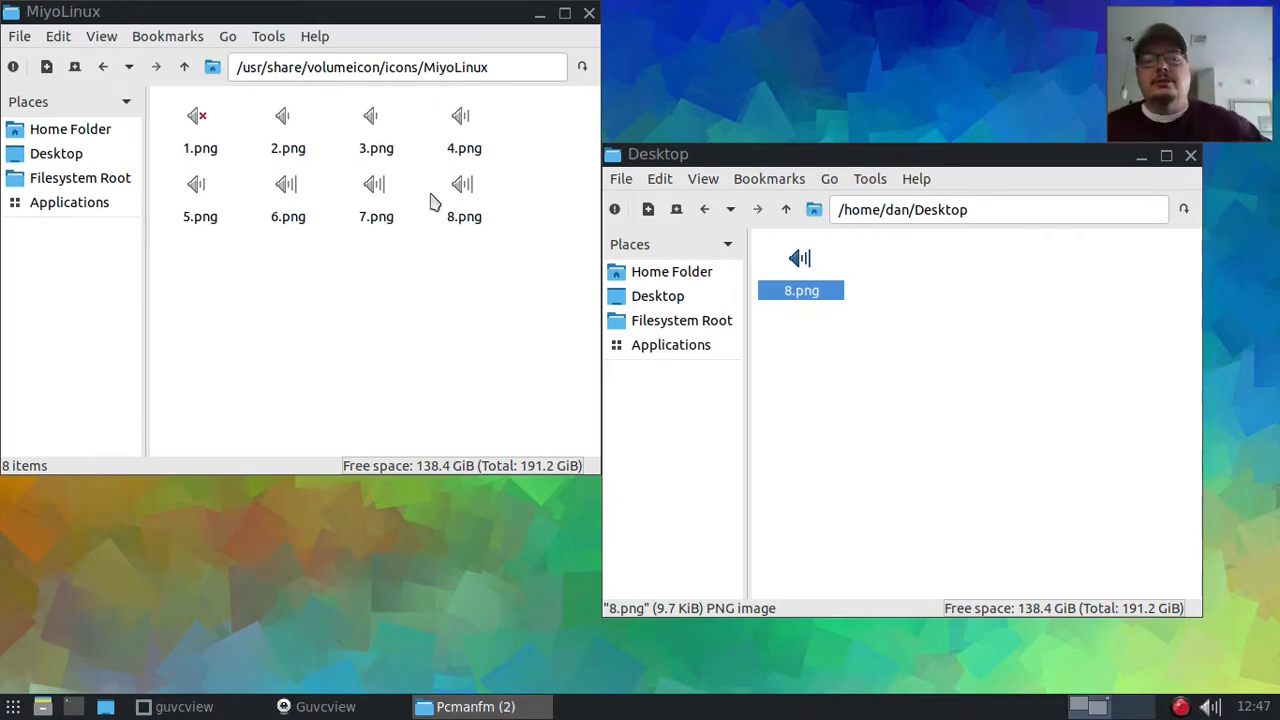
{"action": "mouse_move", "coordinate": [505, 207]}
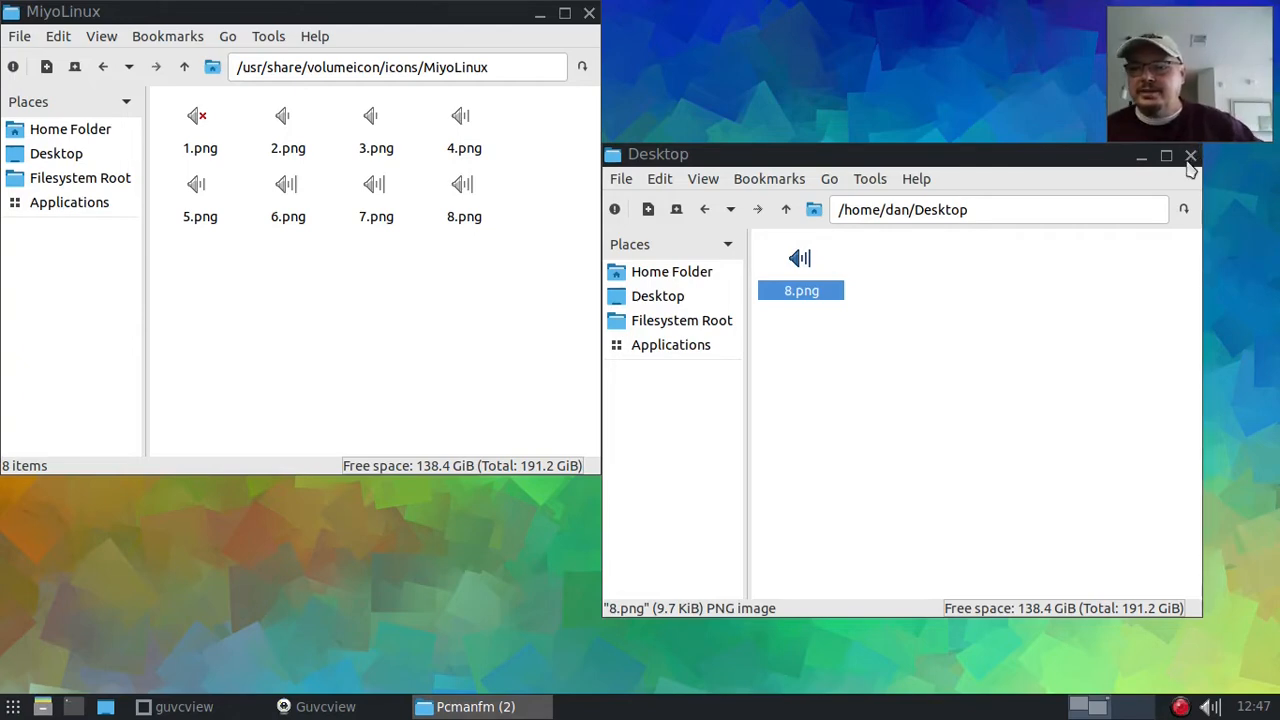
{"action": "left_click", "coordinate": [1191, 155]}
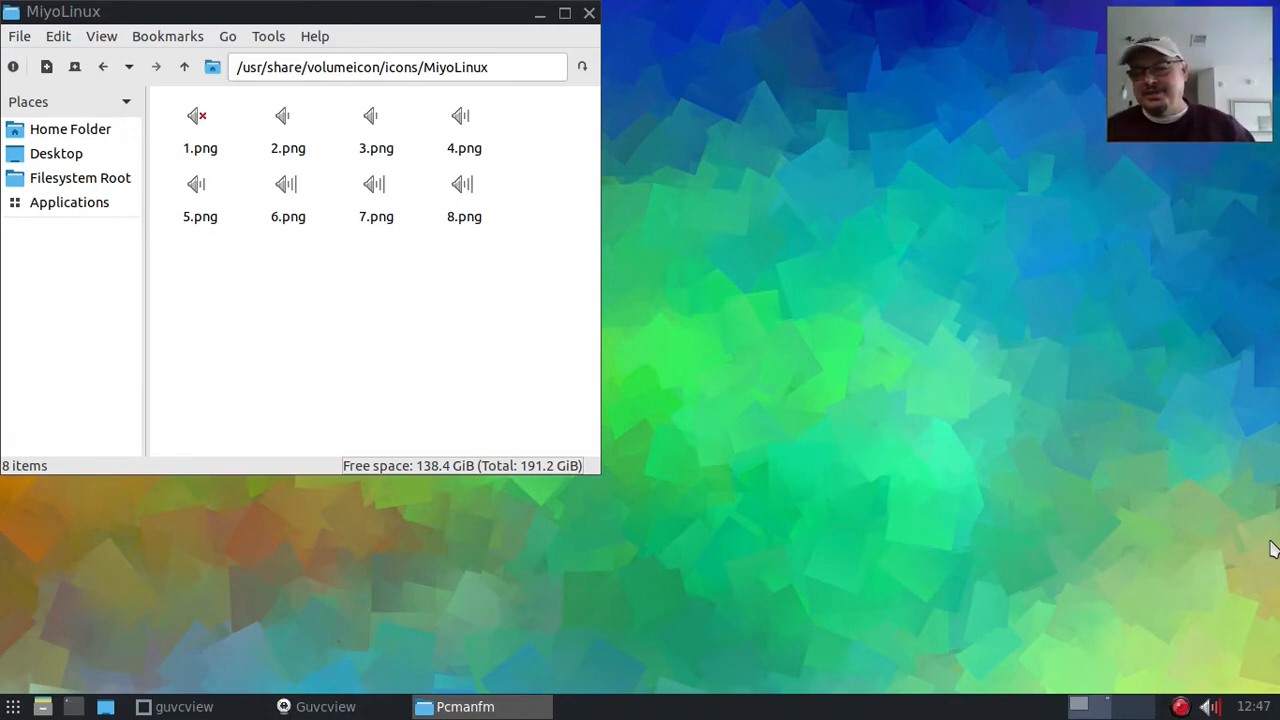
{"action": "mouse_move", "coordinate": [917, 474]}
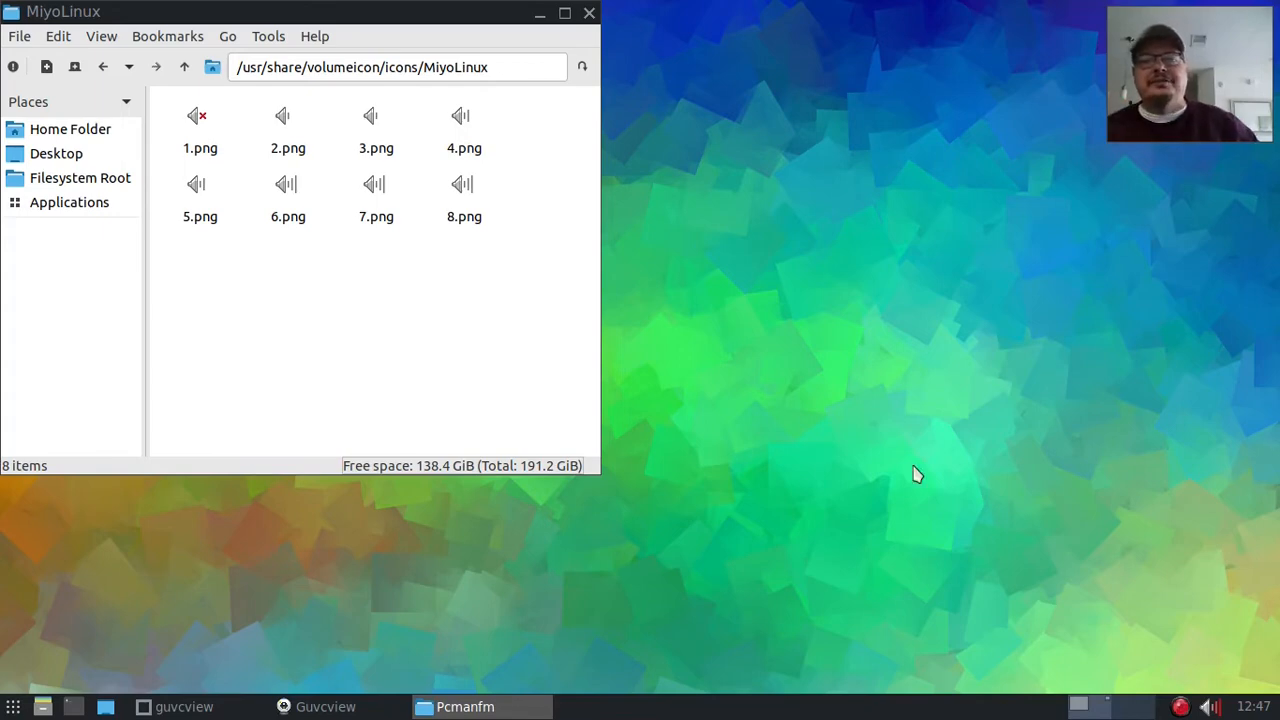
{"action": "mouse_move", "coordinate": [461, 223]}
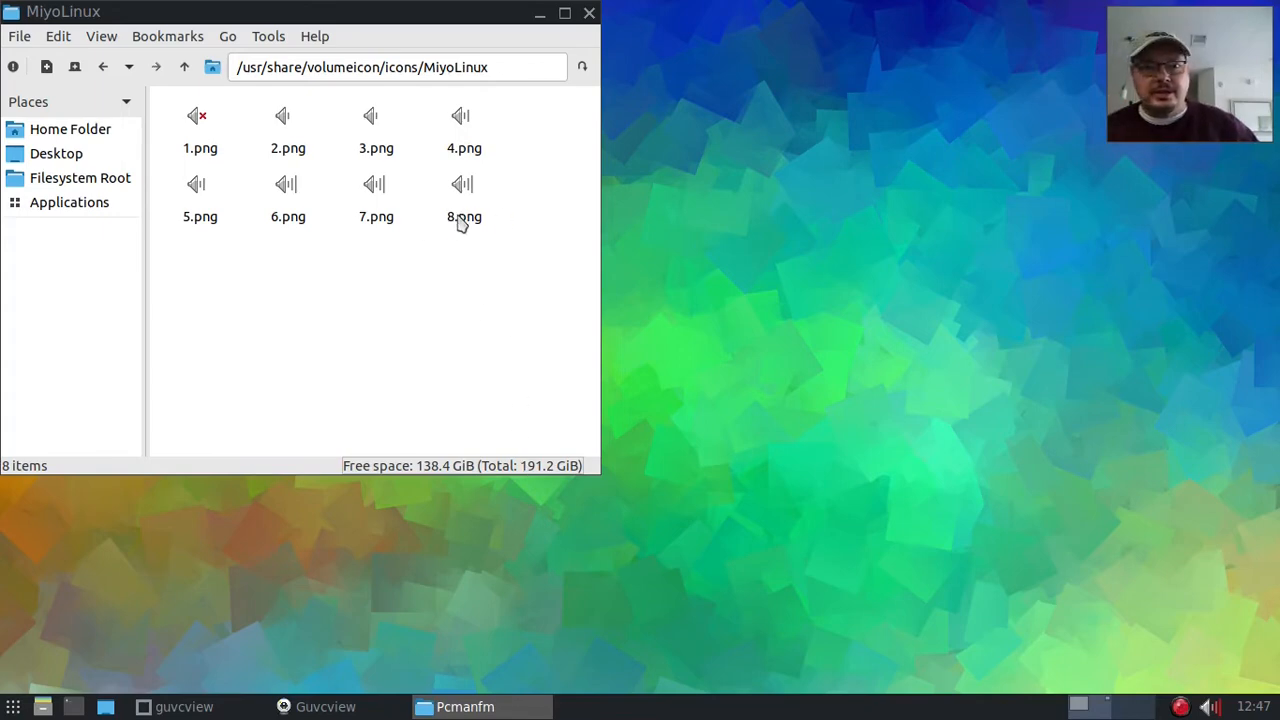
{"action": "mouse_move", "coordinate": [216, 186]}
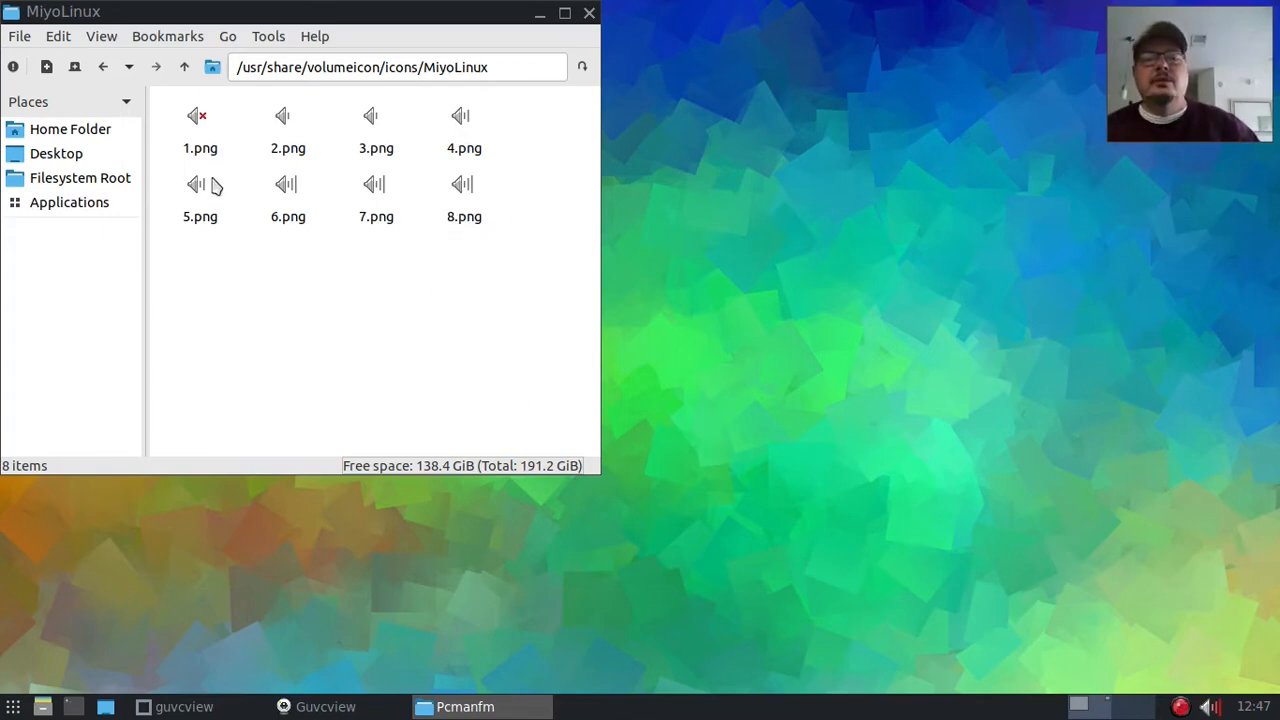
{"action": "mouse_move", "coordinate": [448, 207]}
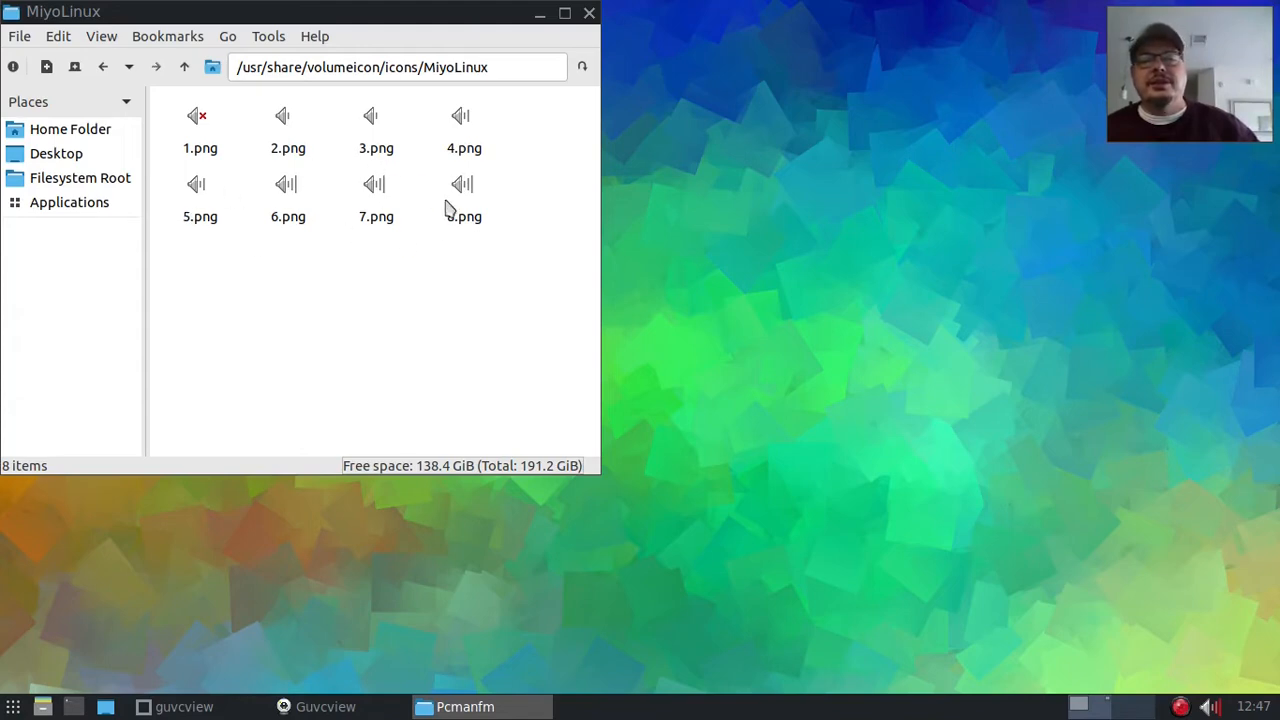
{"action": "mouse_move", "coordinate": [352, 285]}
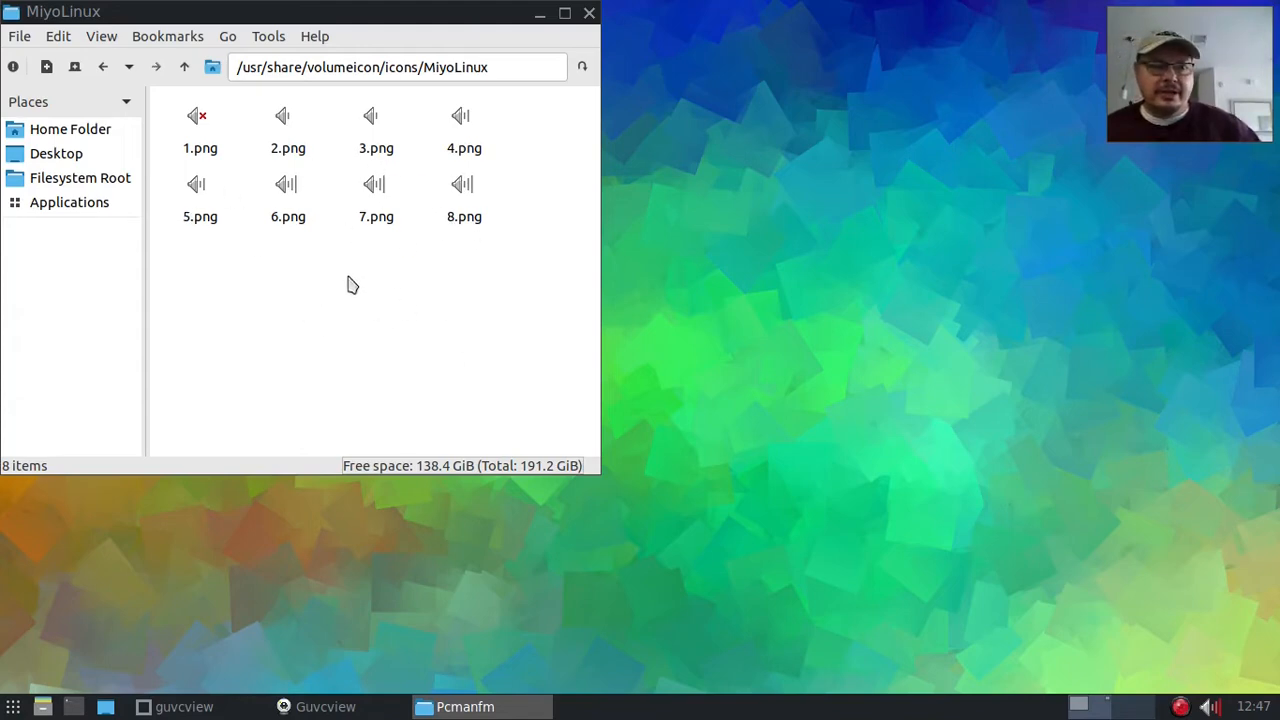
{"action": "mouse_move", "coordinate": [500, 237]}
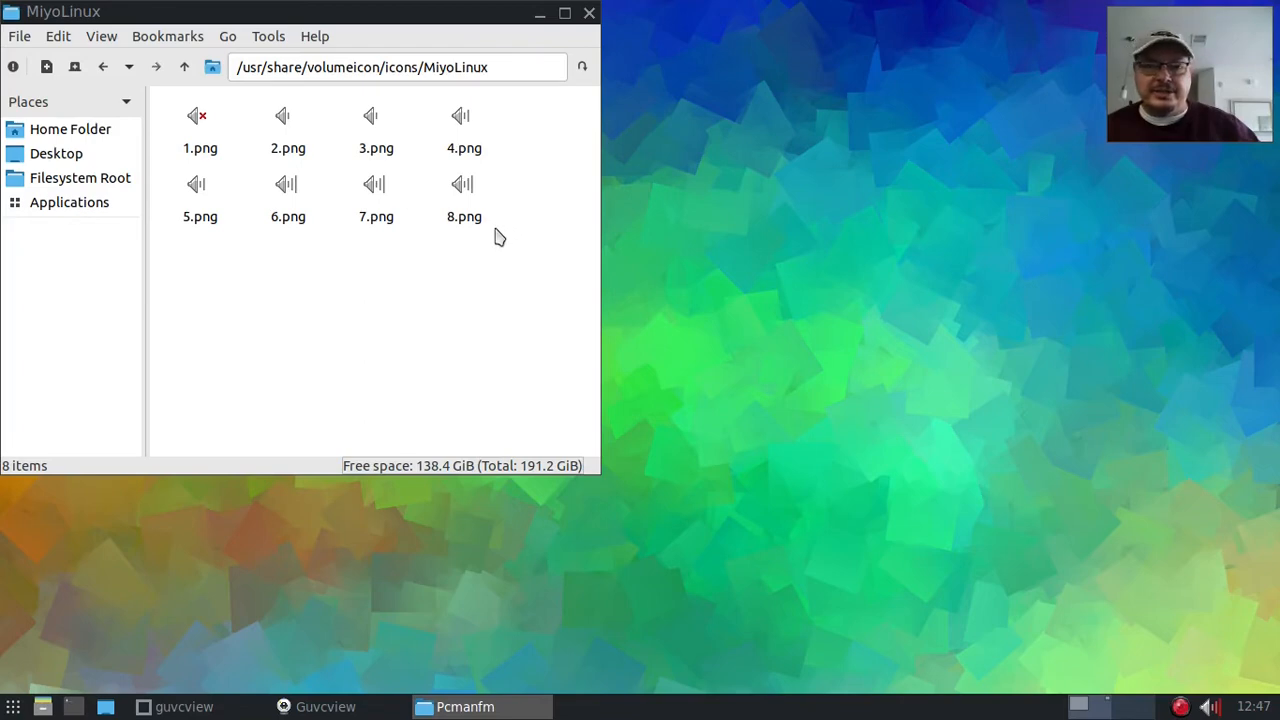
{"action": "mouse_move", "coordinate": [490, 243]}
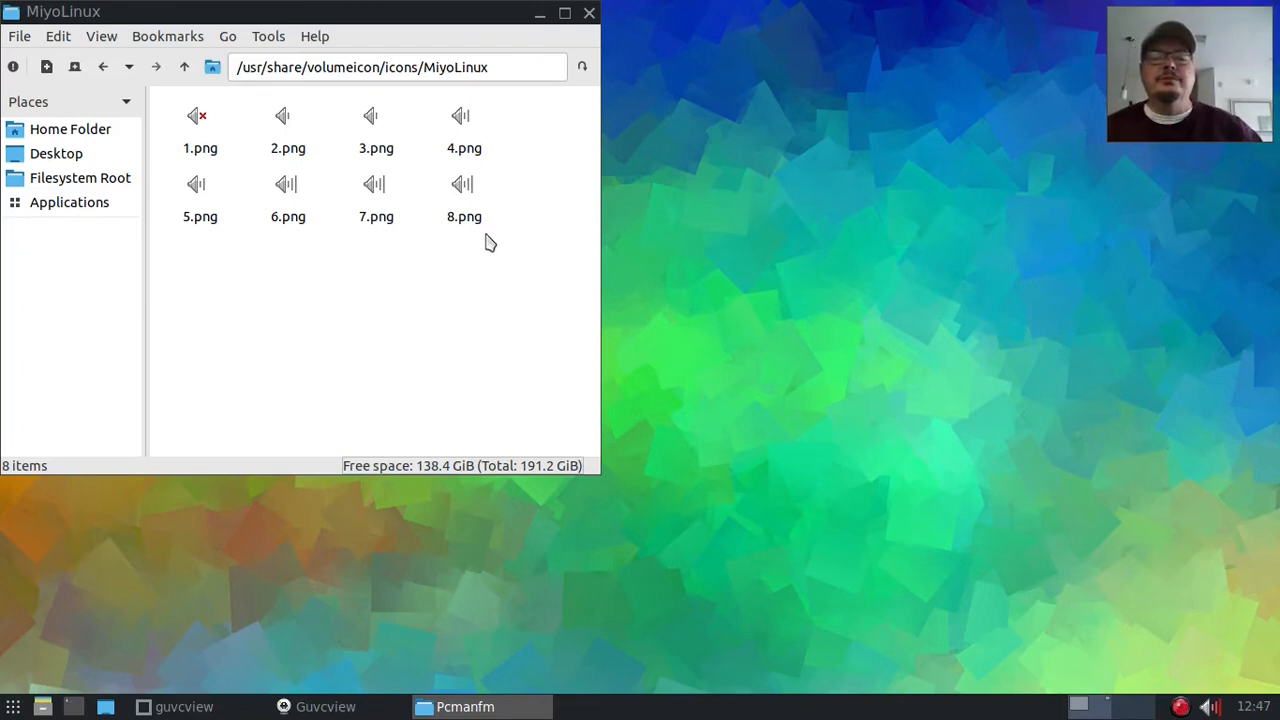
{"action": "mouse_move", "coordinate": [288, 200]}
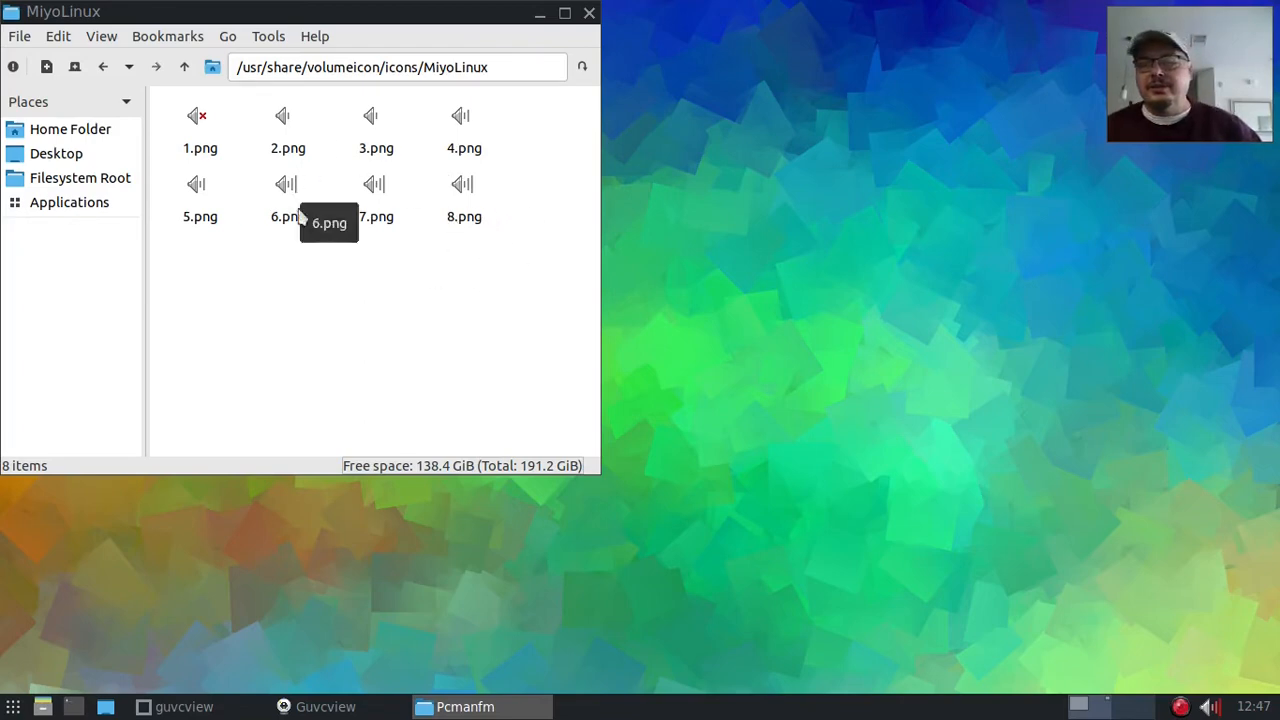
{"action": "mouse_move", "coordinate": [309, 253]}
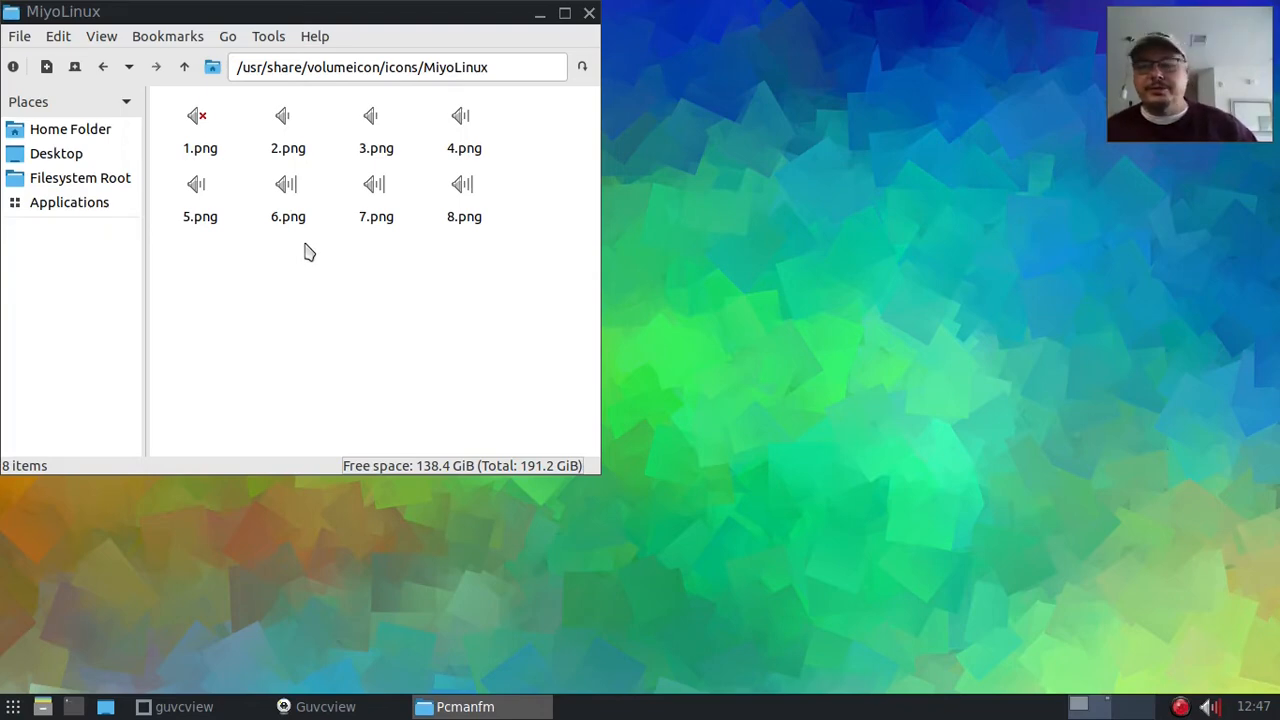
{"action": "mouse_move", "coordinate": [715, 275]}
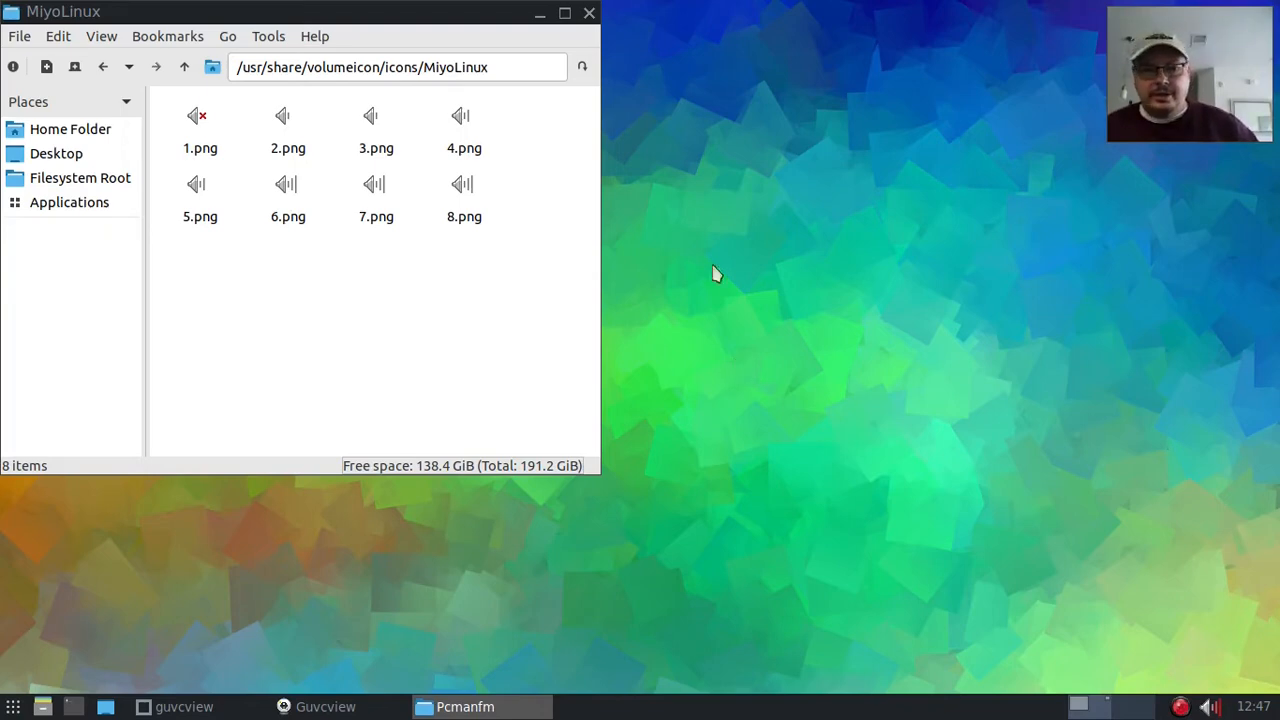
{"action": "mouse_move", "coordinate": [465, 192]}
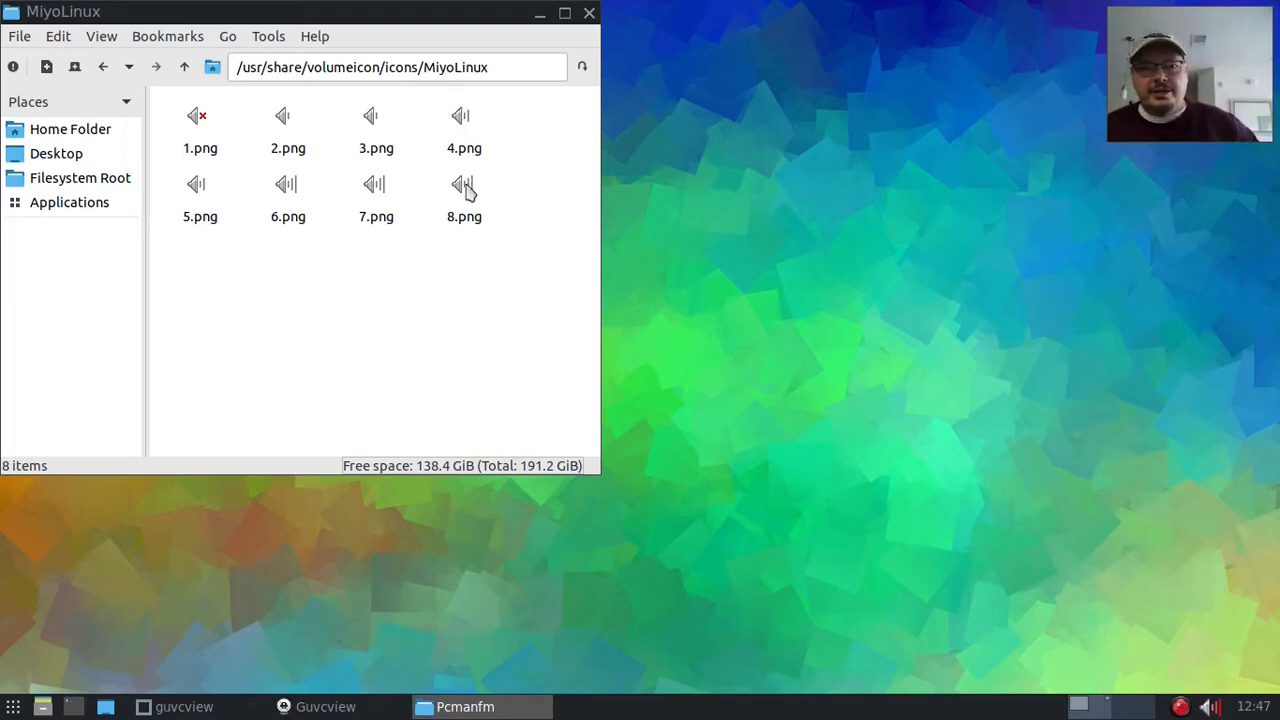
{"action": "mouse_move", "coordinate": [333, 137]}
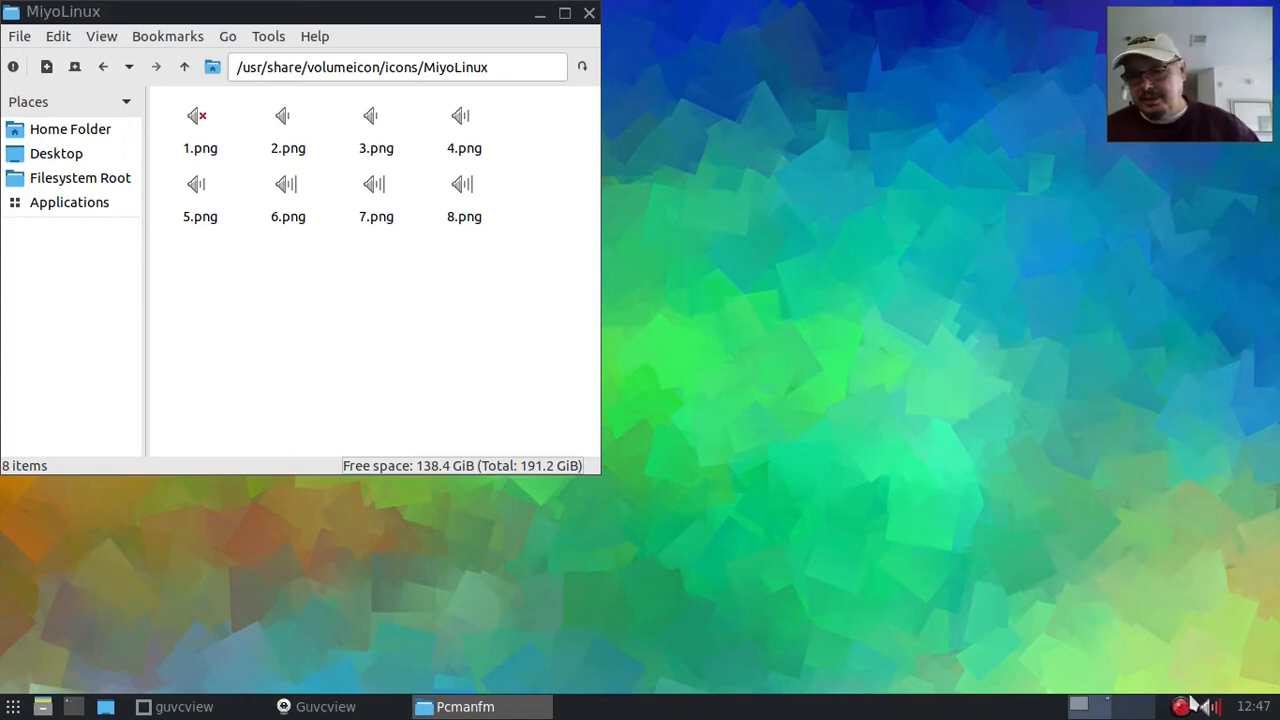
{"action": "left_click", "coordinate": [1209, 706]}
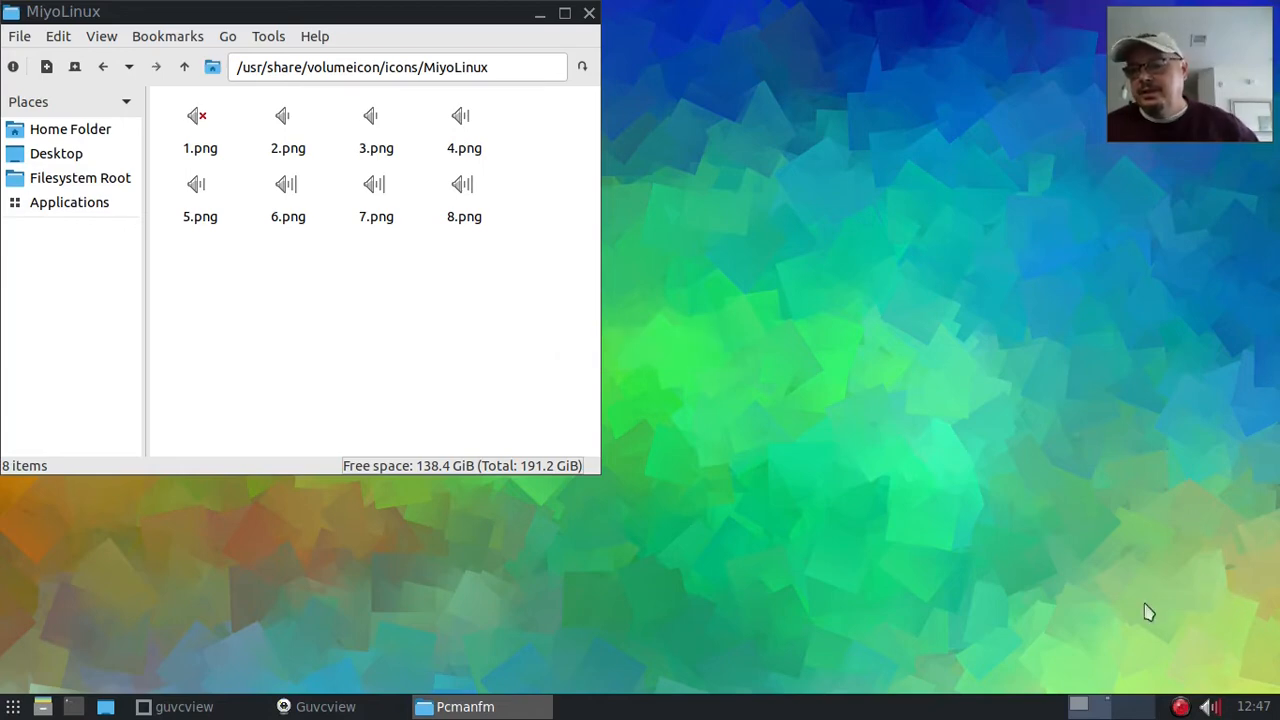
- Open Preferences from the volumeicon tray icon's menu
{"action": "right_click", "coordinate": [1208, 707]}
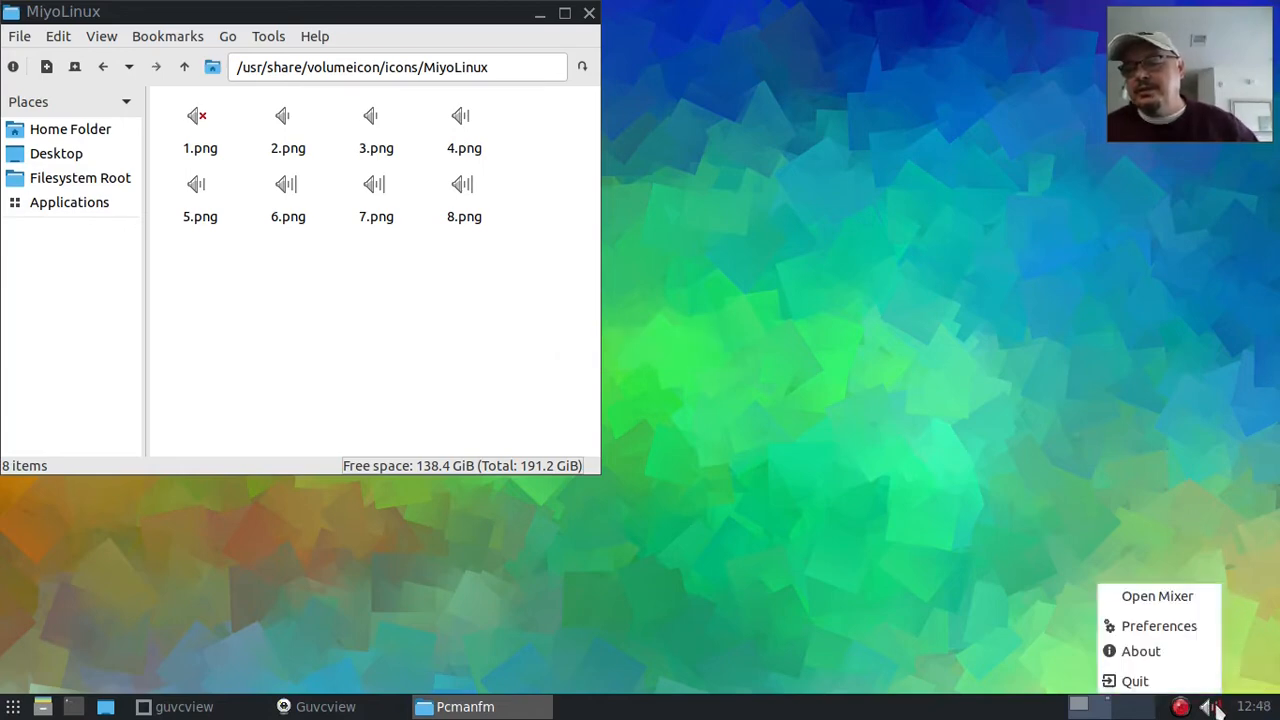
{"action": "mouse_move", "coordinate": [1135, 681]}
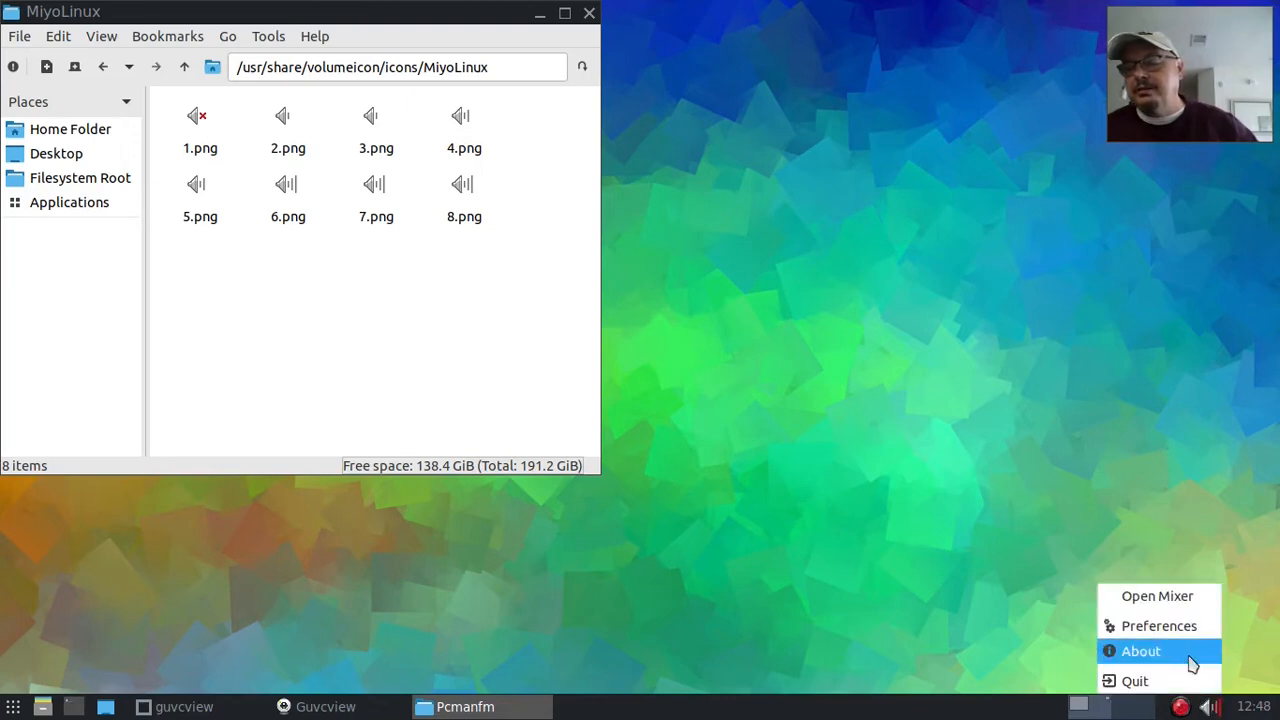
{"action": "left_click", "coordinate": [1159, 625]}
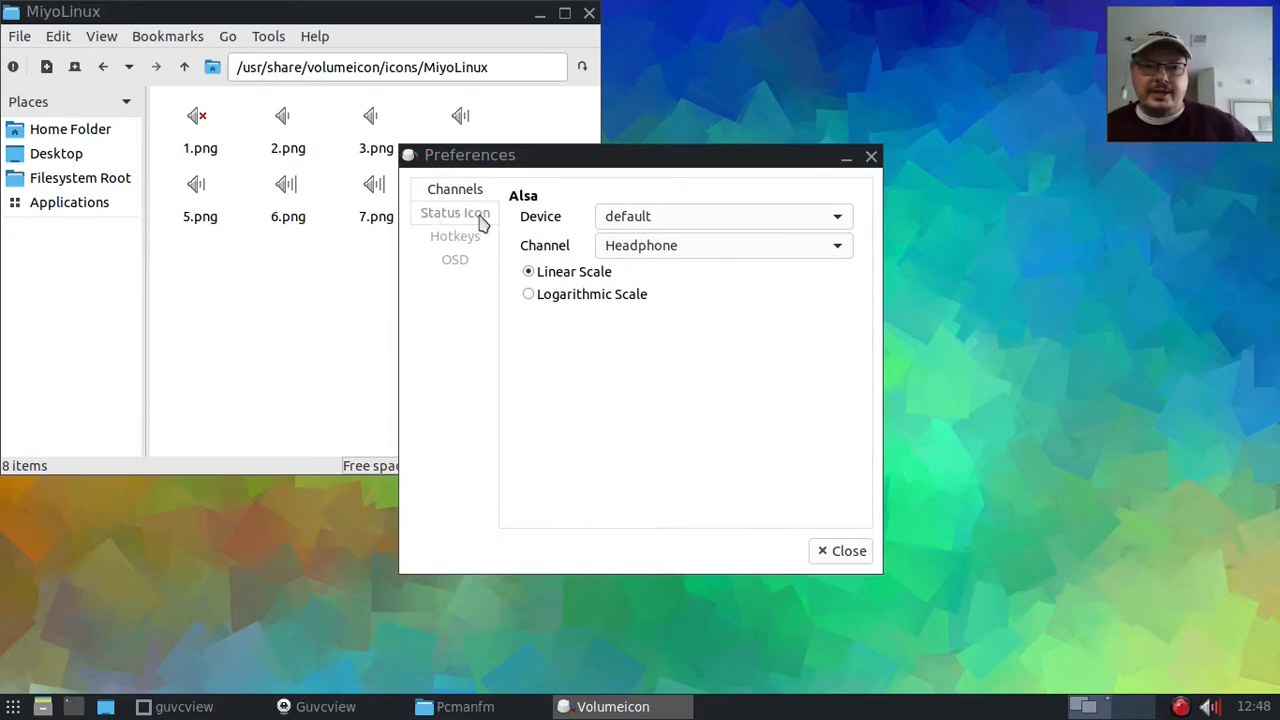
- Check the Status Icon theme stays MiyoLinux, then close Preferences
{"action": "left_click", "coordinate": [455, 212]}
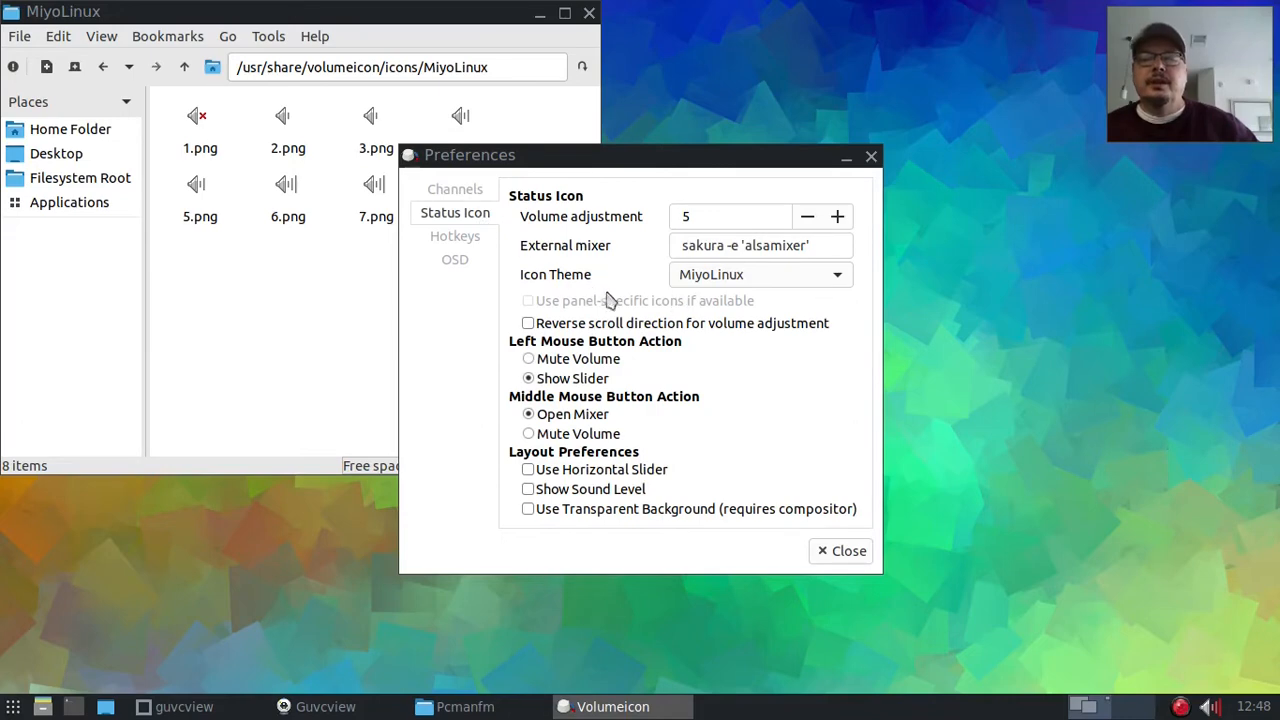
{"action": "mouse_move", "coordinate": [730, 288]}
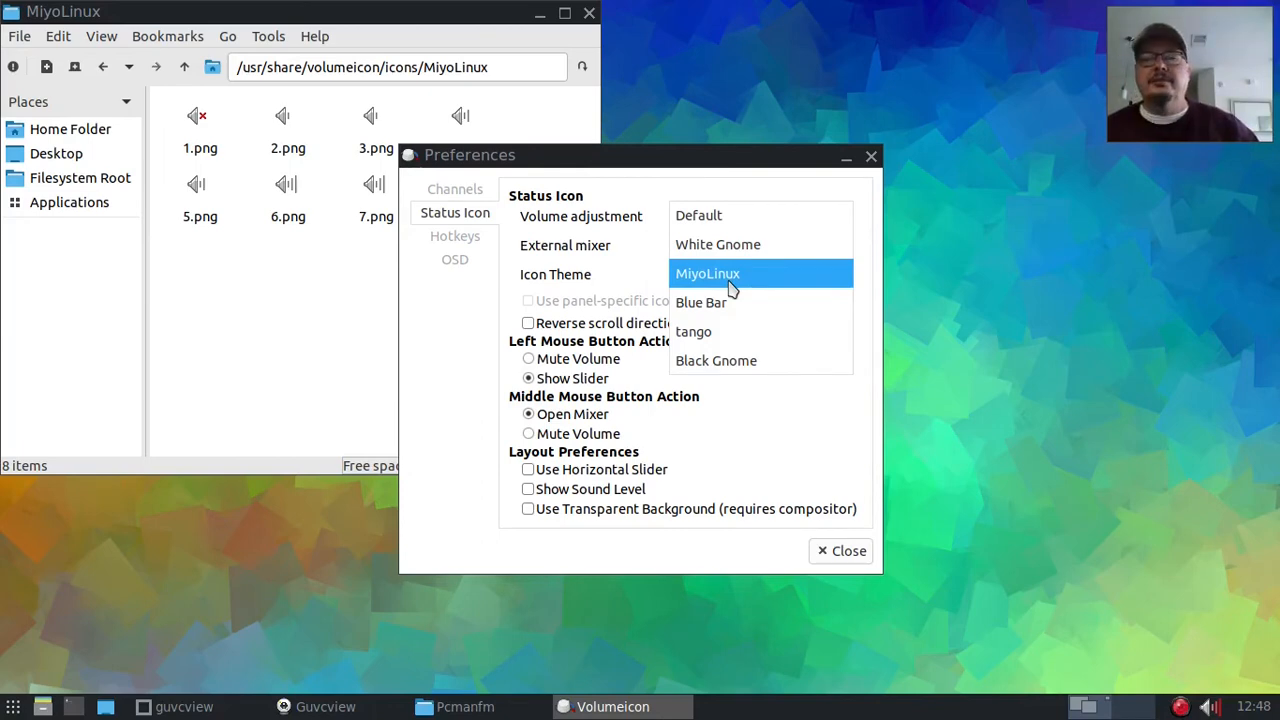
{"action": "left_click", "coordinate": [717, 244]}
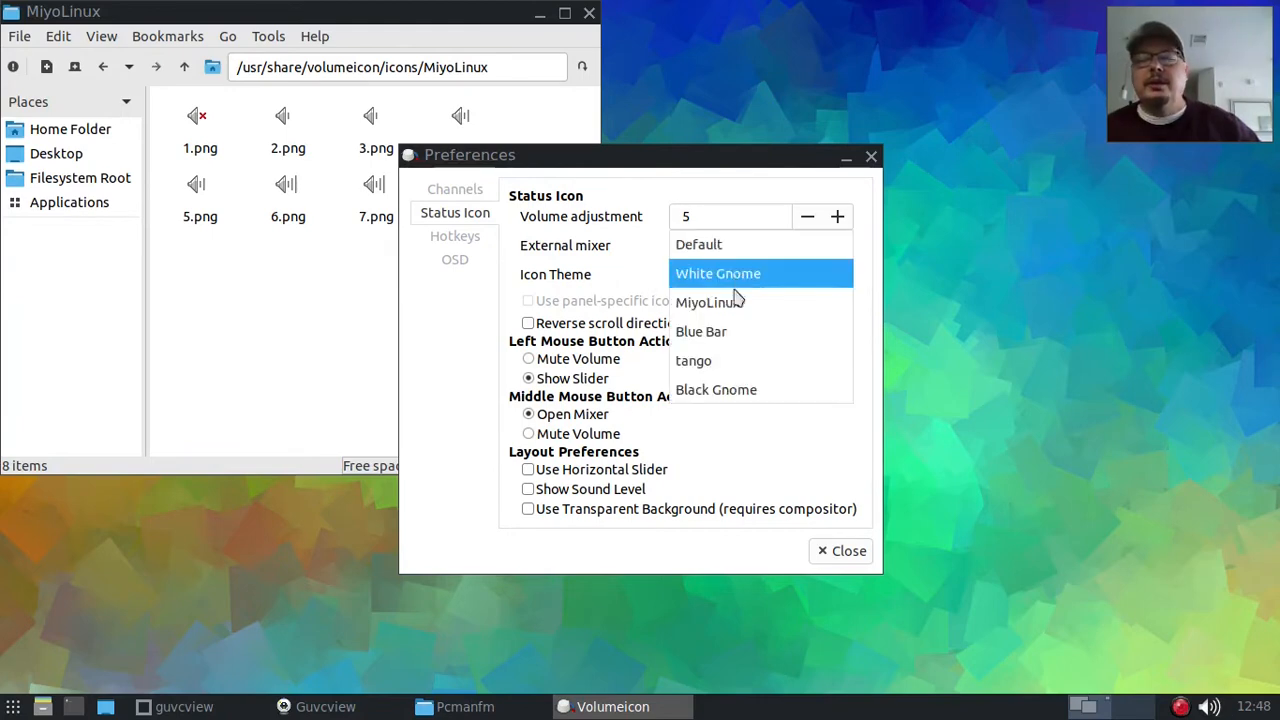
{"action": "left_click", "coordinate": [710, 302]}
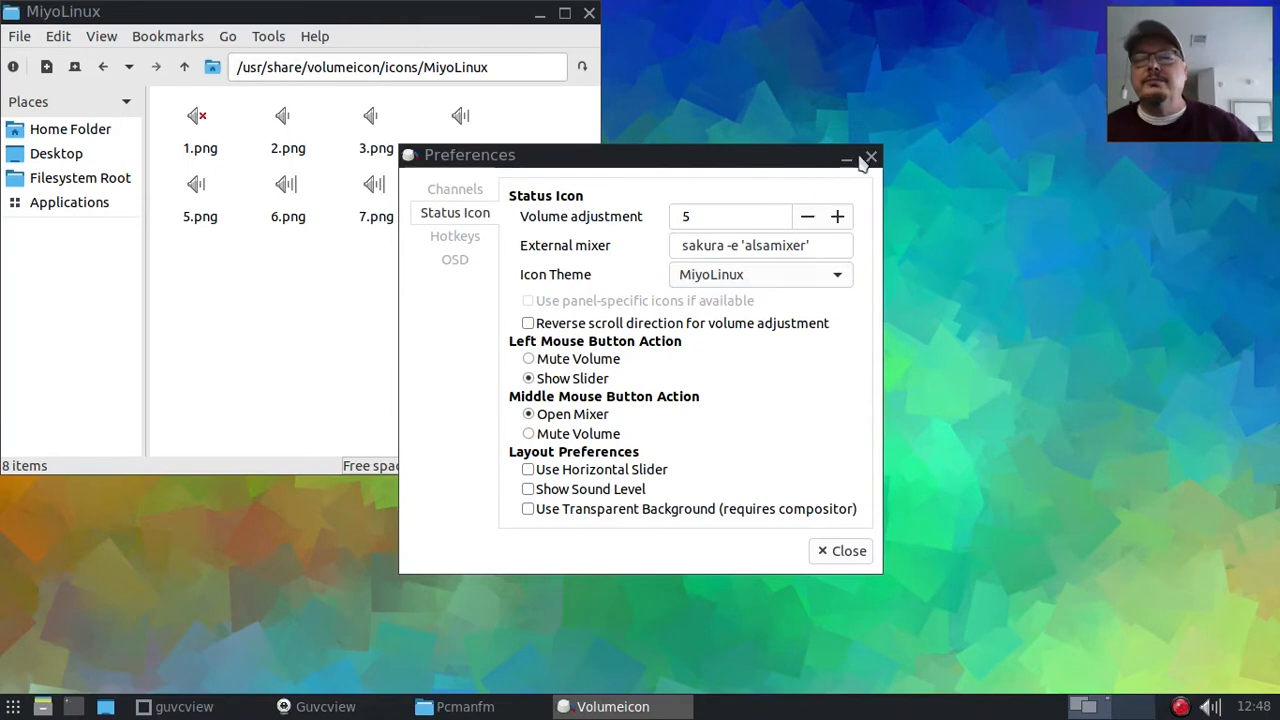
{"action": "left_click", "coordinate": [870, 158]}
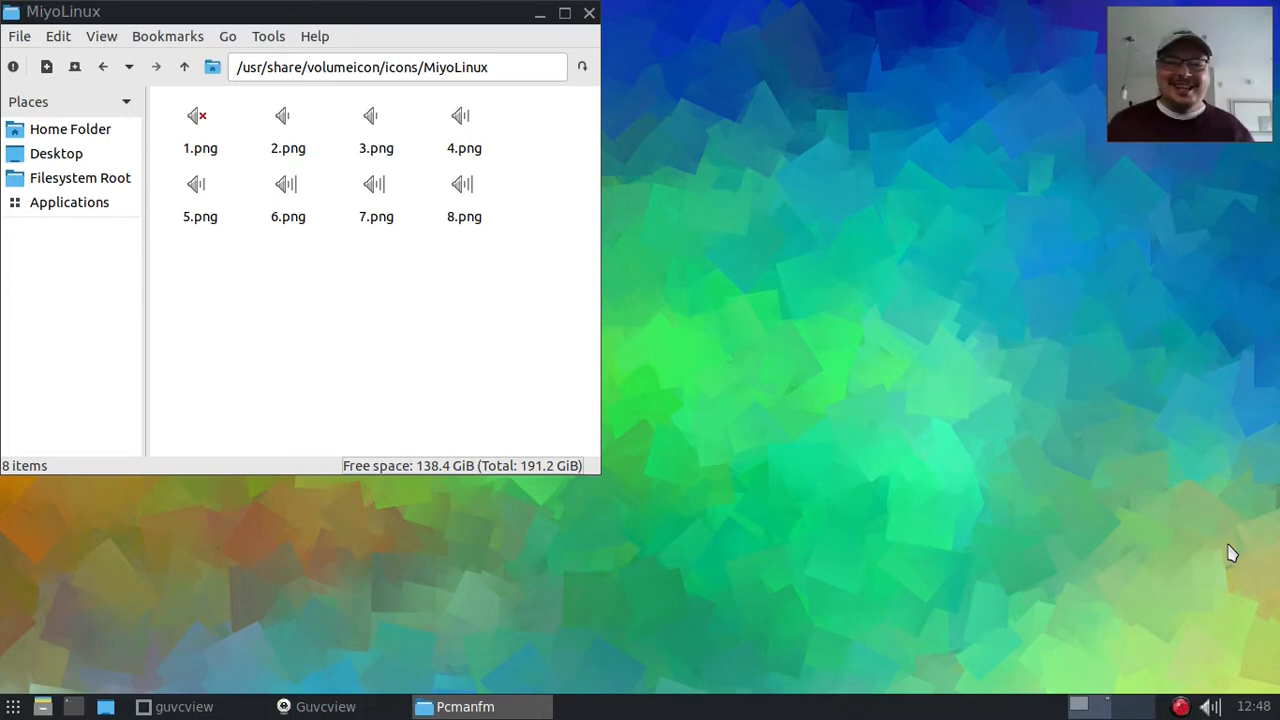
{"action": "mouse_move", "coordinate": [750, 173]}
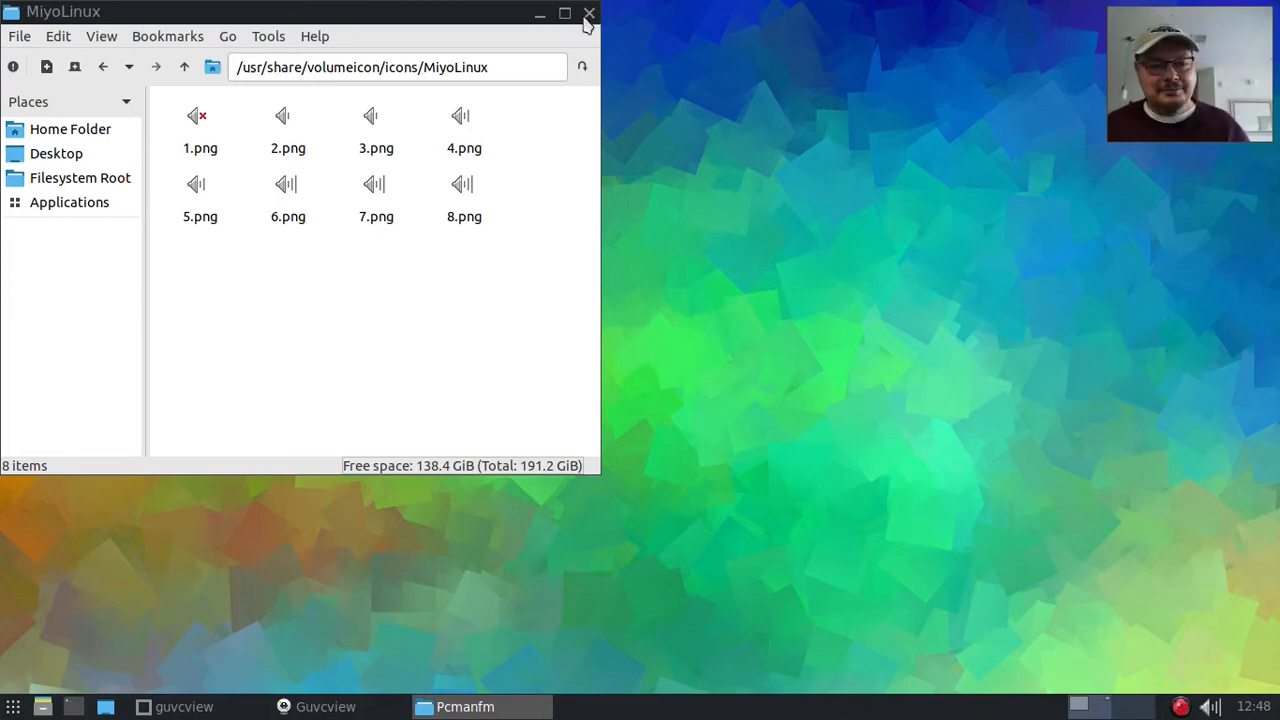
- Close the MiyoLinux icon folder window and dismiss the JWM root menu
{"action": "left_click", "coordinate": [589, 13]}
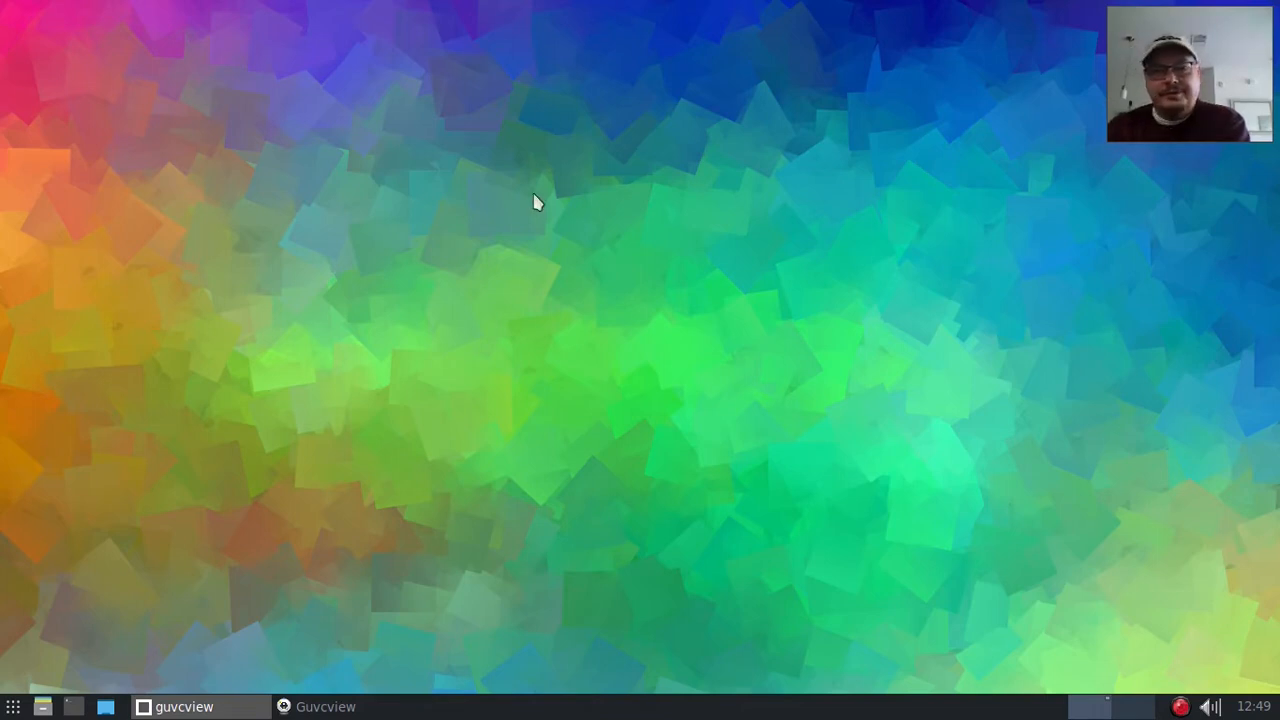
{"action": "mouse_move", "coordinate": [308, 468]}
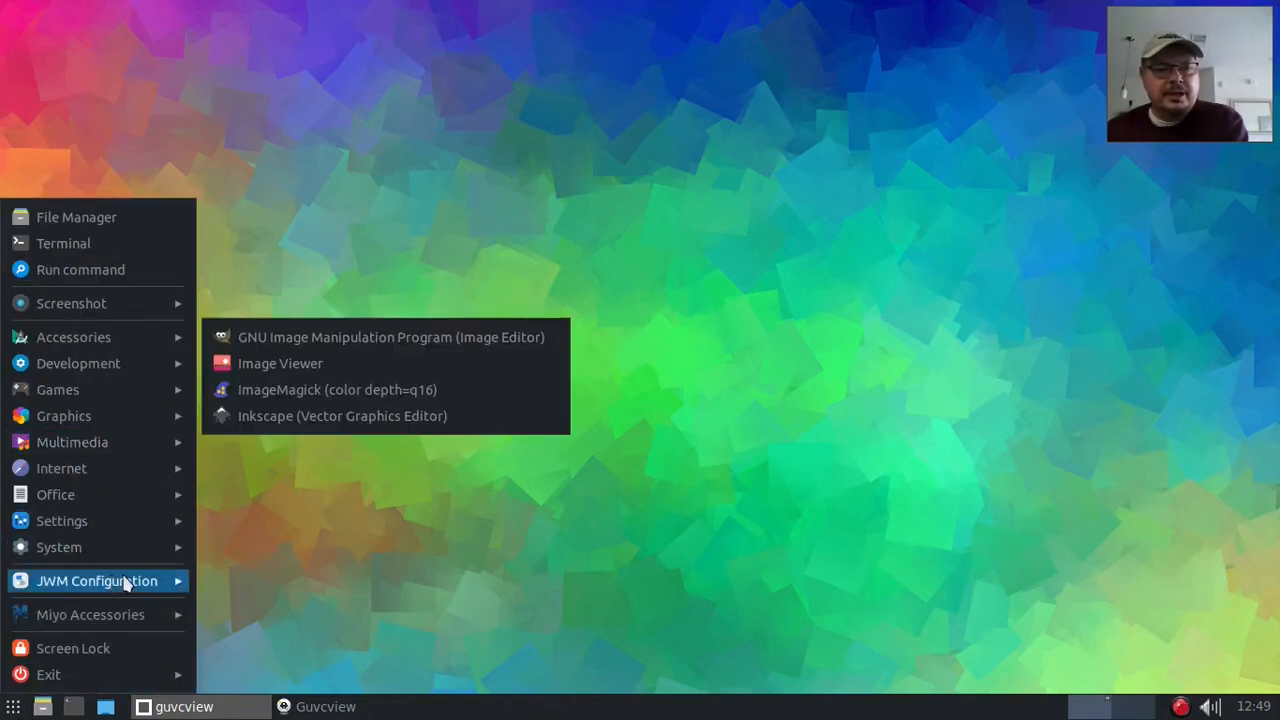
{"action": "left_click", "coordinate": [518, 527]}
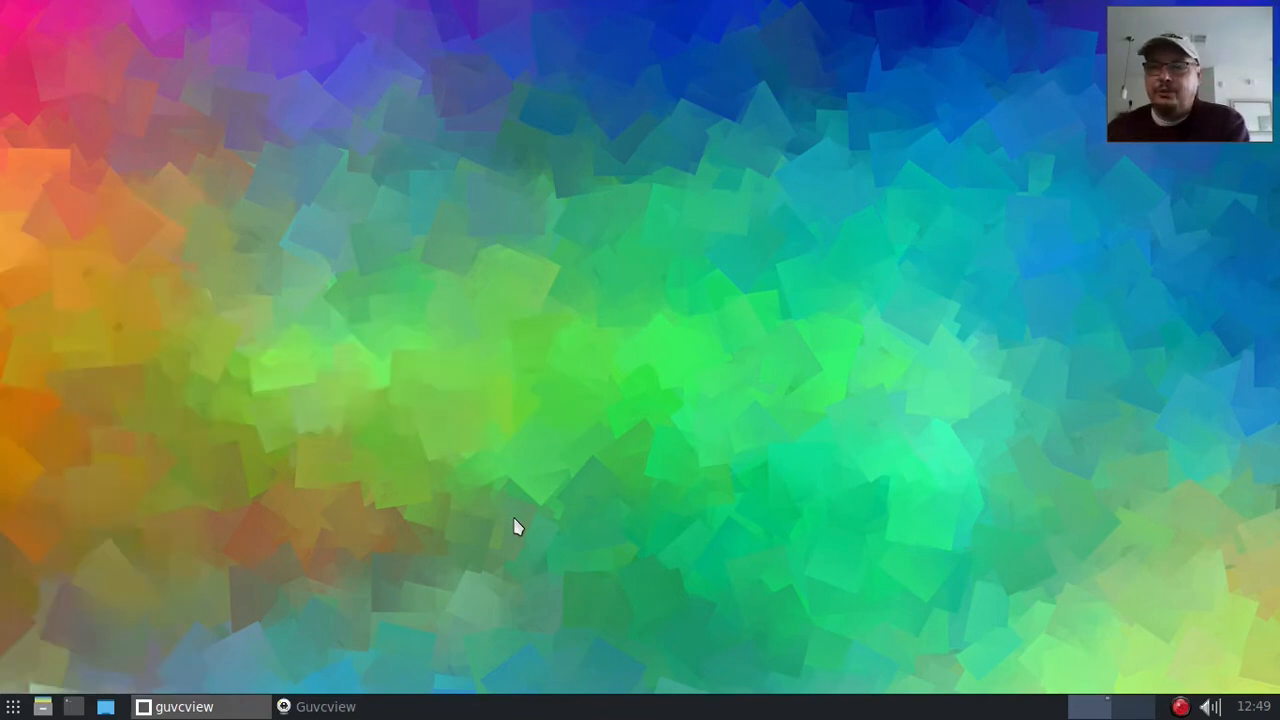
{"action": "mouse_move", "coordinate": [685, 151]}
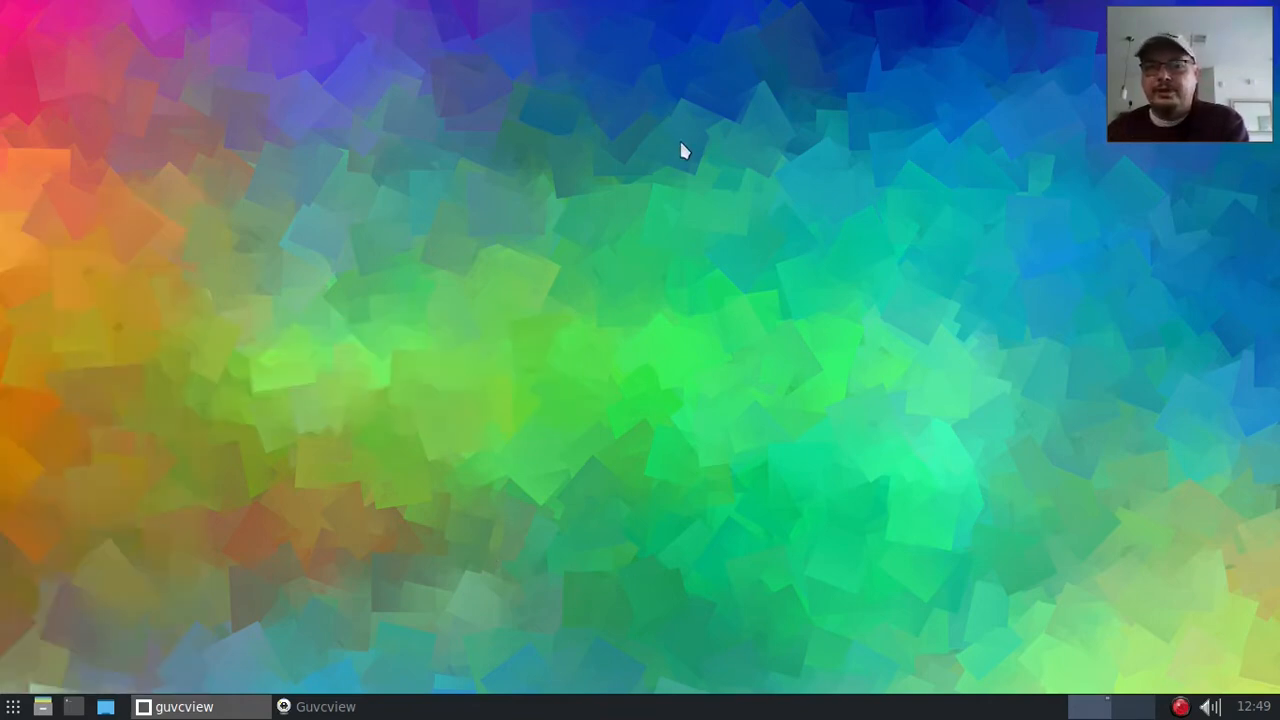
{"action": "mouse_move", "coordinate": [616, 80]}
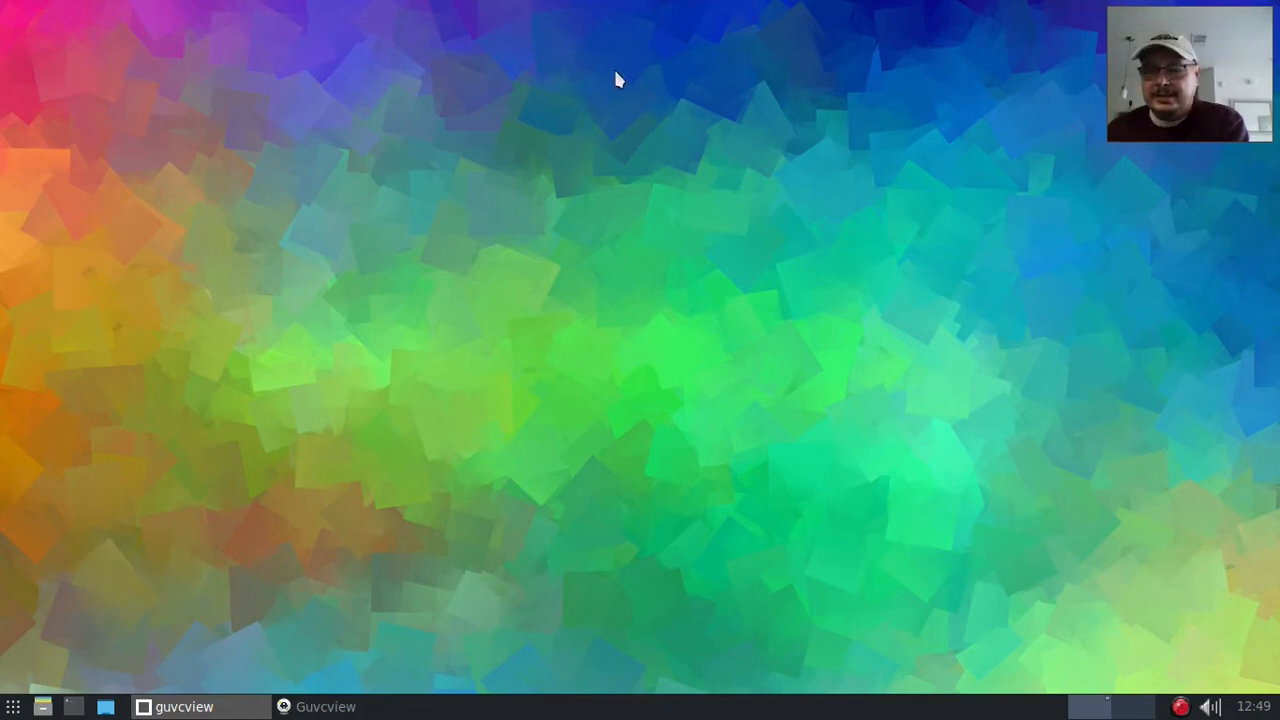
{"action": "mouse_move", "coordinate": [738, 133]}
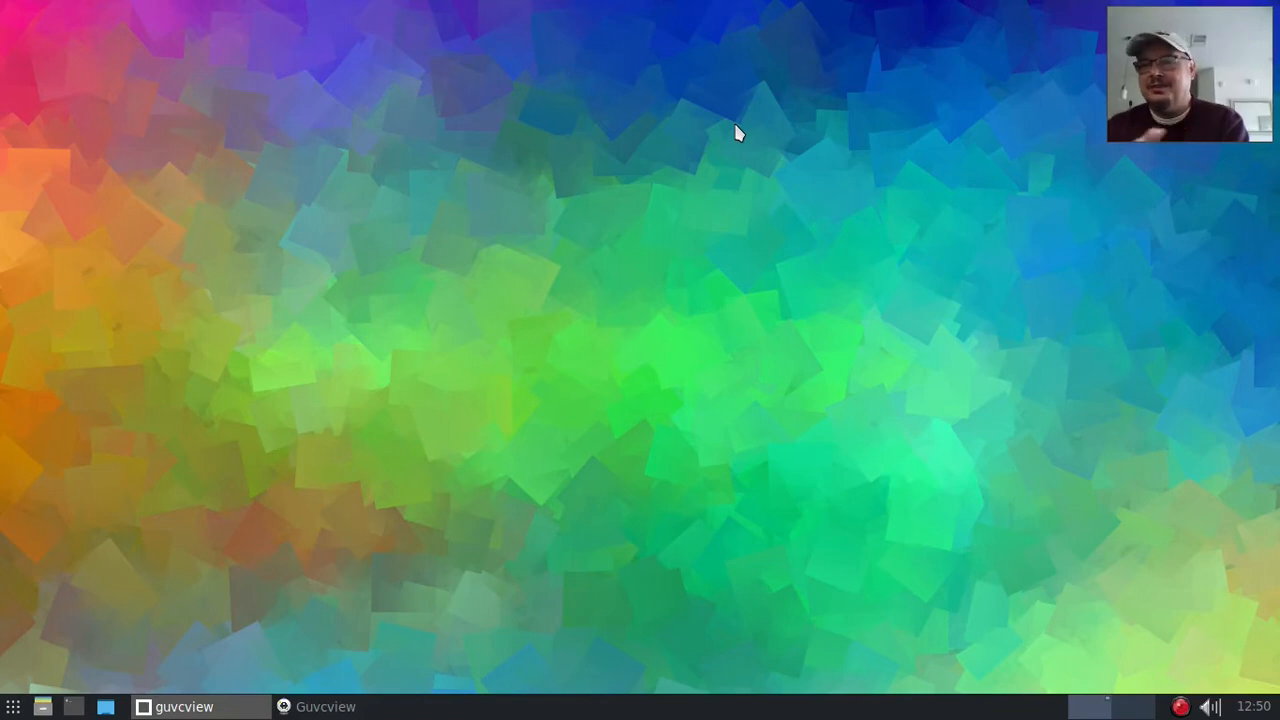
{"action": "mouse_move", "coordinate": [781, 149]}
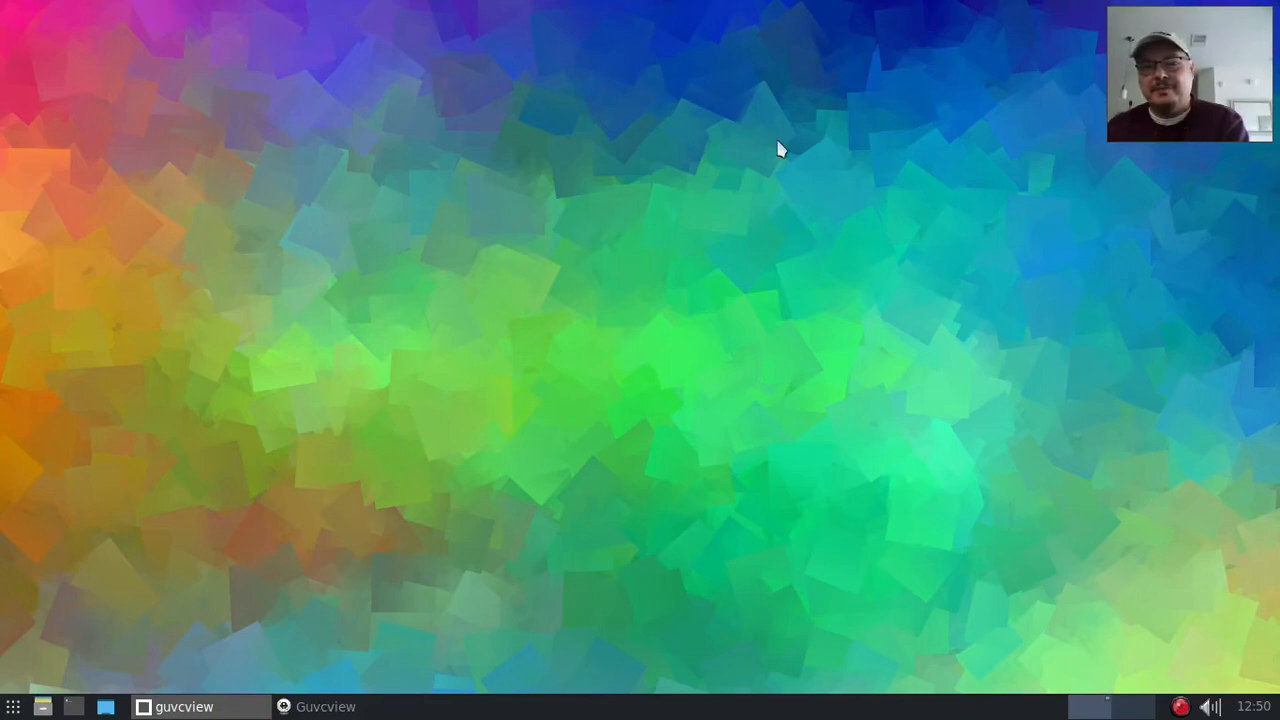
{"action": "mouse_move", "coordinate": [253, 355]}
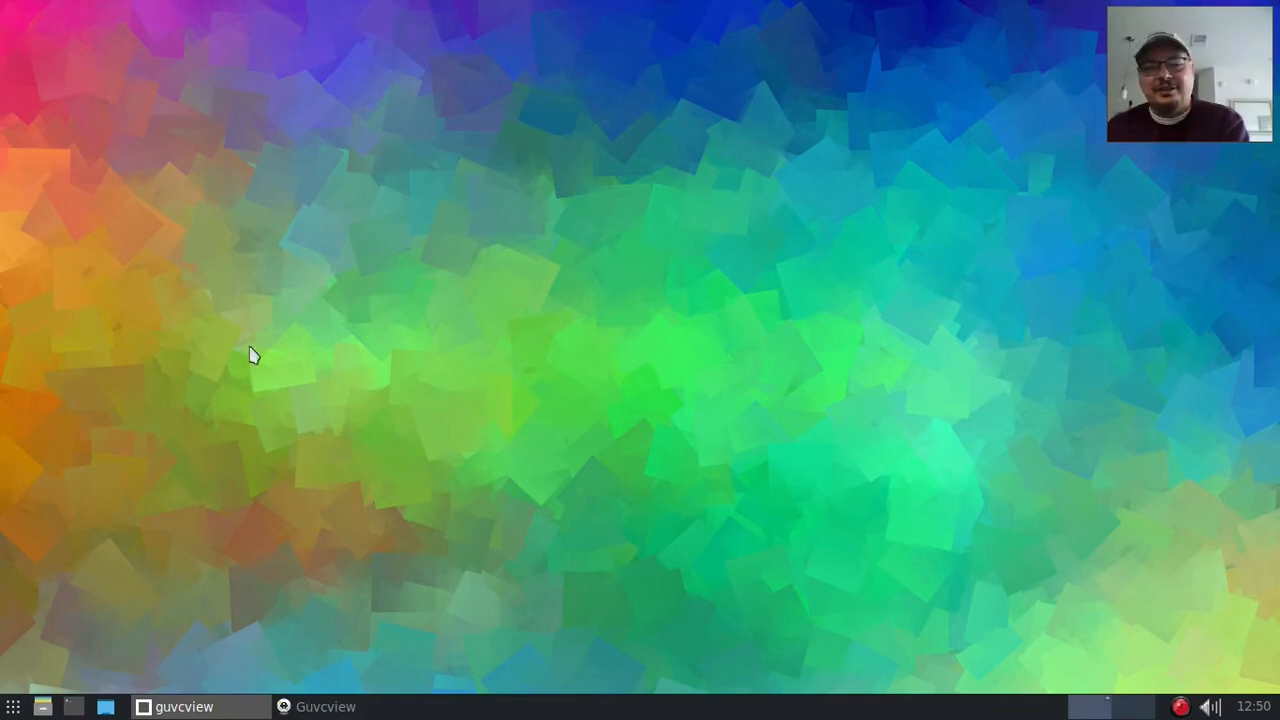
{"action": "mouse_move", "coordinate": [928, 251]}
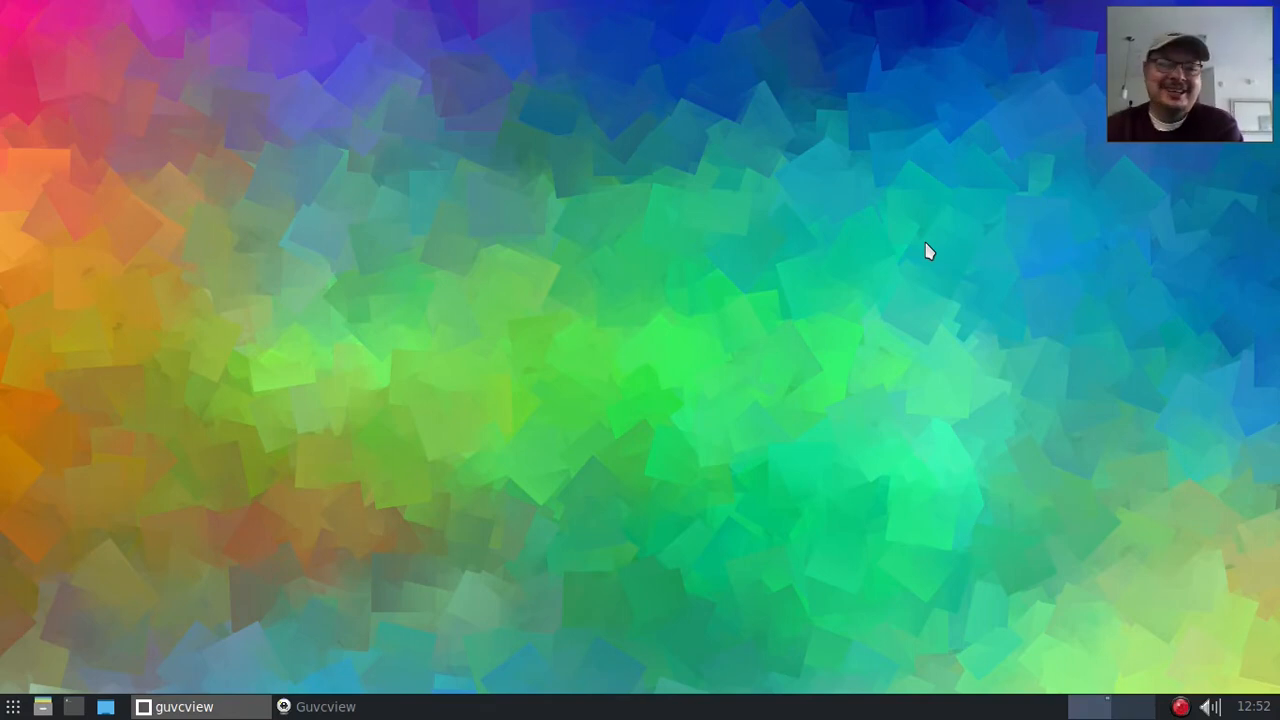
{"action": "mouse_move", "coordinate": [570, 30]}
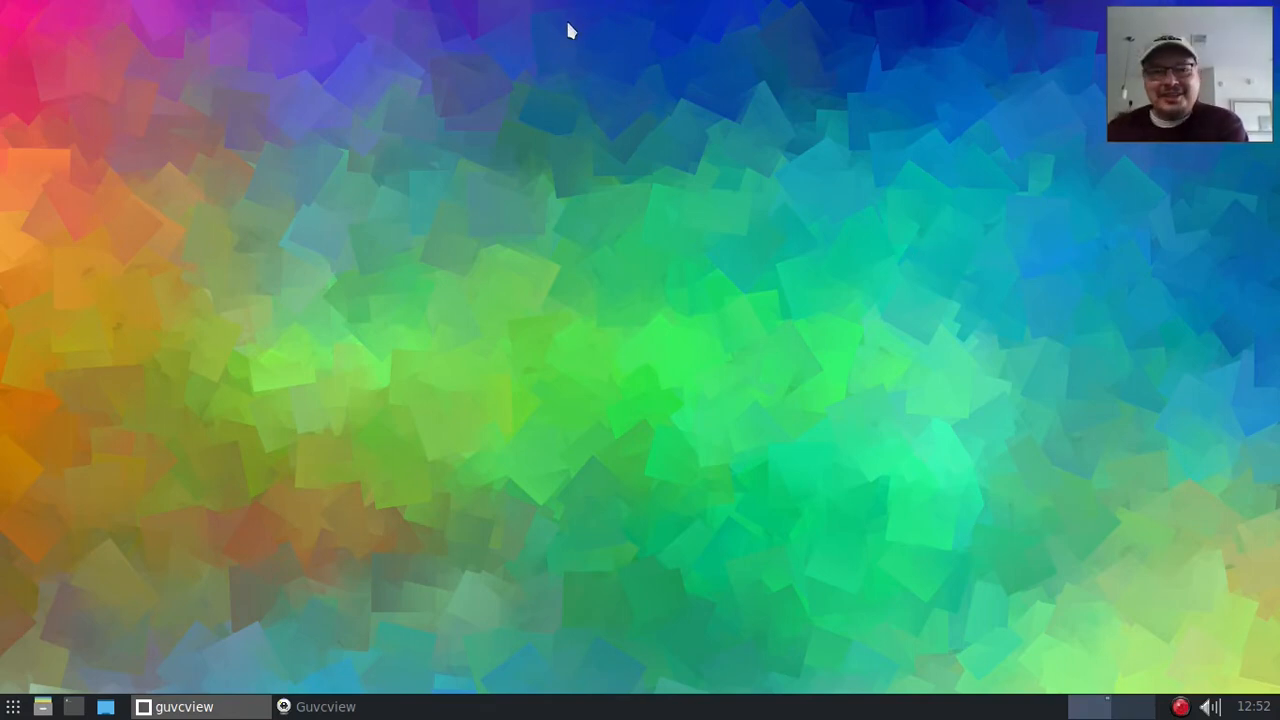
- Open the desktop root menu and browse Screenshot, Settings and Miyo Accessories, then JWM Configuration's .jwmrc entry
{"action": "right_click", "coordinate": [570, 30]}
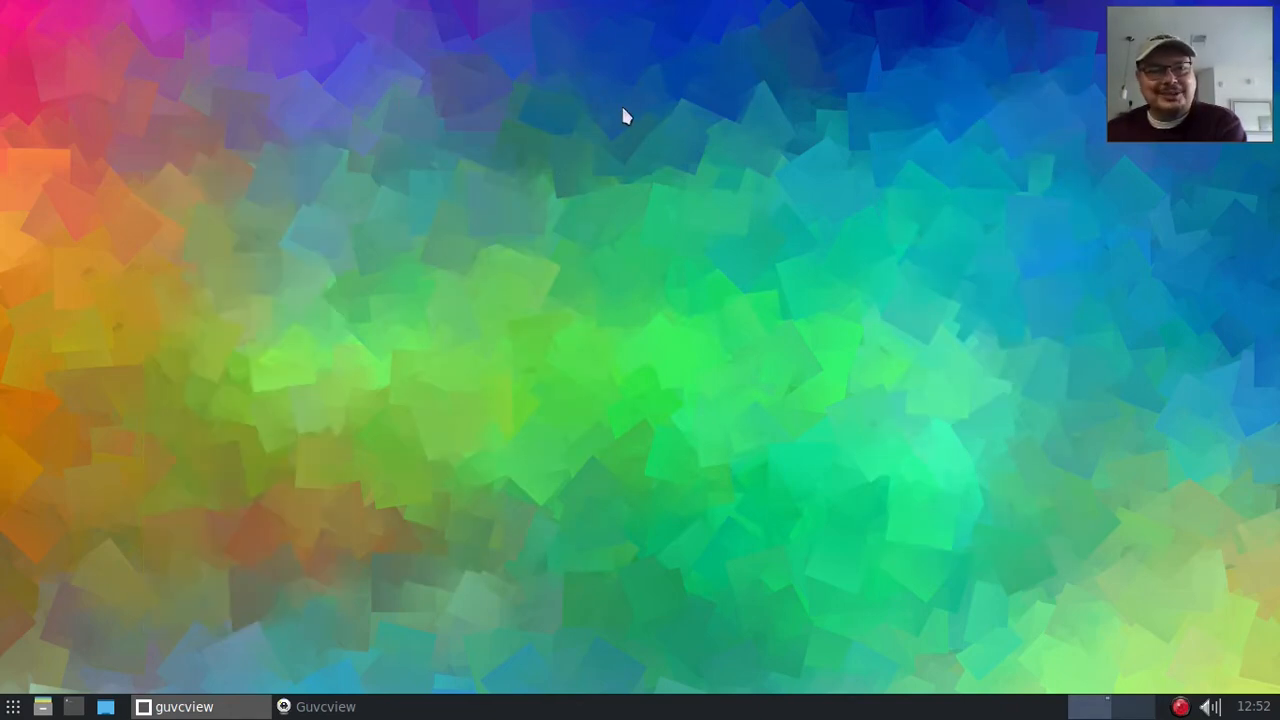
{"action": "mouse_move", "coordinate": [385, 124]}
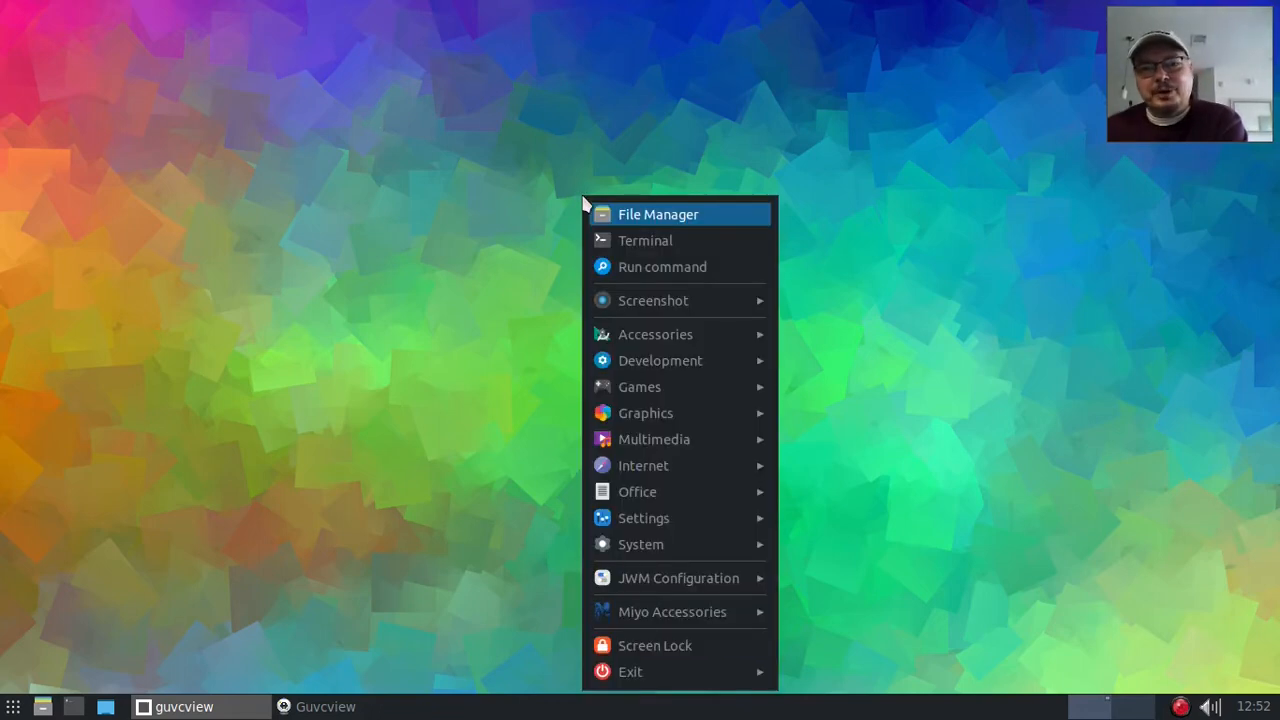
{"action": "mouse_move", "coordinate": [615, 75]}
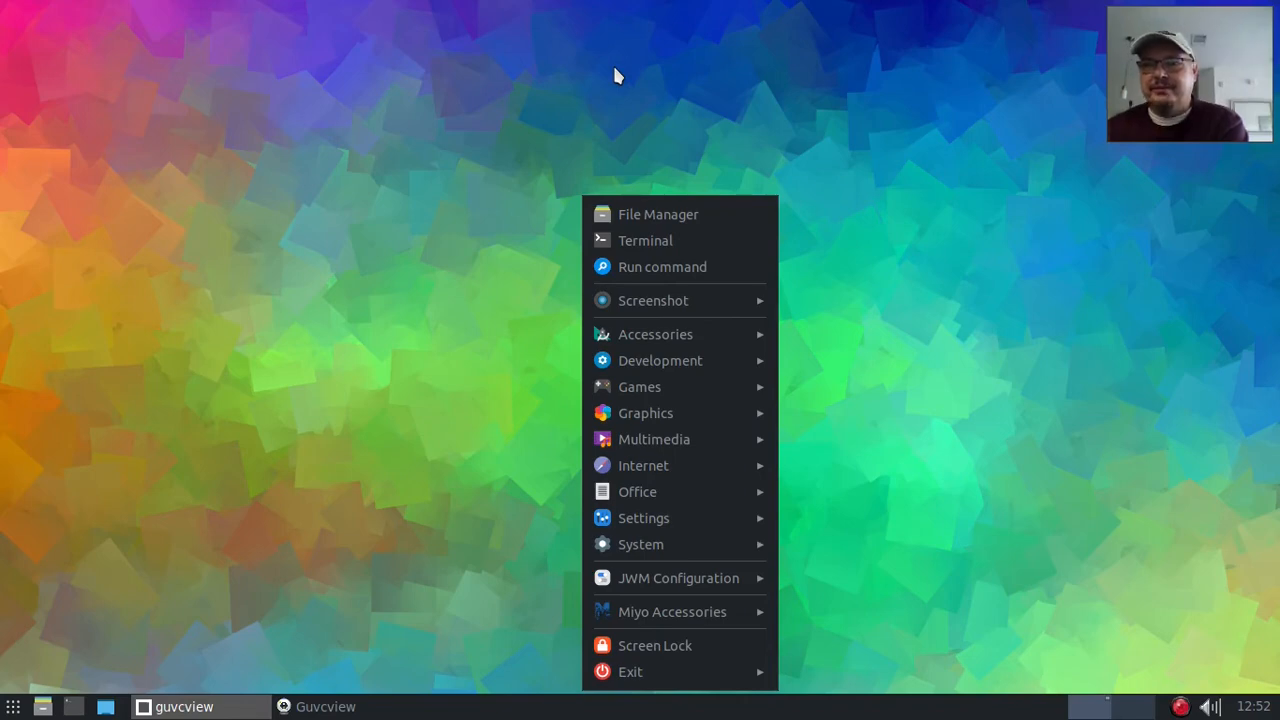
{"action": "mouse_move", "coordinate": [602, 76]}
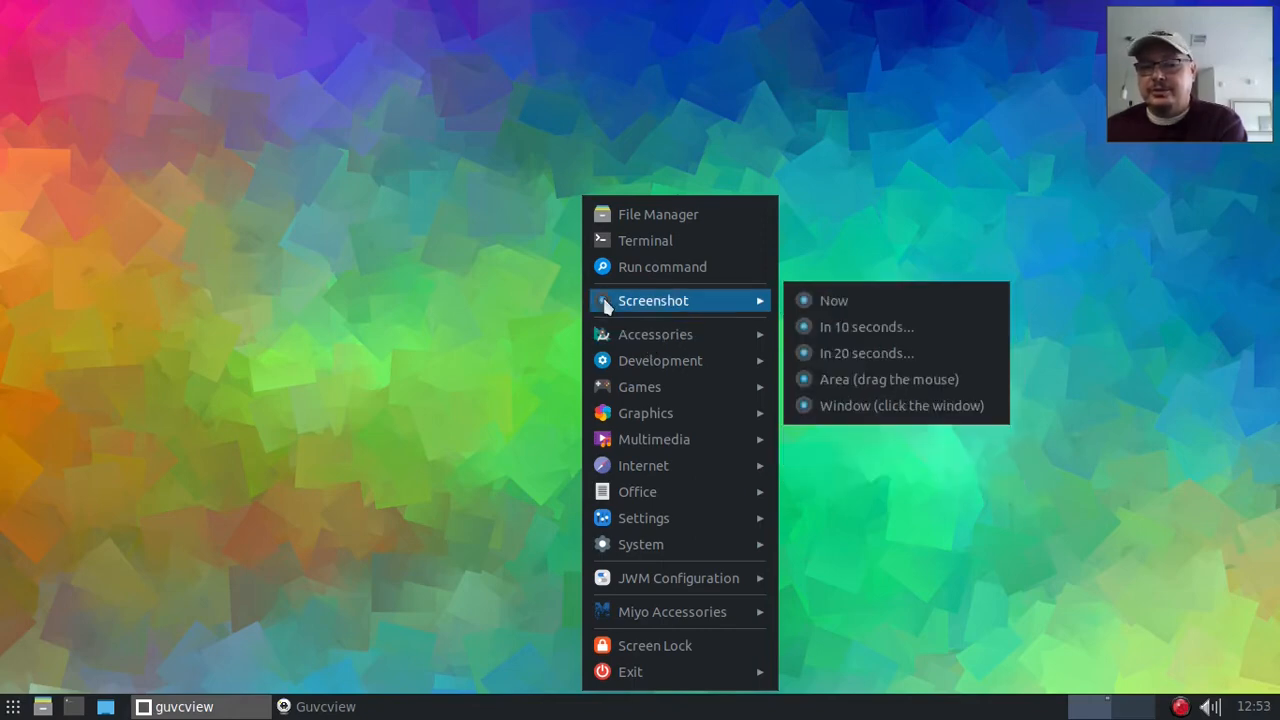
{"action": "mouse_move", "coordinate": [612, 318]}
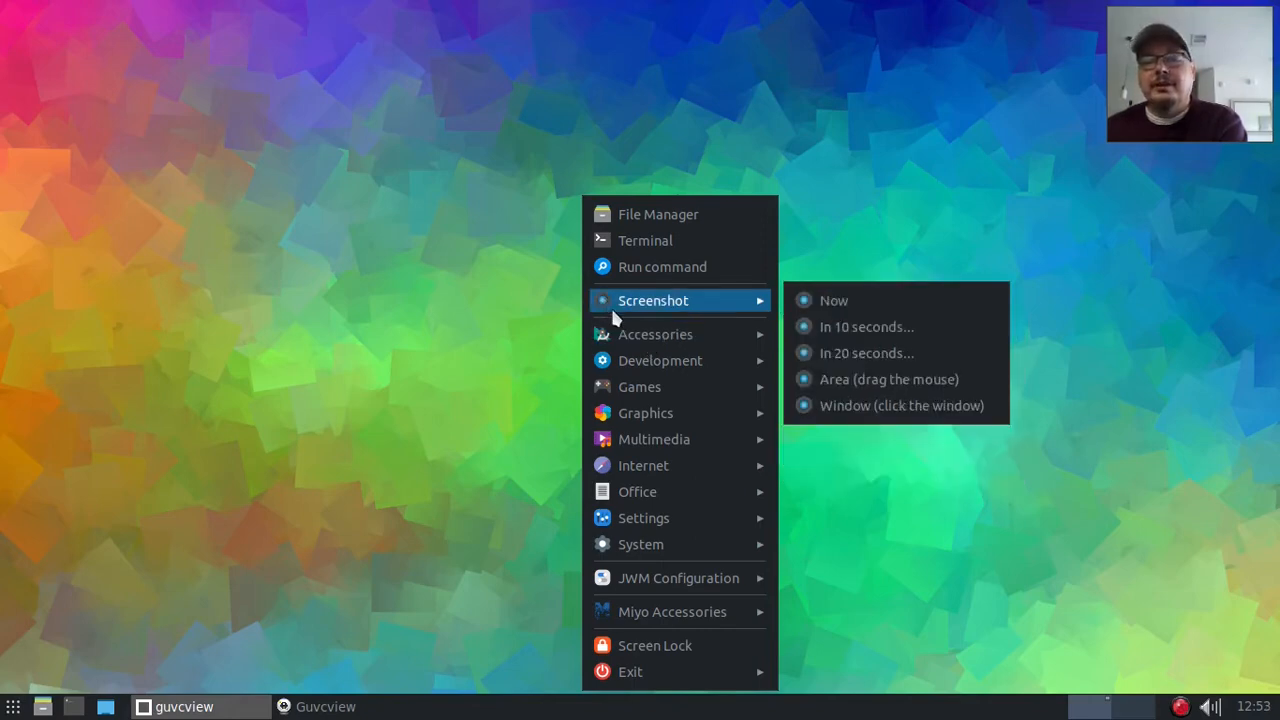
{"action": "mouse_move", "coordinate": [655, 334]}
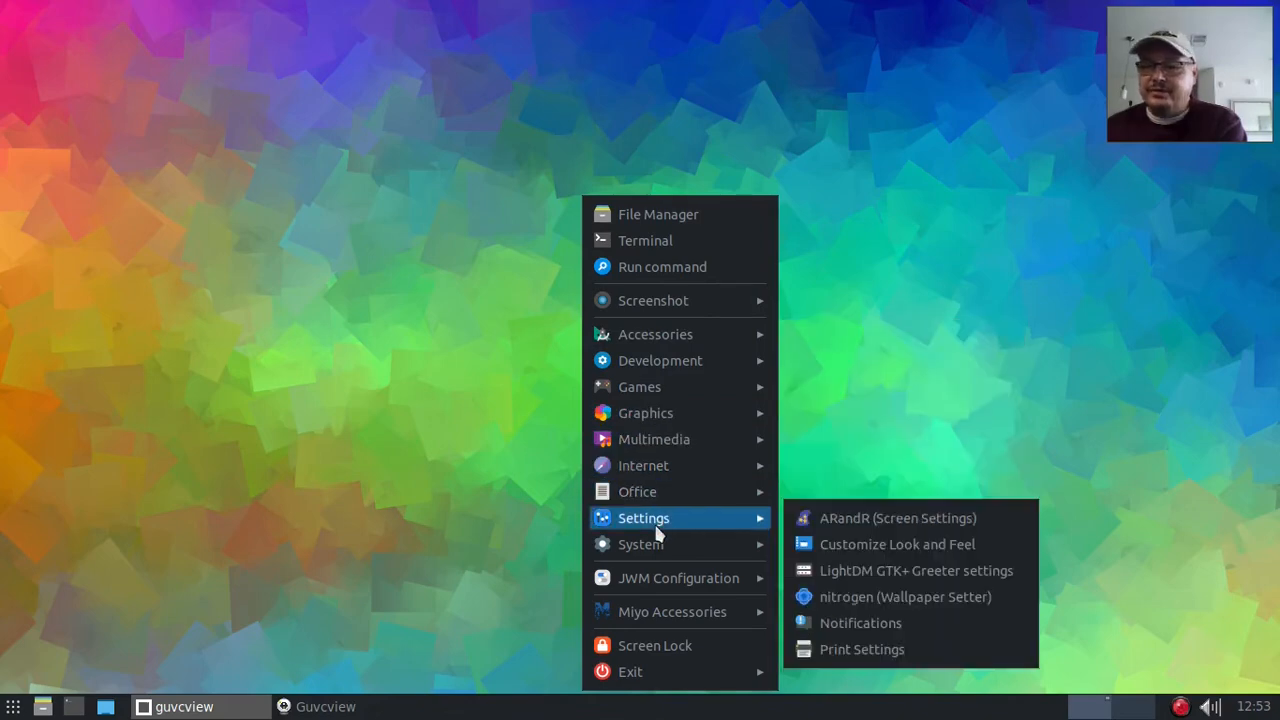
{"action": "mouse_move", "coordinate": [678, 578]}
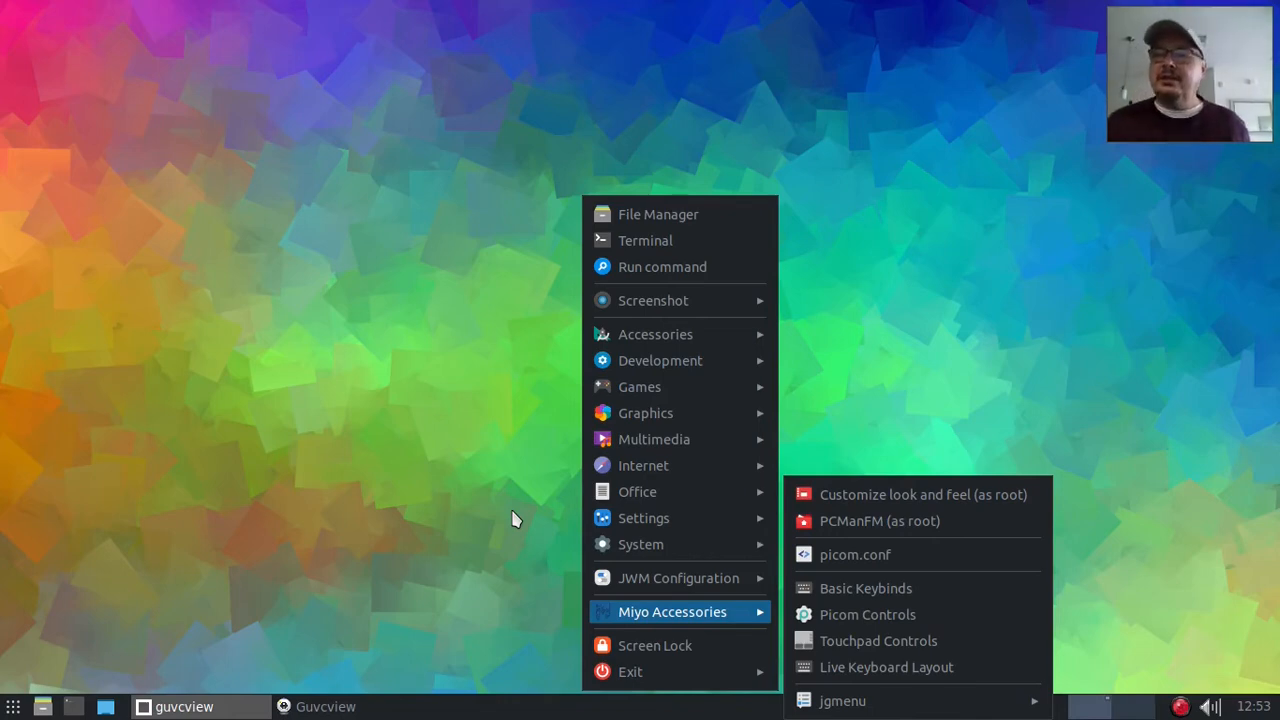
{"action": "mouse_move", "coordinate": [660, 544]}
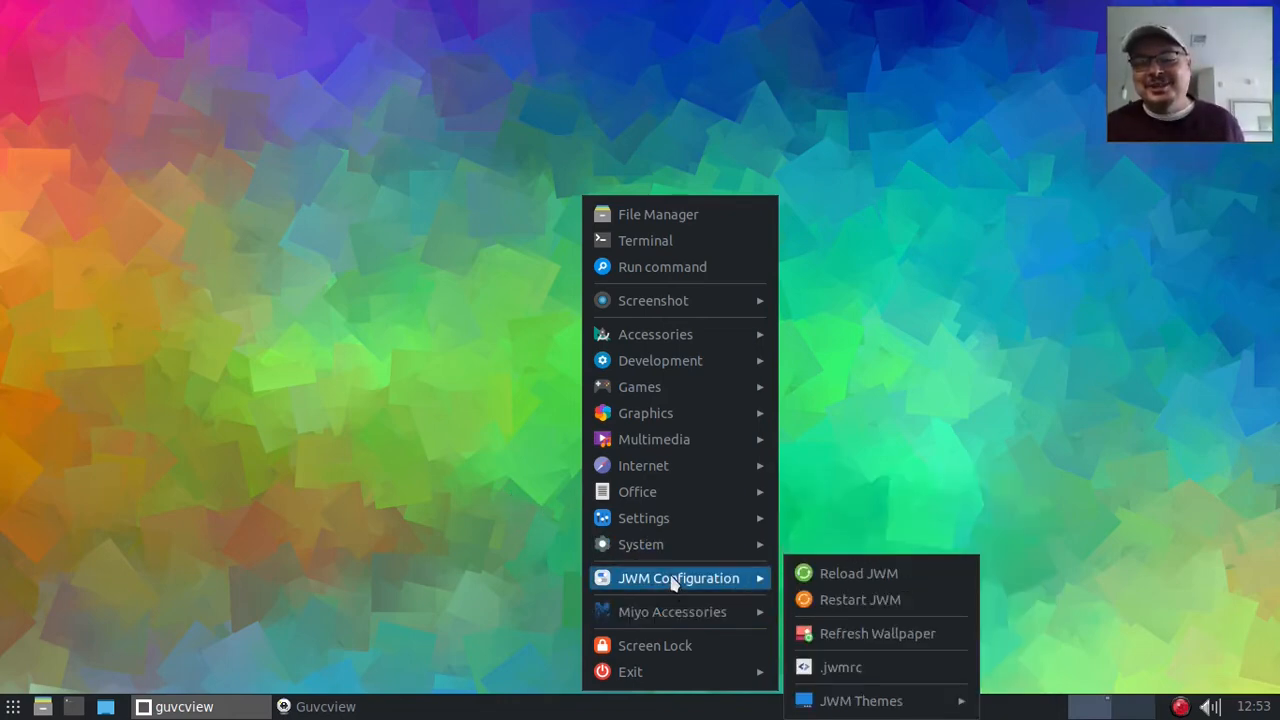
{"action": "mouse_move", "coordinate": [850, 667]}
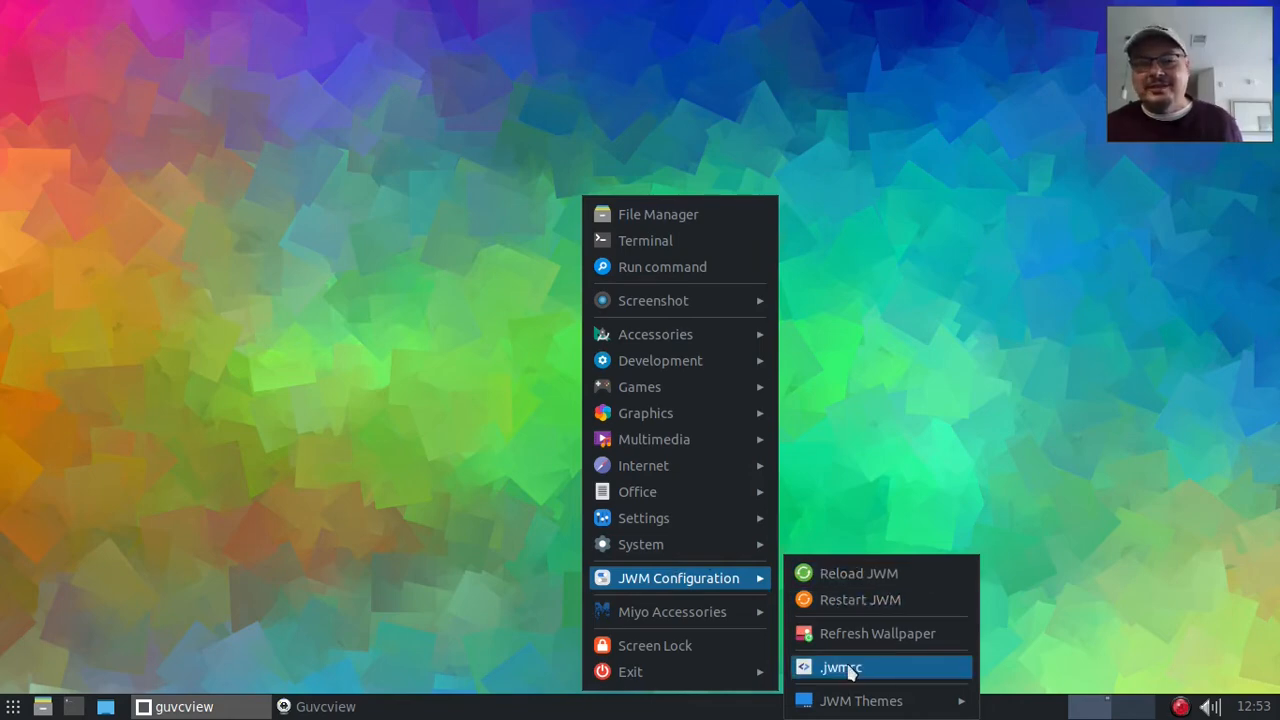
- Open .jwmrc in Leafpad and set the editor font to Monospace size 16
{"action": "left_click", "coordinate": [840, 667]}
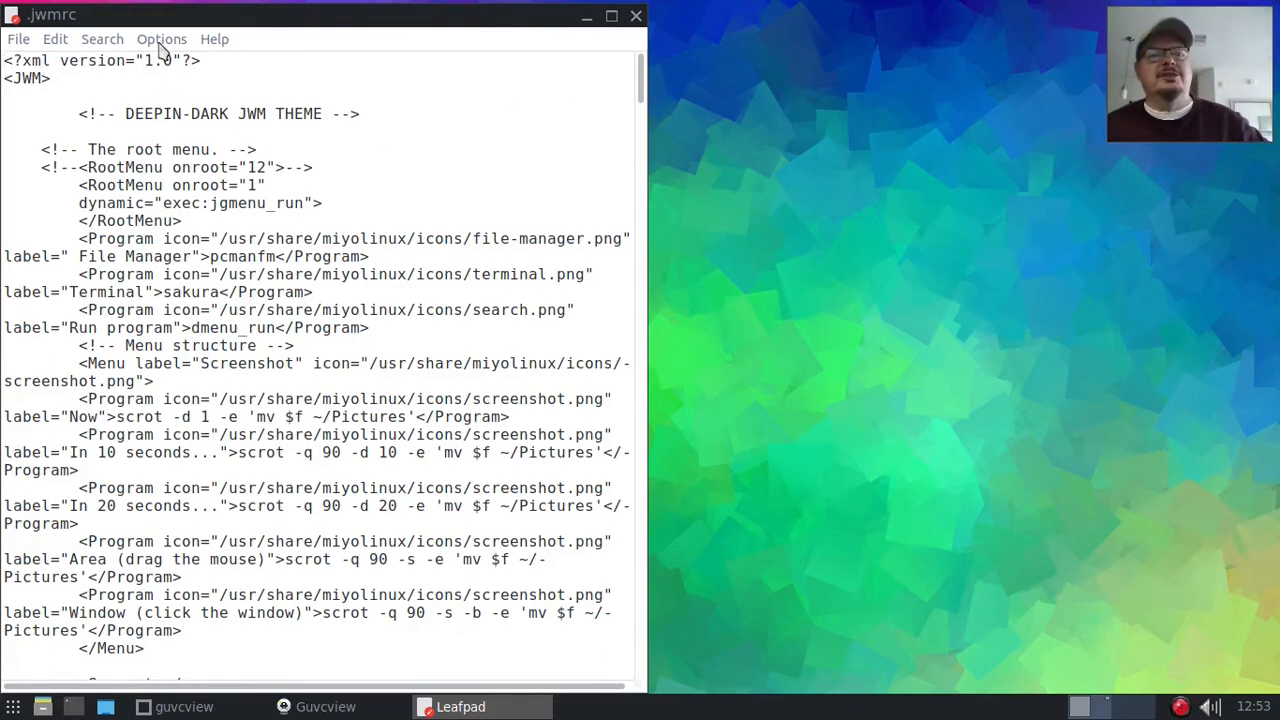
{"action": "left_click", "coordinate": [161, 39]}
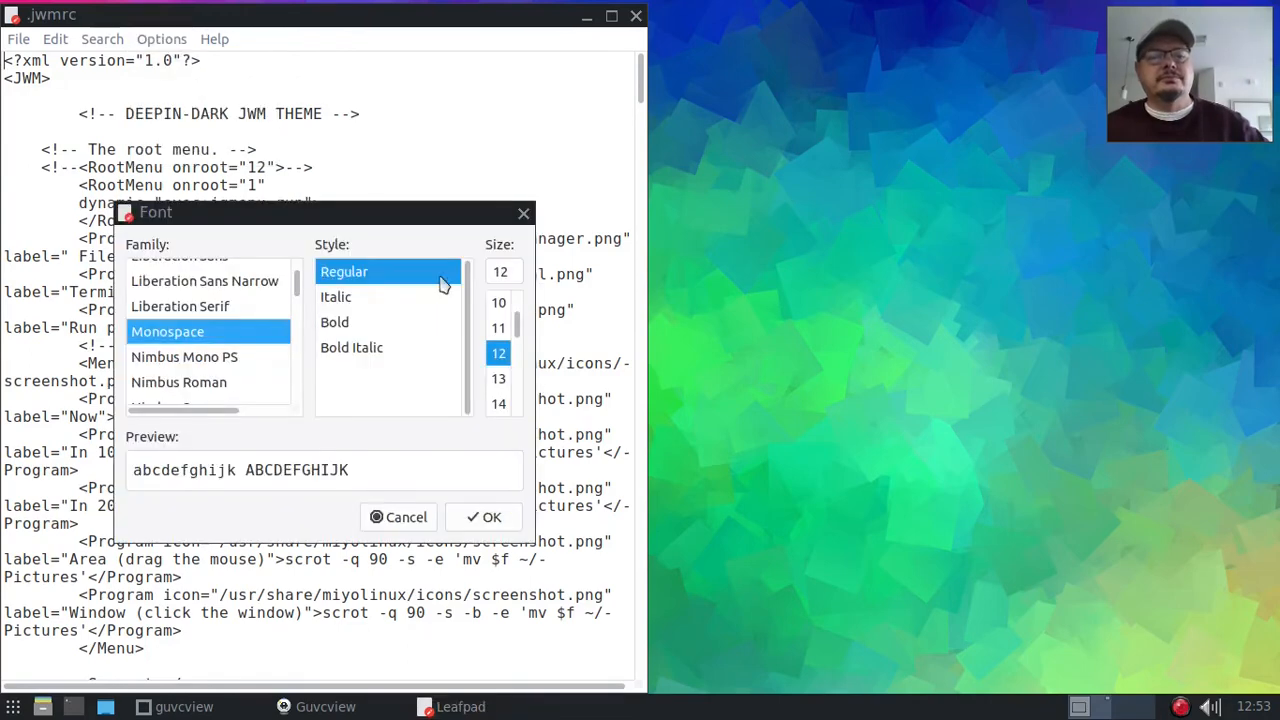
{"action": "scroll", "scroll_direction": "down", "scroll_amount": 3}
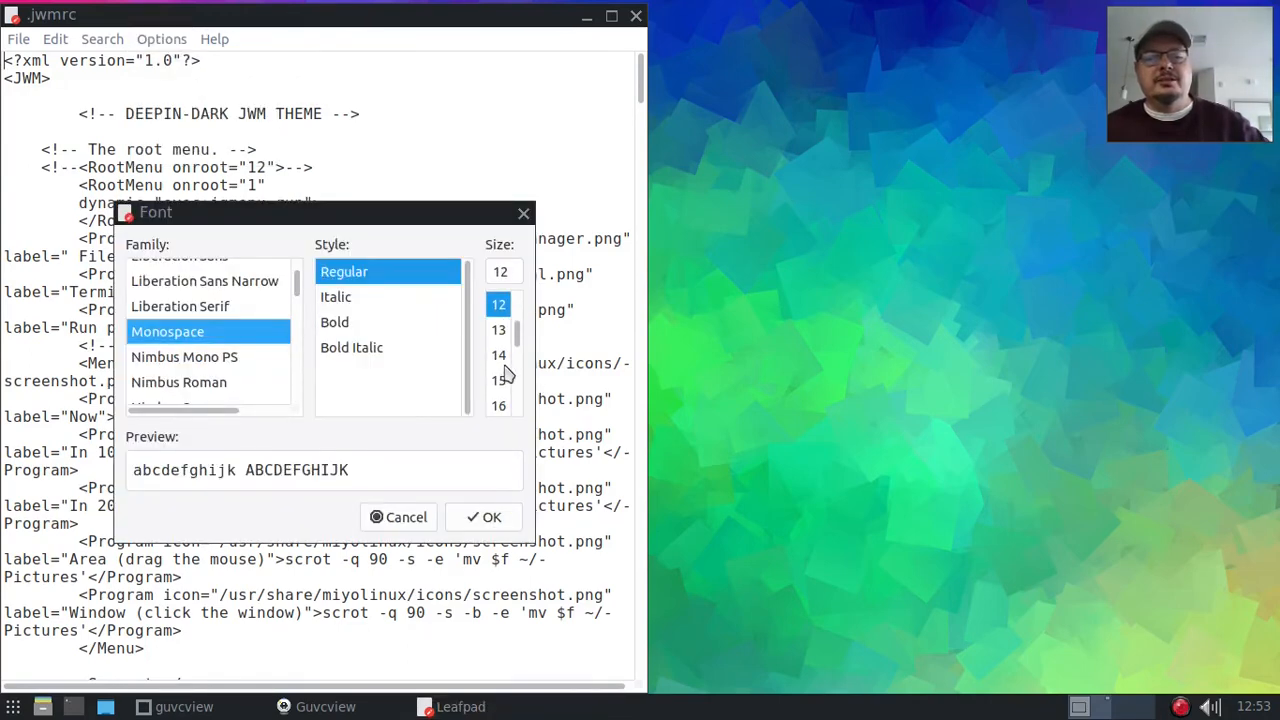
{"action": "scroll", "scroll_direction": "down", "scroll_amount": 3}
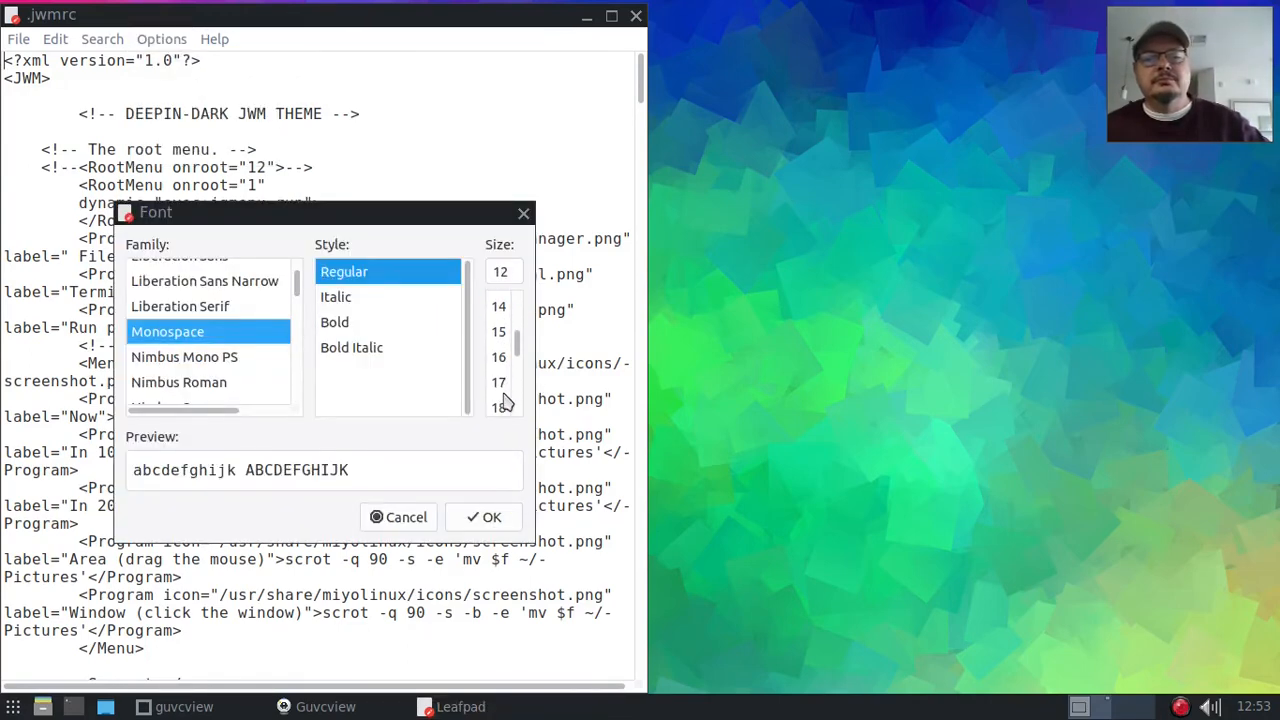
{"action": "left_click", "coordinate": [498, 357]}
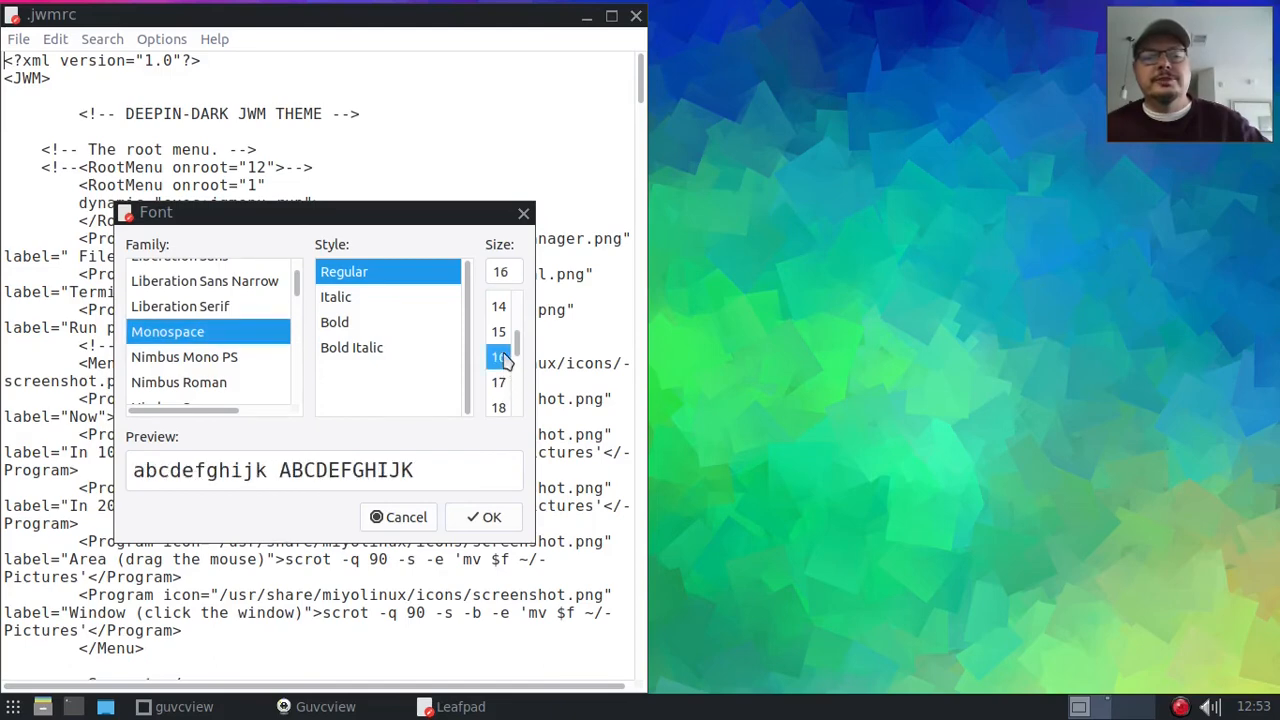
{"action": "left_click", "coordinate": [483, 517]}
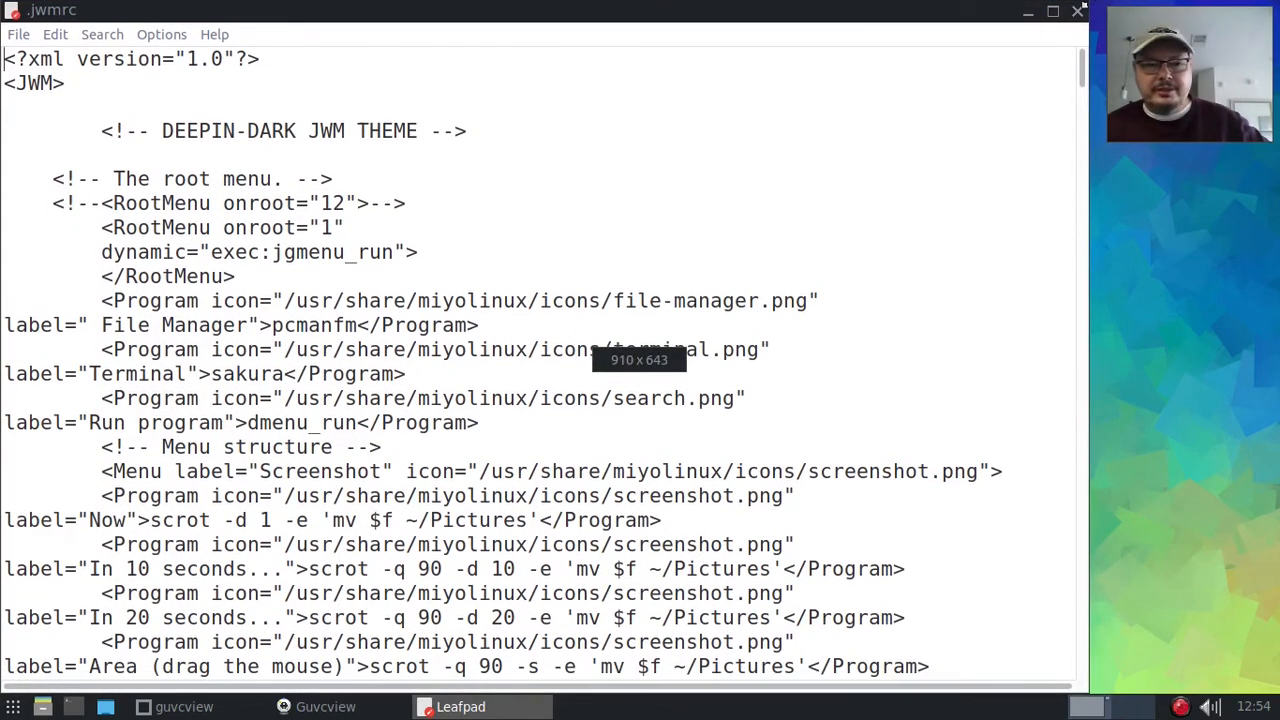
{"action": "mouse_move", "coordinate": [499, 218]}
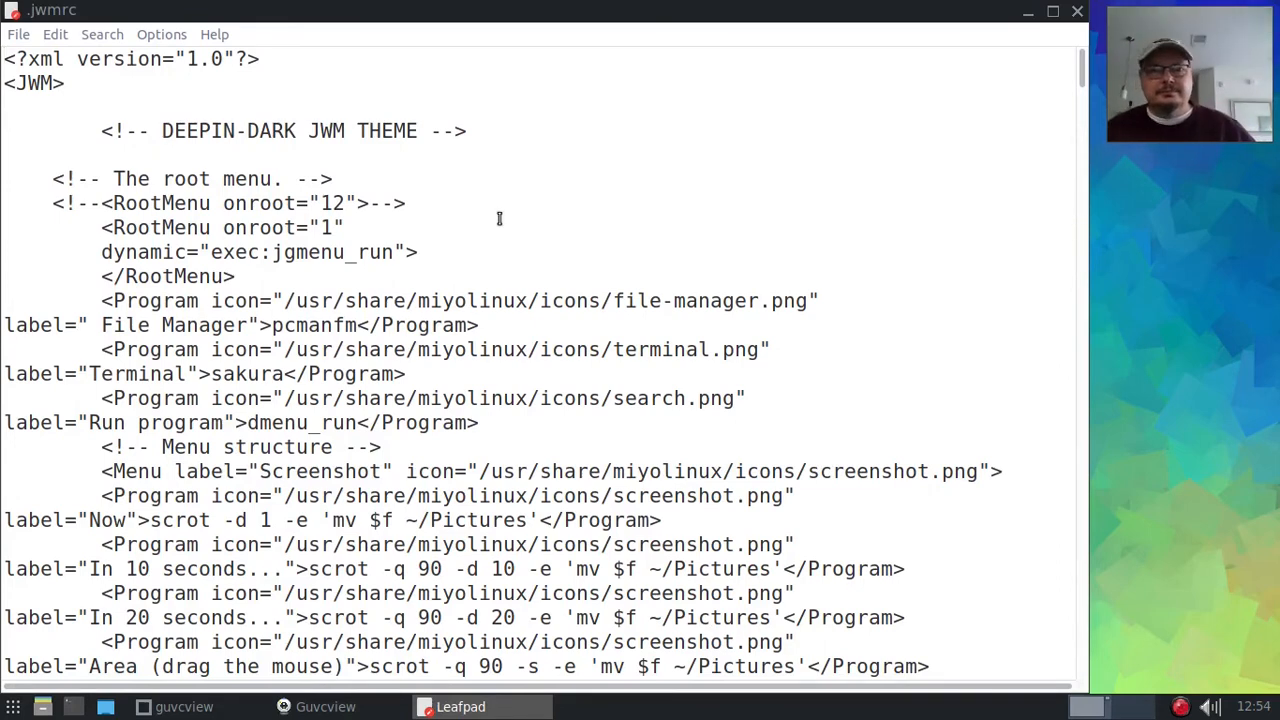
- Highlight the commented-out RootMenu onroot="12" tag and its value 12 in .jwmrc
{"action": "scroll", "scroll_direction": "down", "scroll_amount": 3}
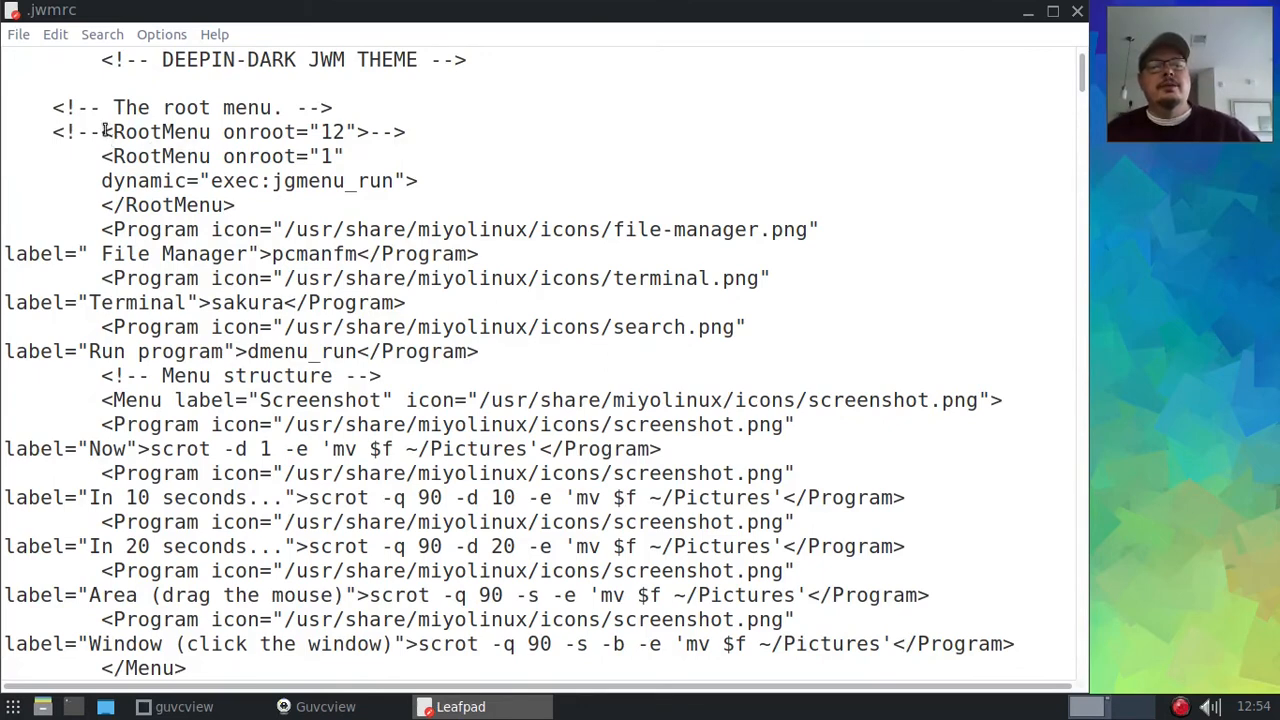
{"action": "double_click", "coordinate": [158, 131]}
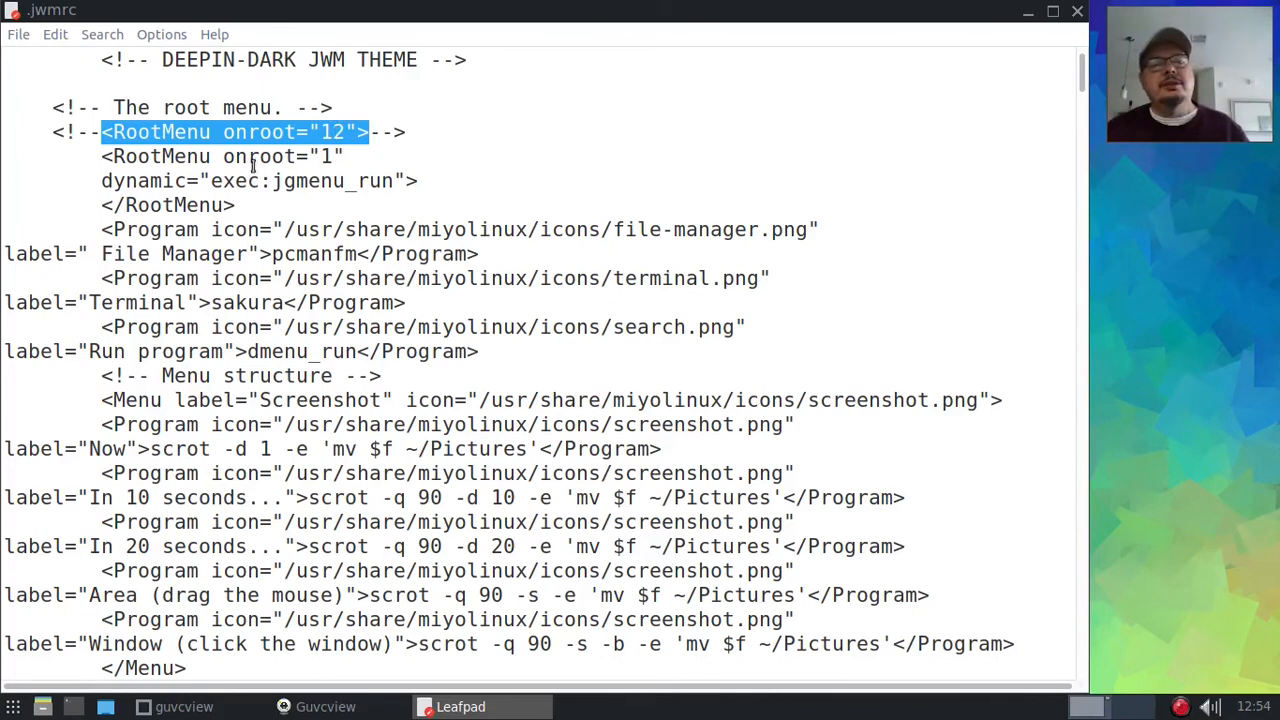
{"action": "mouse_move", "coordinate": [598, 179]}
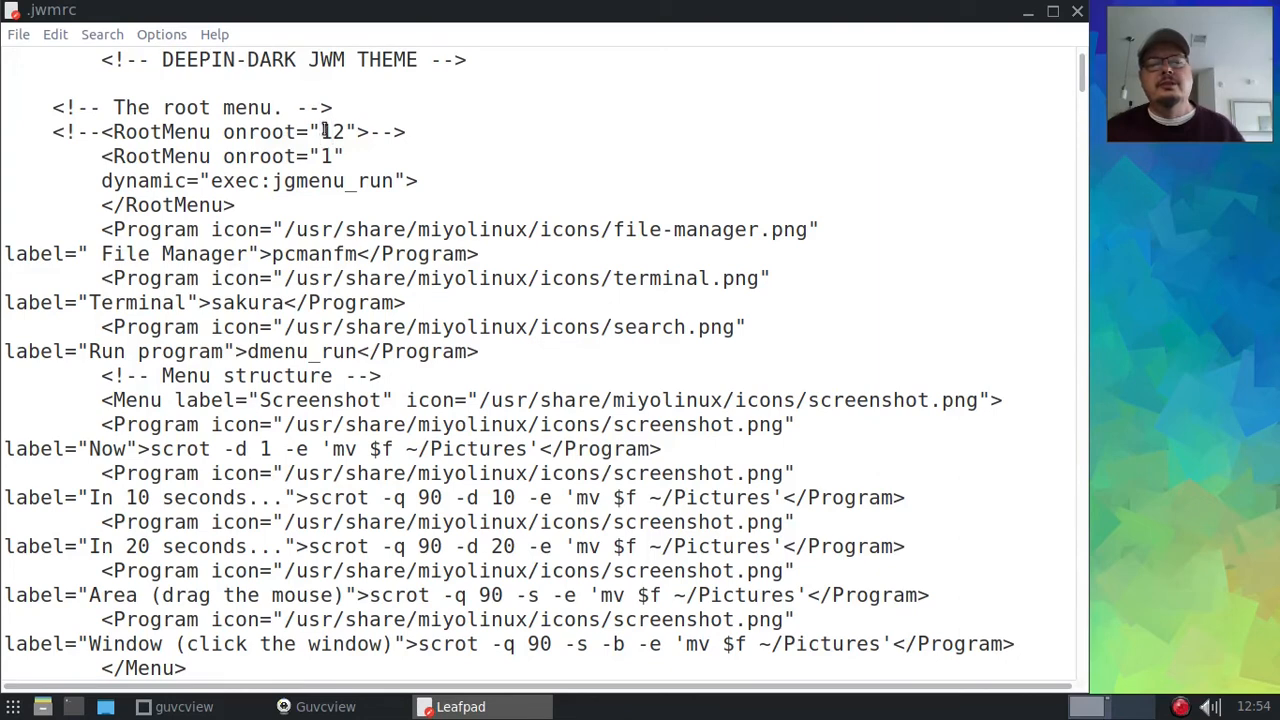
{"action": "double_click", "coordinate": [332, 131]}
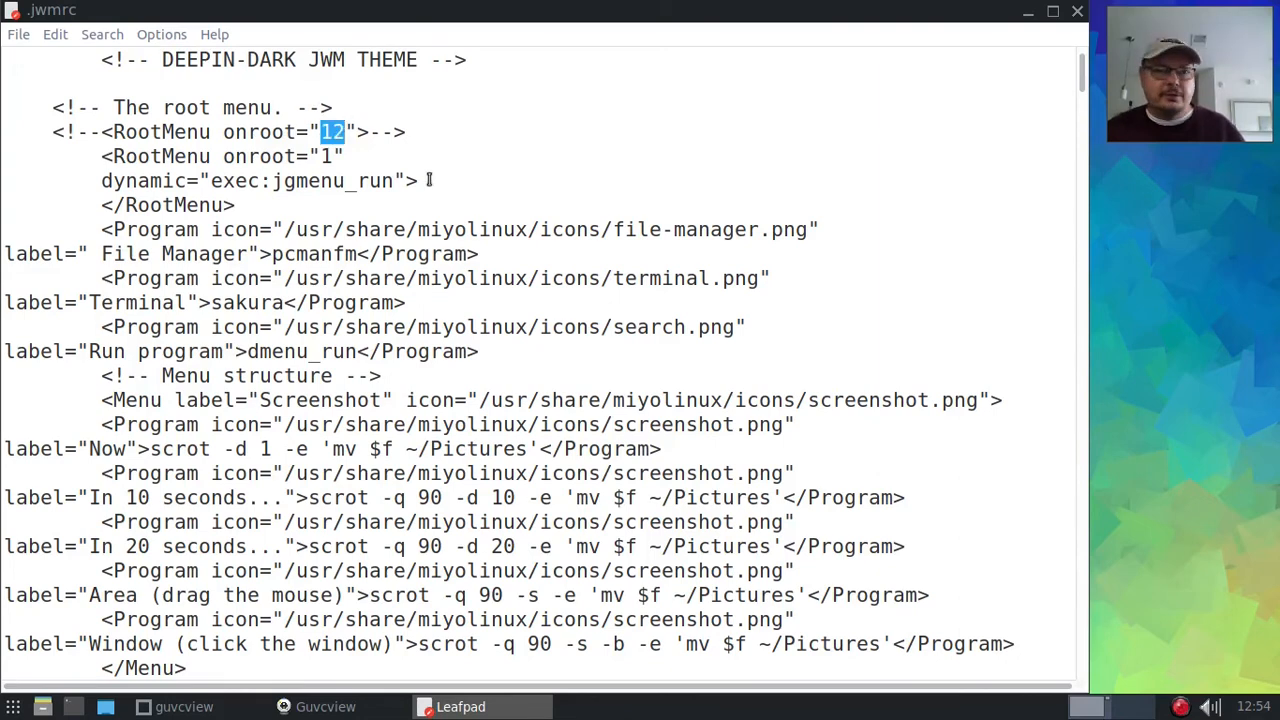
{"action": "mouse_move", "coordinate": [1168, 214]}
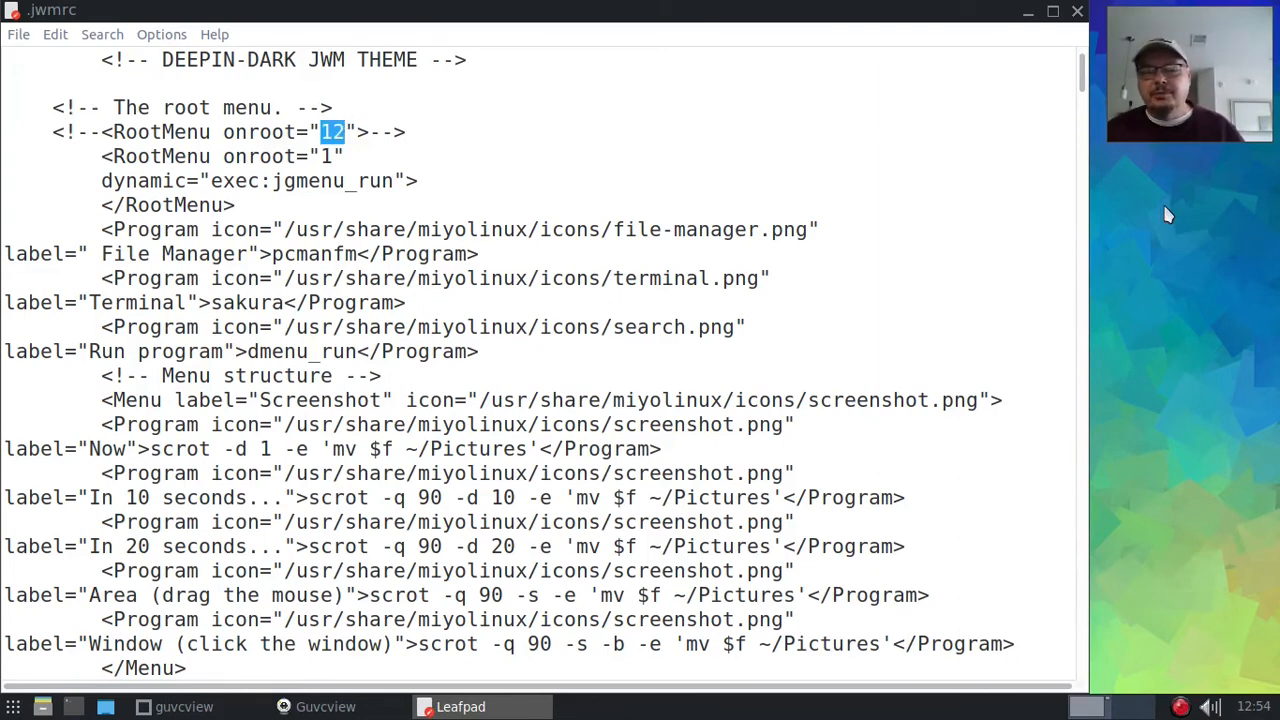
{"action": "mouse_move", "coordinate": [1175, 230]}
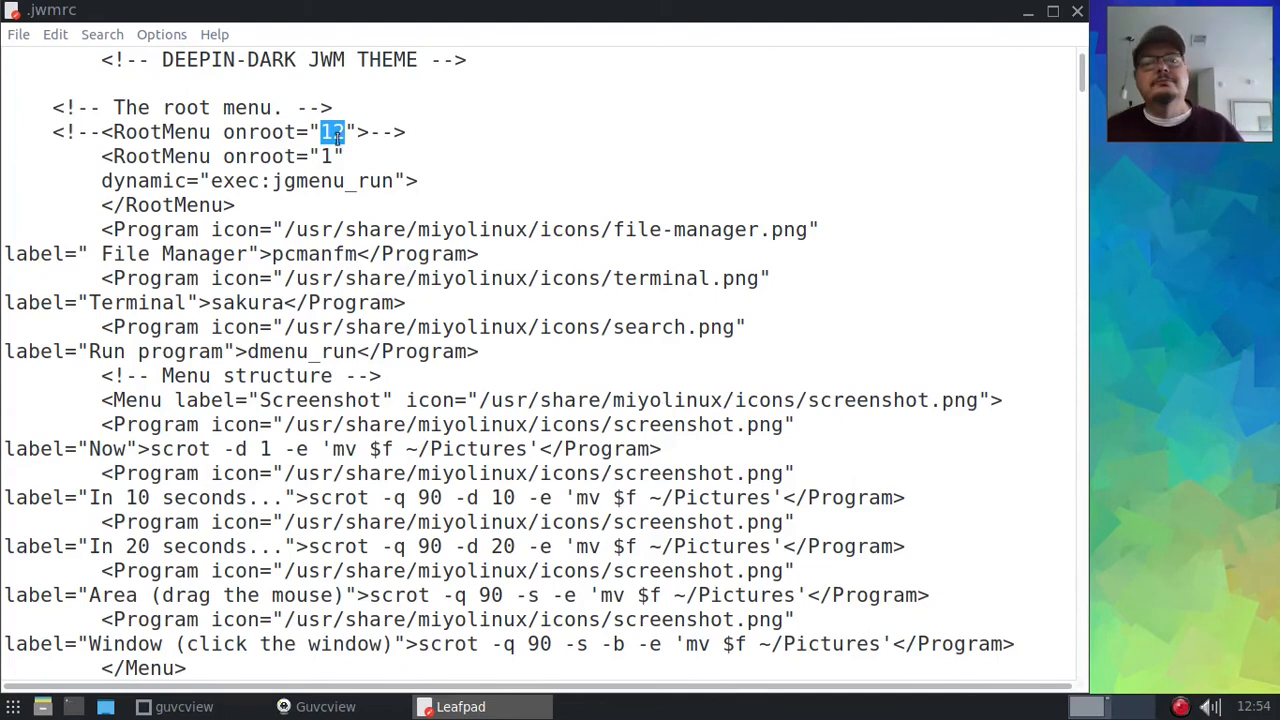
{"action": "mouse_move", "coordinate": [1113, 220]}
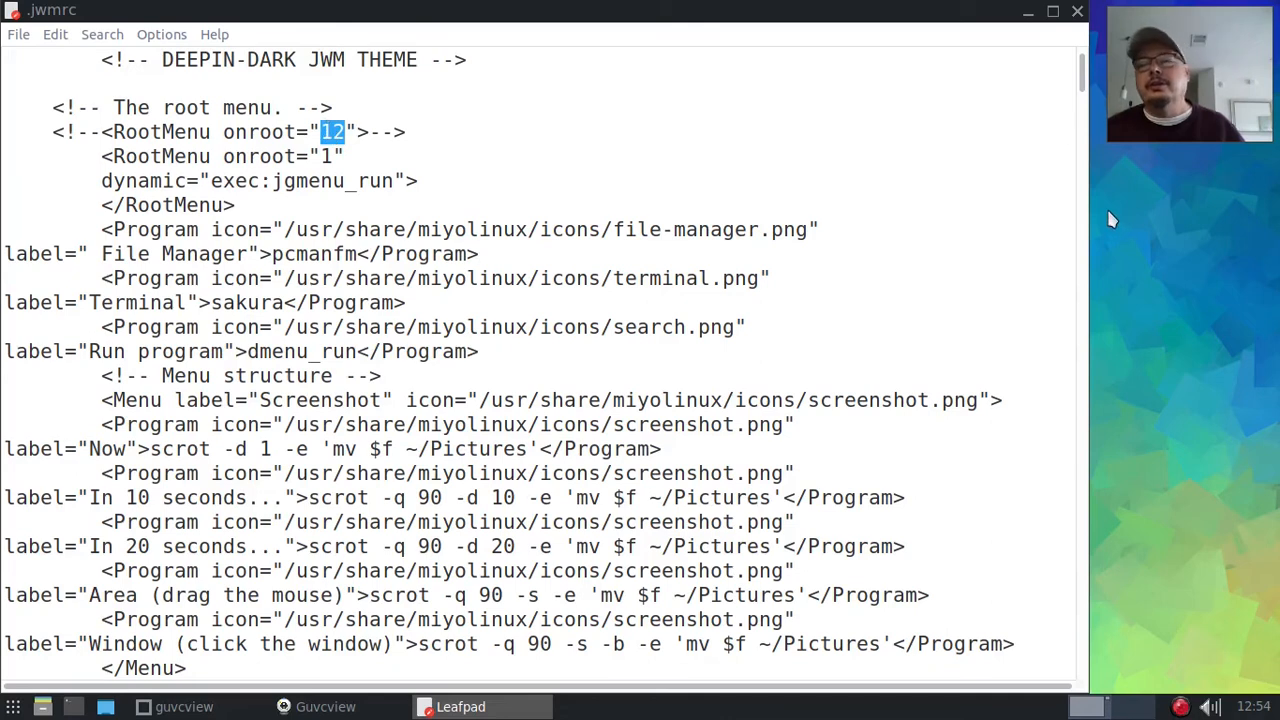
{"action": "right_click", "coordinate": [1110, 215]}
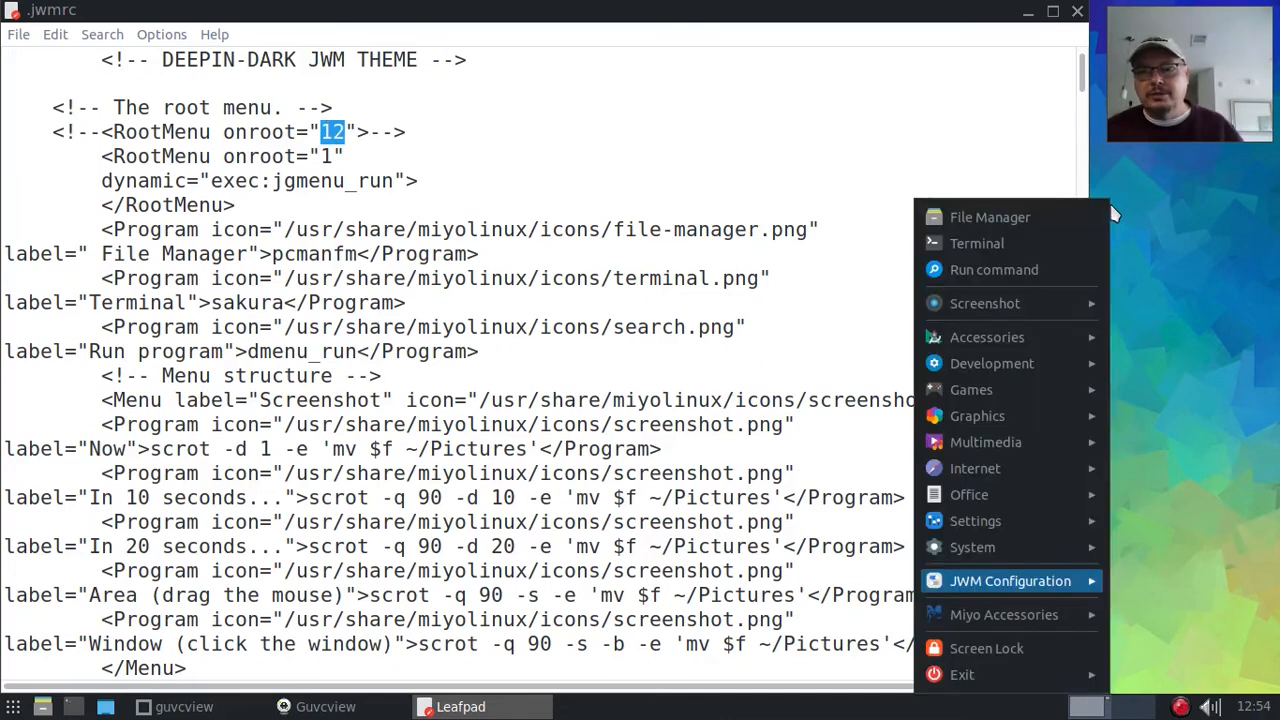
{"action": "left_click", "coordinate": [1105, 210]}
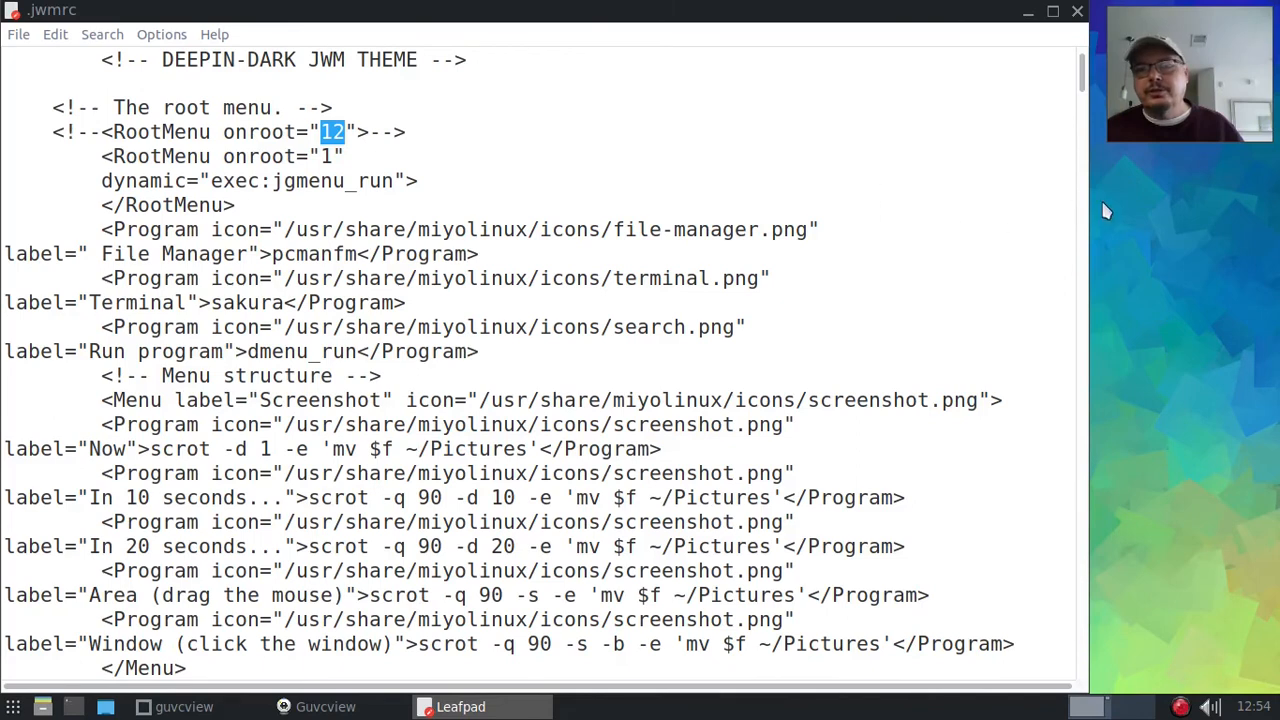
{"action": "mouse_move", "coordinate": [1071, 197]}
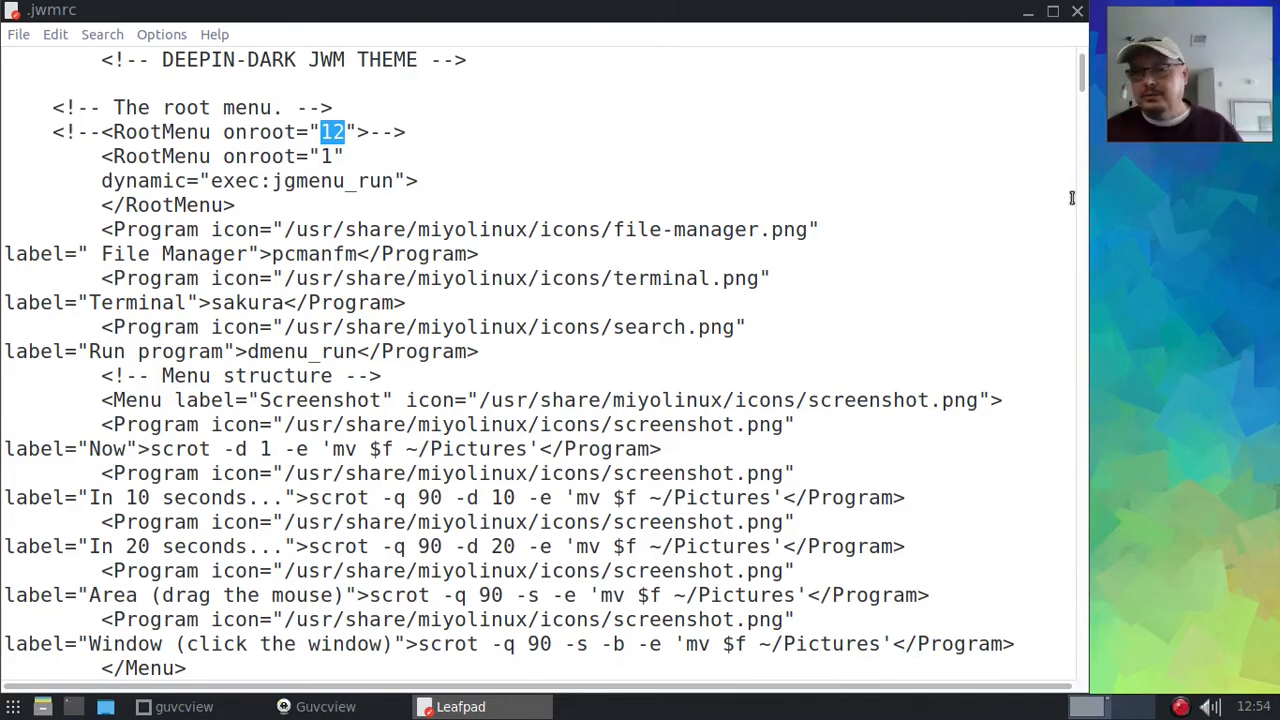
{"action": "mouse_move", "coordinate": [1100, 170]}
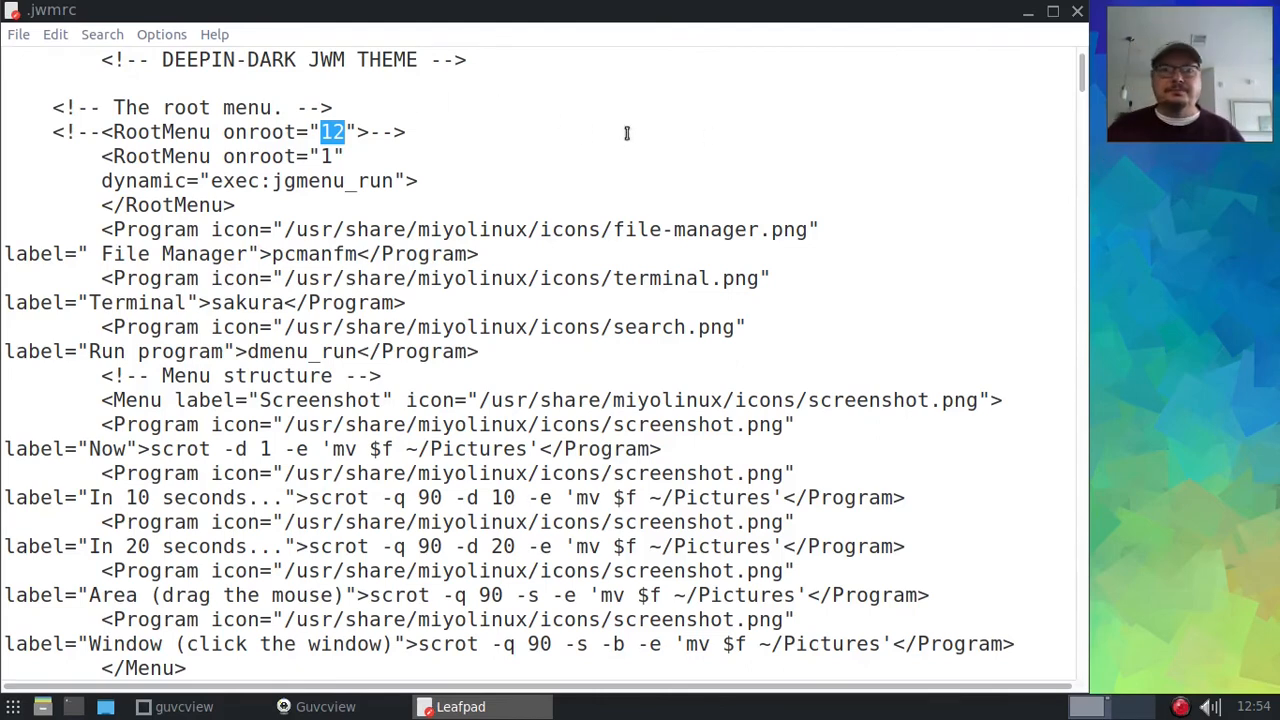
{"action": "mouse_move", "coordinate": [1180, 218]}
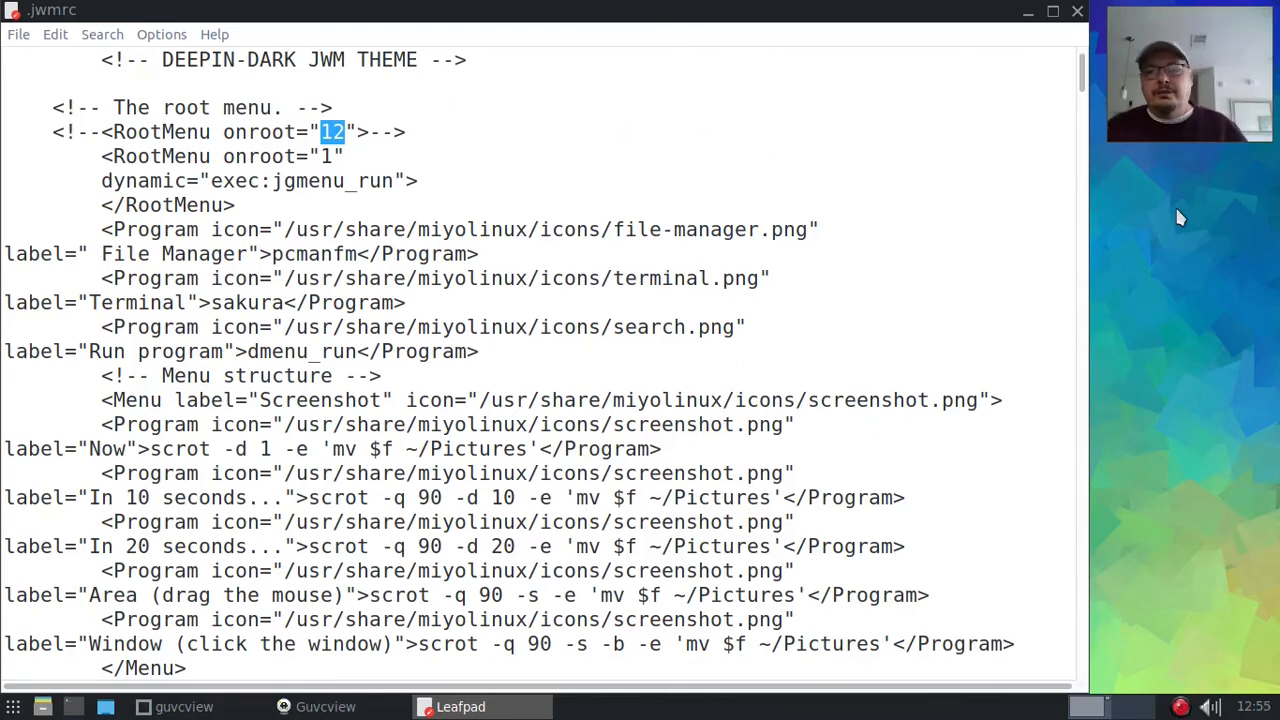
{"action": "mouse_move", "coordinate": [1147, 206]}
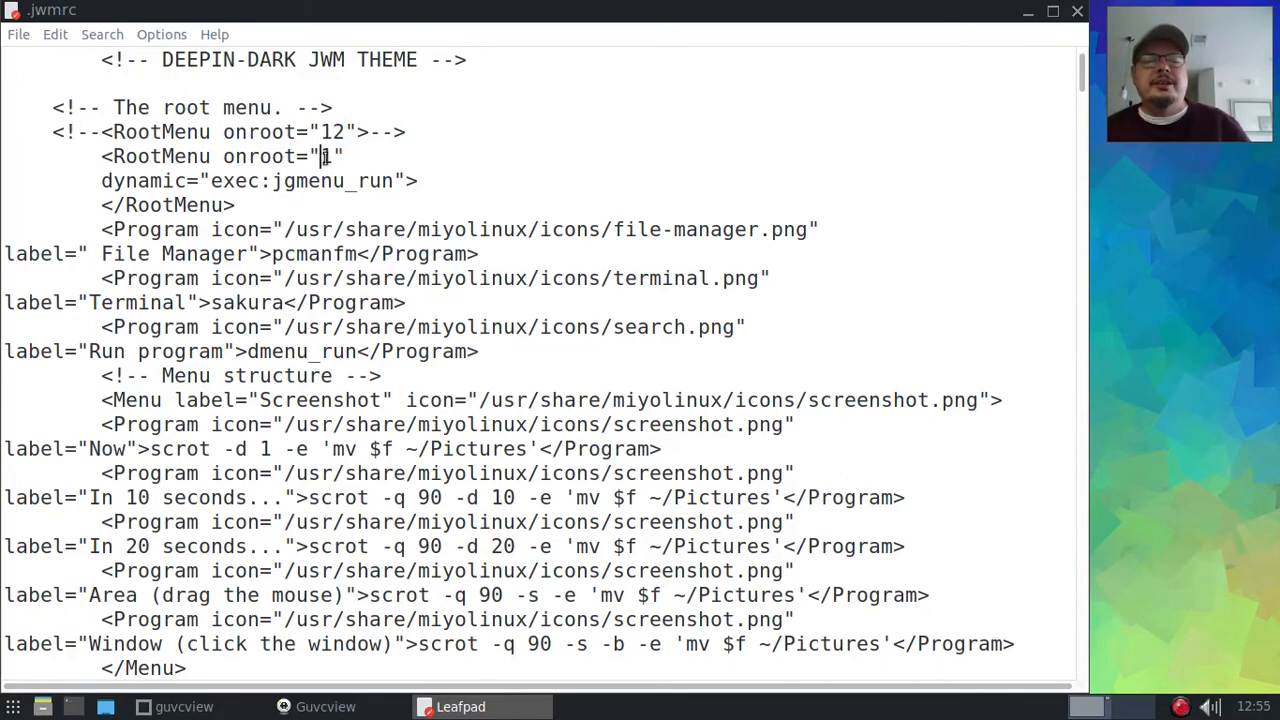
- Select the jgmenu block's onroot value 1, then the whole commented-out root menu line
{"action": "double_click", "coordinate": [324, 156]}
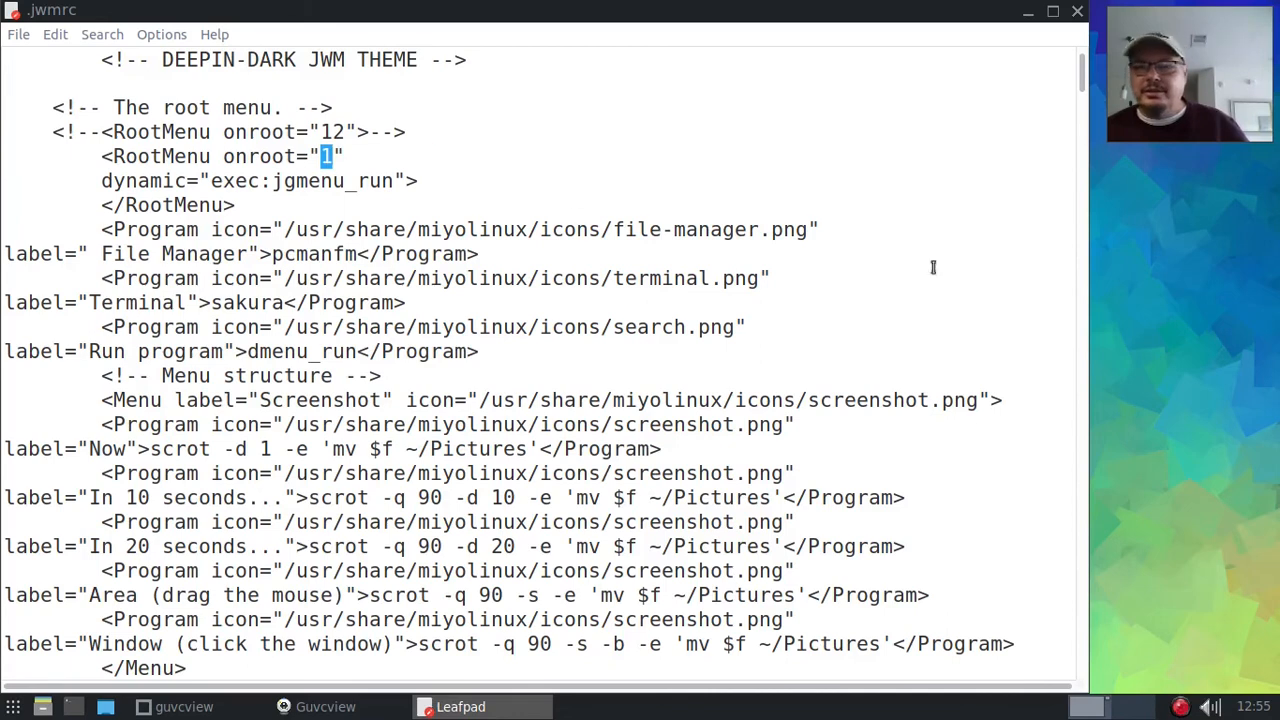
{"action": "mouse_move", "coordinate": [1181, 261]}
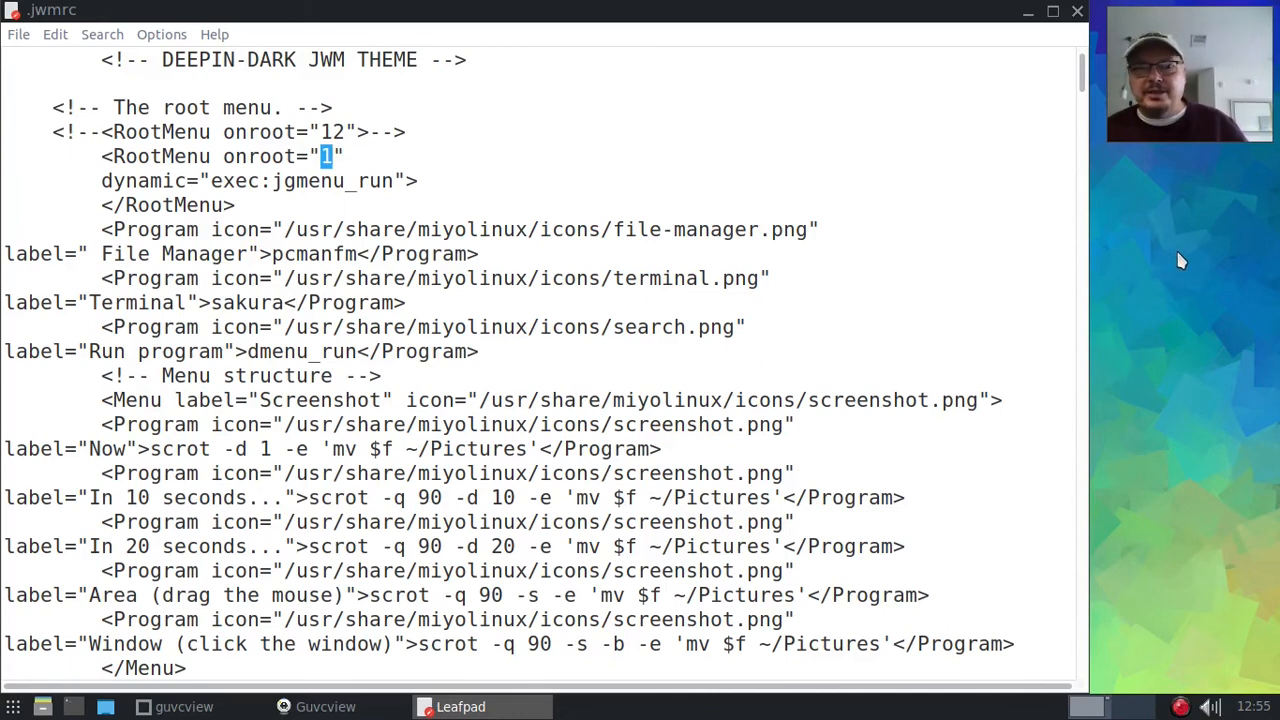
{"action": "mouse_move", "coordinate": [1160, 213]}
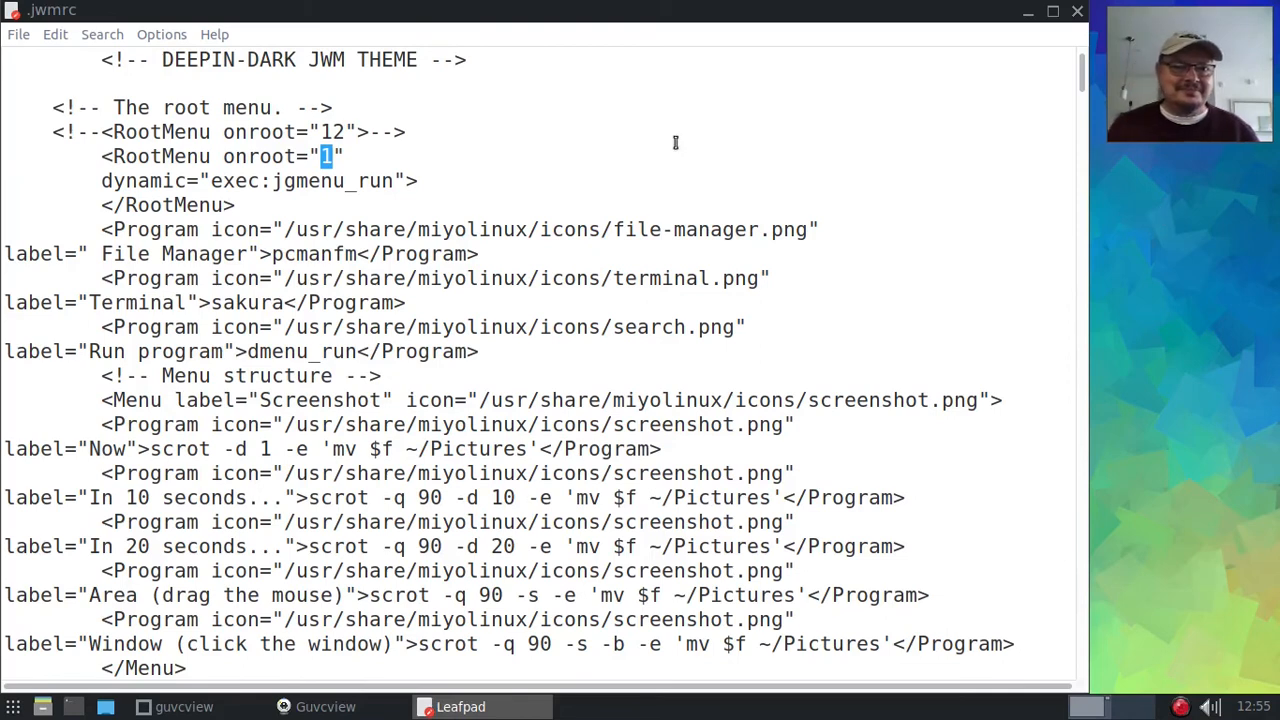
{"action": "mouse_move", "coordinate": [368, 156]}
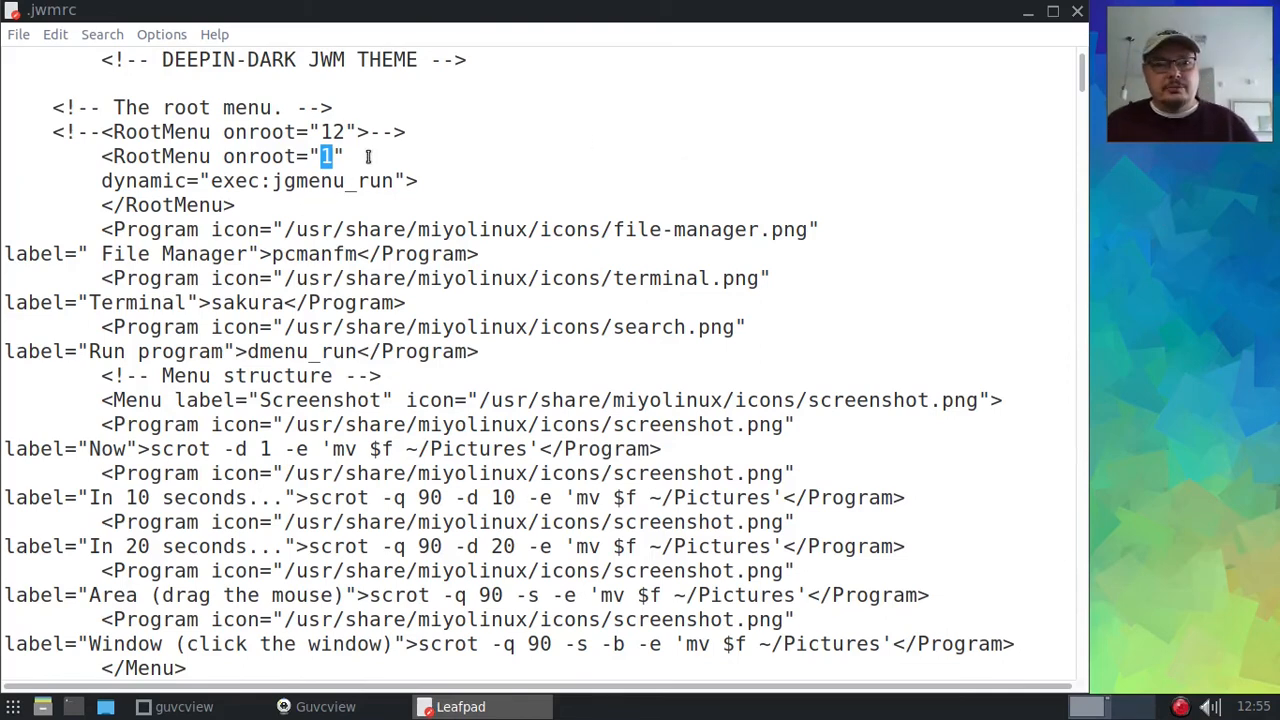
{"action": "left_click", "coordinate": [410, 132]}
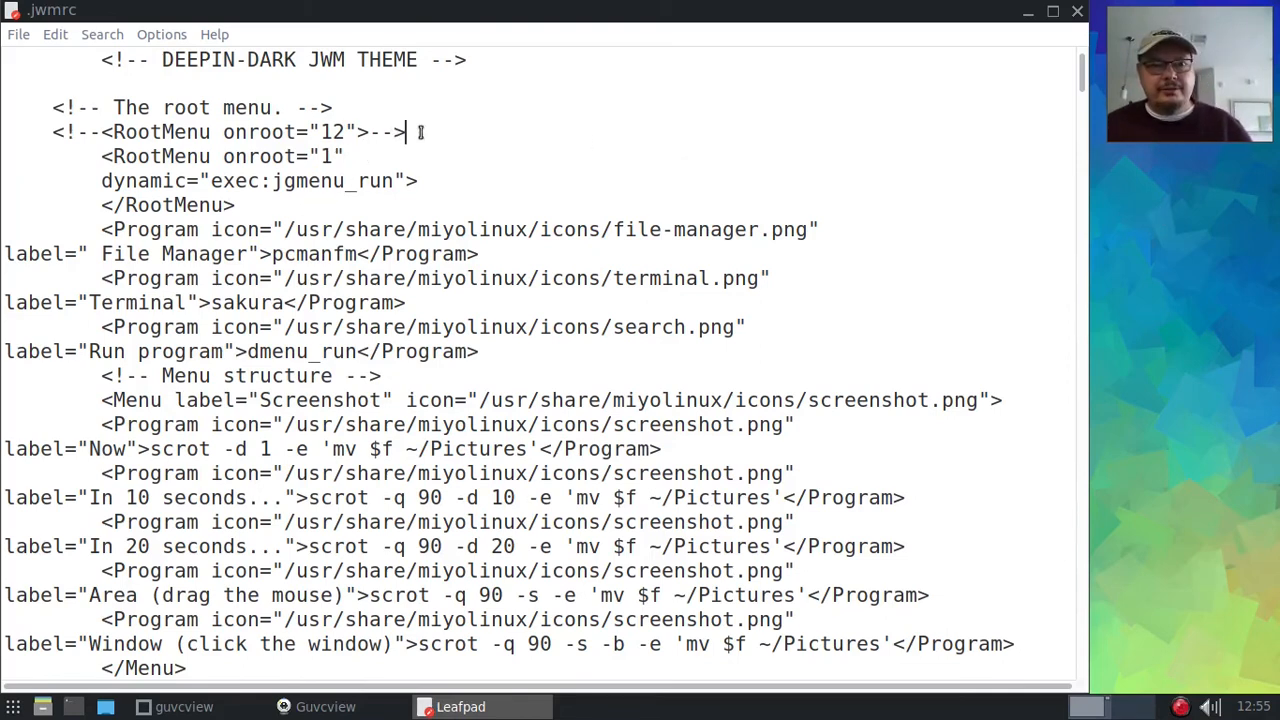
{"action": "triple_click", "coordinate": [225, 131]}
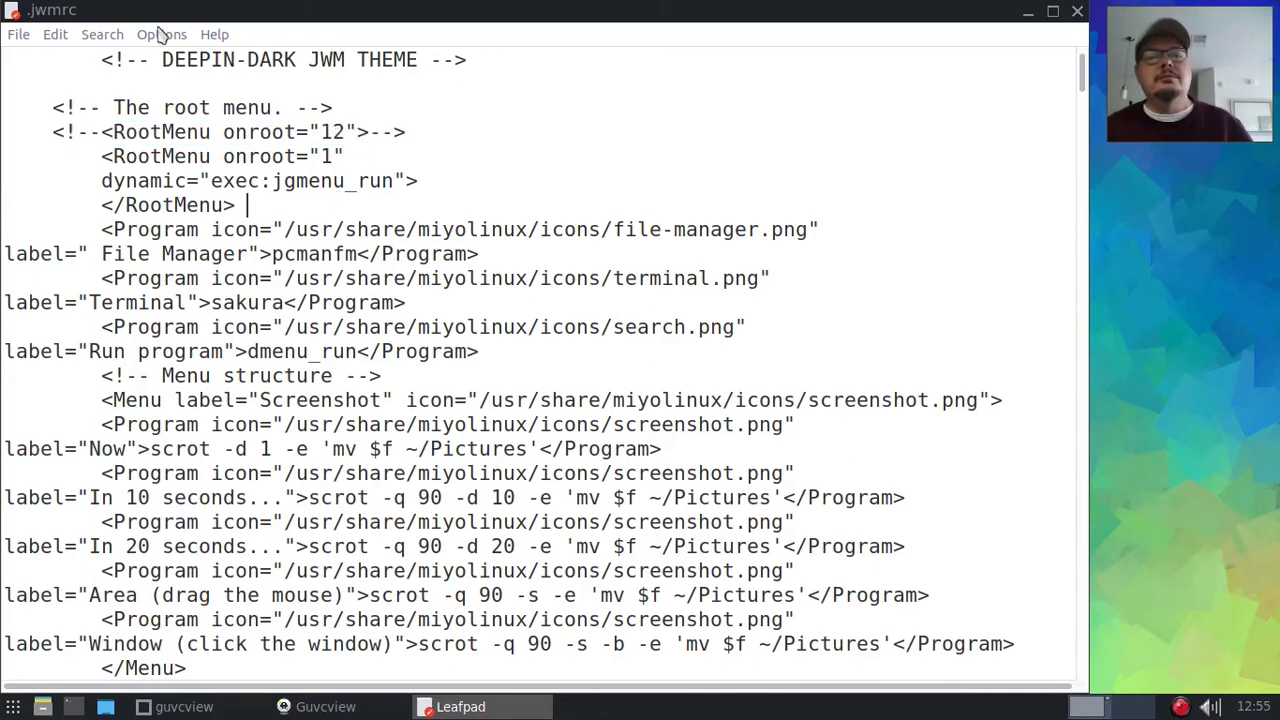
- Change Leafpad's Monospace editor font size from 16 to 18
{"action": "left_click", "coordinate": [161, 34]}
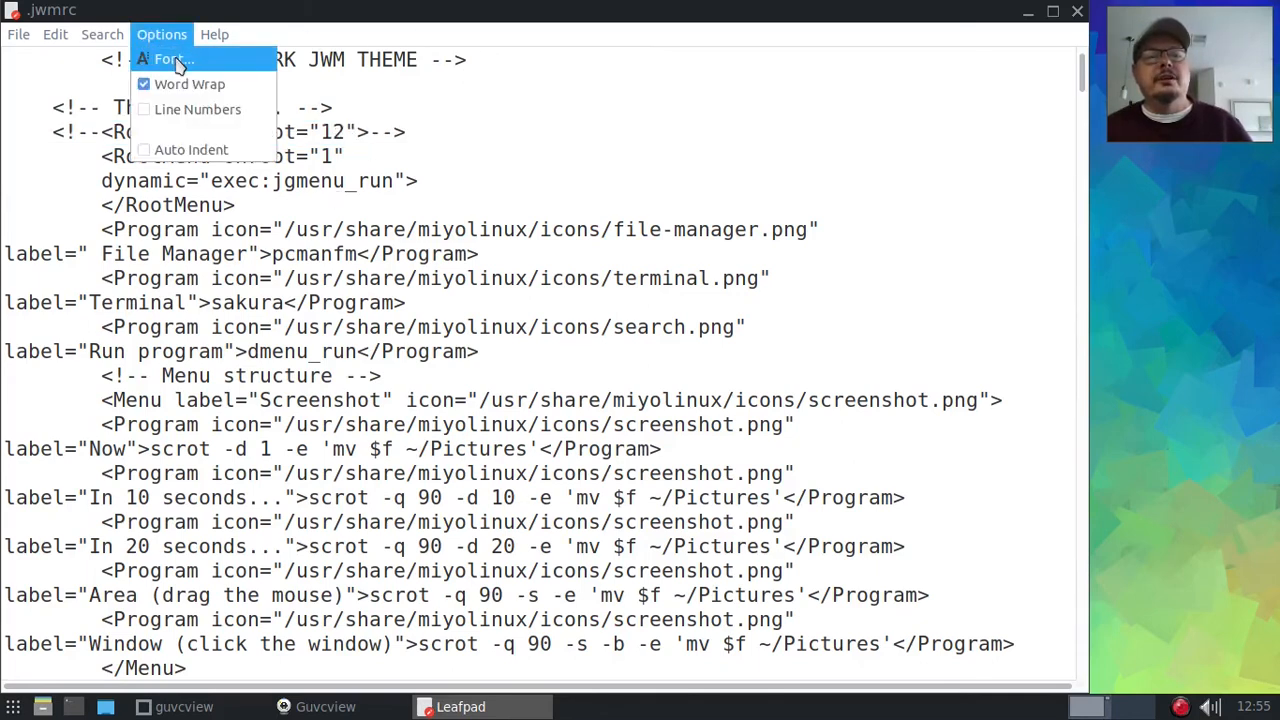
{"action": "left_click", "coordinate": [170, 59]}
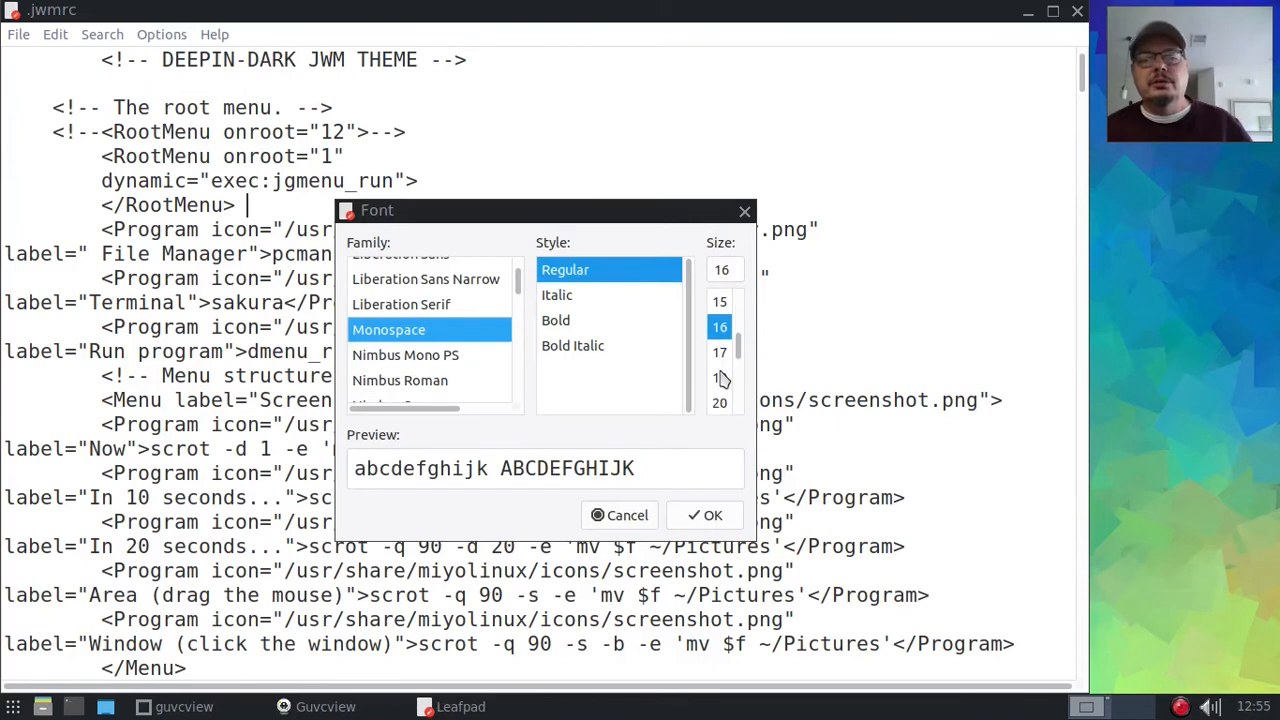
{"action": "left_click", "coordinate": [719, 377]}
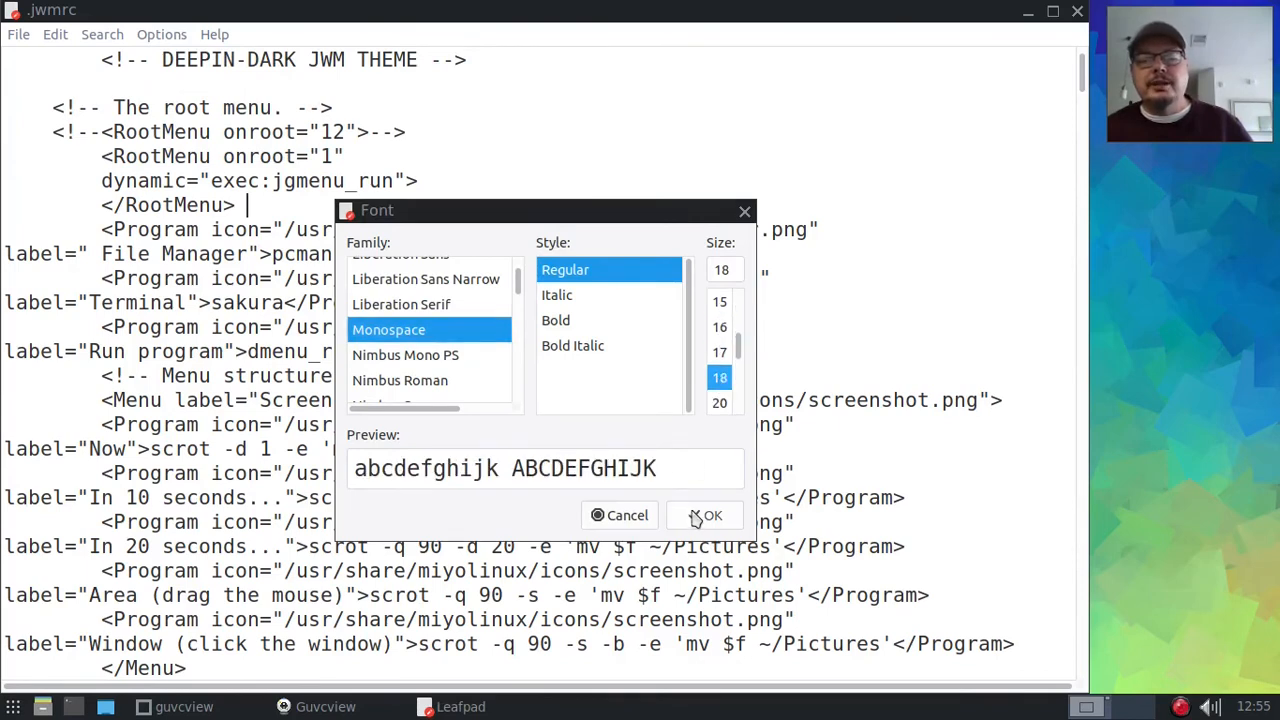
{"action": "left_click", "coordinate": [706, 515]}
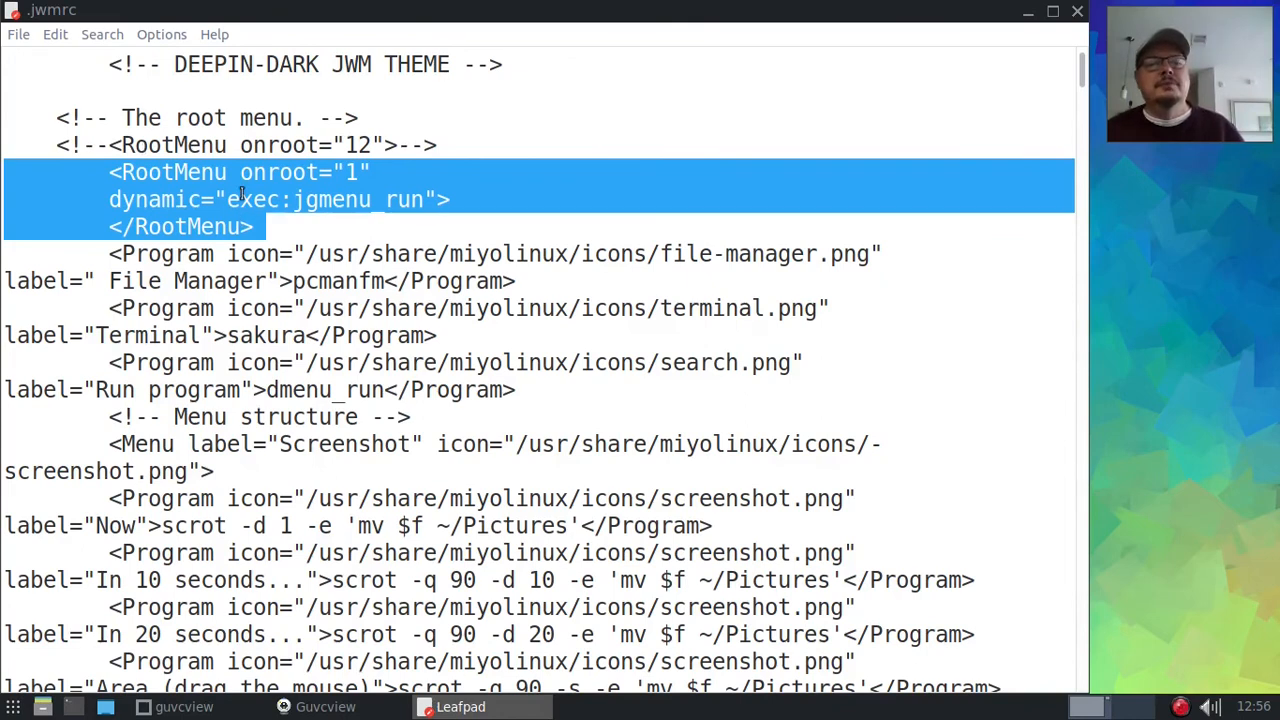
{"action": "left_click", "coordinate": [266, 226]}
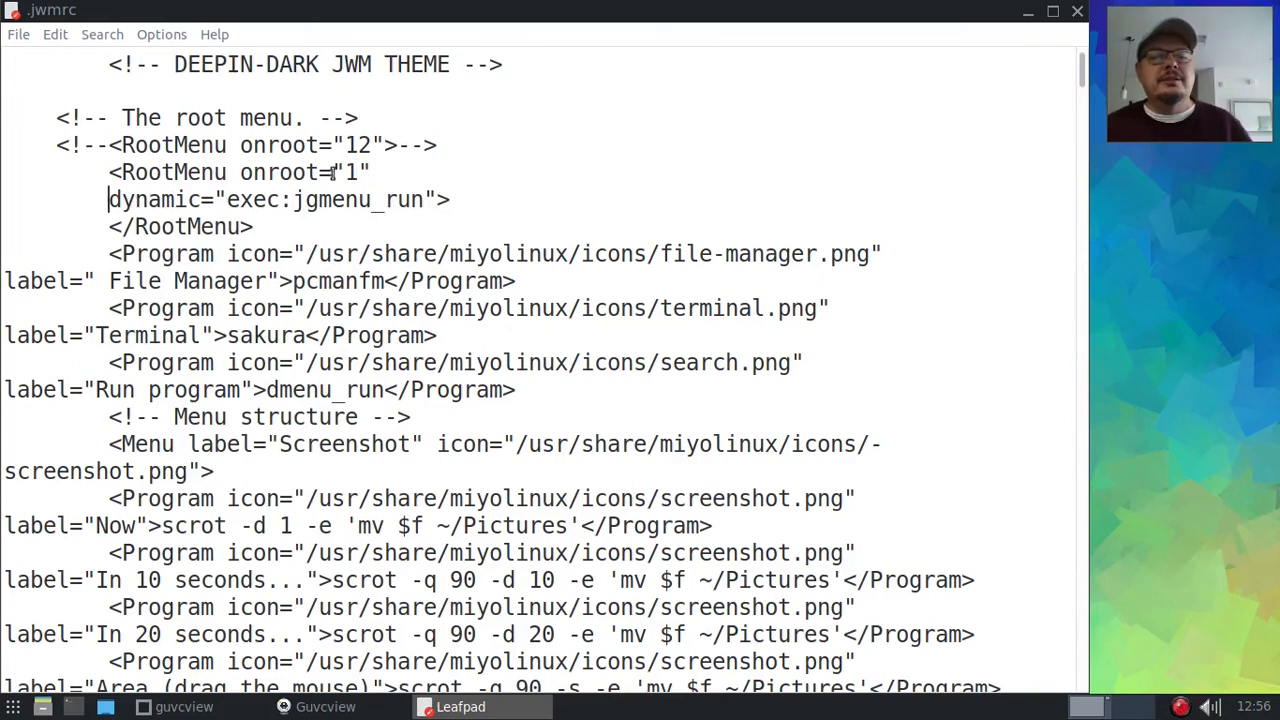
{"action": "double_click", "coordinate": [351, 172]}
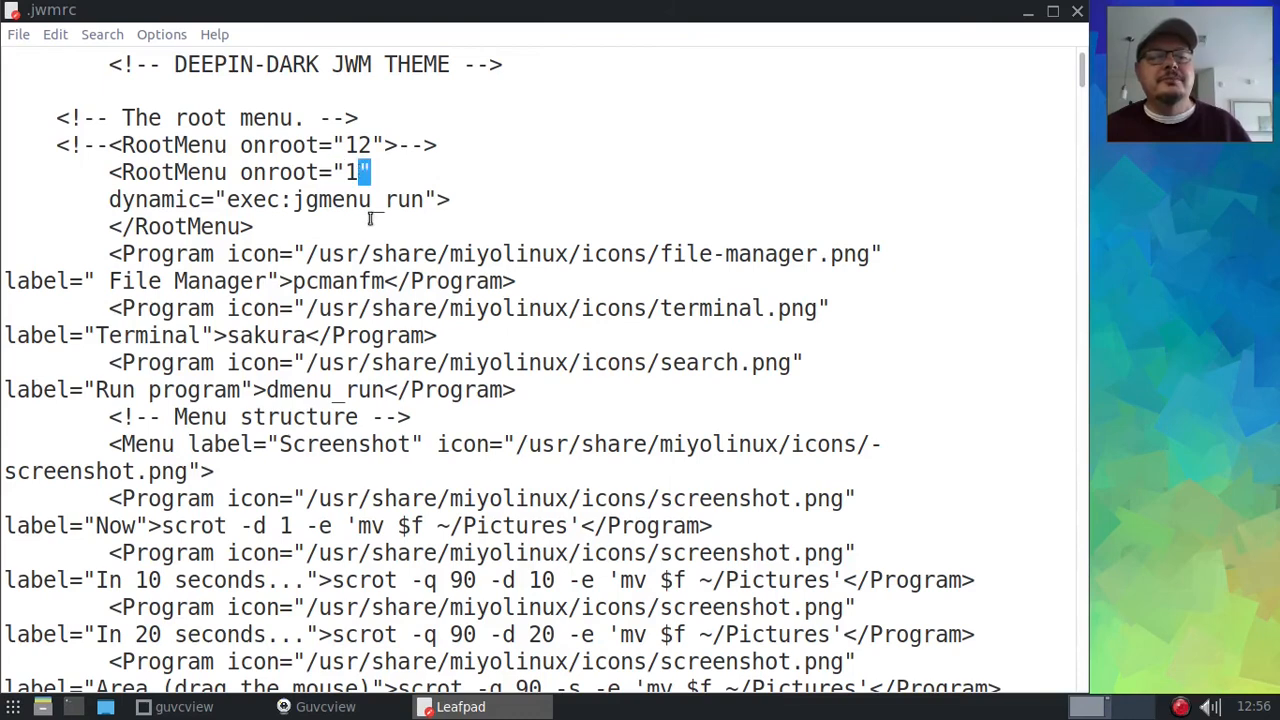
{"action": "double_click", "coordinate": [148, 199]}
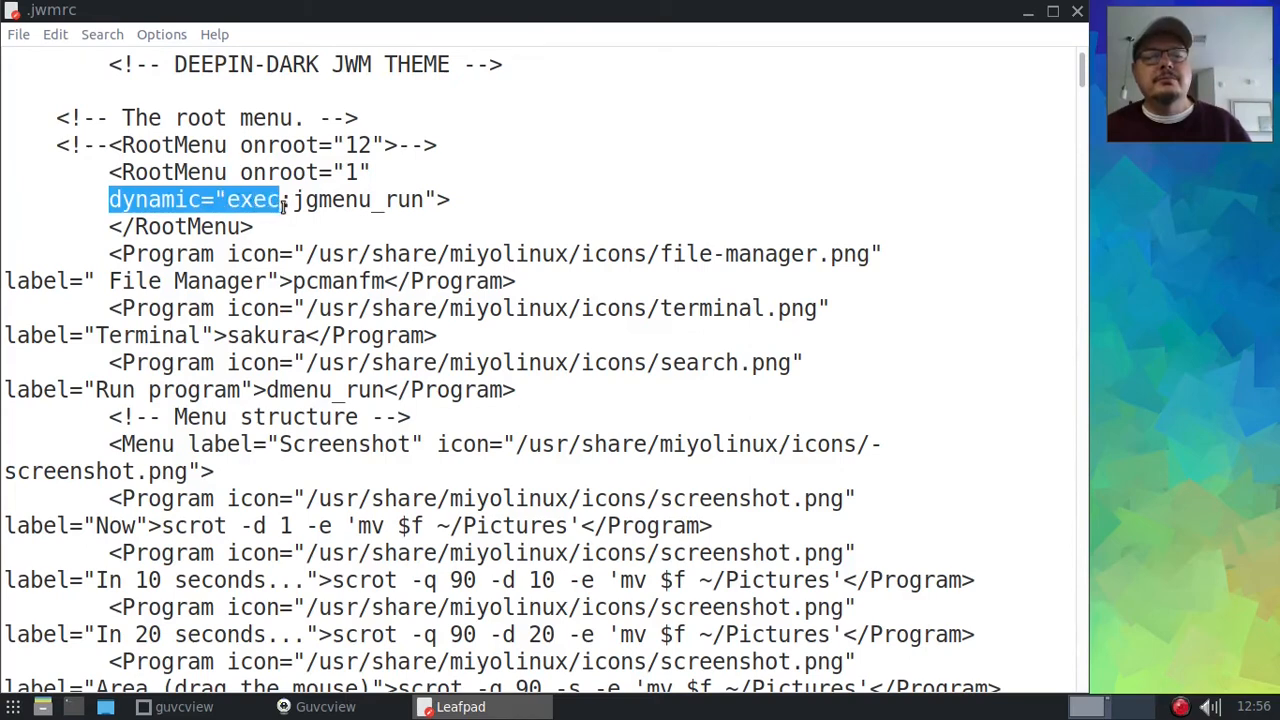
{"action": "left_click_drag", "start_coordinate": [283, 199], "coordinate": [420, 199]}
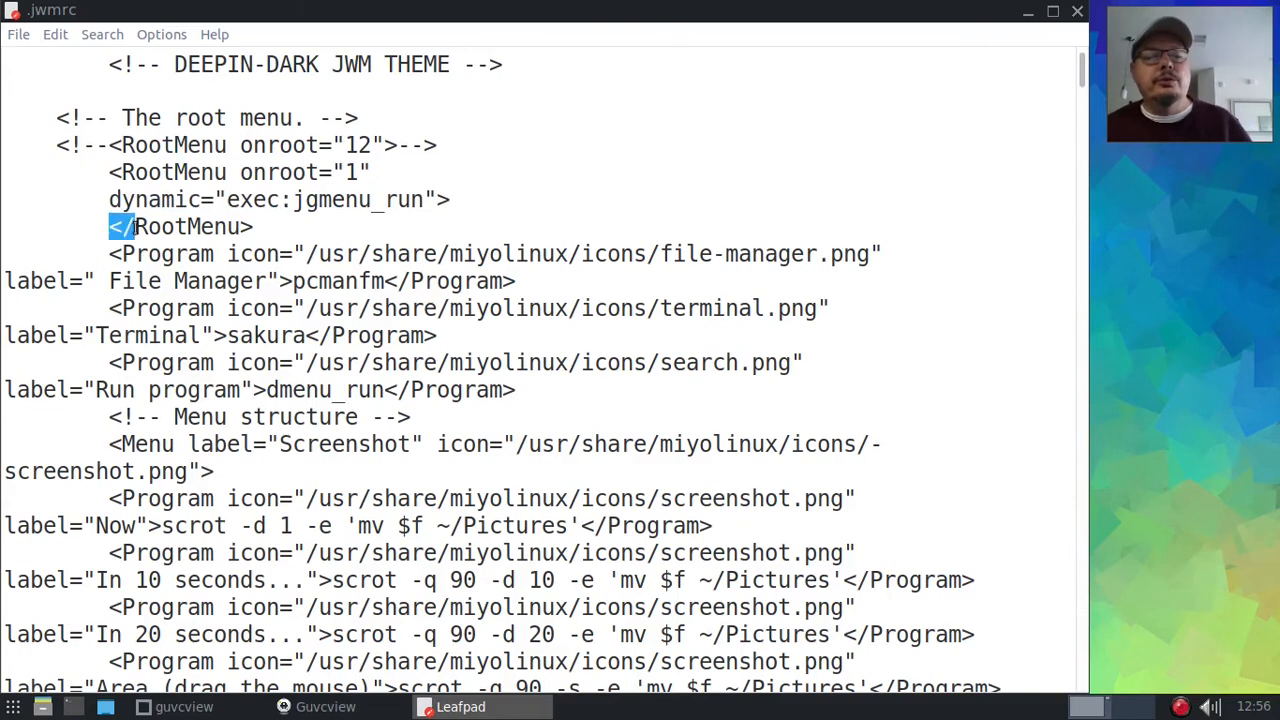
{"action": "double_click", "coordinate": [180, 226]}
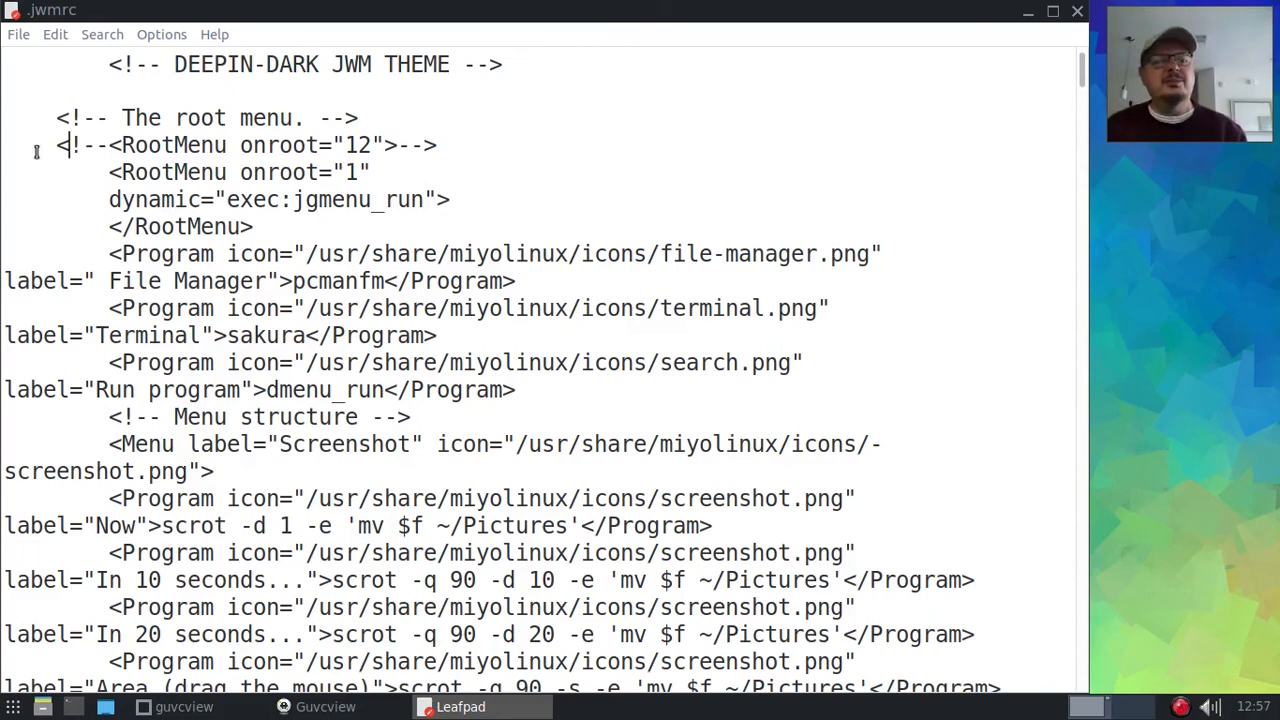
{"action": "double_click", "coordinate": [75, 145]}
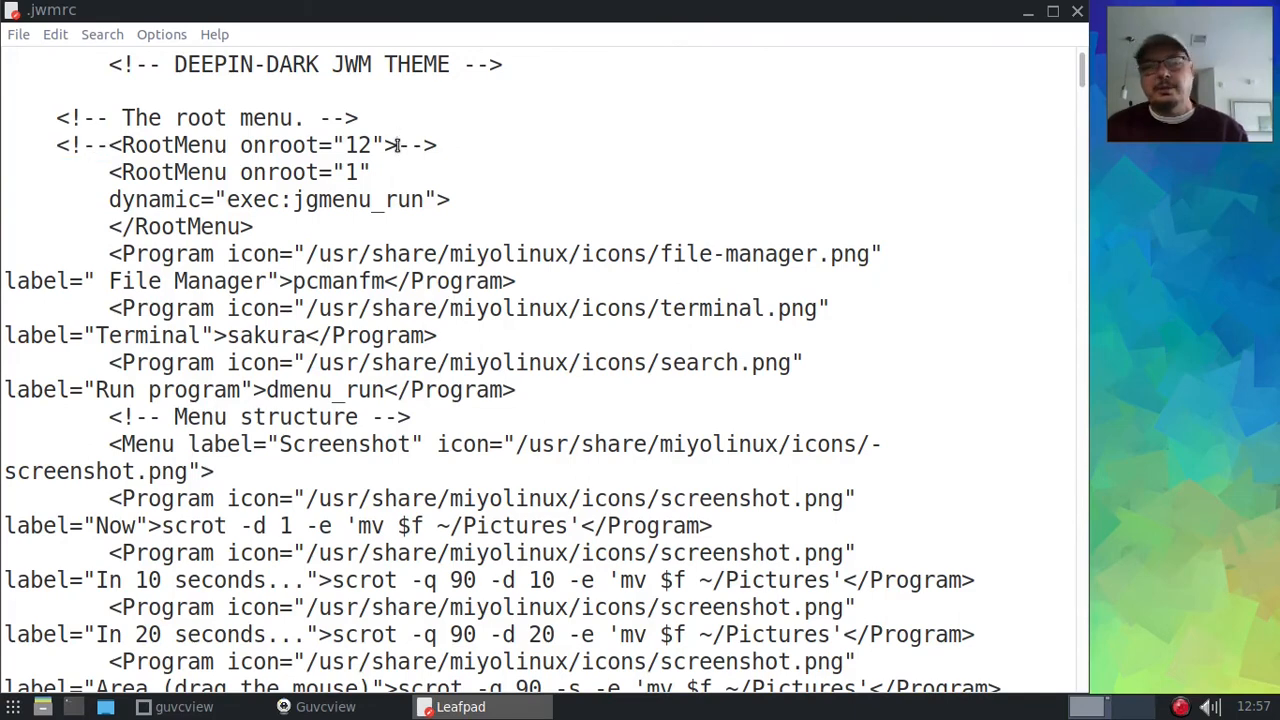
{"action": "double_click", "coordinate": [415, 145]}
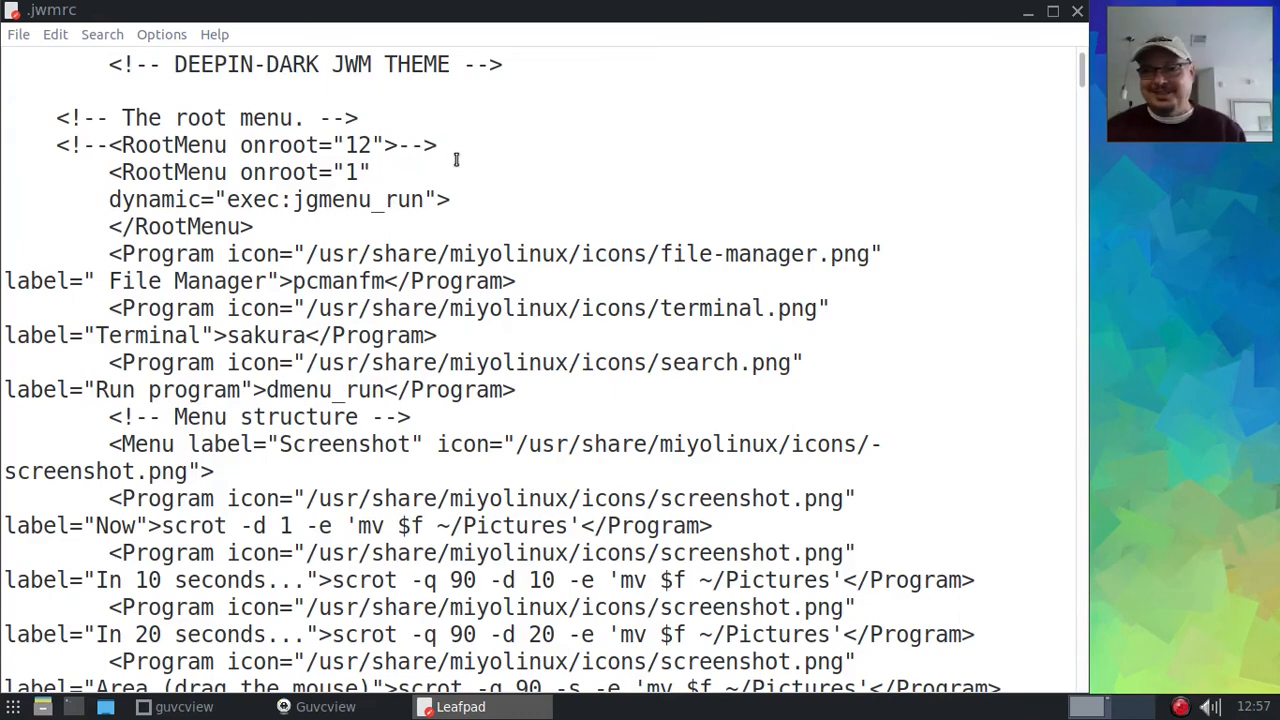
{"action": "scroll", "scroll_direction": "down", "scroll_amount": 3}
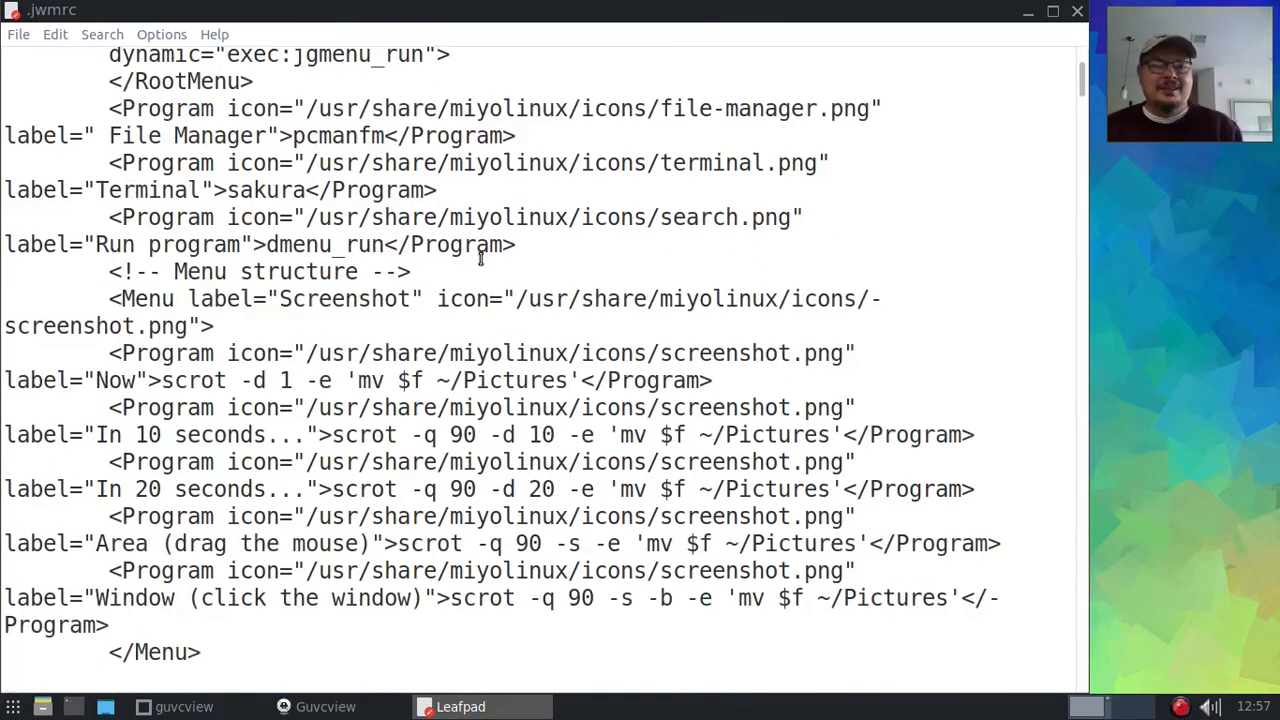
{"action": "scroll", "scroll_direction": "down", "scroll_amount": 3}
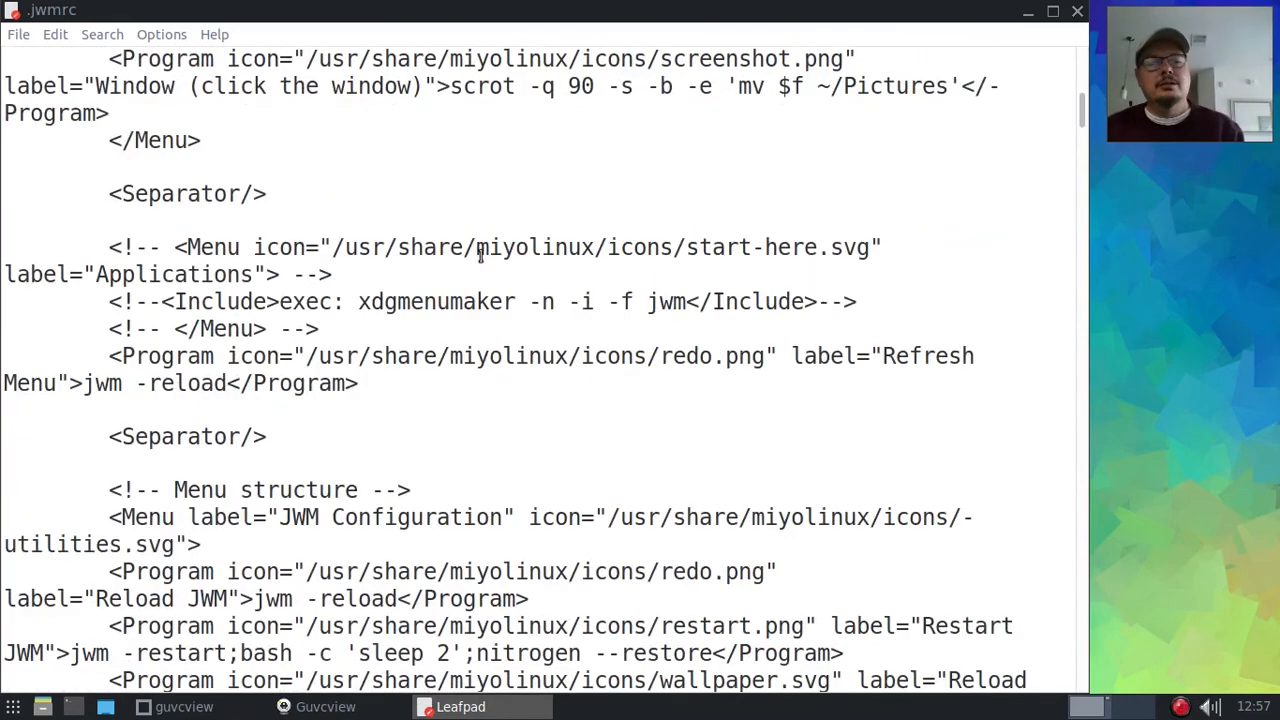
{"action": "scroll", "scroll_direction": "down", "scroll_amount": 3}
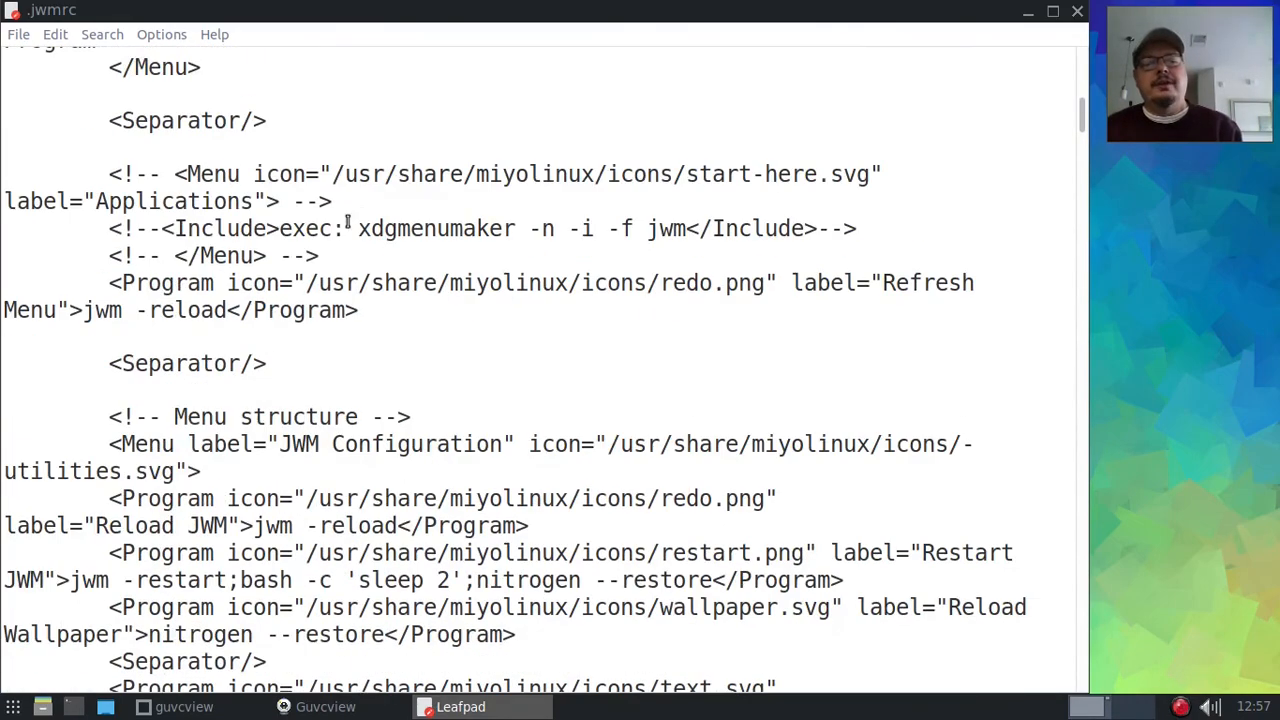
{"action": "scroll", "scroll_direction": "up", "scroll_amount": 3}
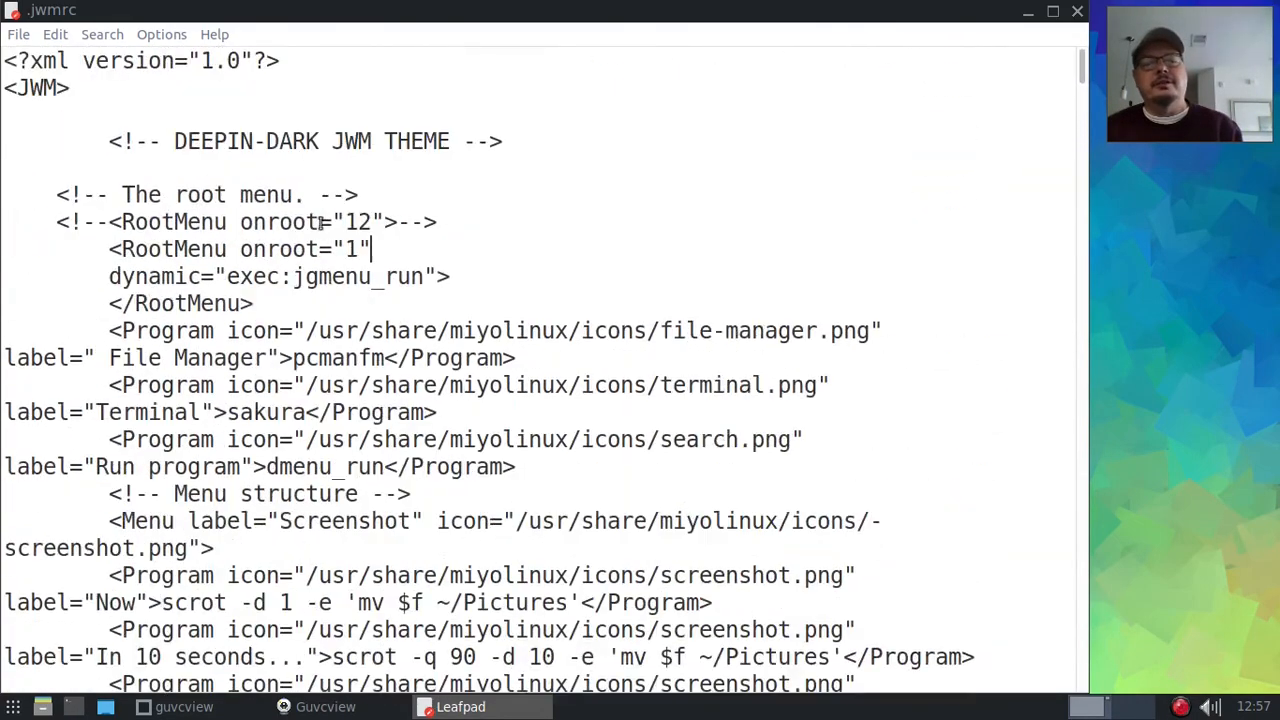
{"action": "scroll", "scroll_direction": "down", "scroll_amount": 3}
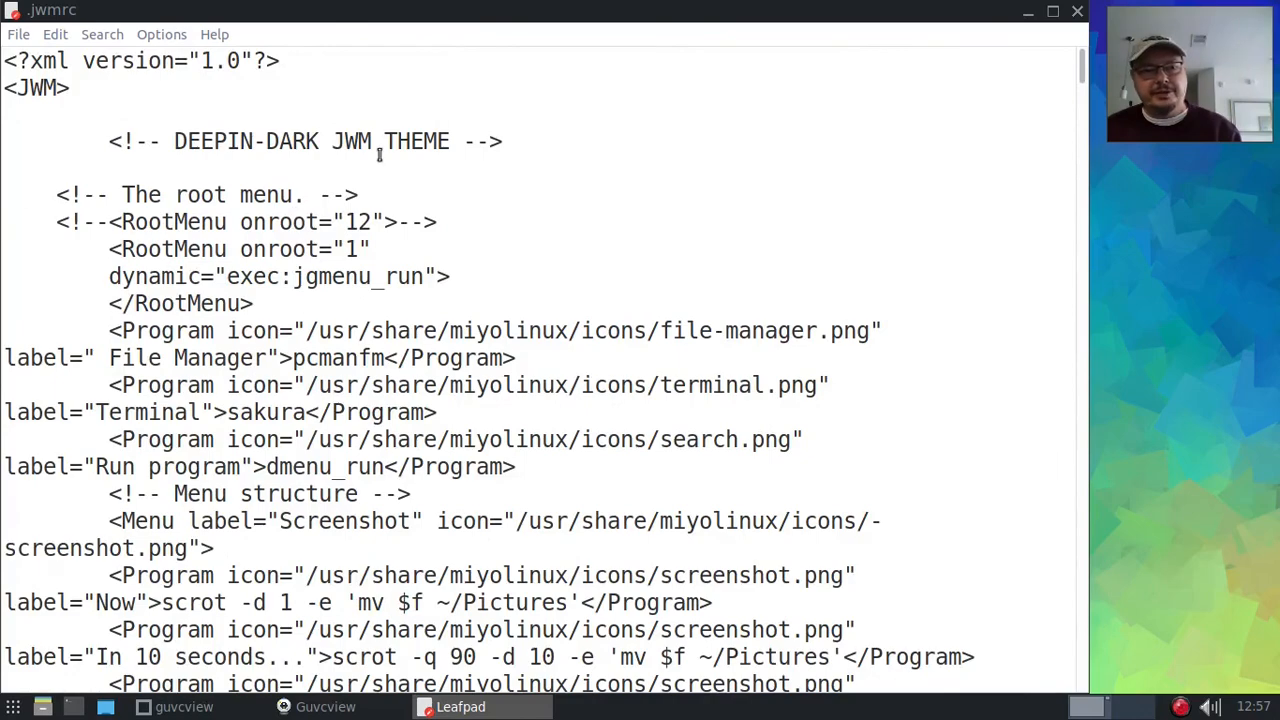
{"action": "scroll", "scroll_direction": "down", "scroll_amount": 3}
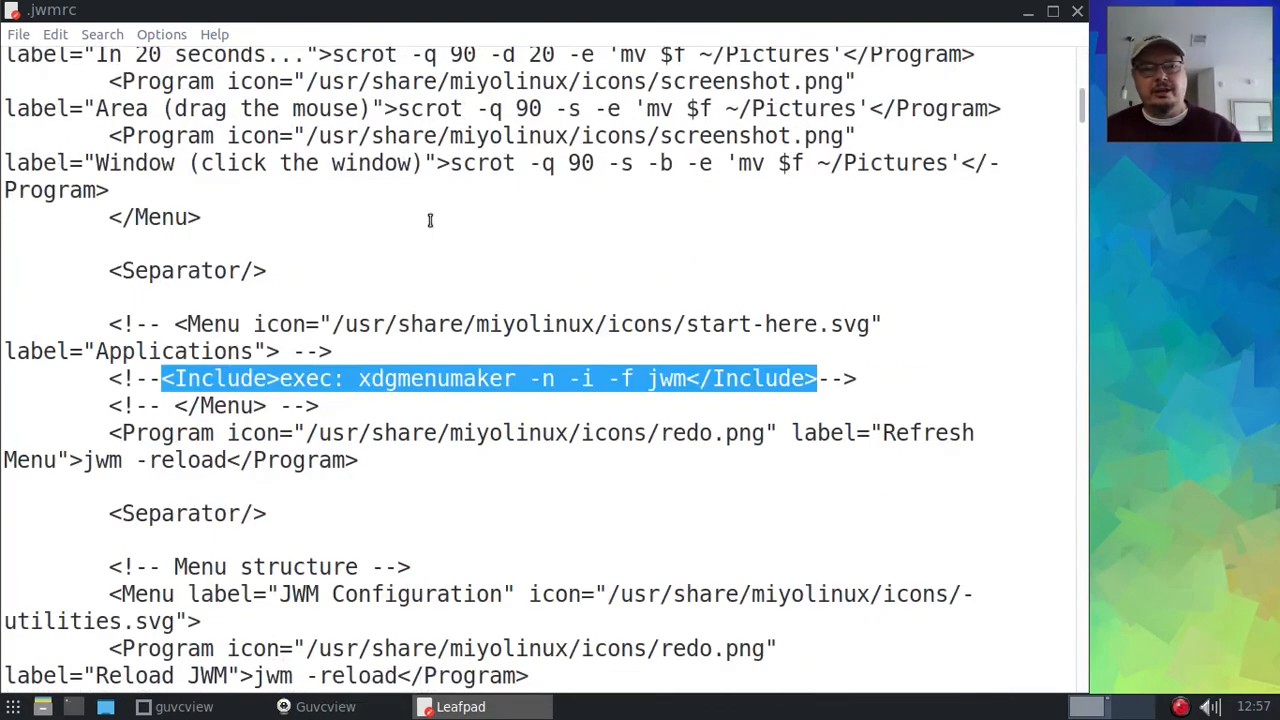
{"action": "scroll", "scroll_direction": "down", "scroll_amount": 3}
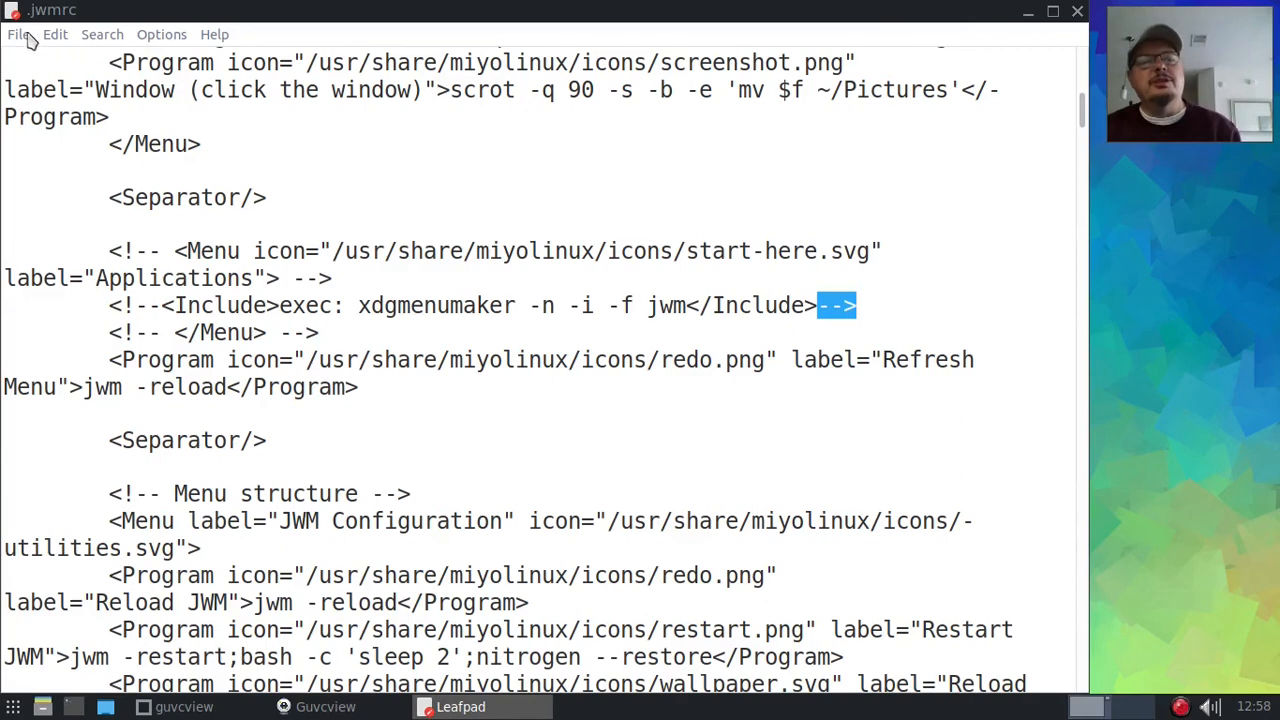
- Quit Leafpad and run Restart JWM from the panel's JWM Configuration menu
{"action": "left_click", "coordinate": [17, 34]}
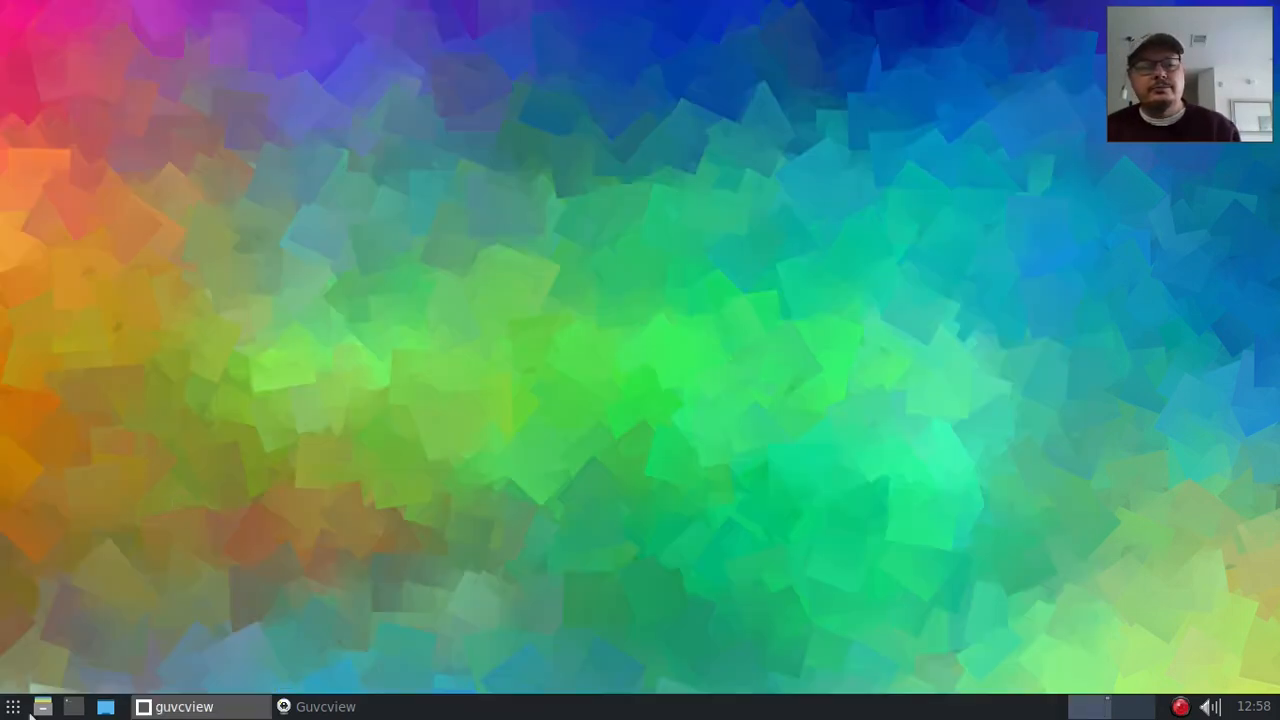
{"action": "left_click", "coordinate": [13, 706]}
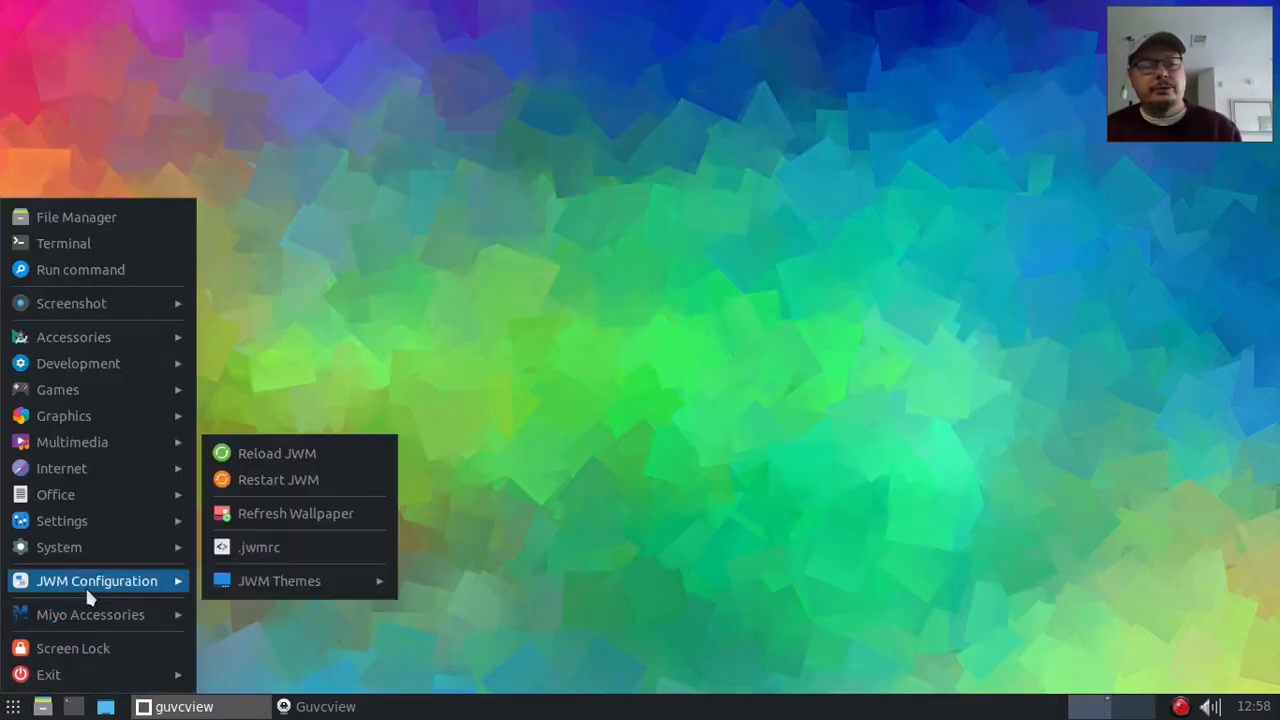
{"action": "mouse_move", "coordinate": [295, 479]}
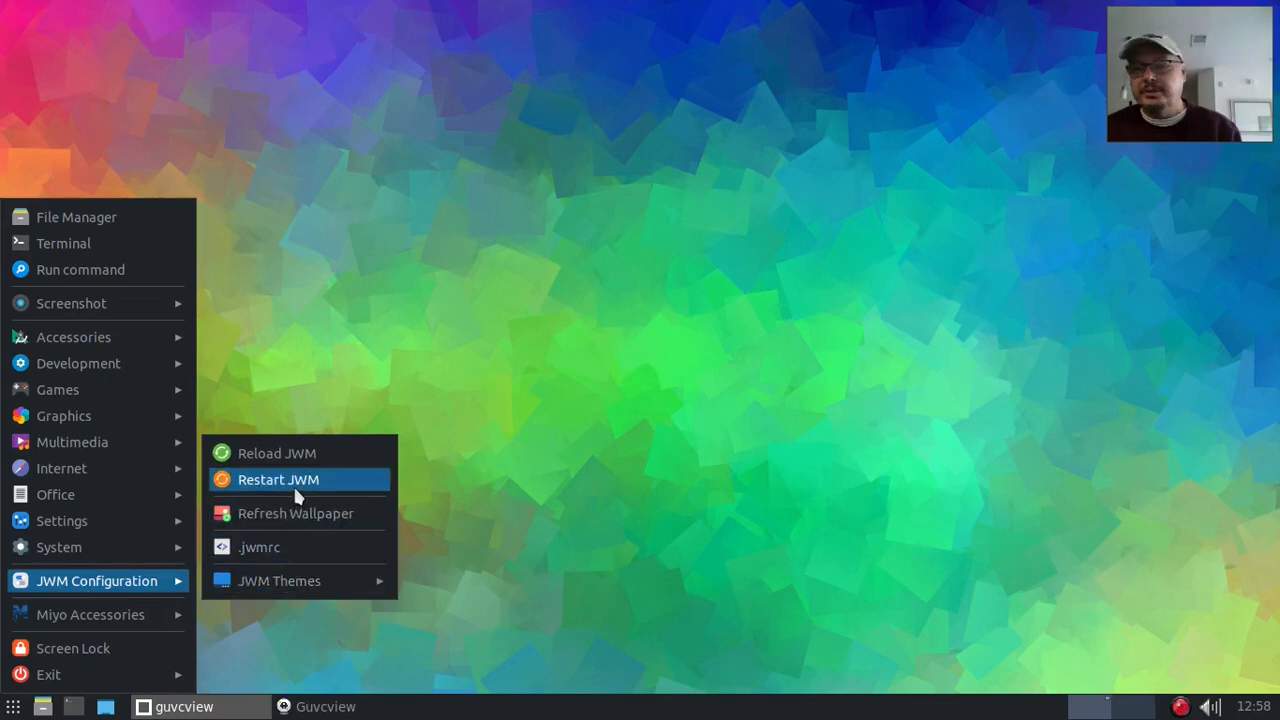
{"action": "left_click", "coordinate": [278, 479]}
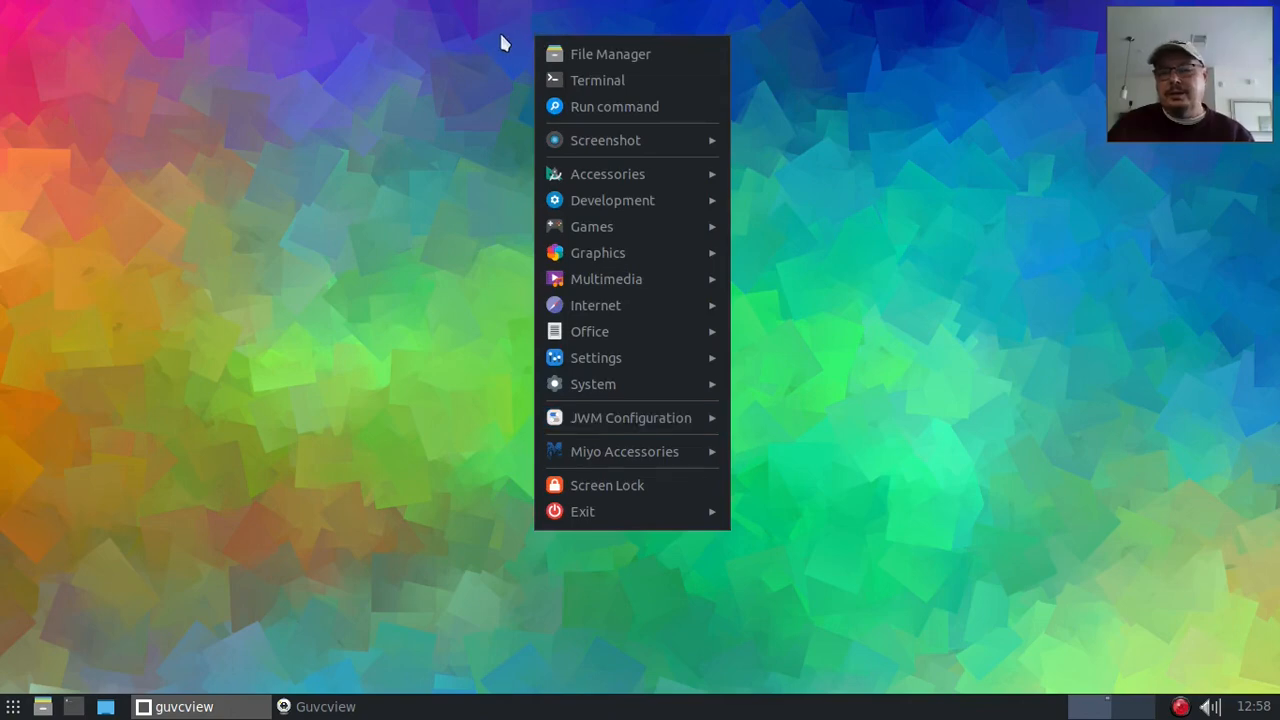
{"action": "mouse_move", "coordinate": [492, 42]}
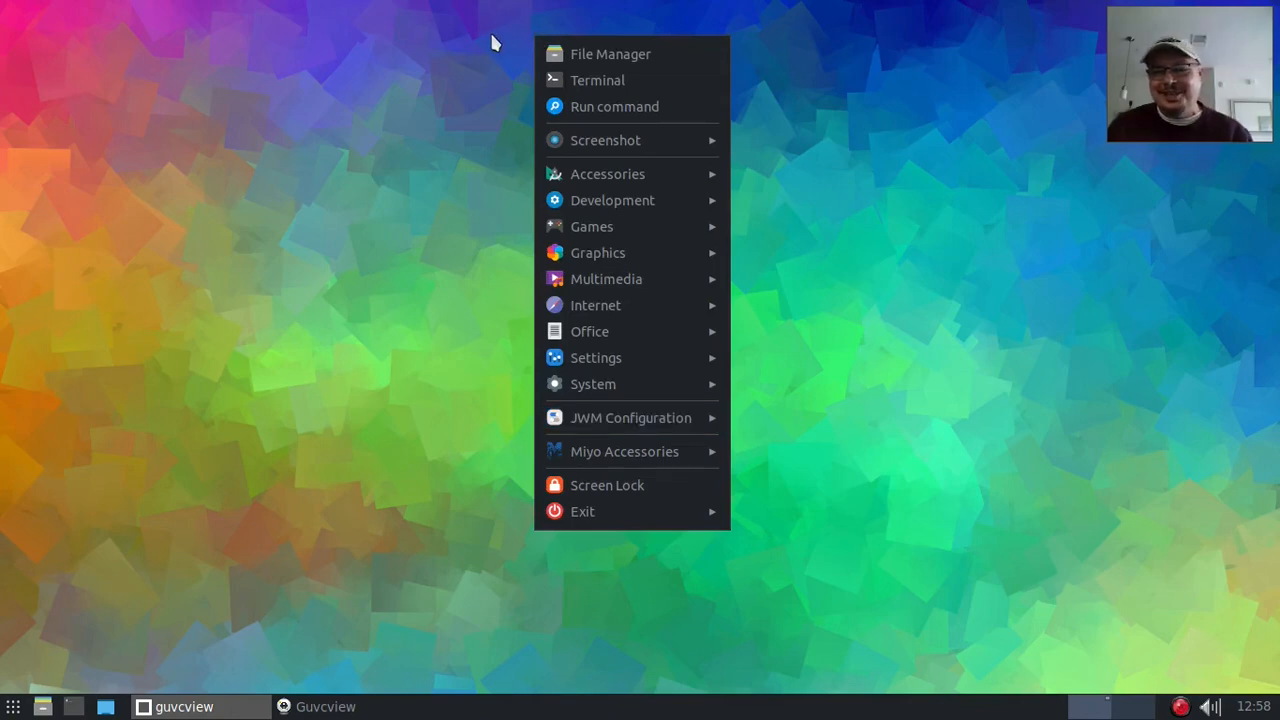
{"action": "mouse_move", "coordinate": [436, 110]}
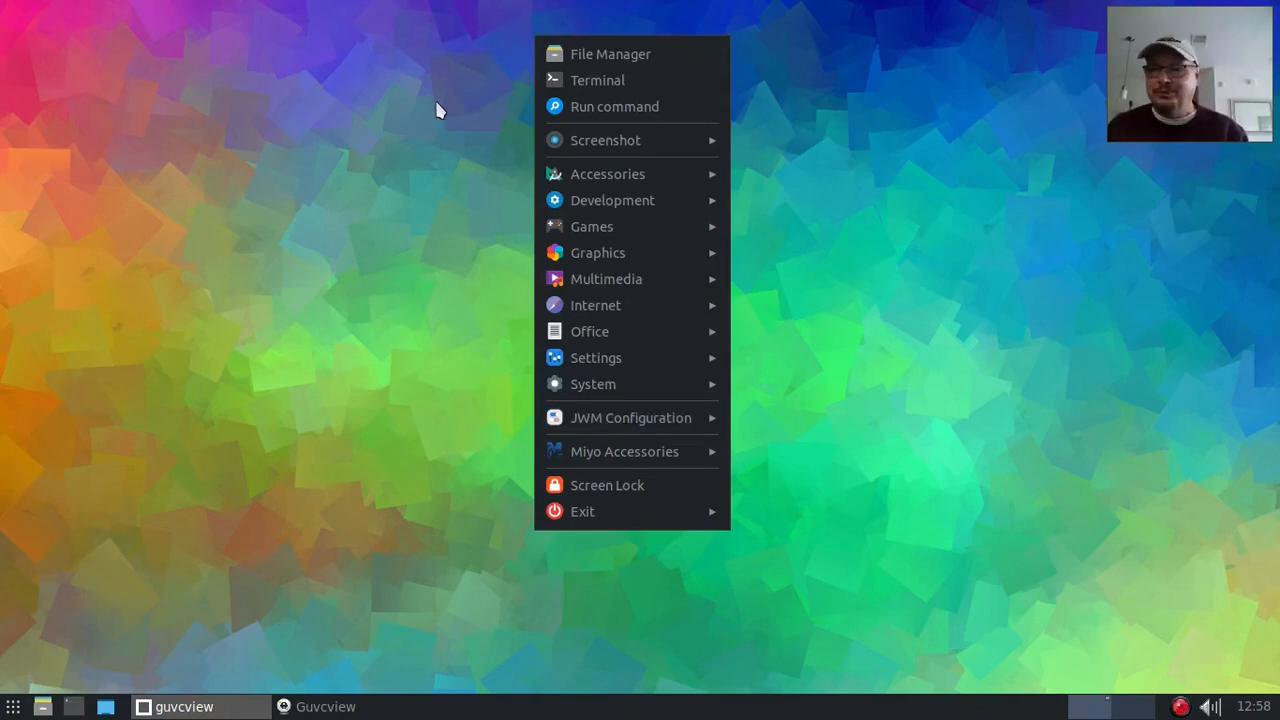
{"action": "mouse_move", "coordinate": [465, 103]}
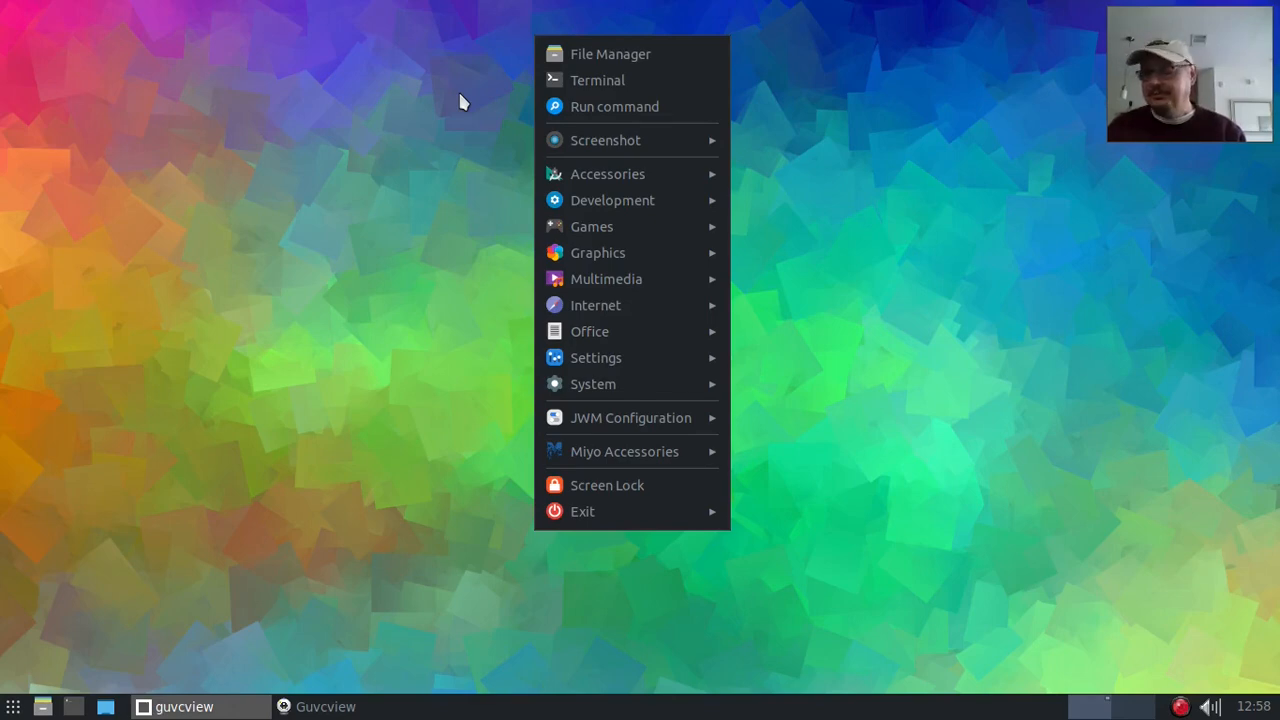
{"action": "mouse_move", "coordinate": [88, 108]}
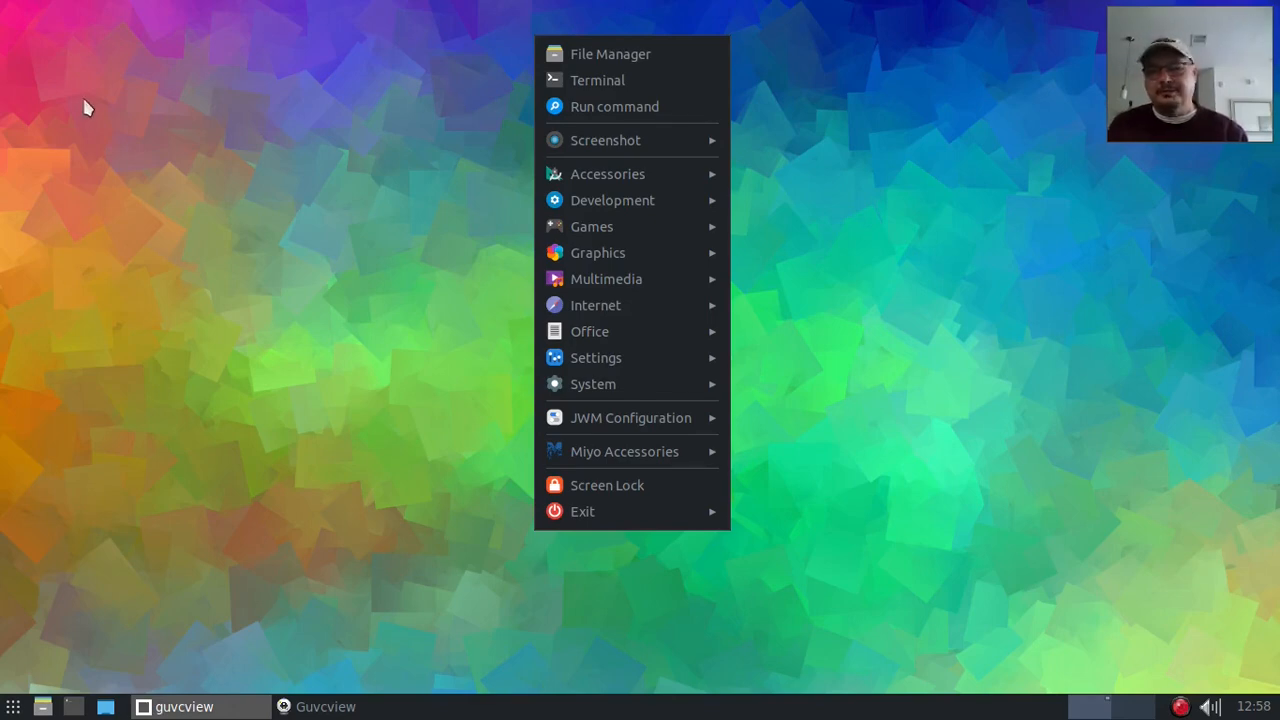
{"action": "mouse_move", "coordinate": [30, 193]}
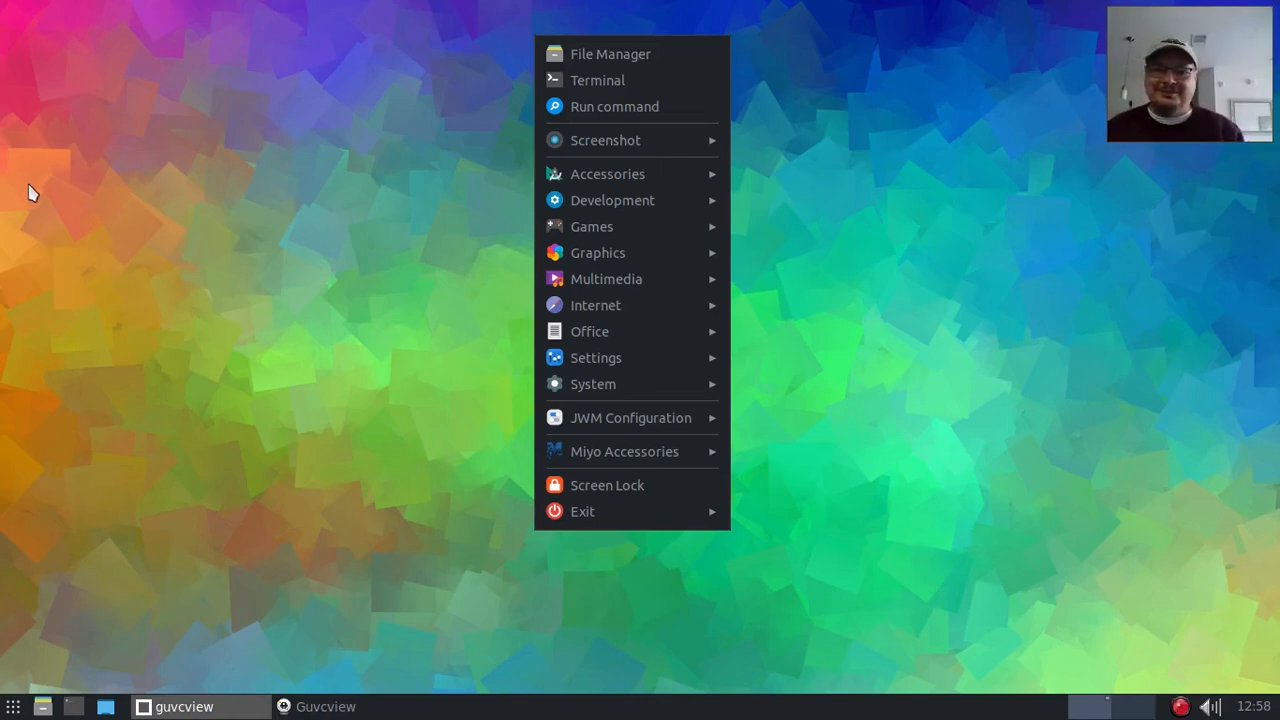
{"action": "mouse_move", "coordinate": [470, 78]}
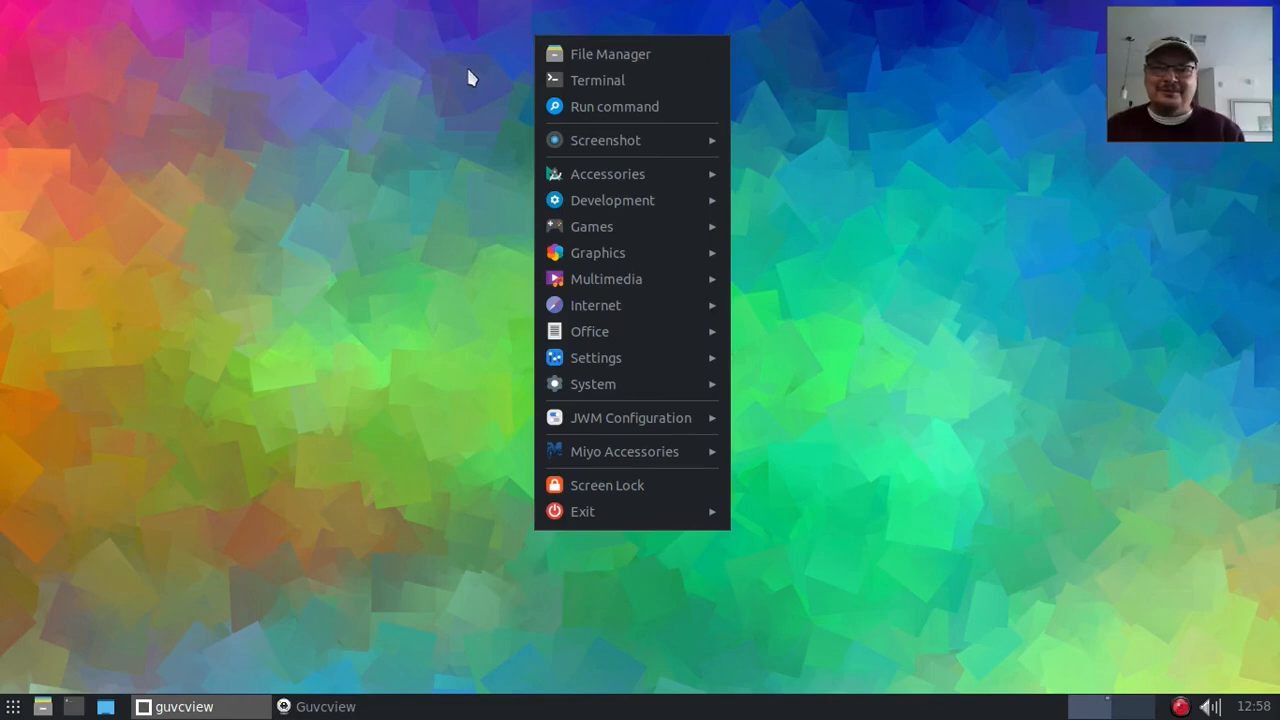
- Close the jgmenu popup by clicking empty desktop space near the top
{"action": "left_click", "coordinate": [473, 80]}
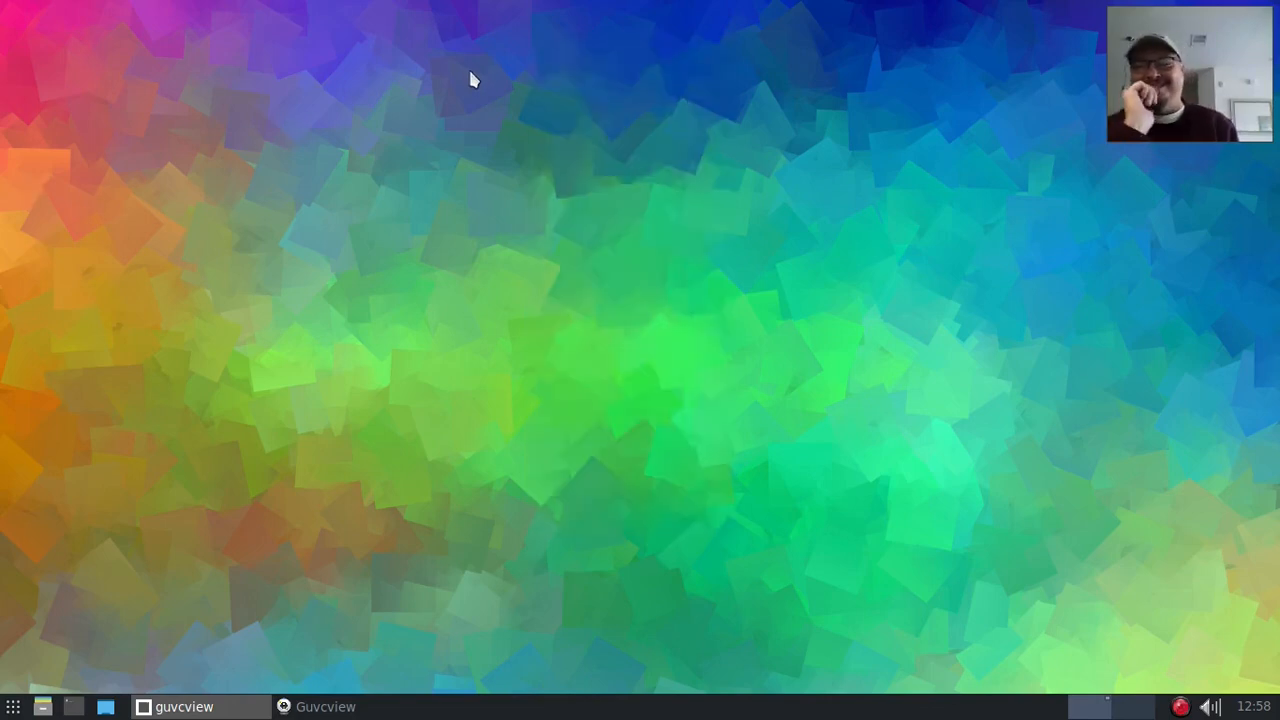